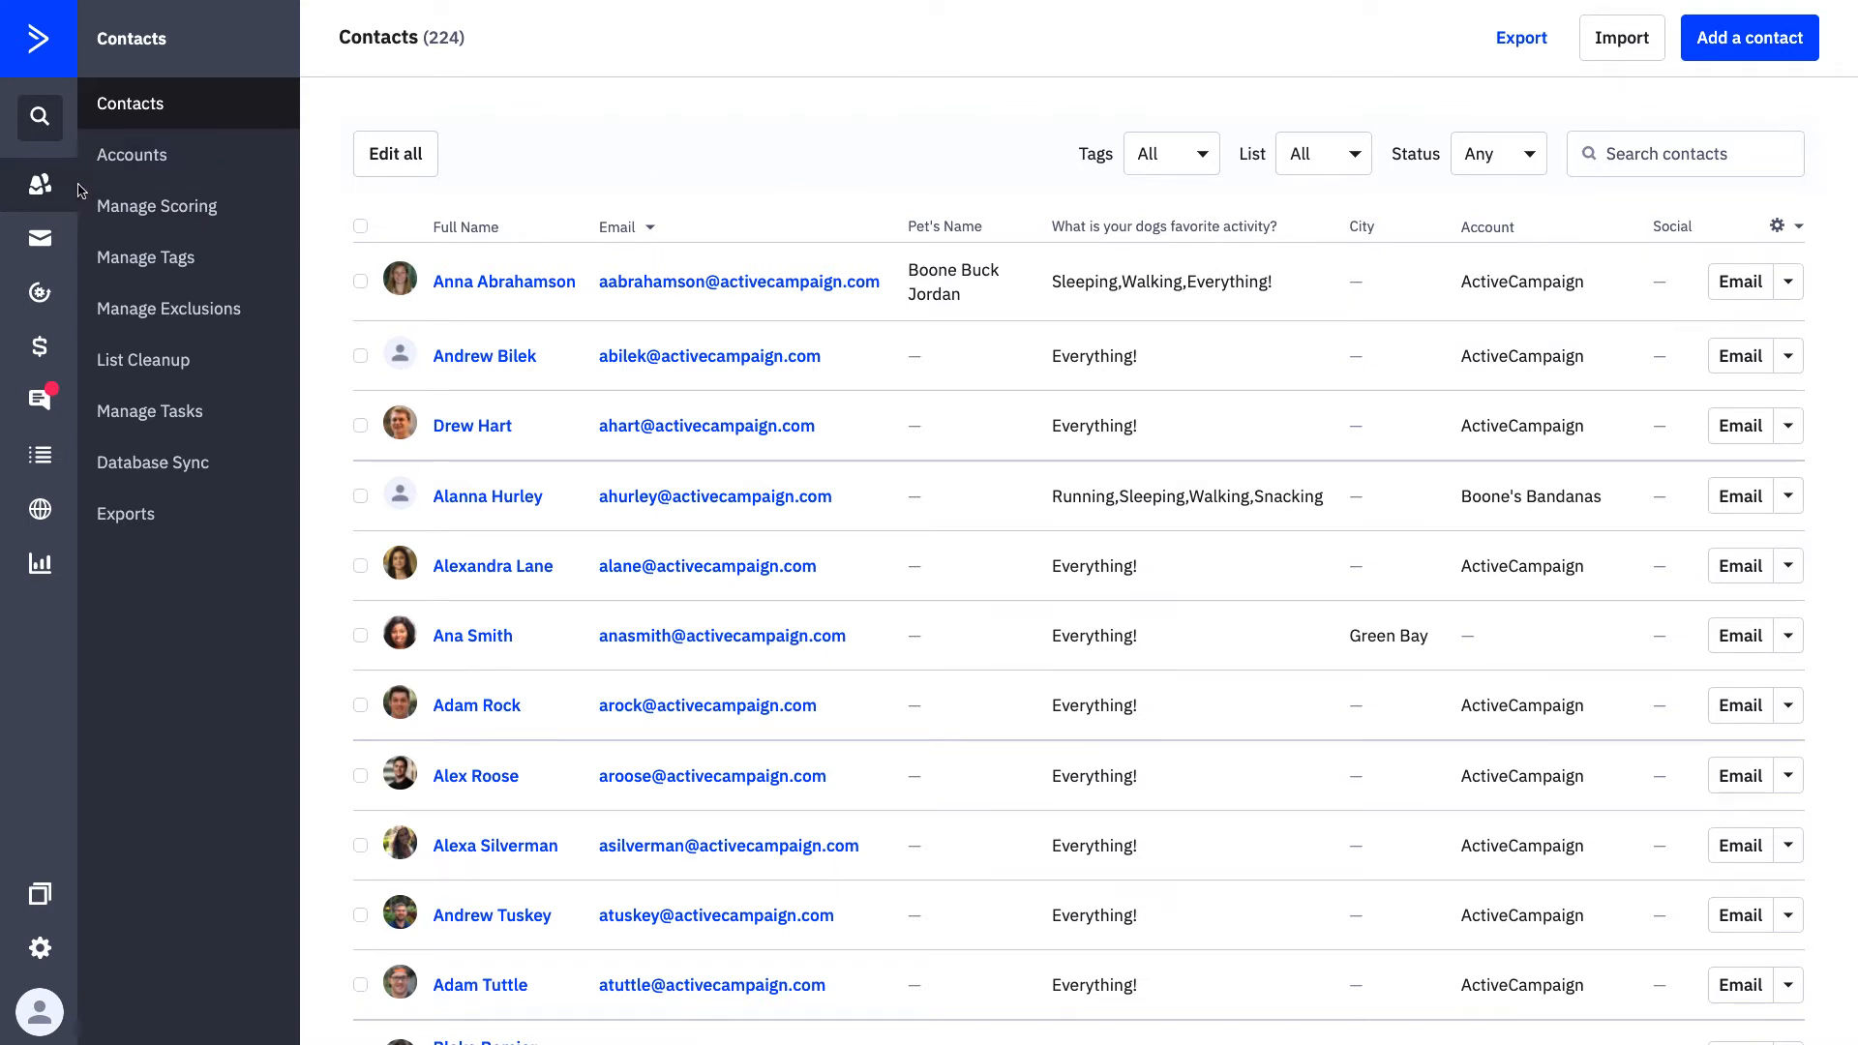
mouse_move(38, 185)
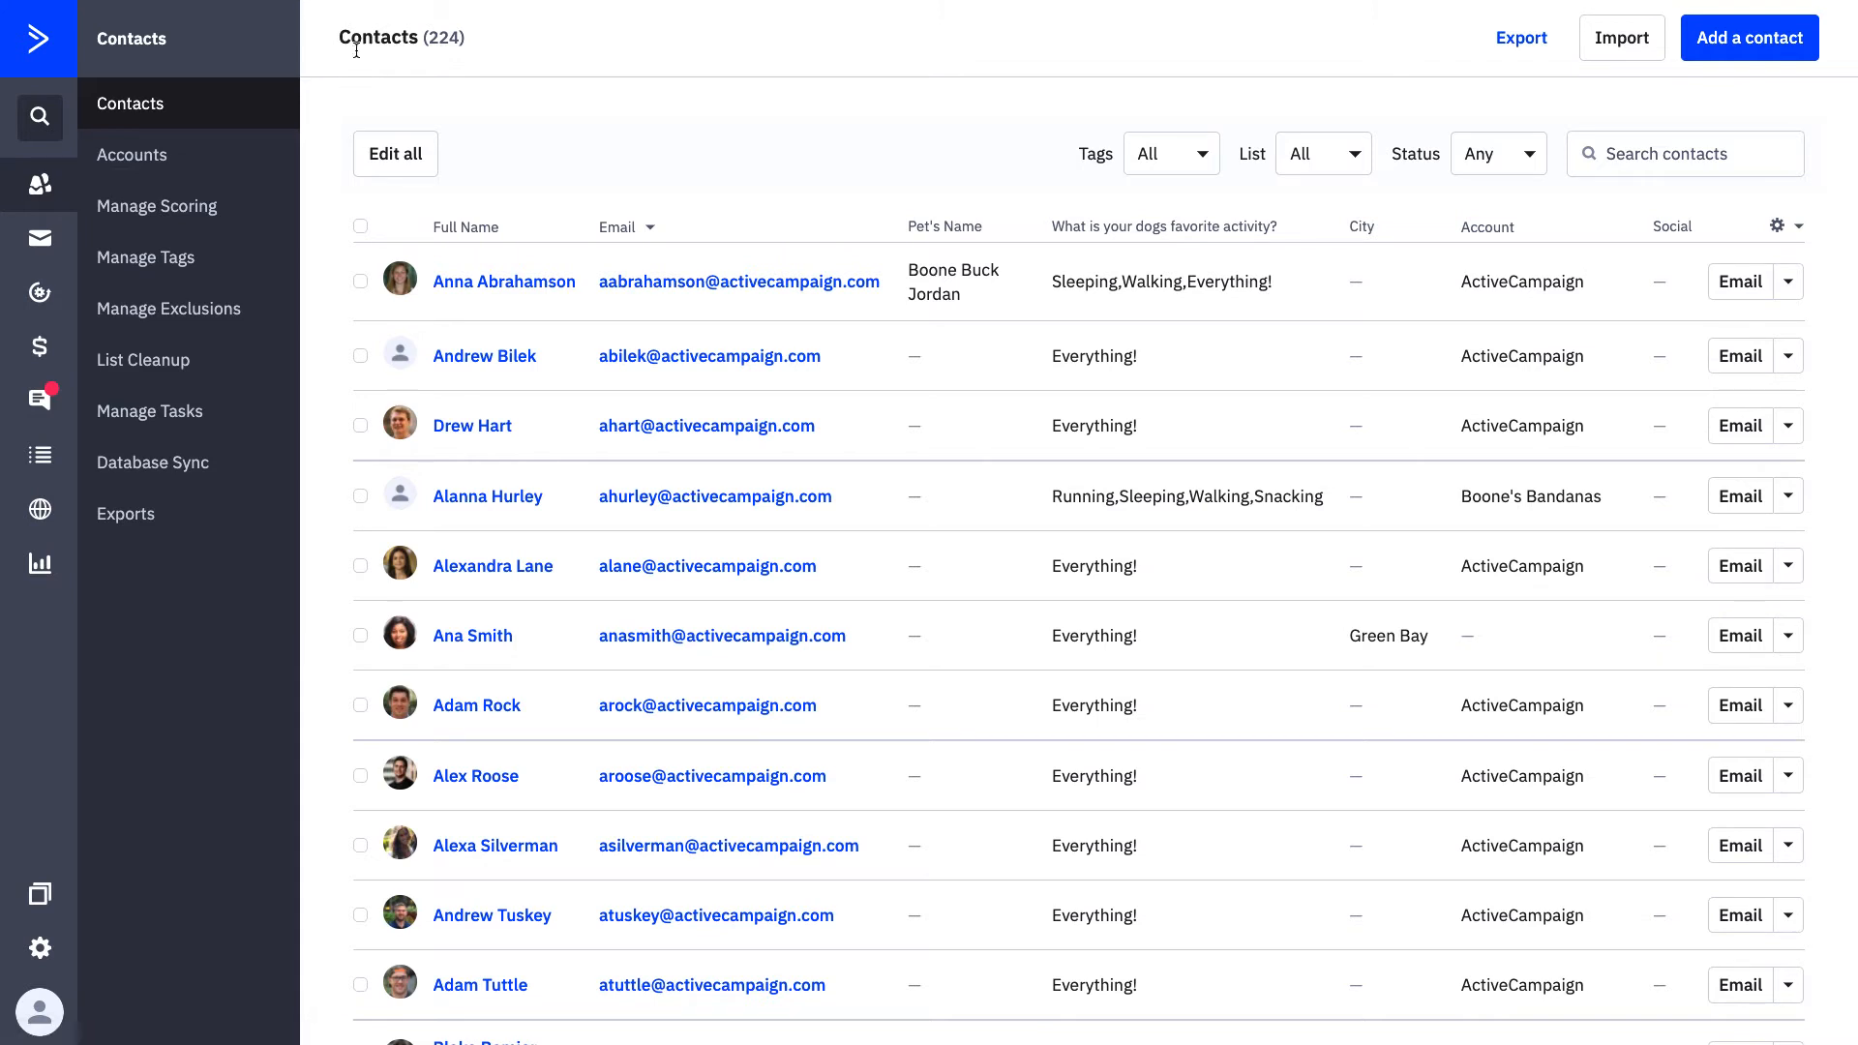
mouse_move(358, 61)
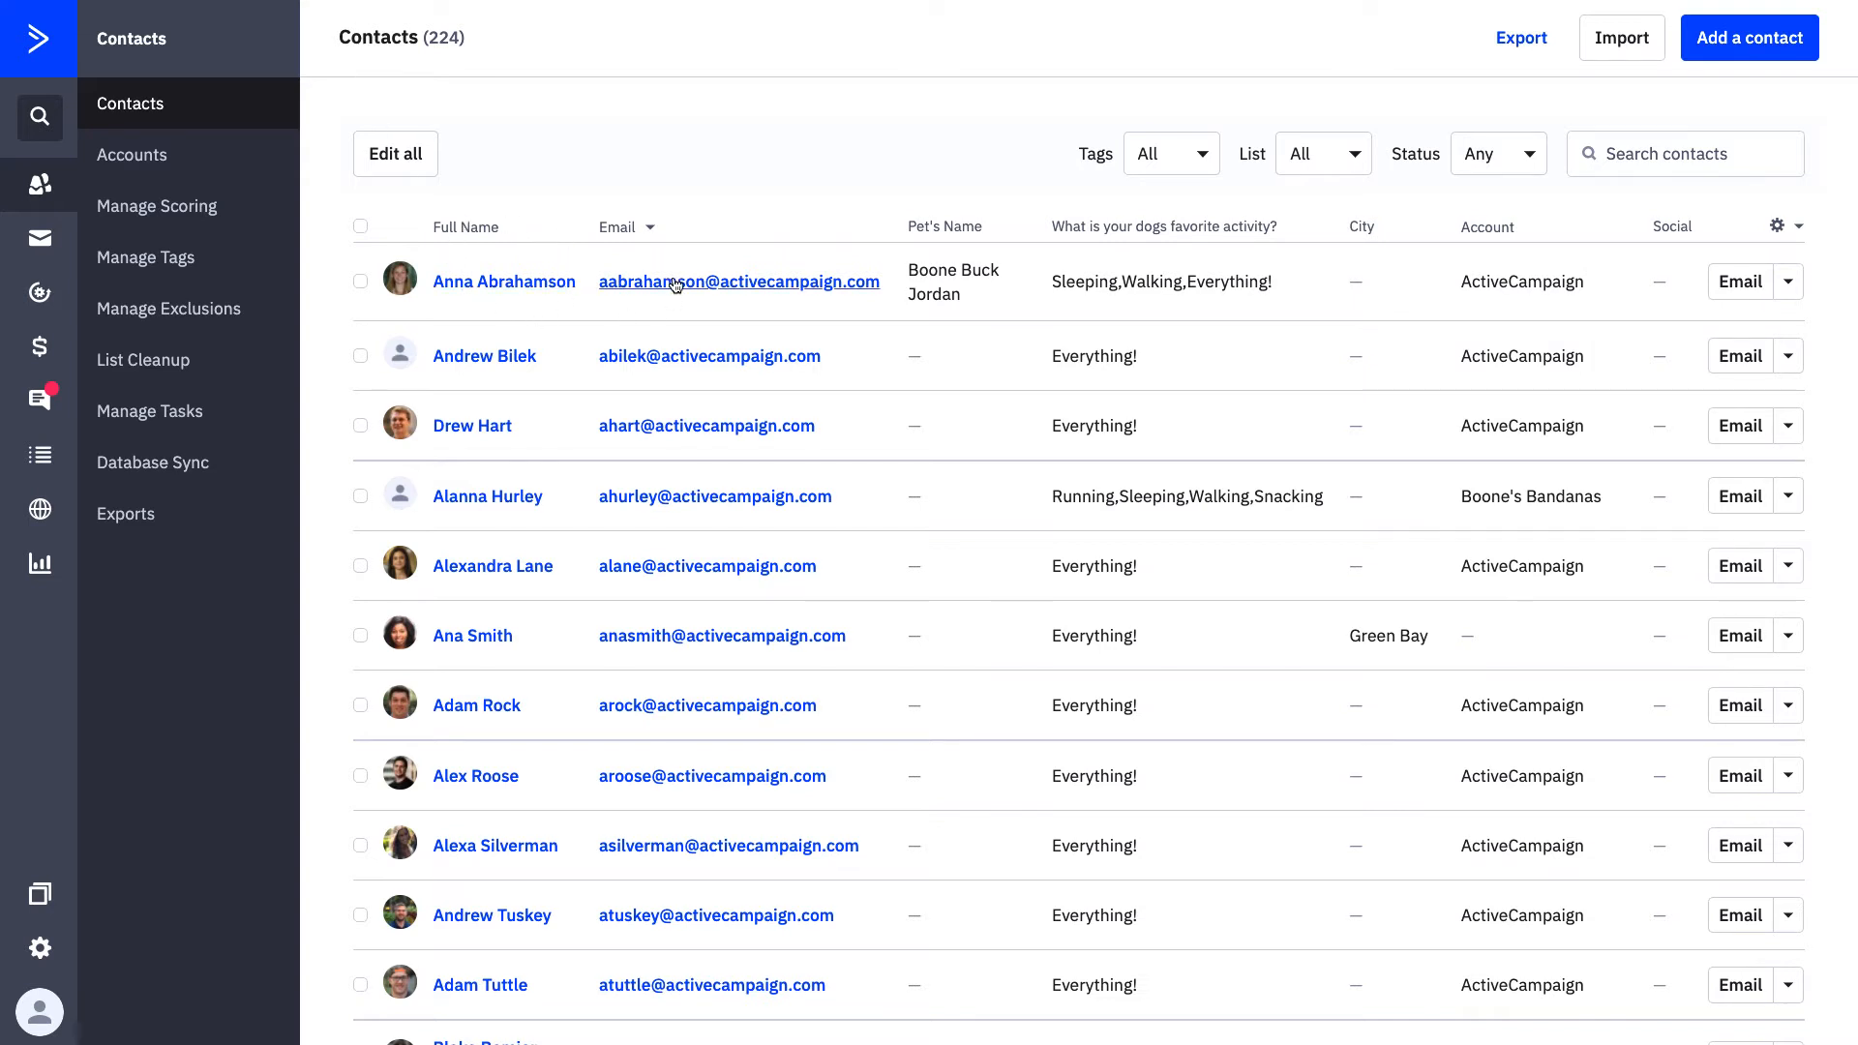
mouse_move(716, 597)
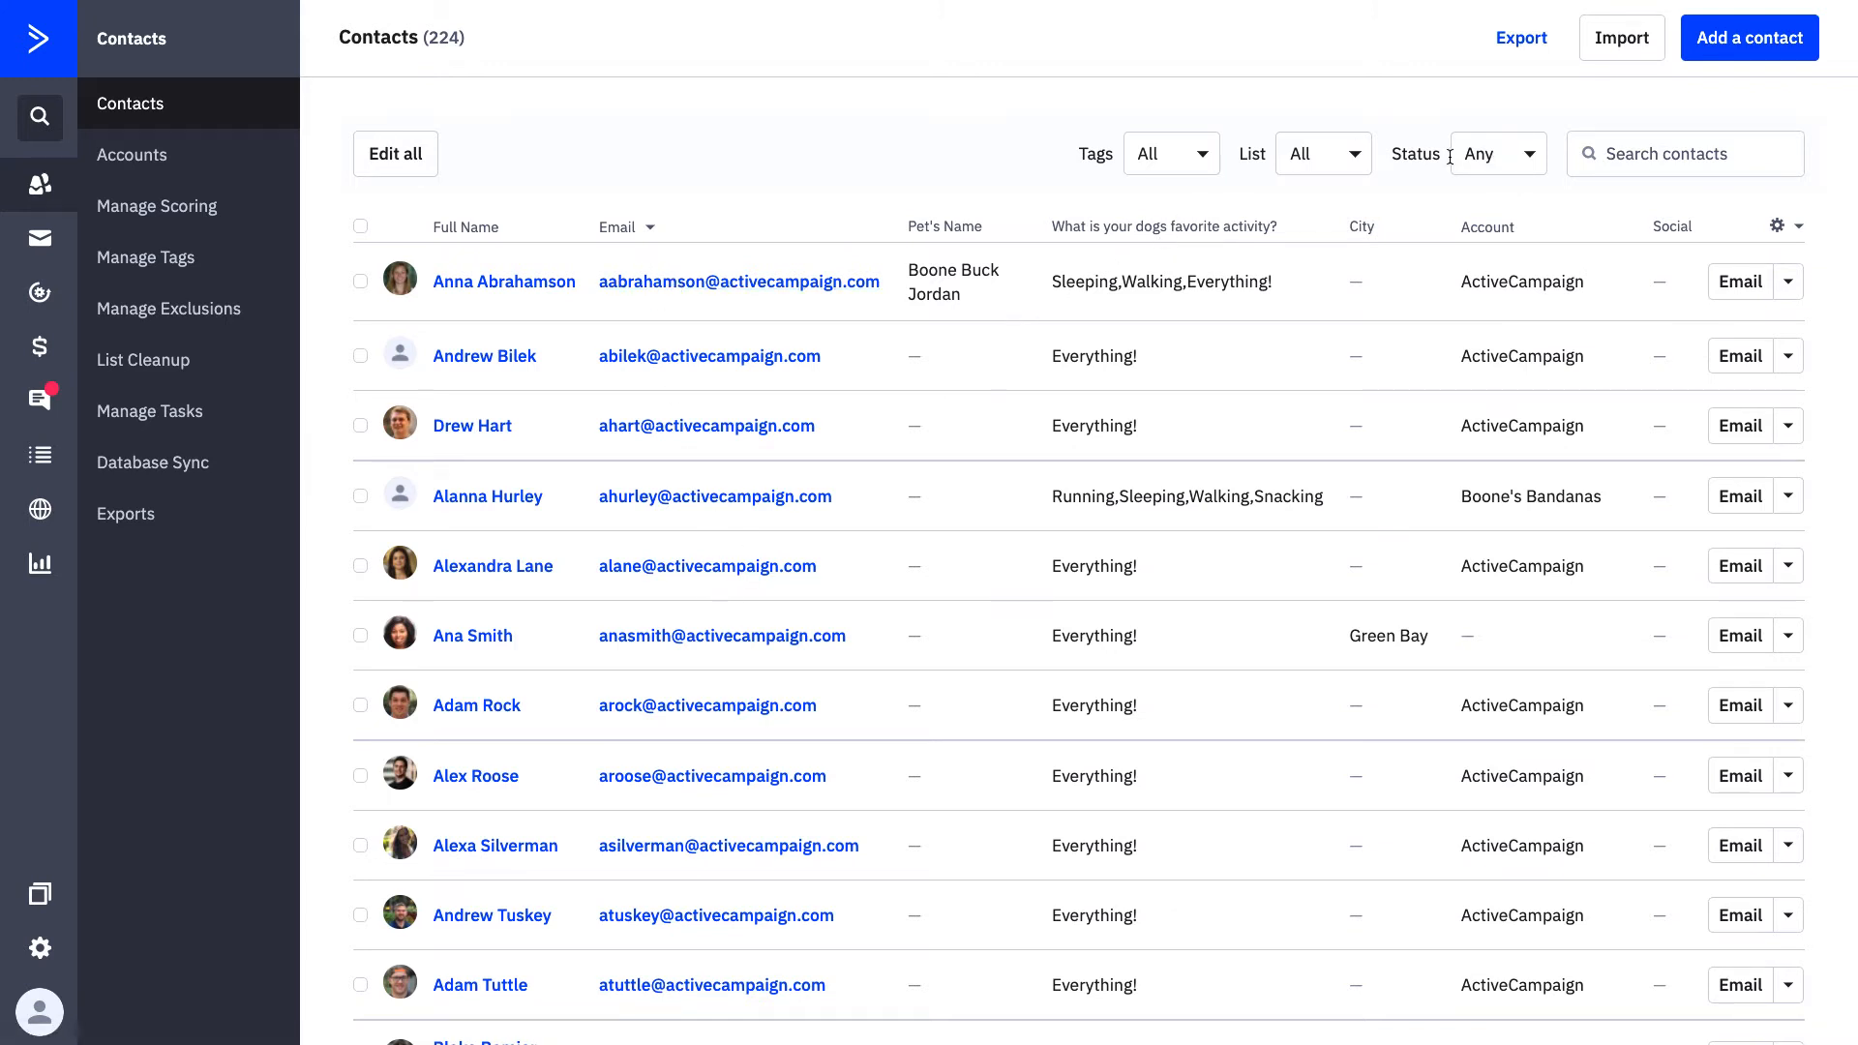
mouse_move(1353, 161)
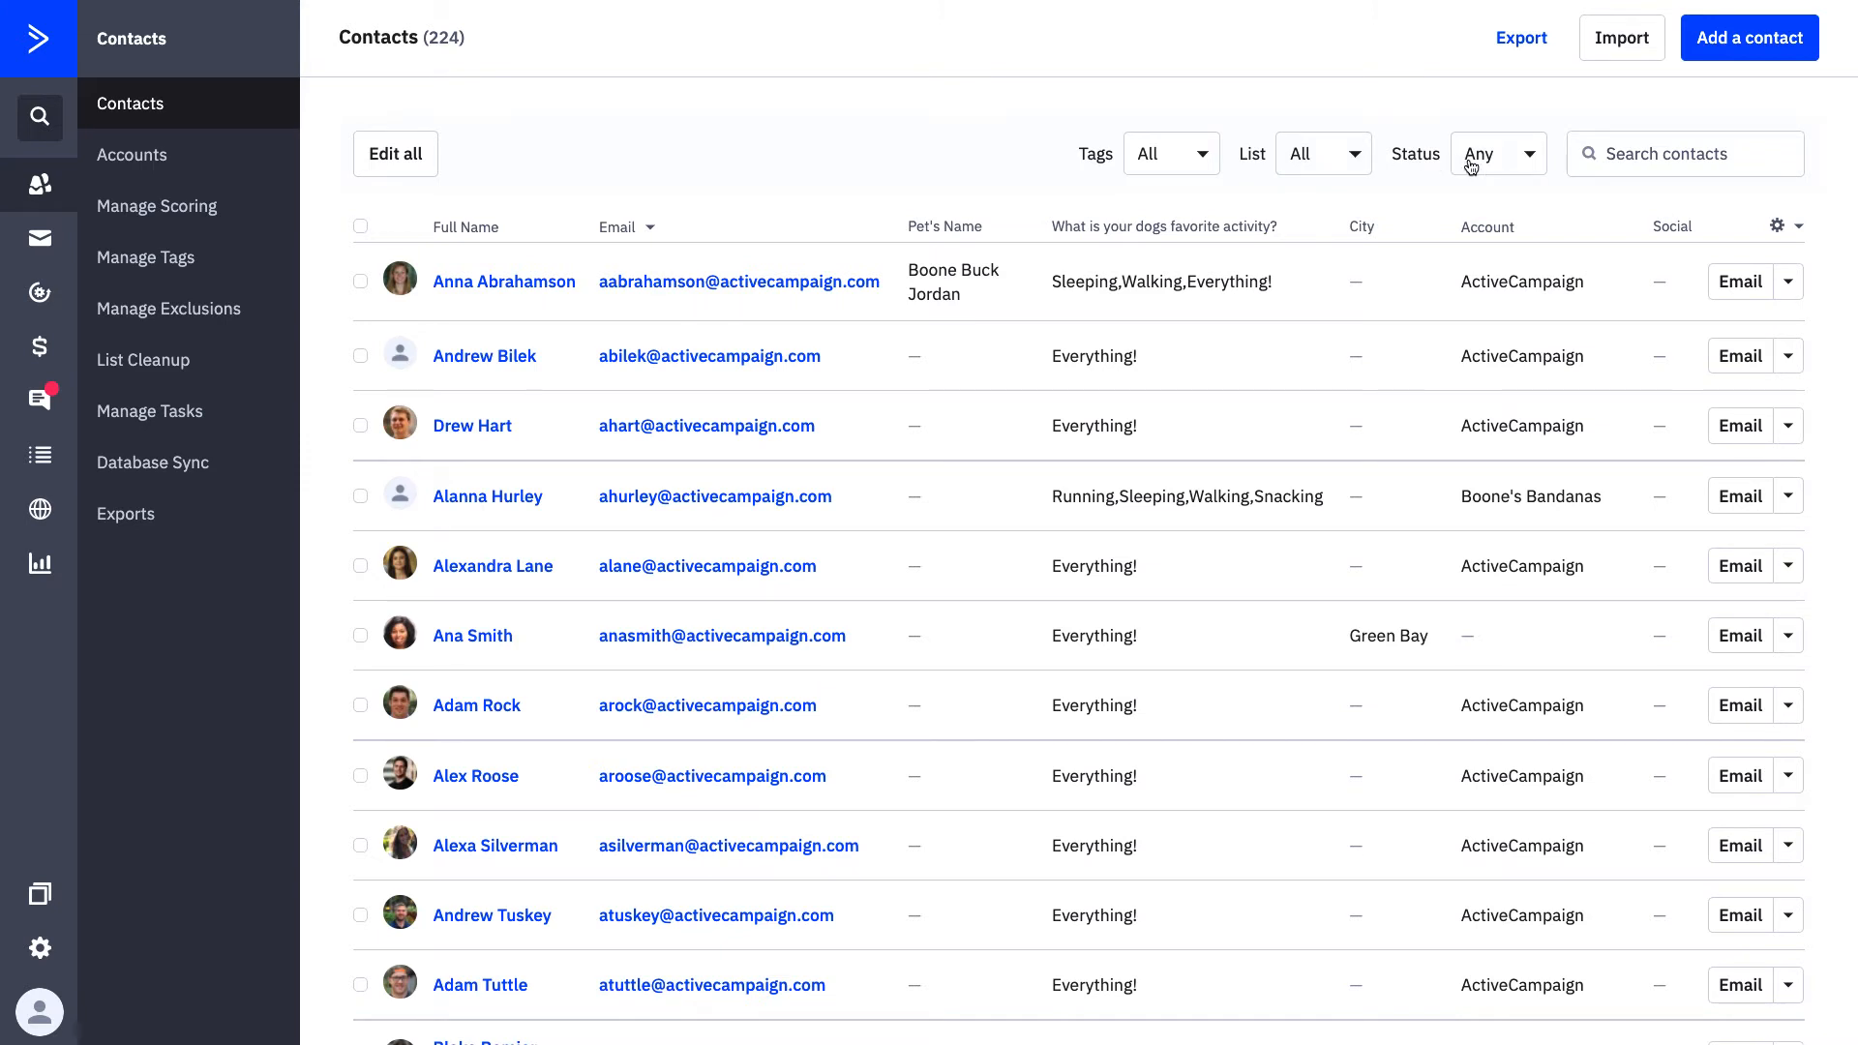
- Filter contacts by Active status, narrowing the list to 220 contacts
click(1498, 154)
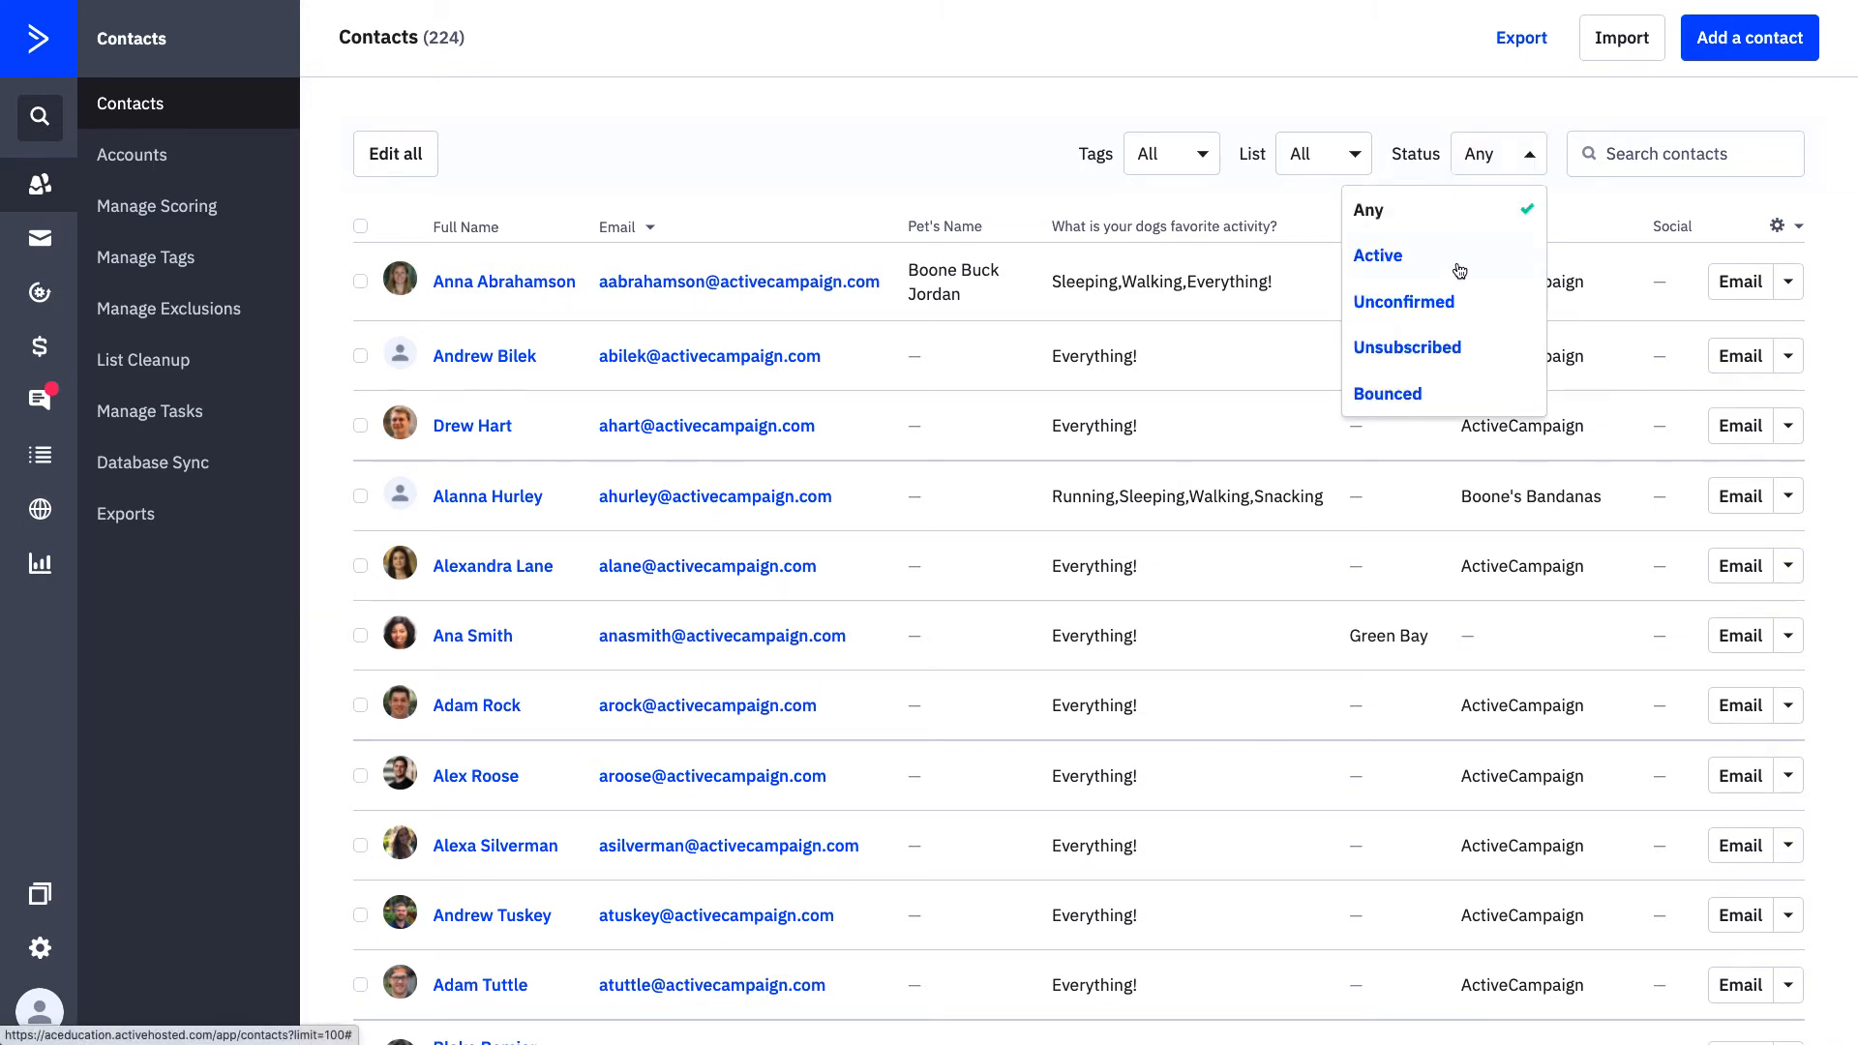
click(1378, 255)
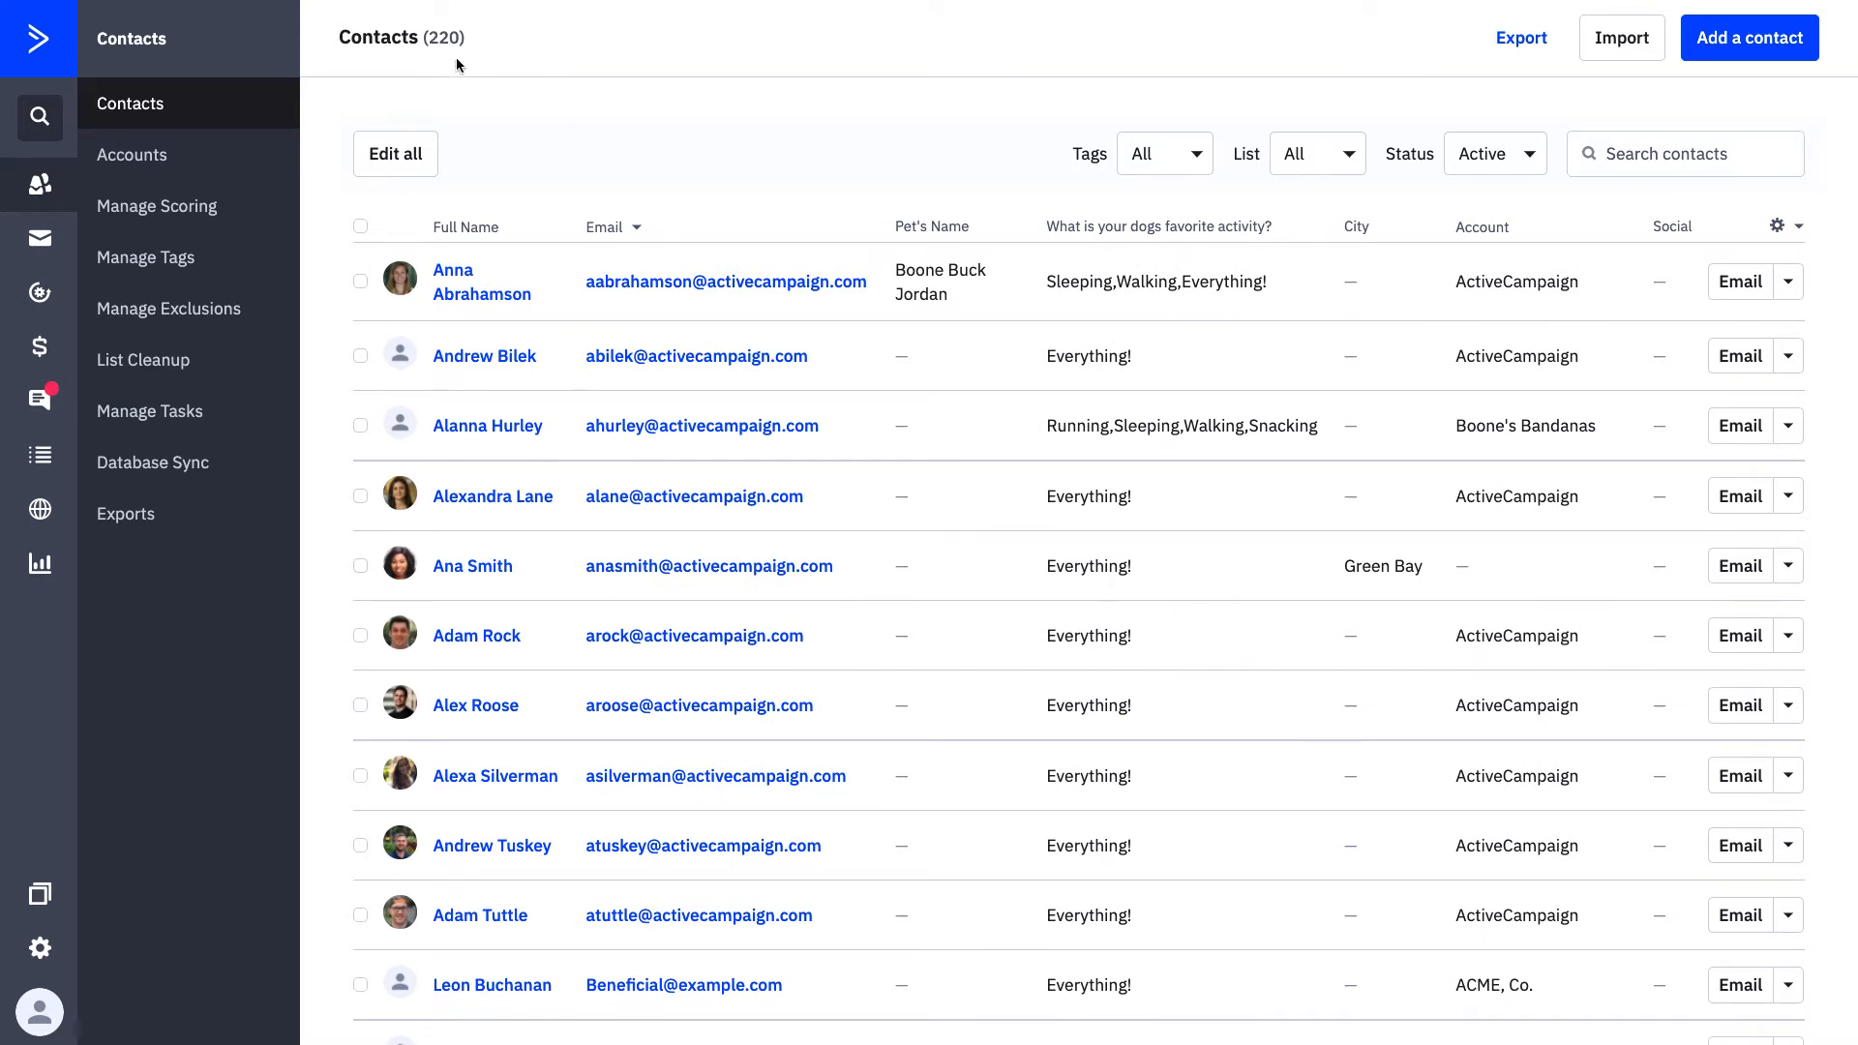
mouse_move(1308, 142)
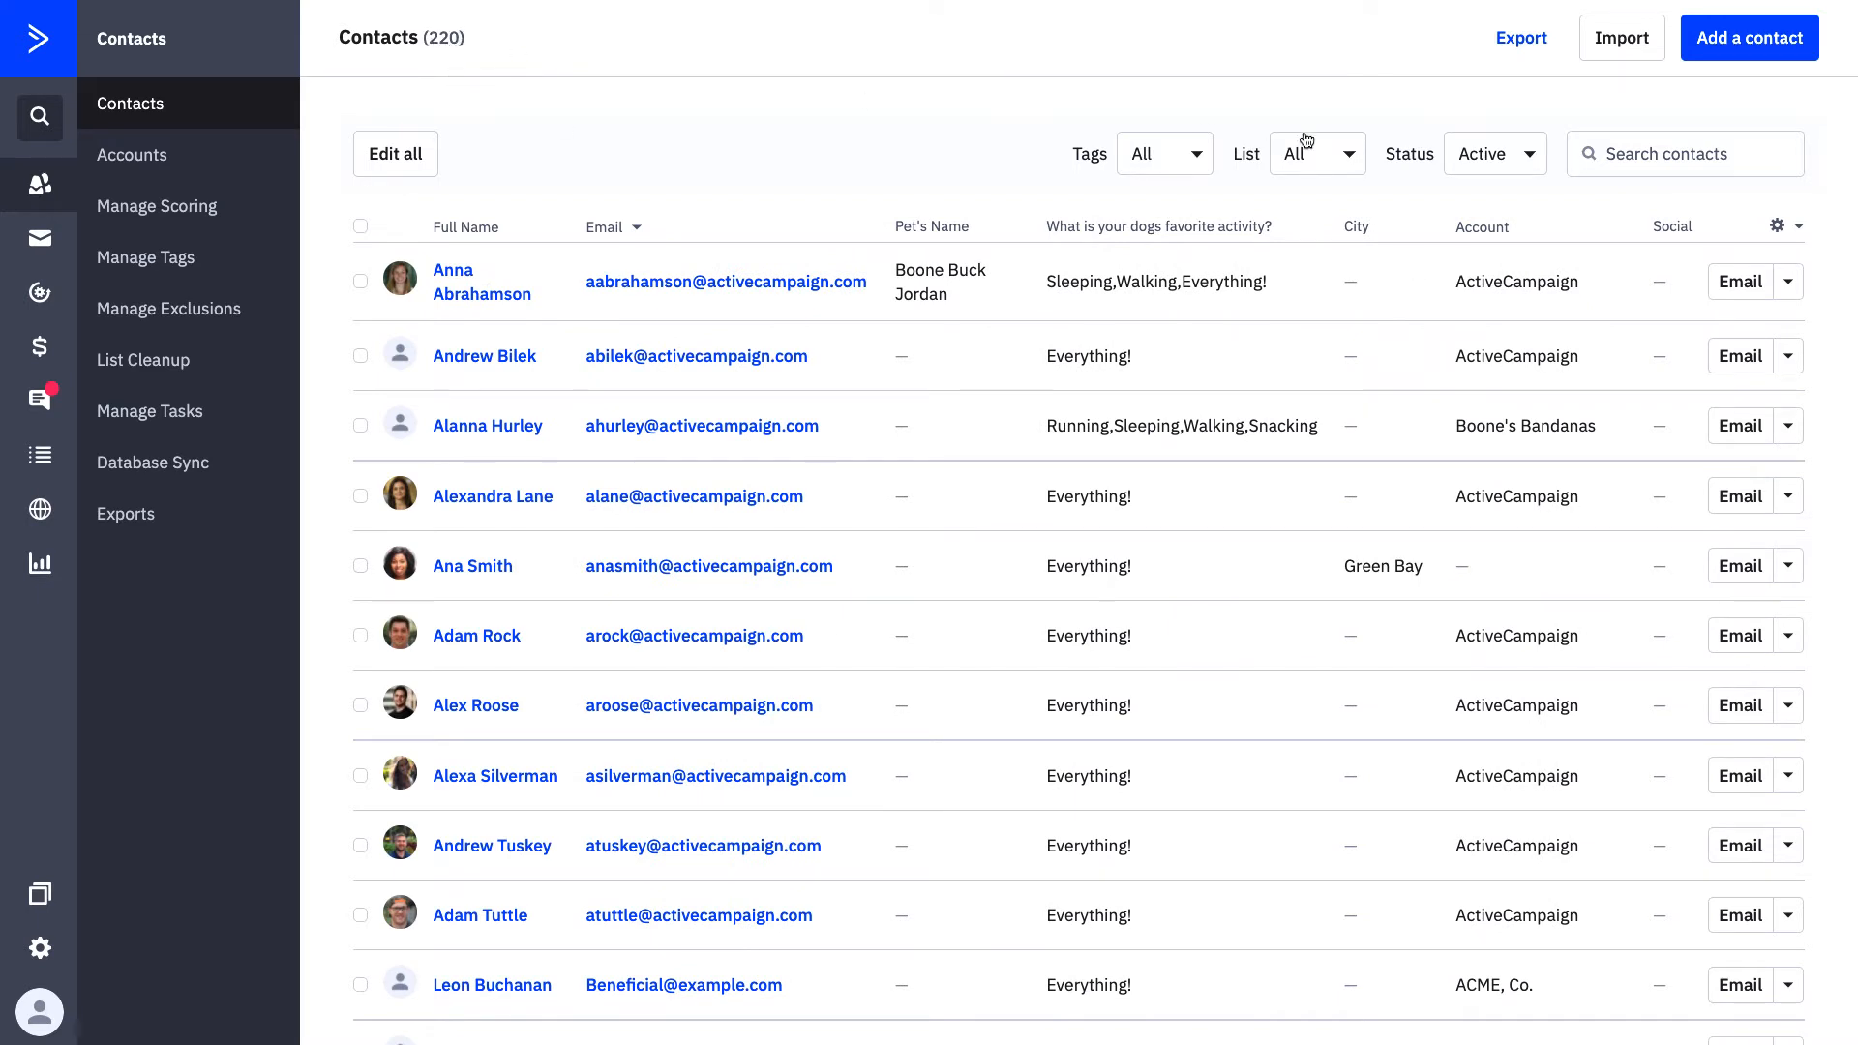
click(1496, 154)
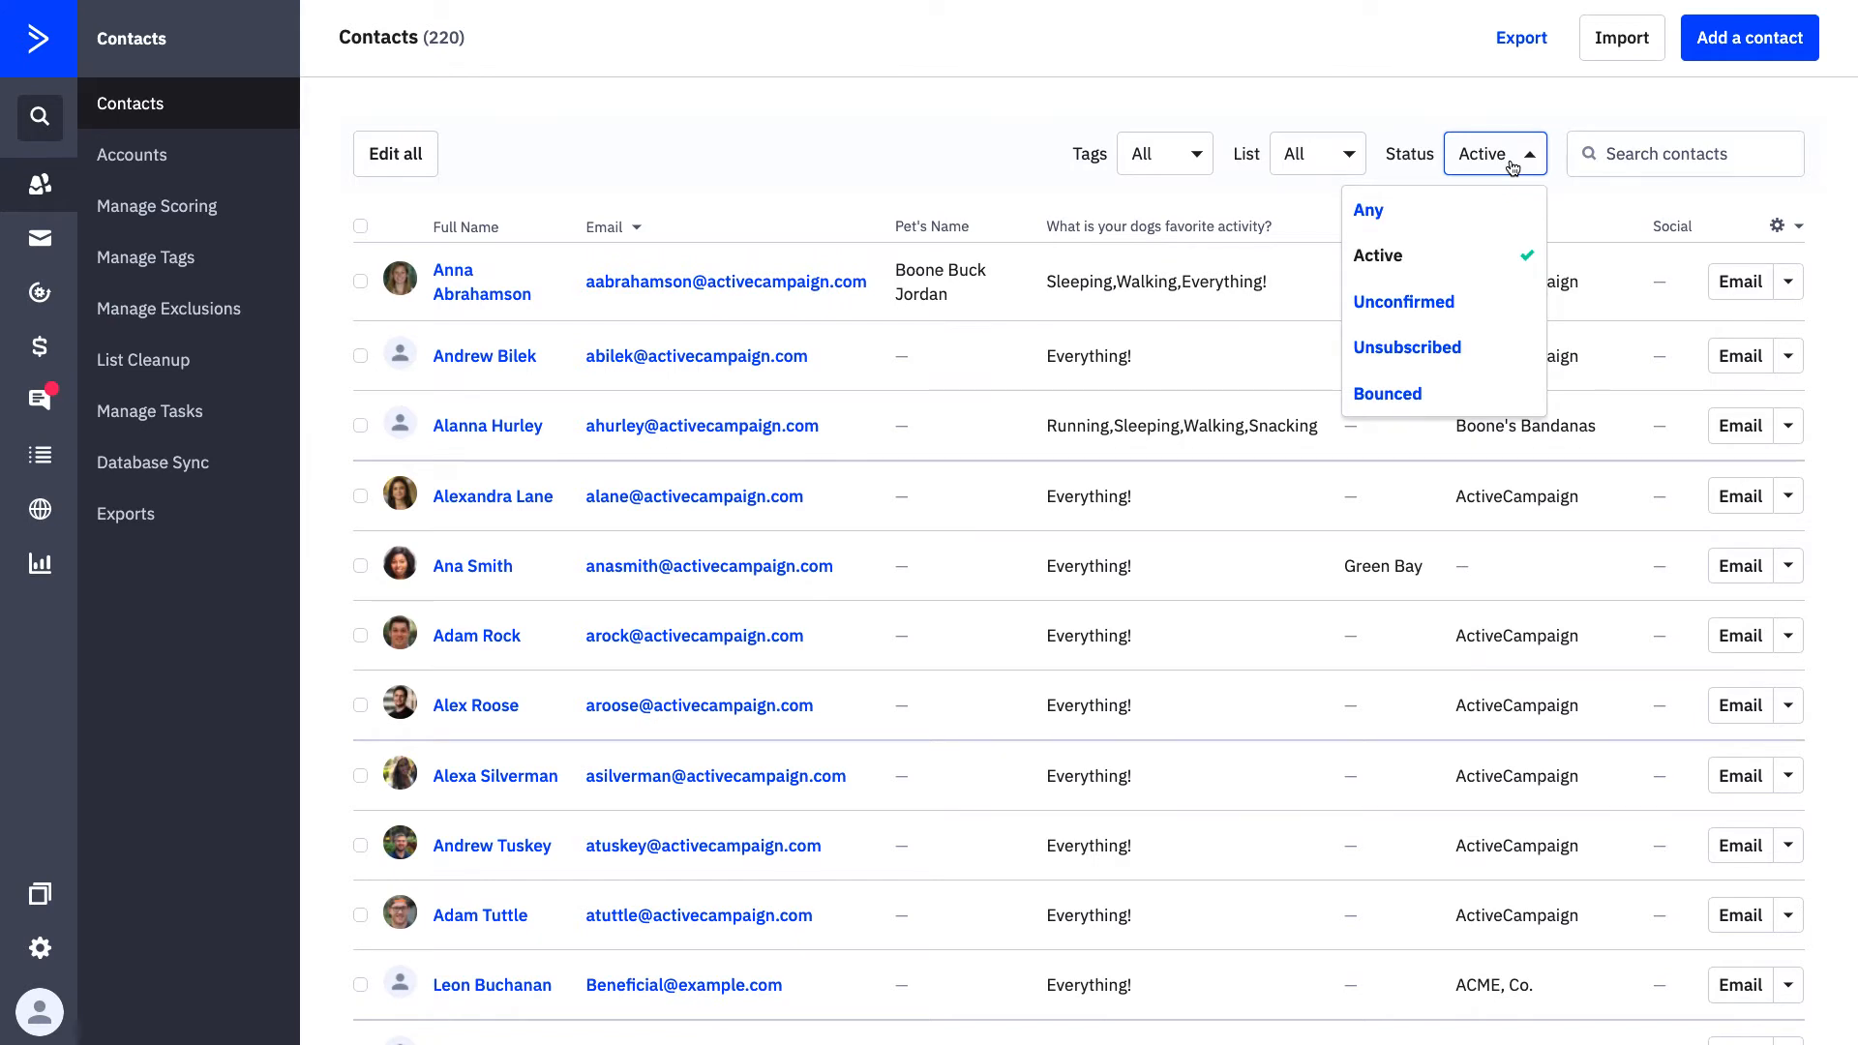
mouse_move(1503, 292)
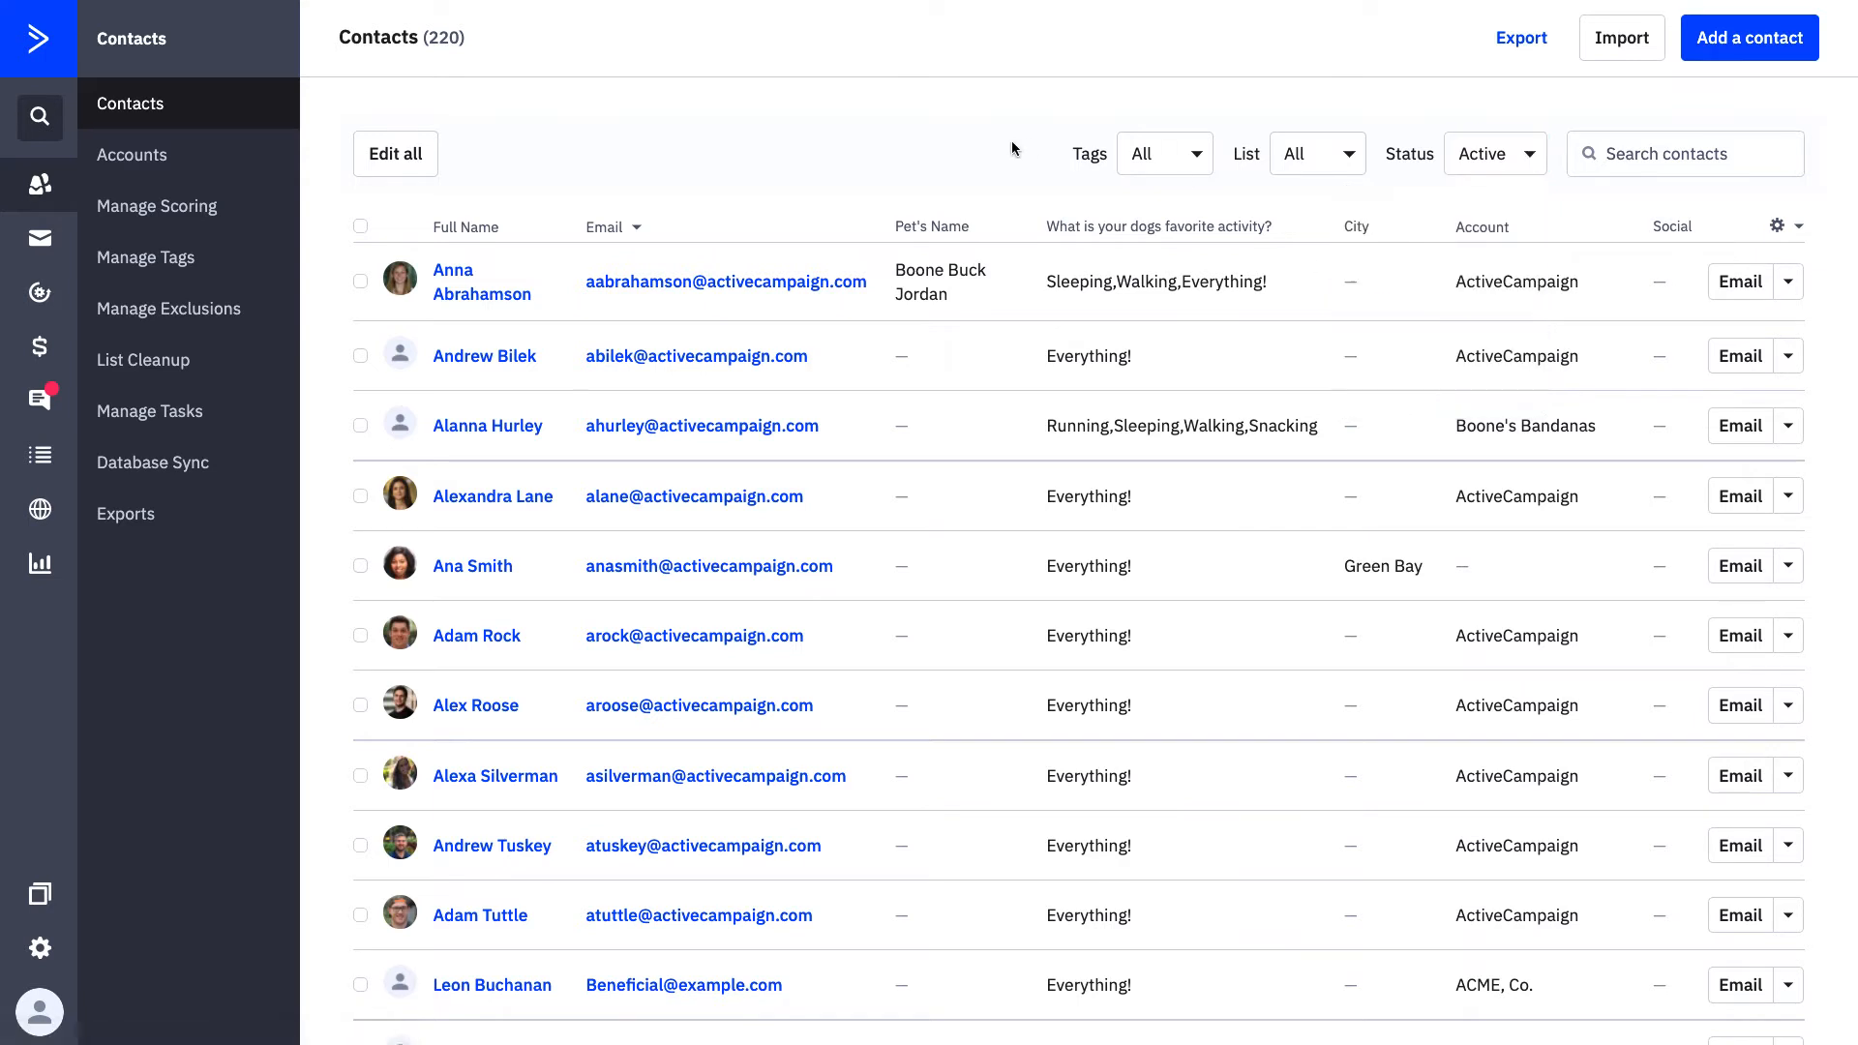
mouse_move(455, 36)
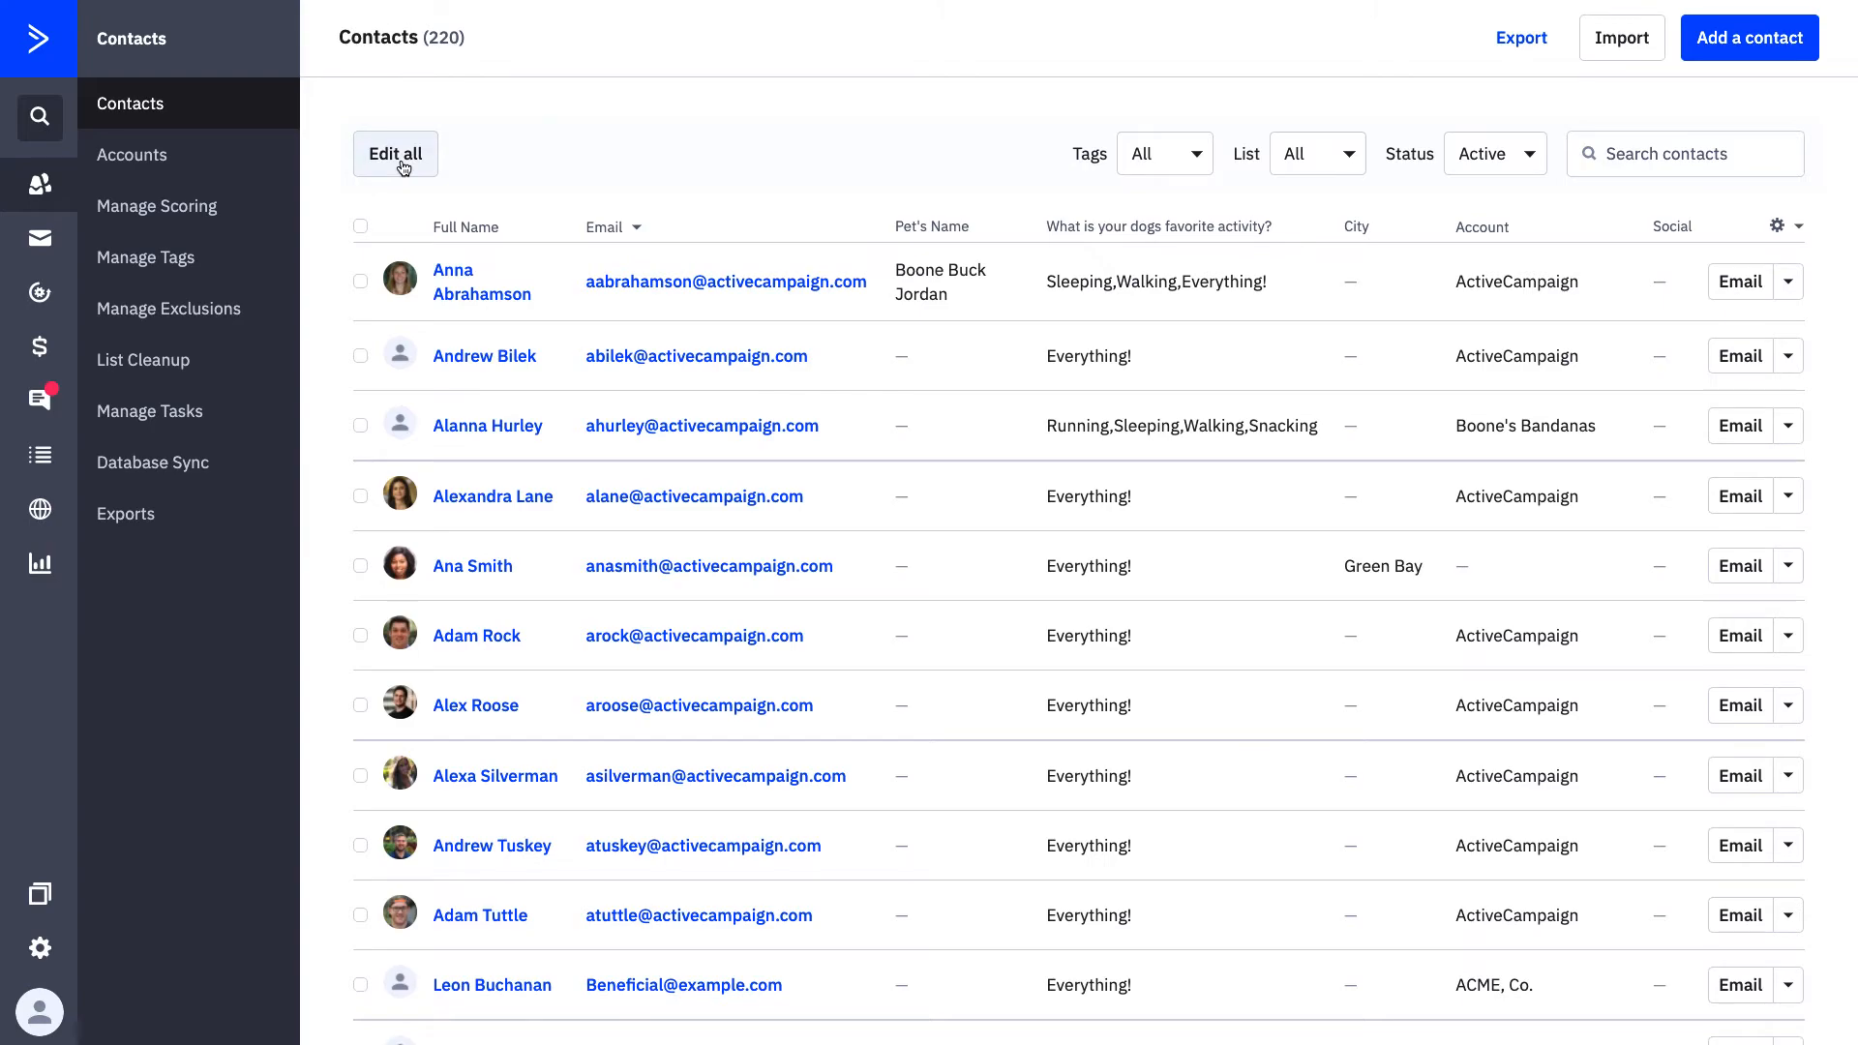
- Start a bulk edit adding all listed contacts to the Primary Contact List
click(395, 154)
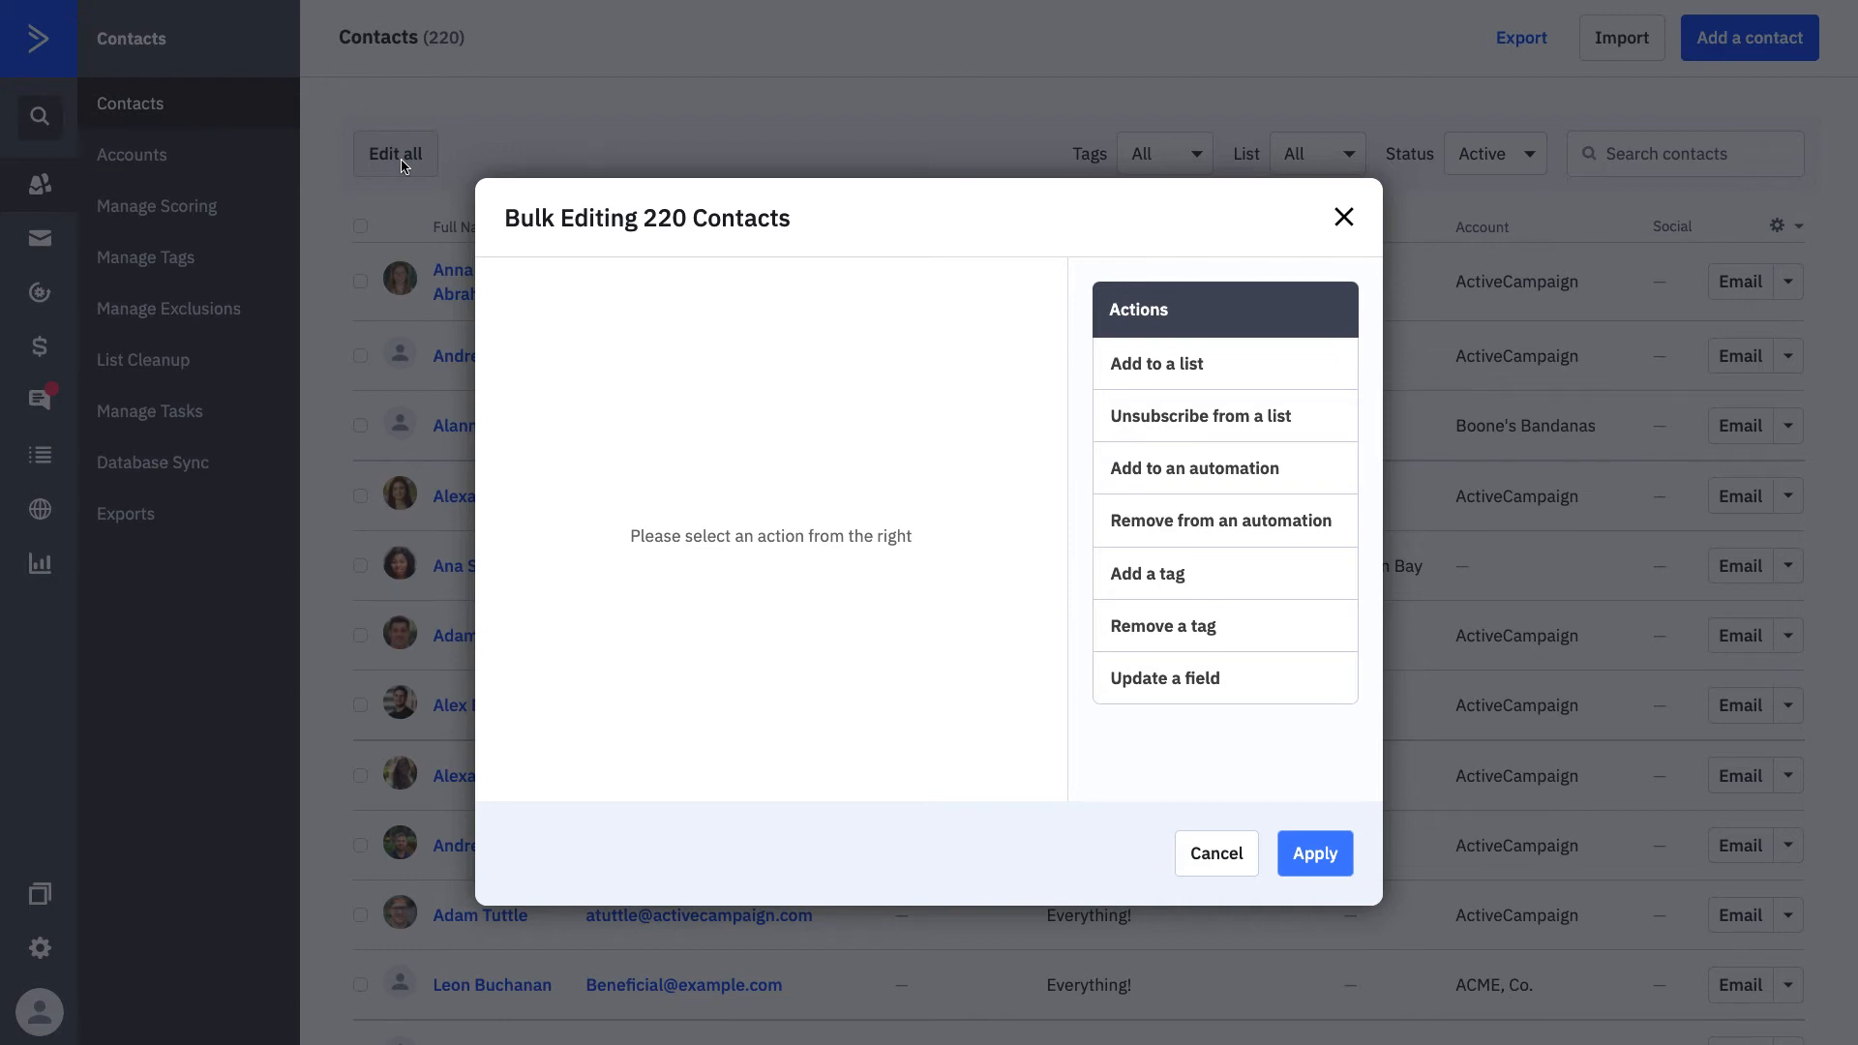
click(1156, 364)
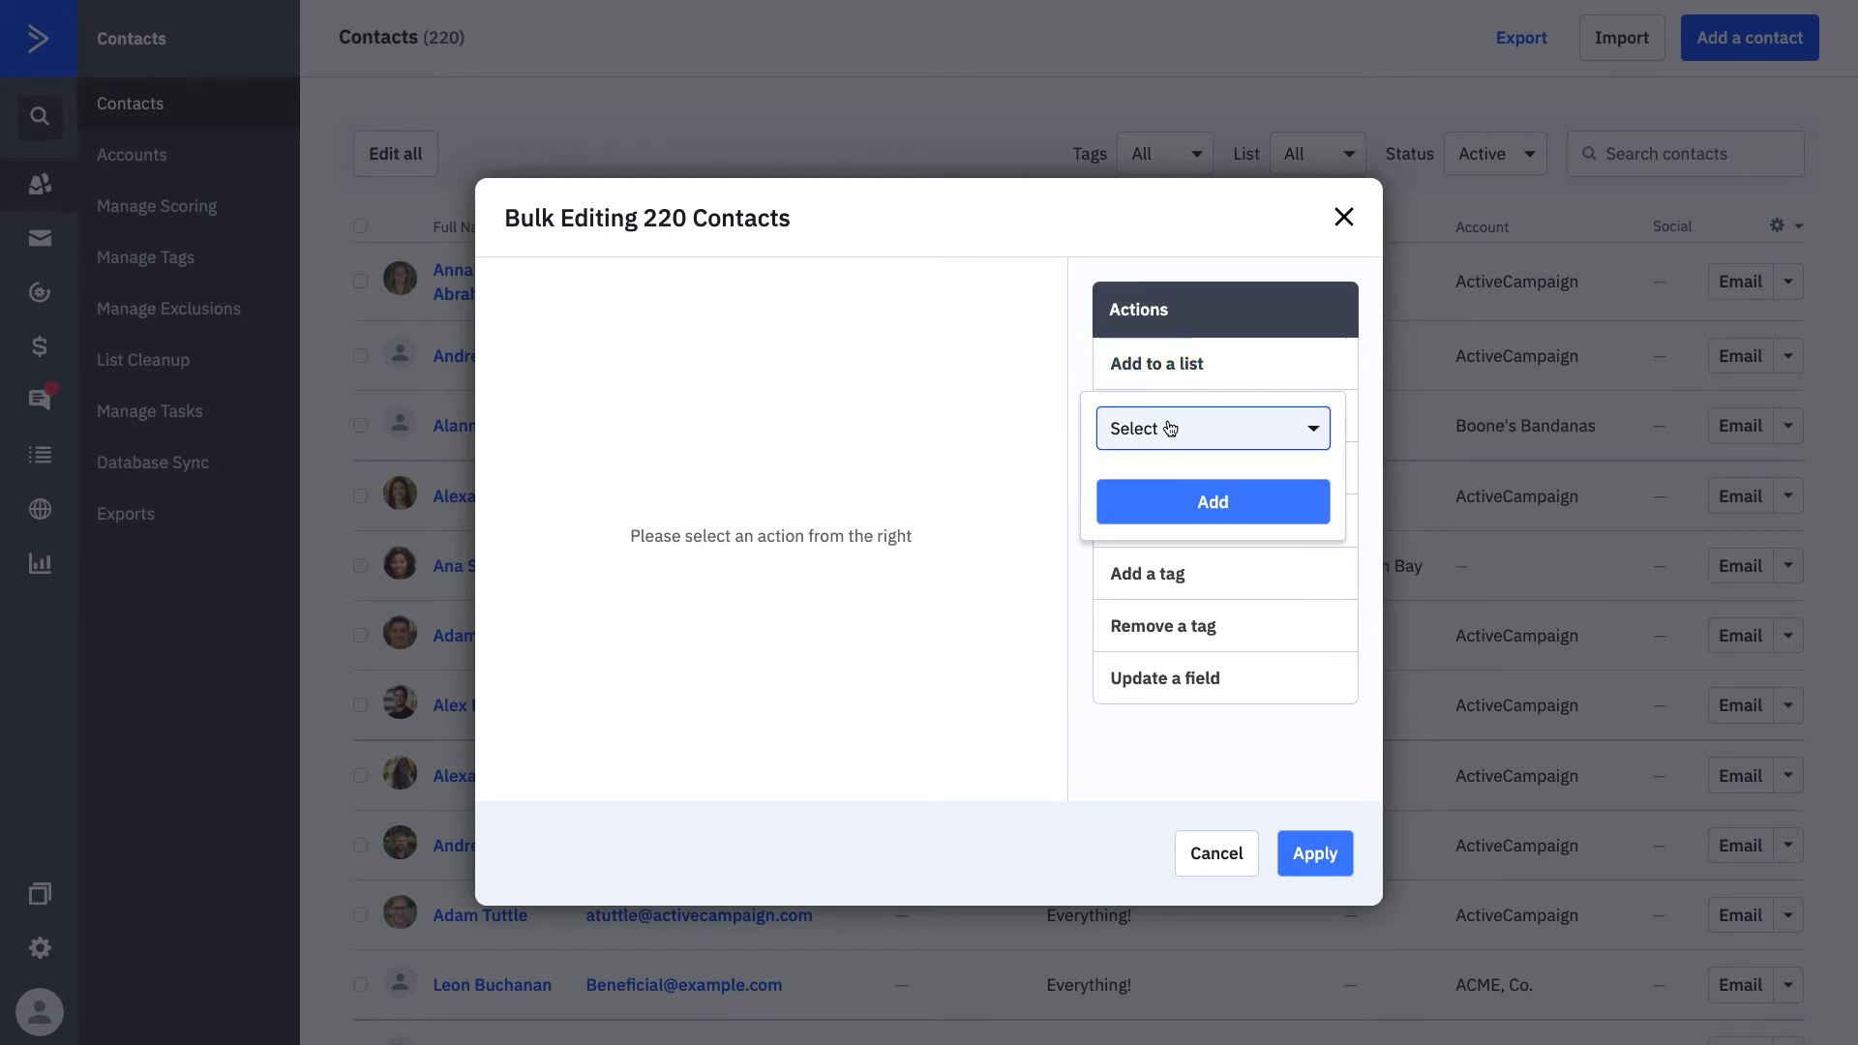
click(1213, 429)
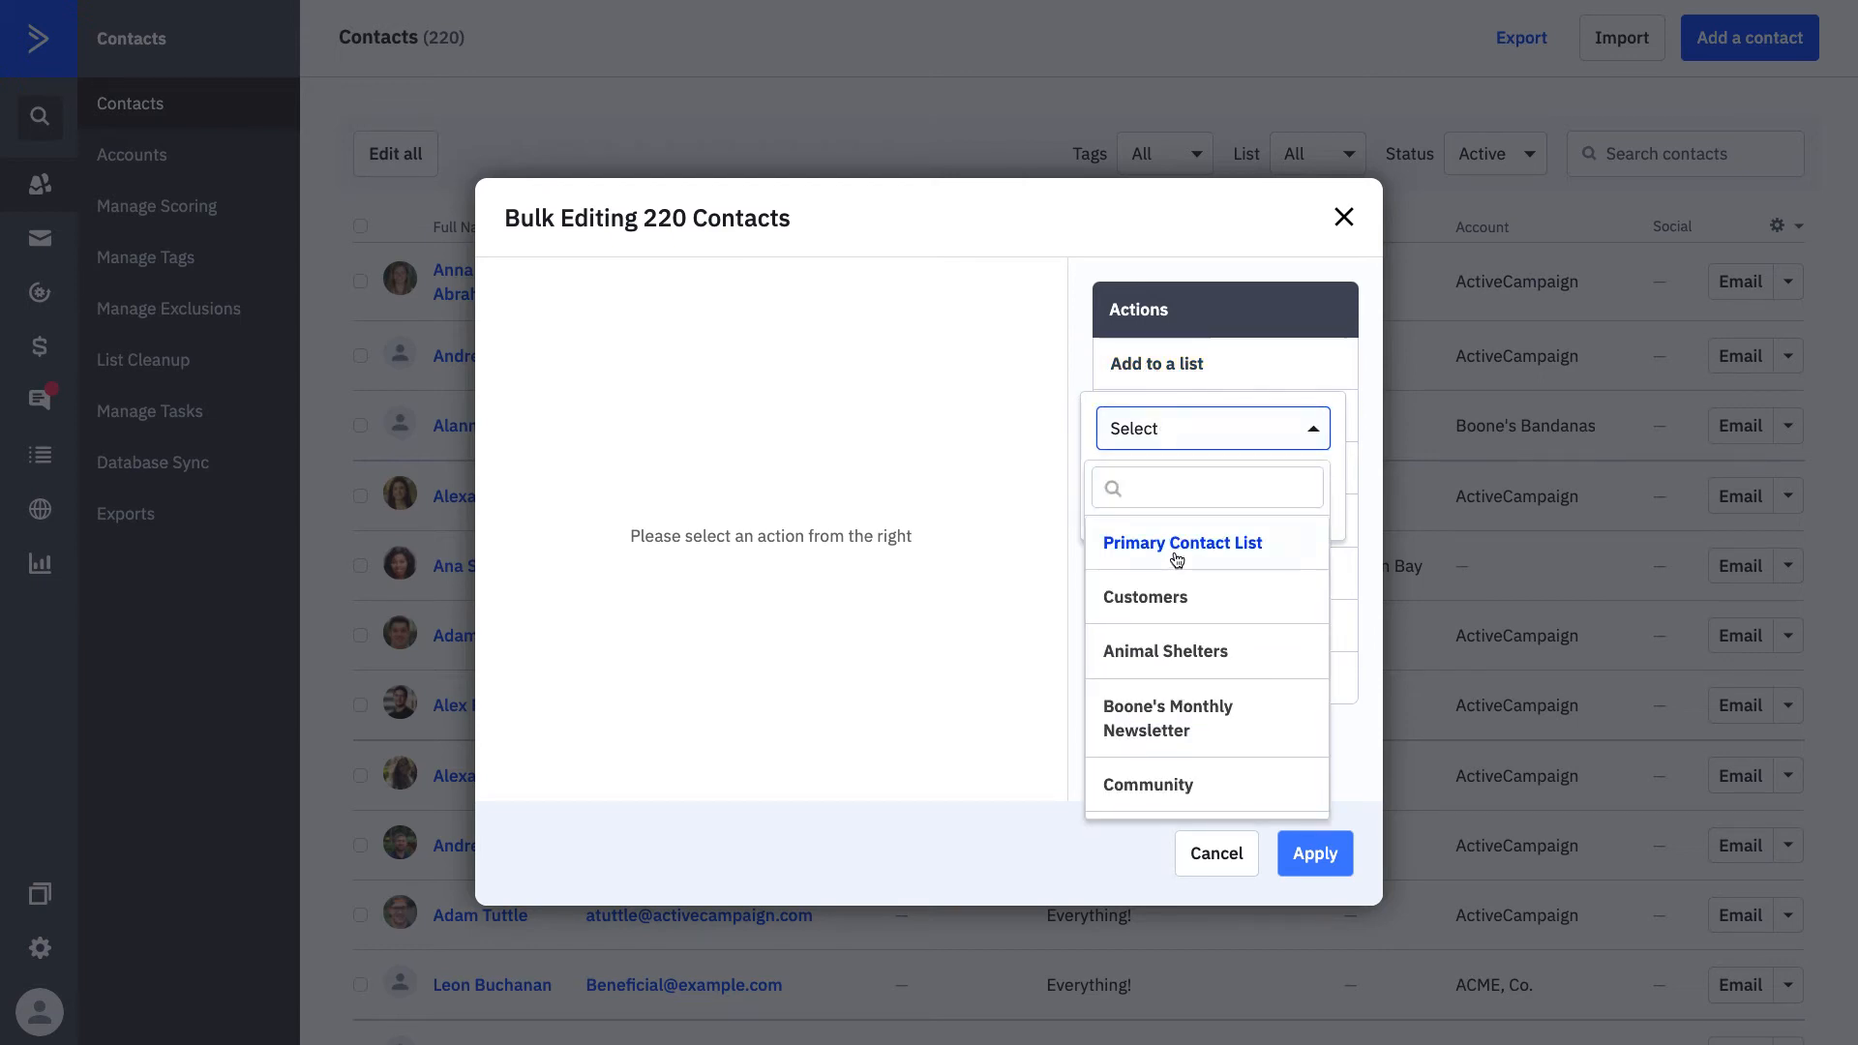
click(1183, 543)
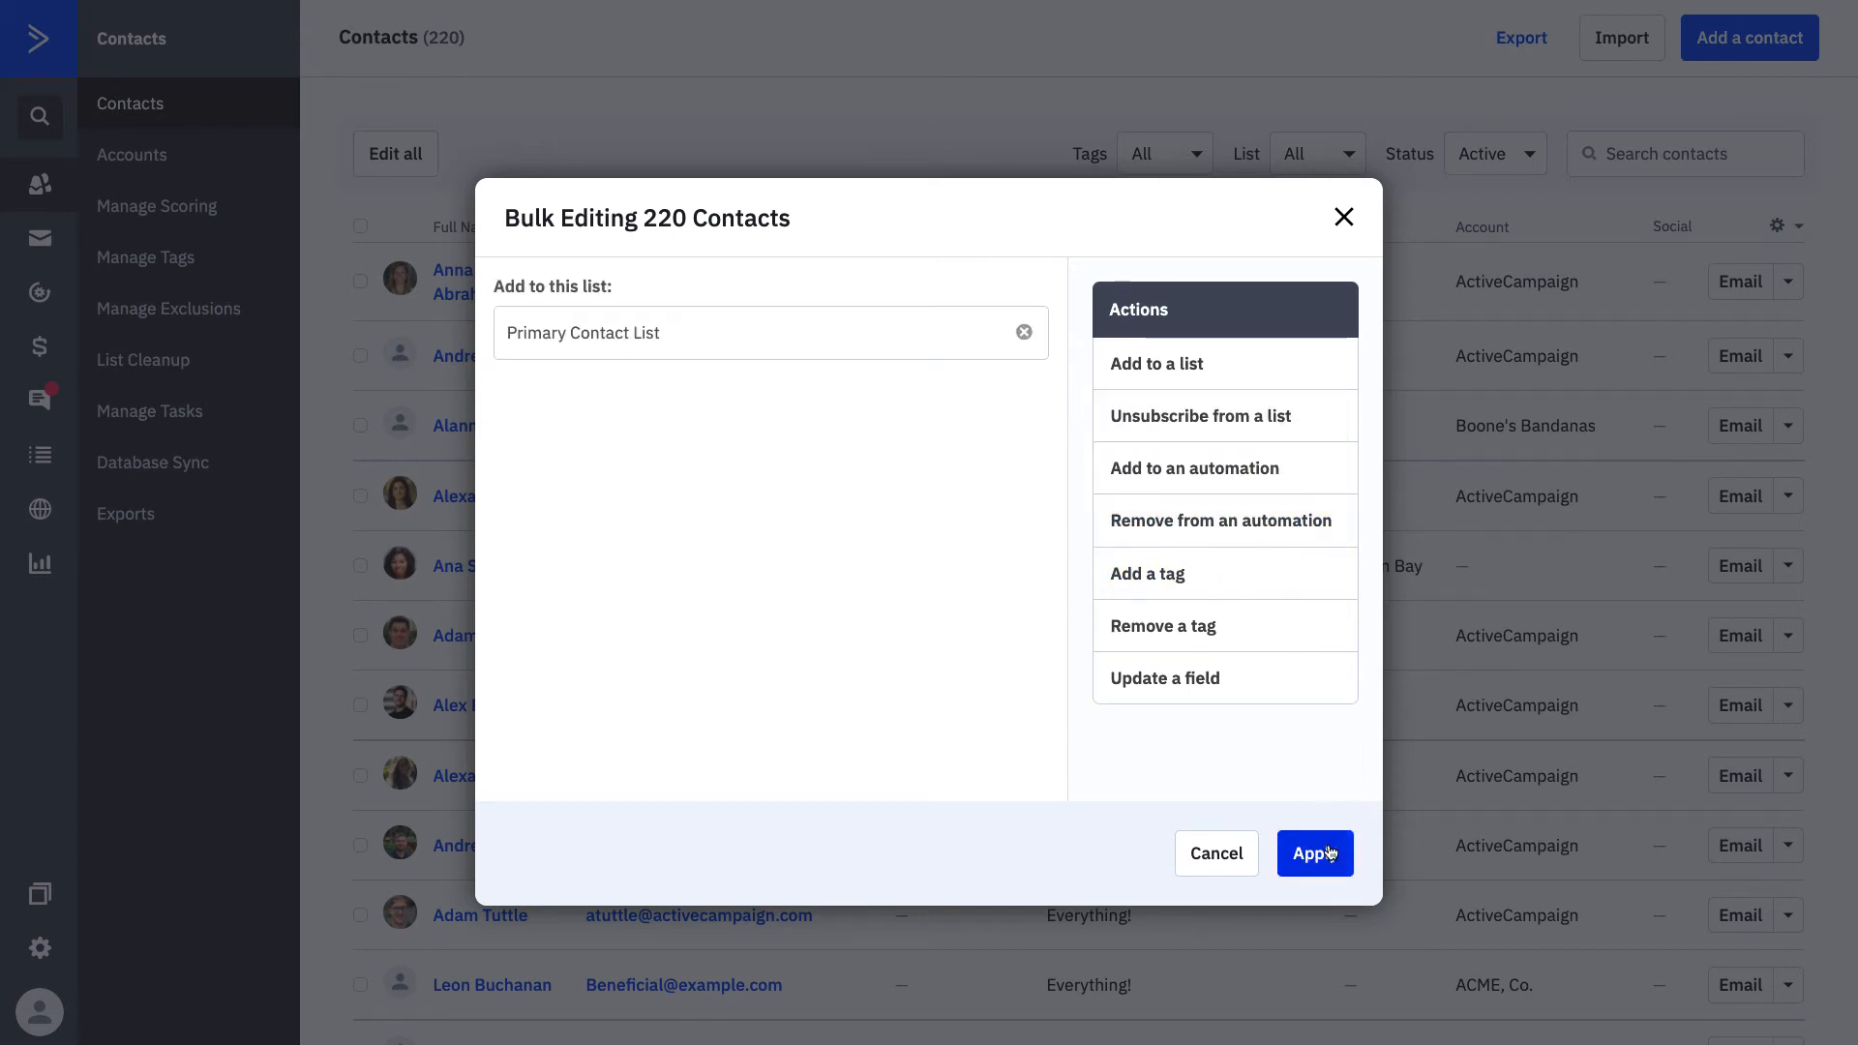
- Apply the add-to-list change to 220 contacts and acknowledge processing
click(1315, 853)
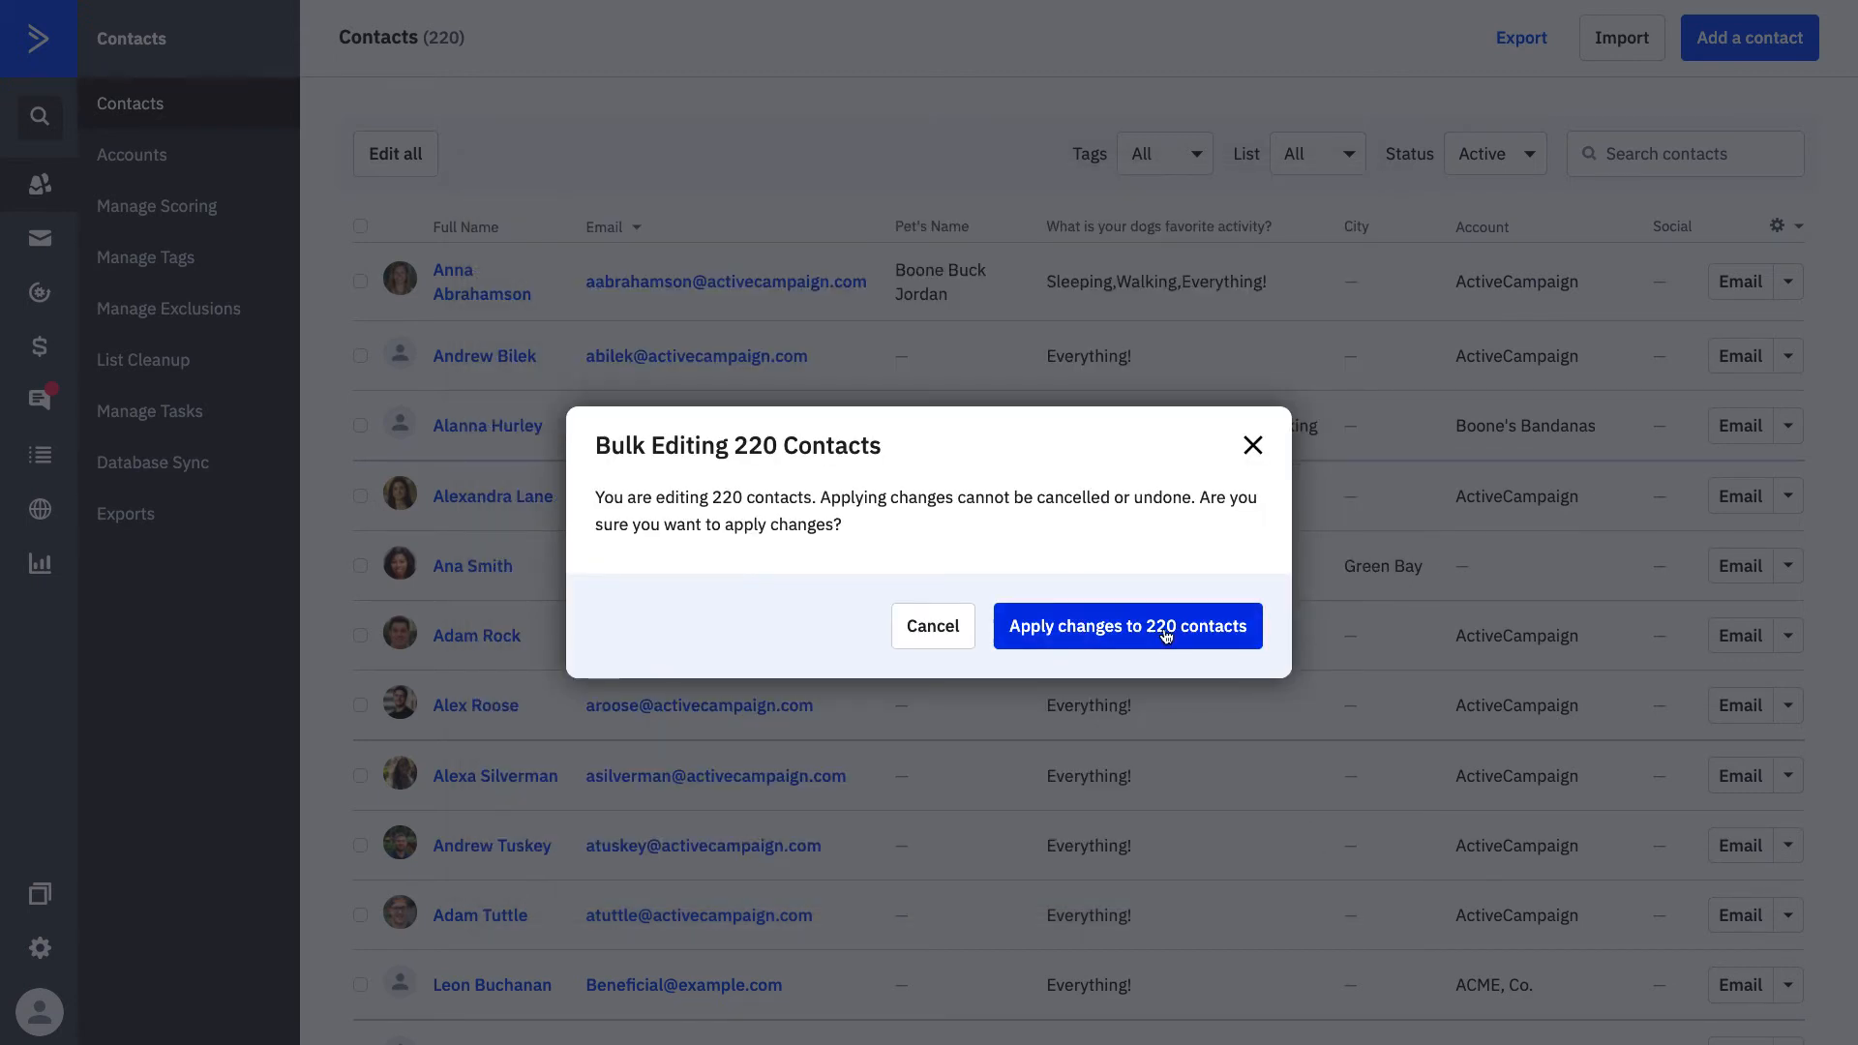
click(1127, 626)
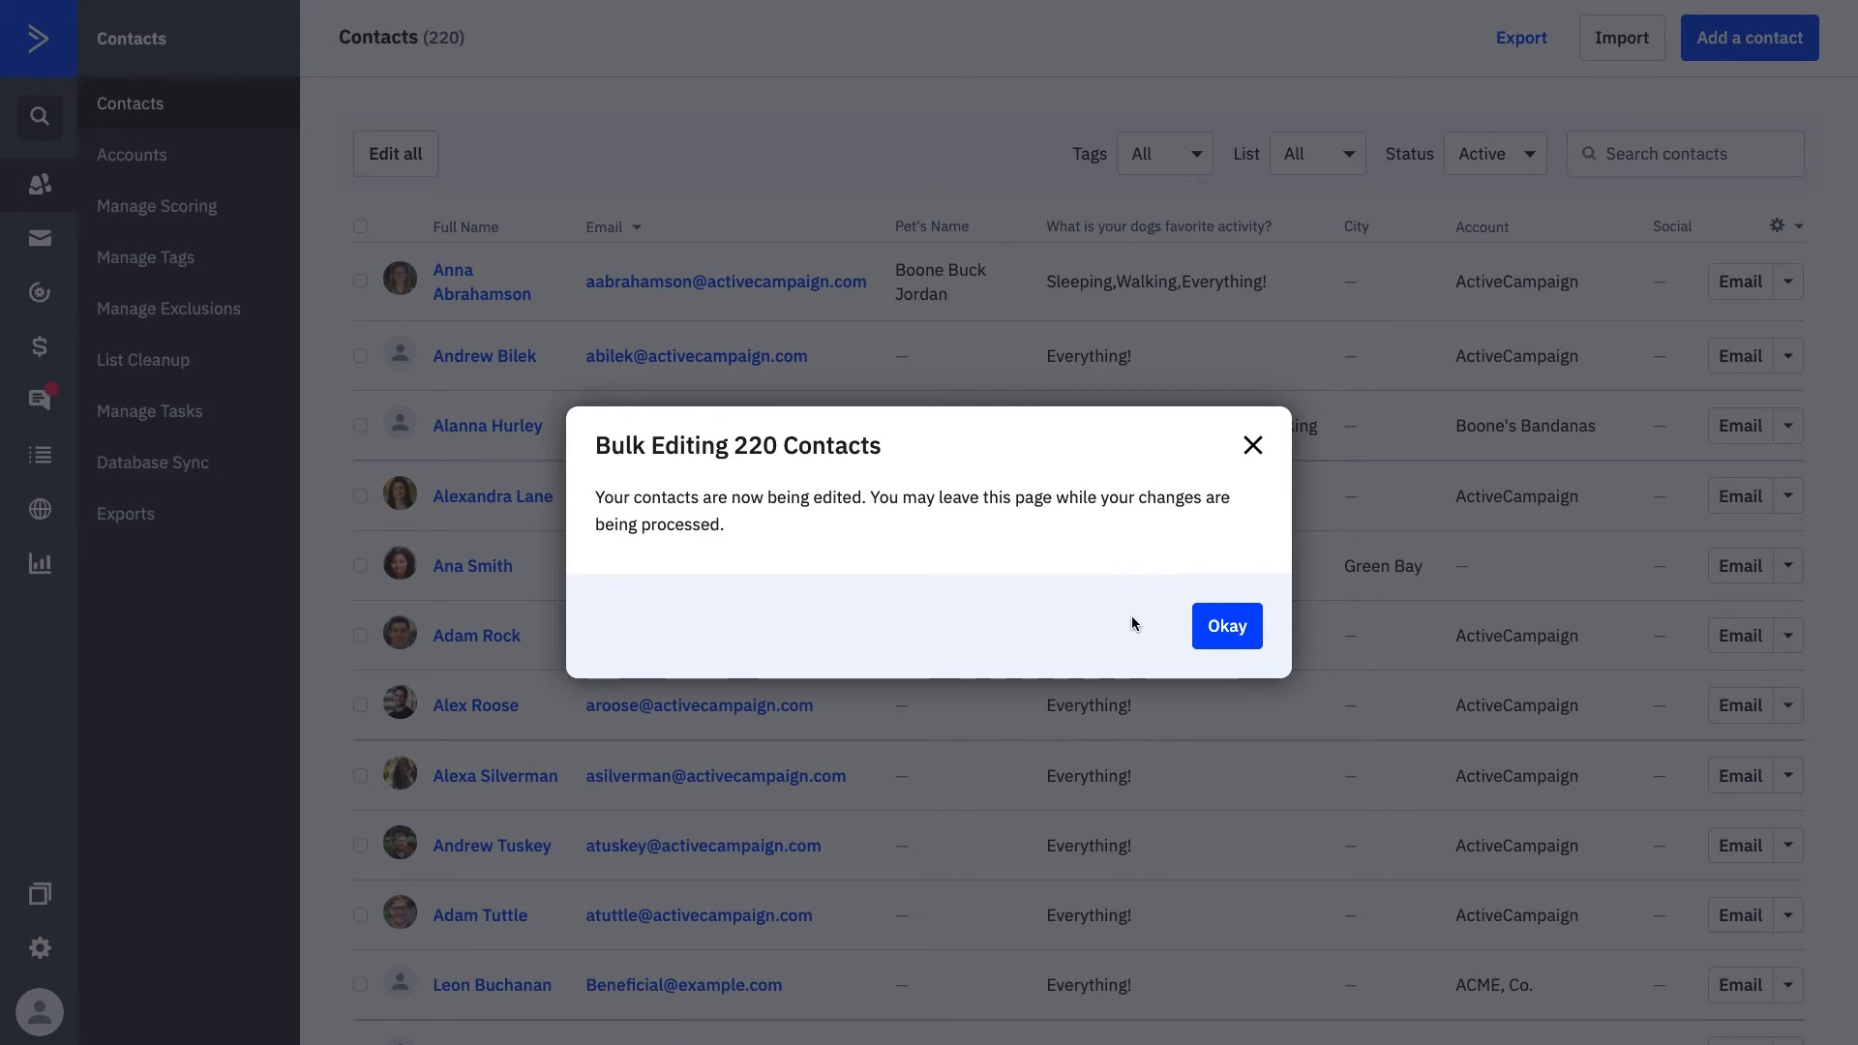
click(1227, 627)
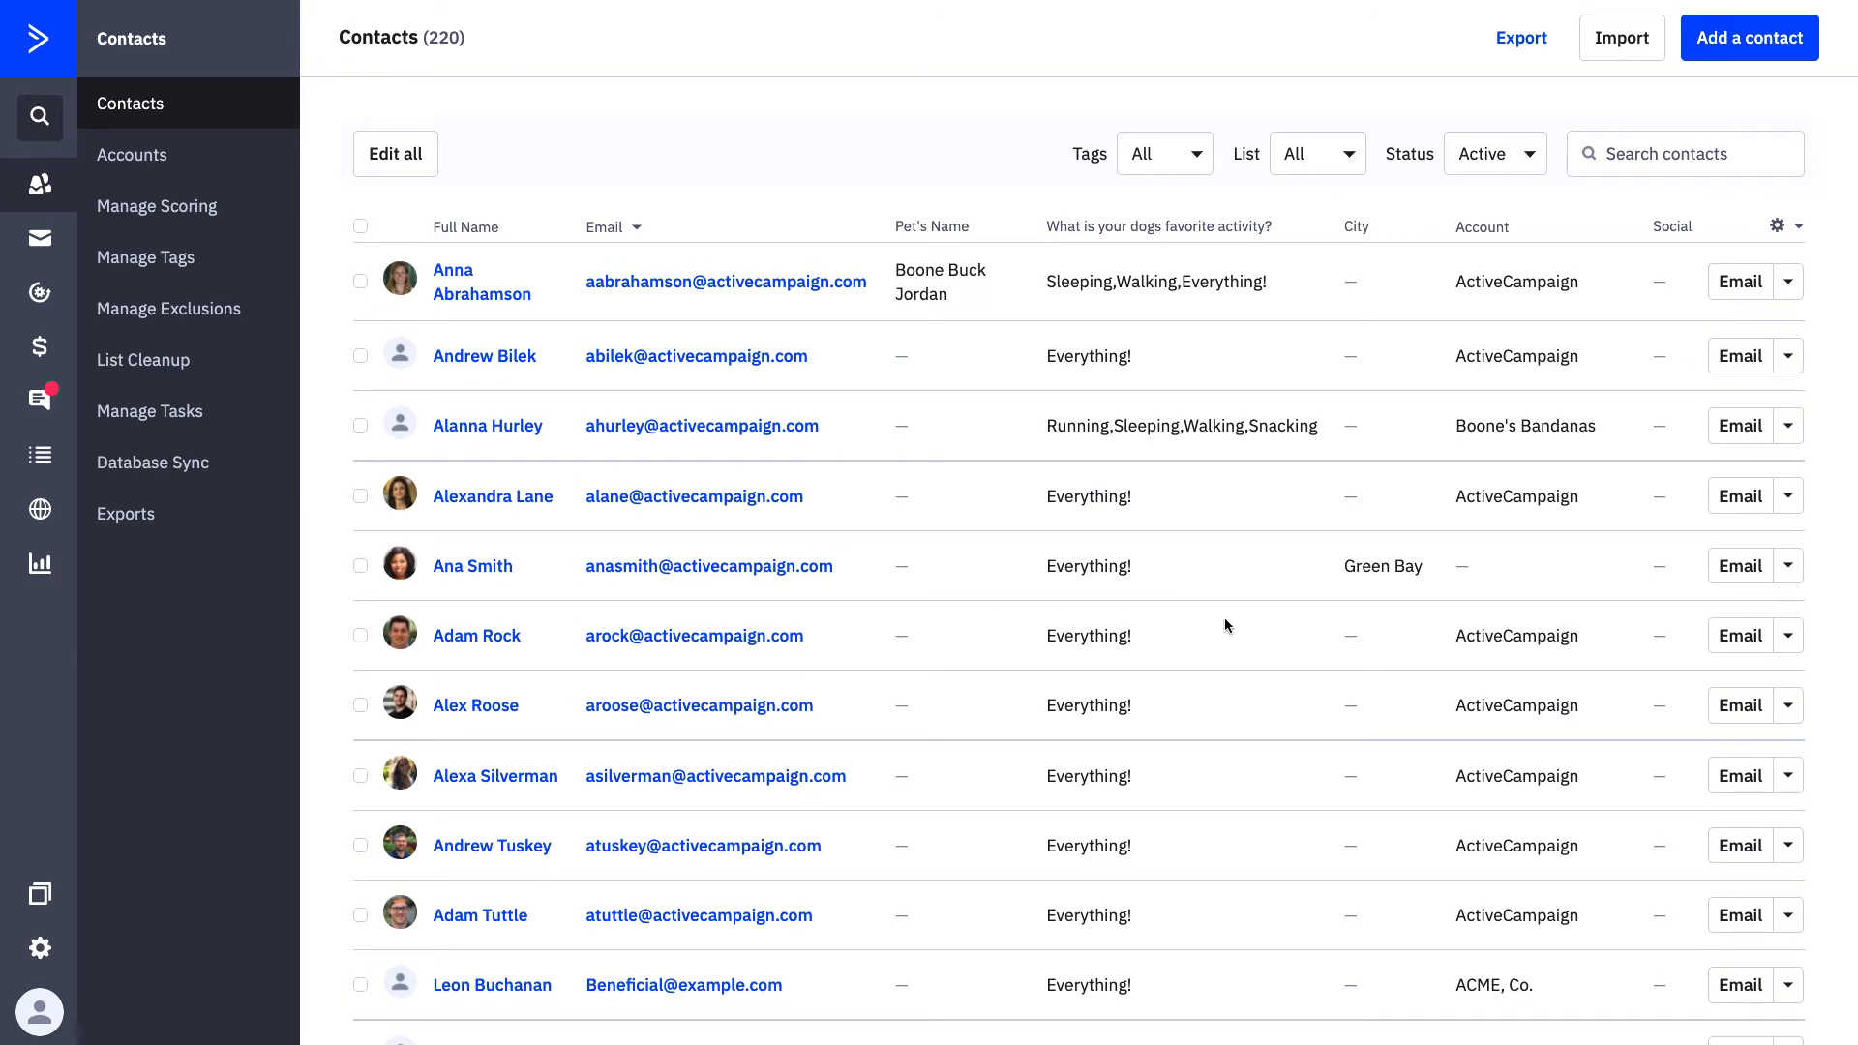
mouse_move(1234, 184)
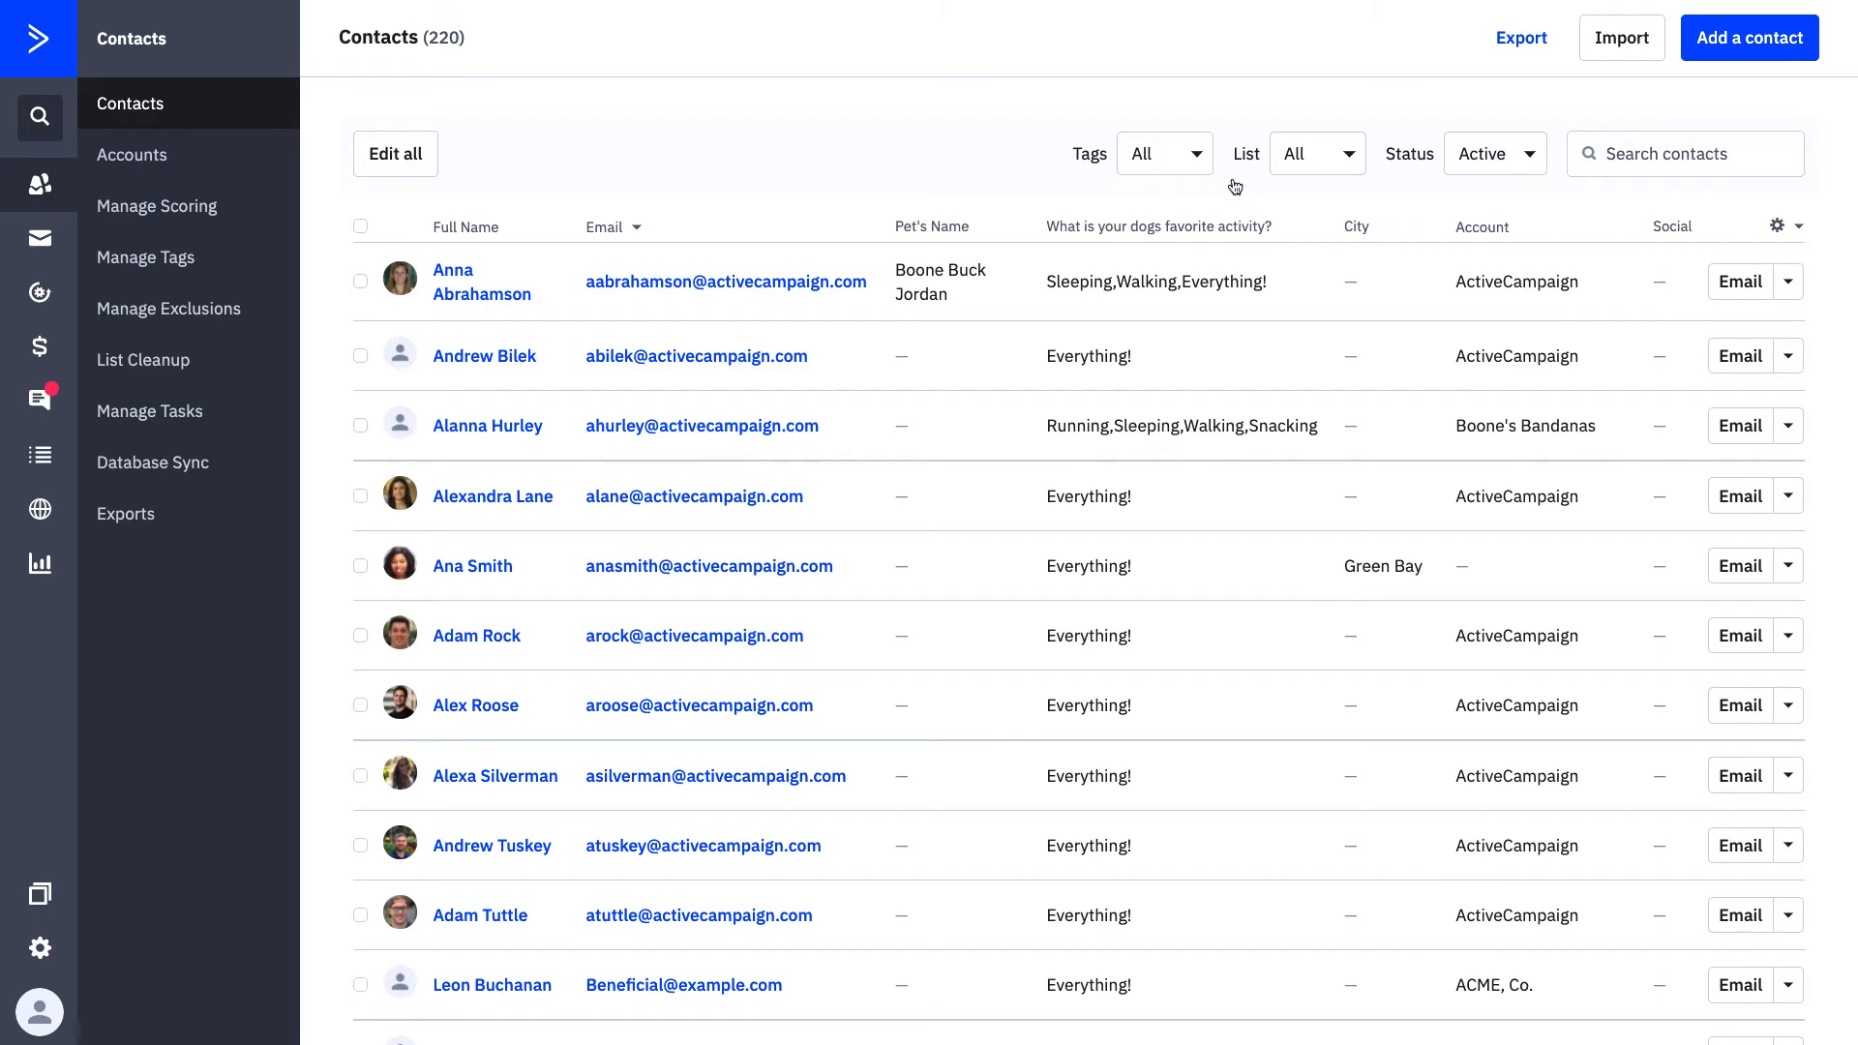
- Review the 220 active contacts, briefly opening the tag filter choices
click(395, 154)
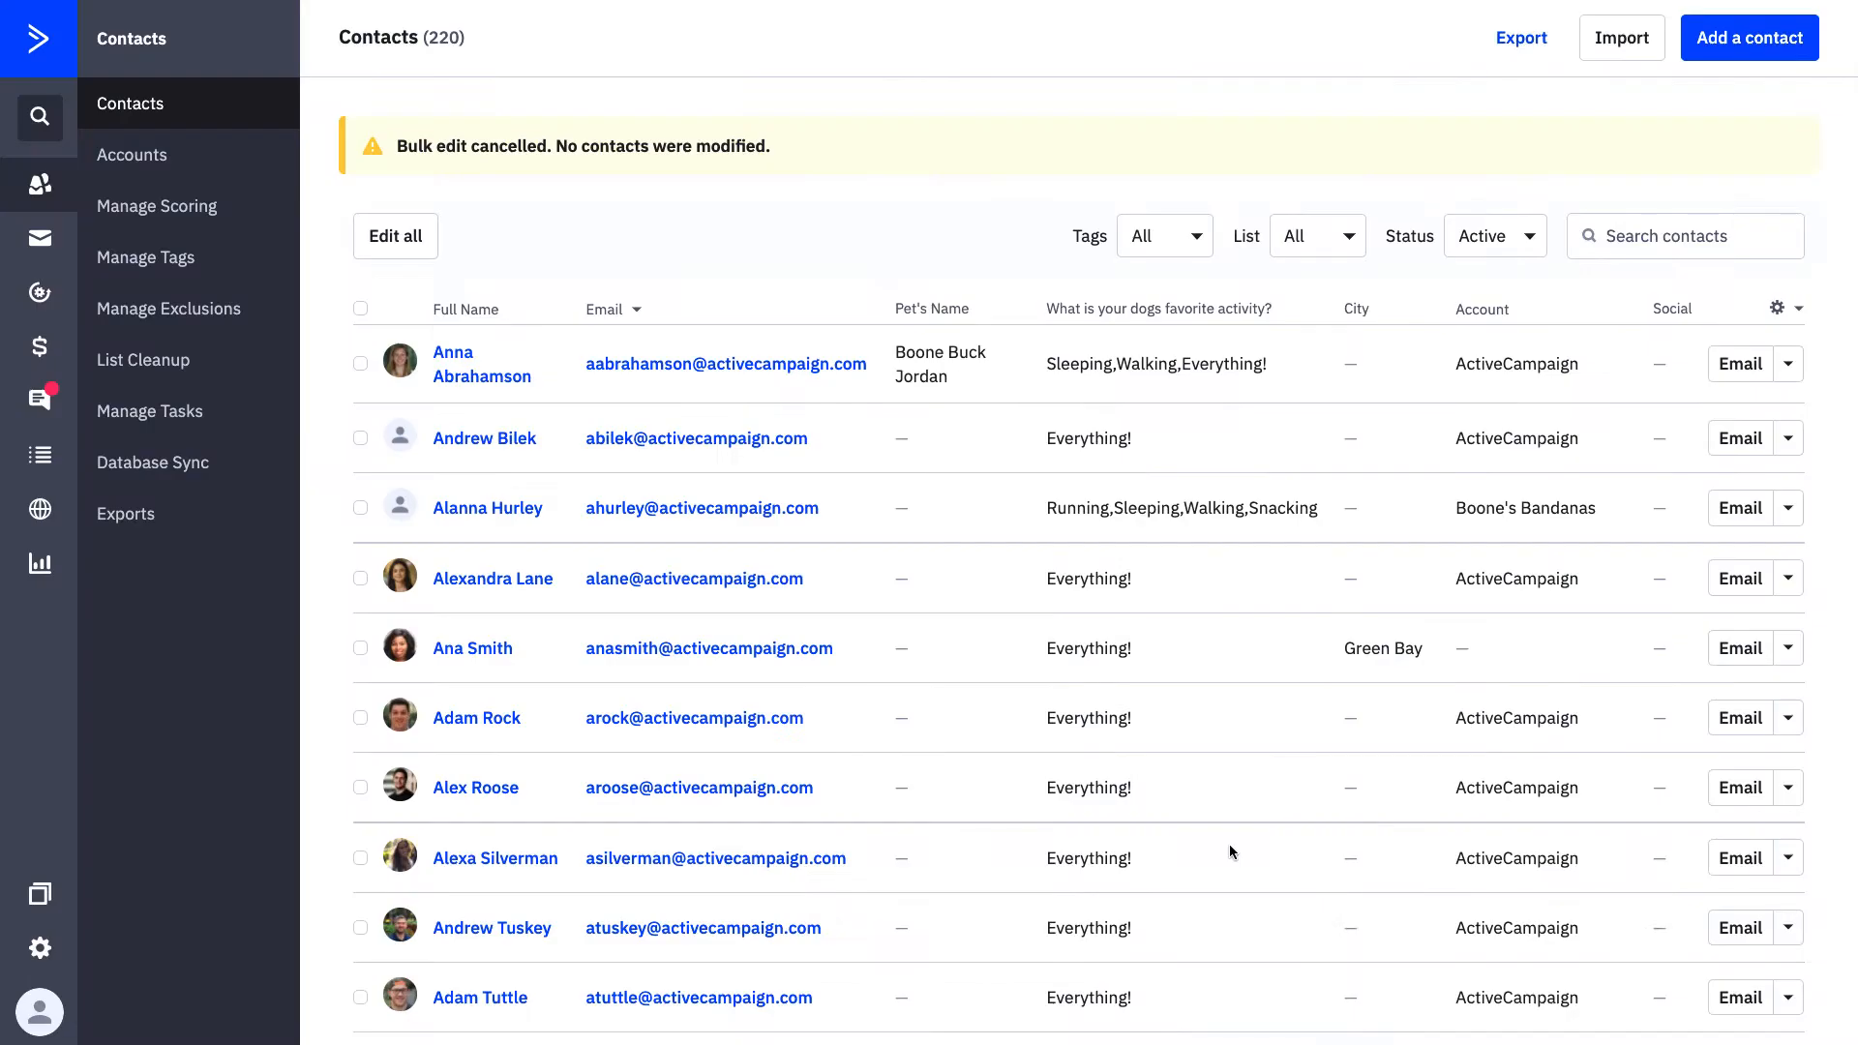
mouse_move(1136, 277)
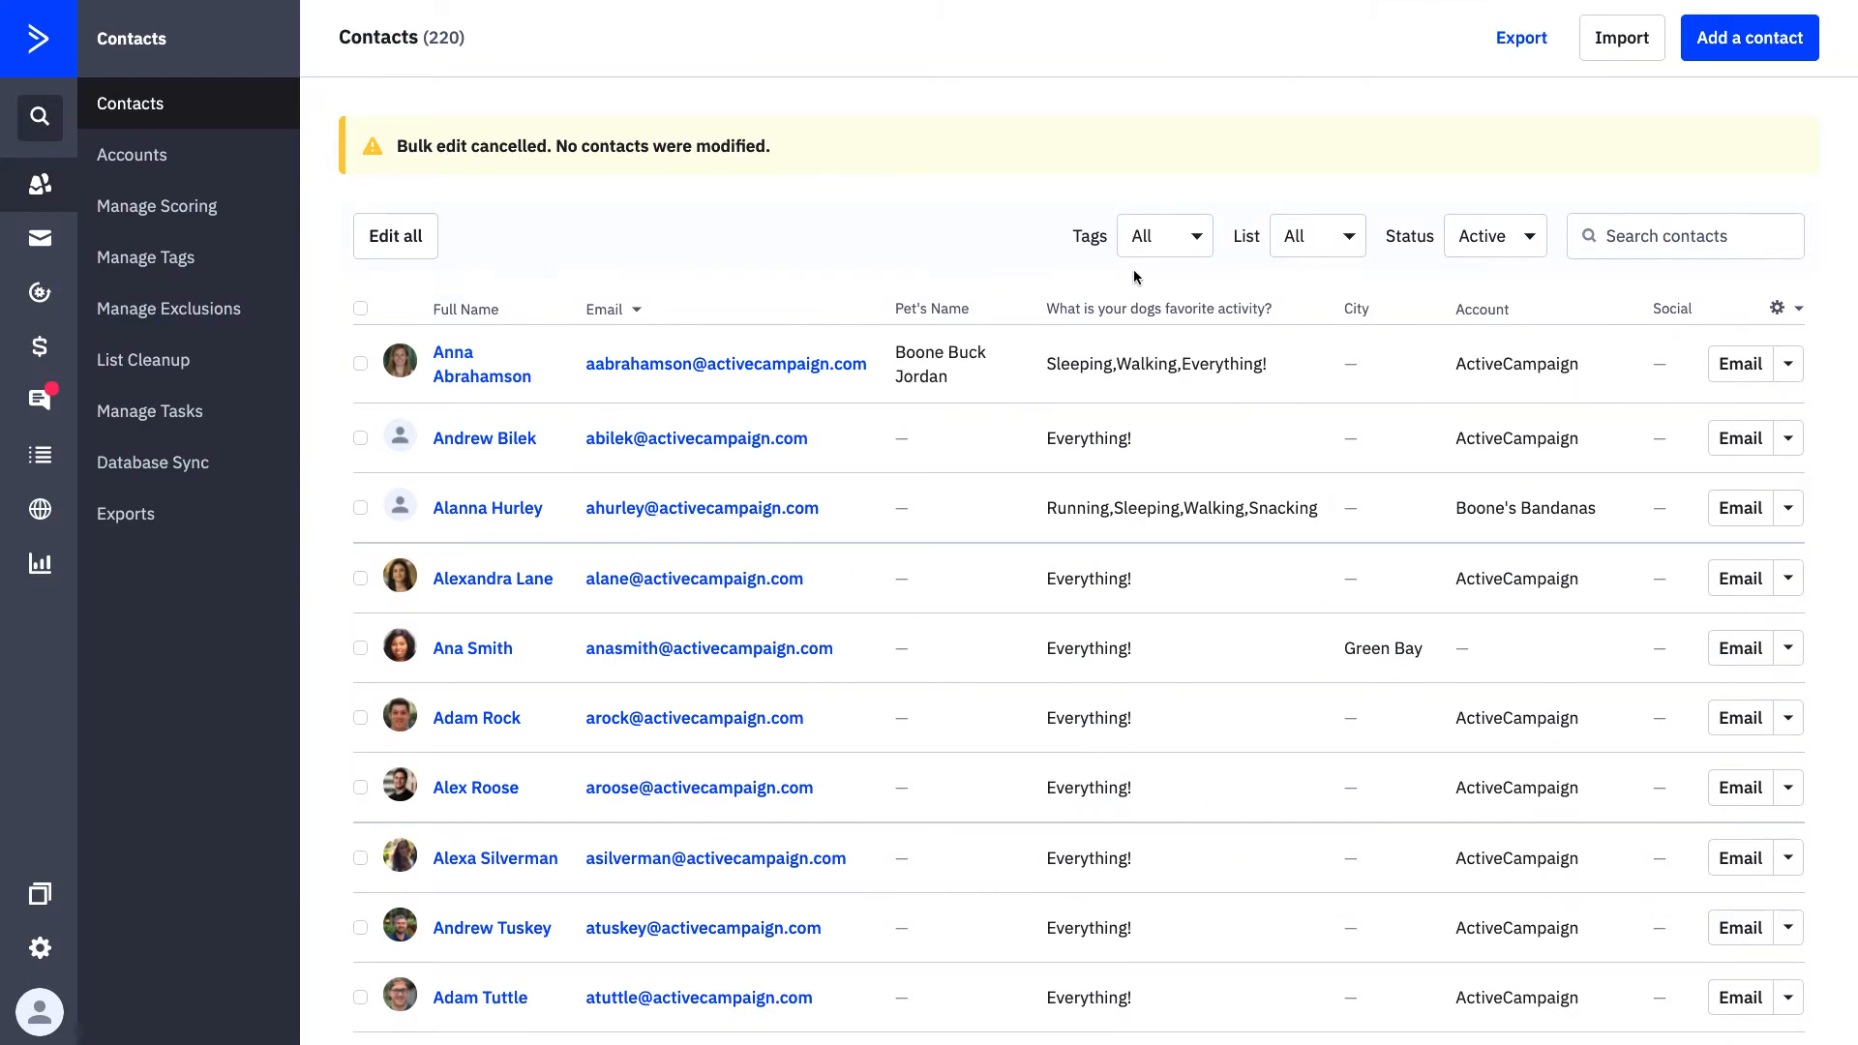
mouse_move(1150, 300)
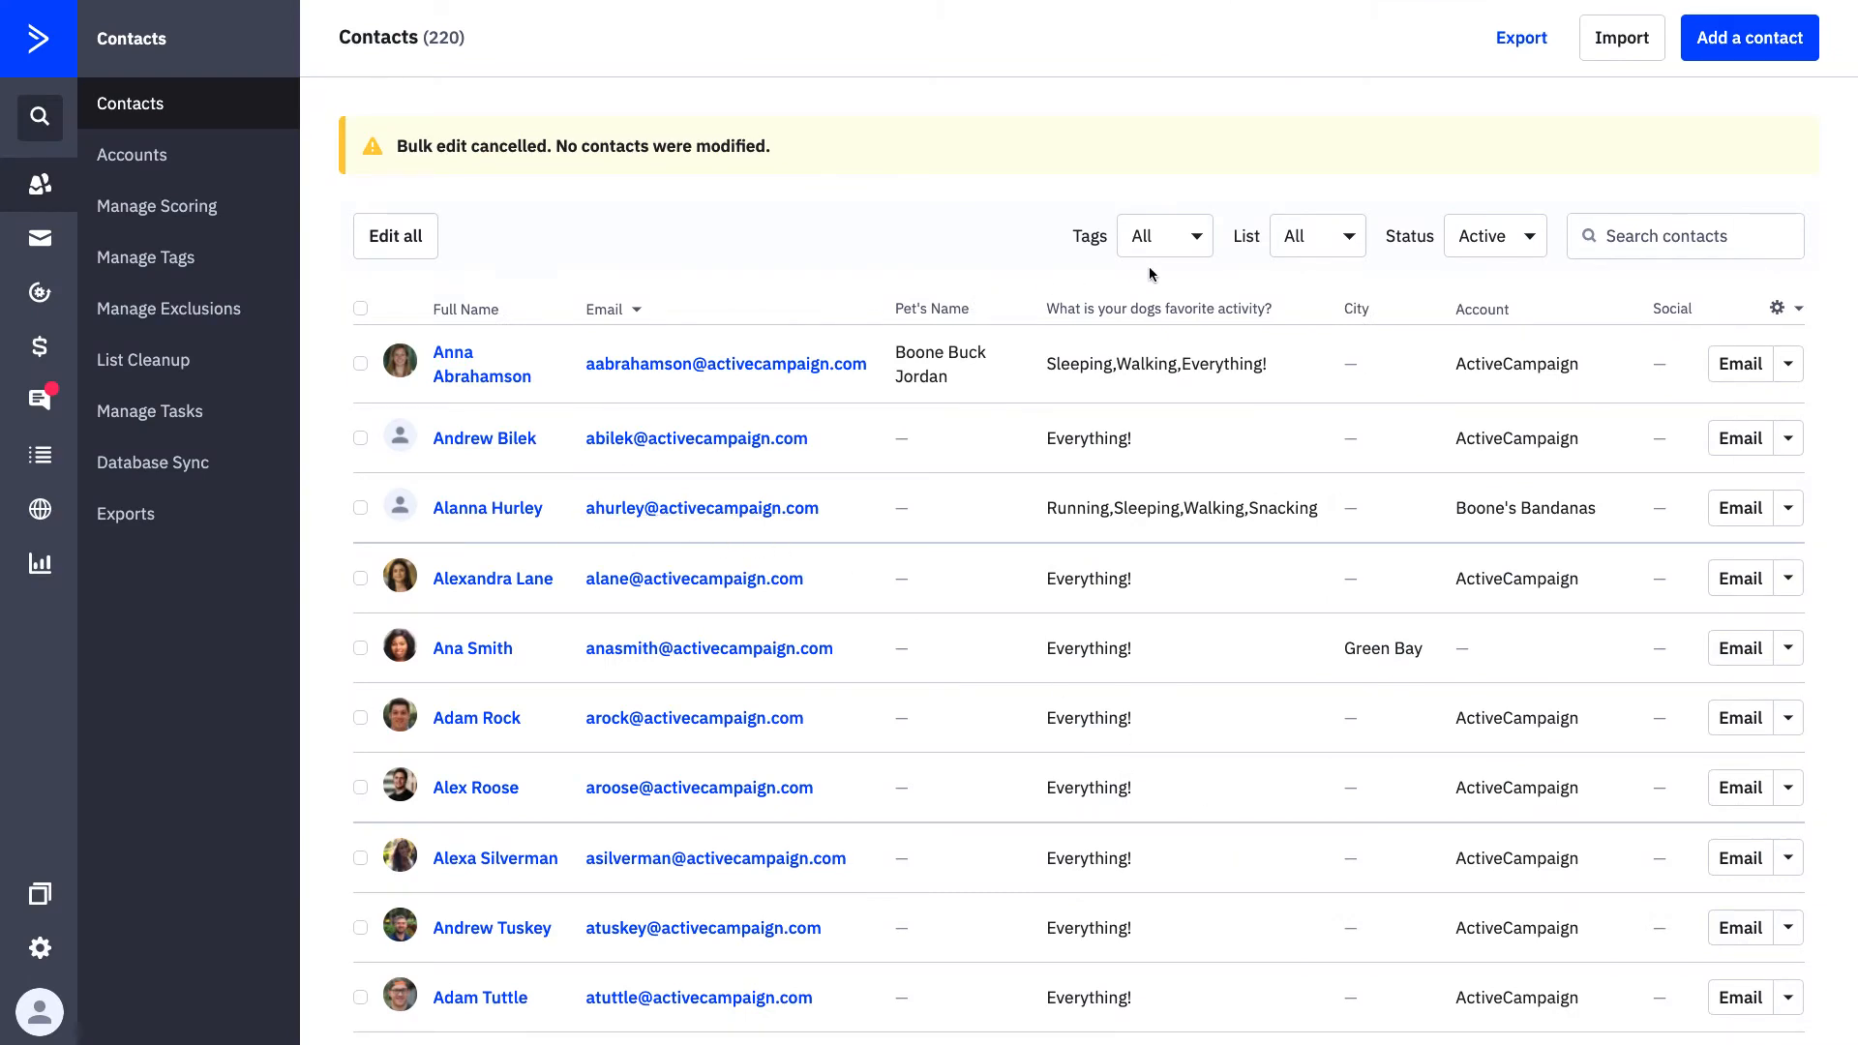
click(1189, 153)
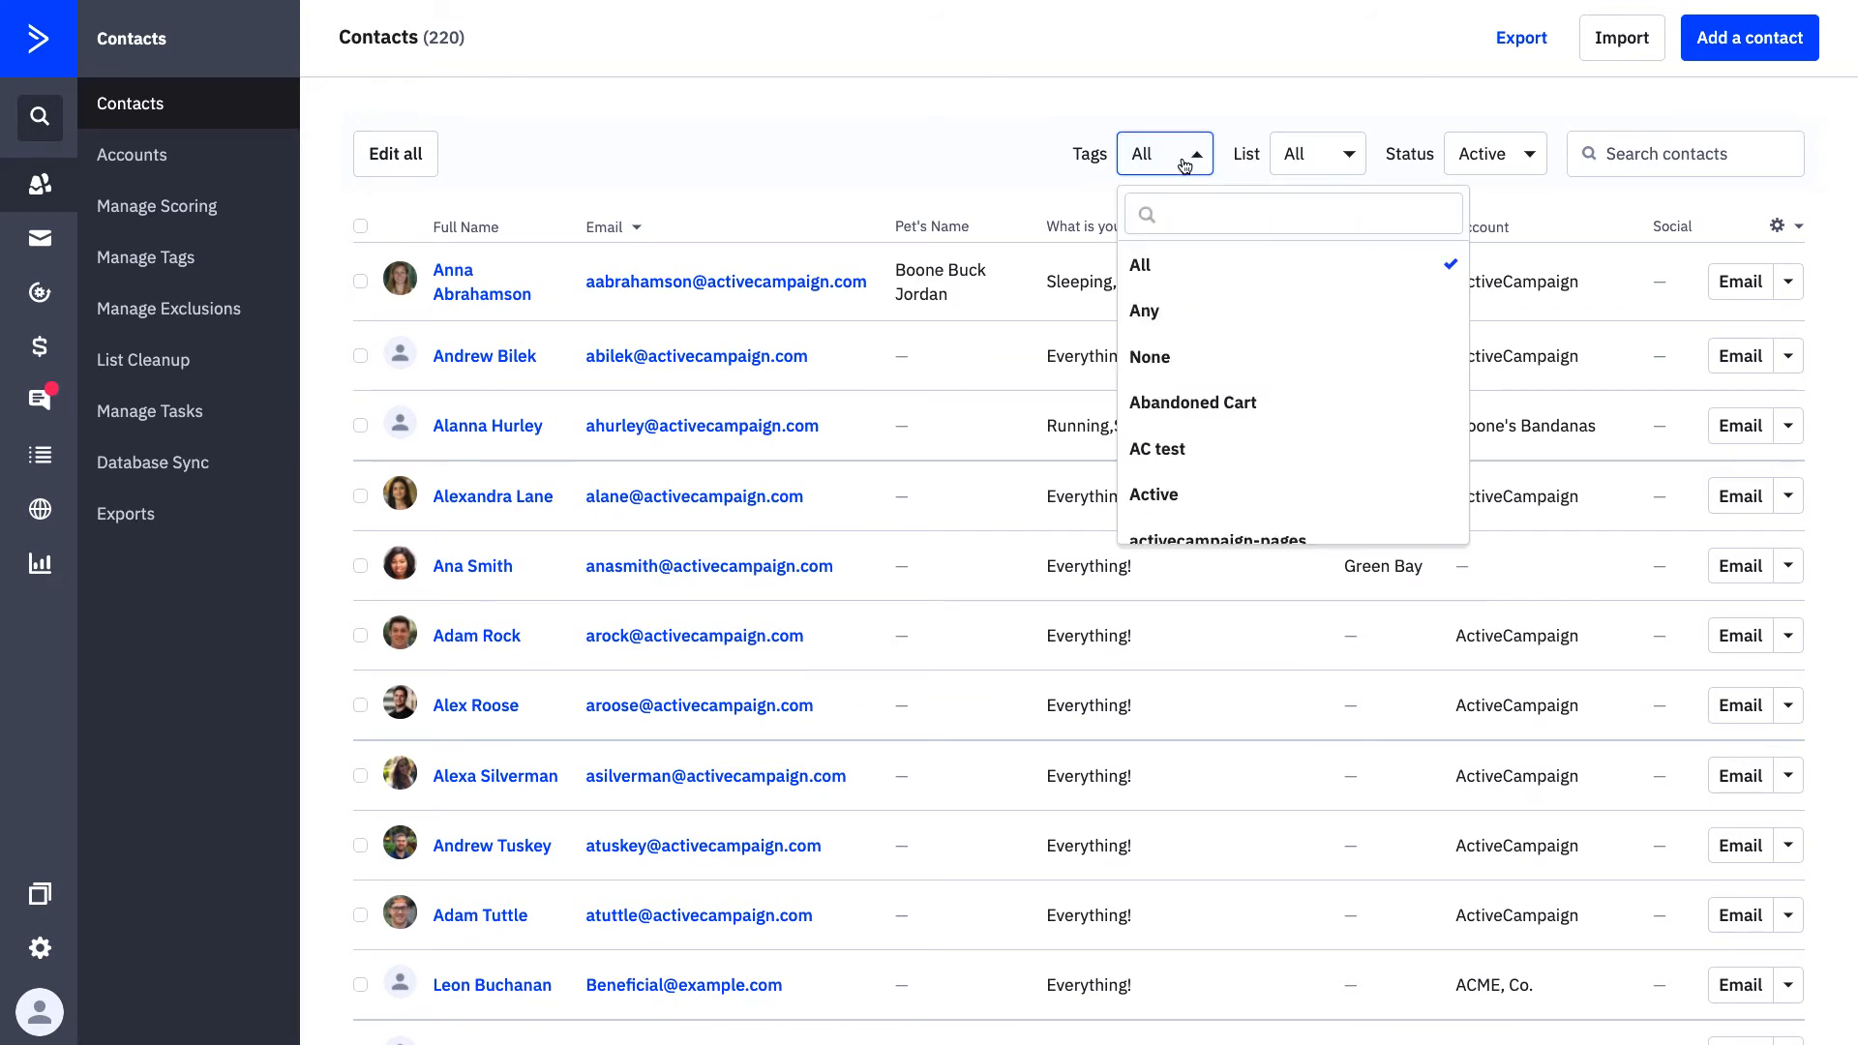
scroll(down, 3)
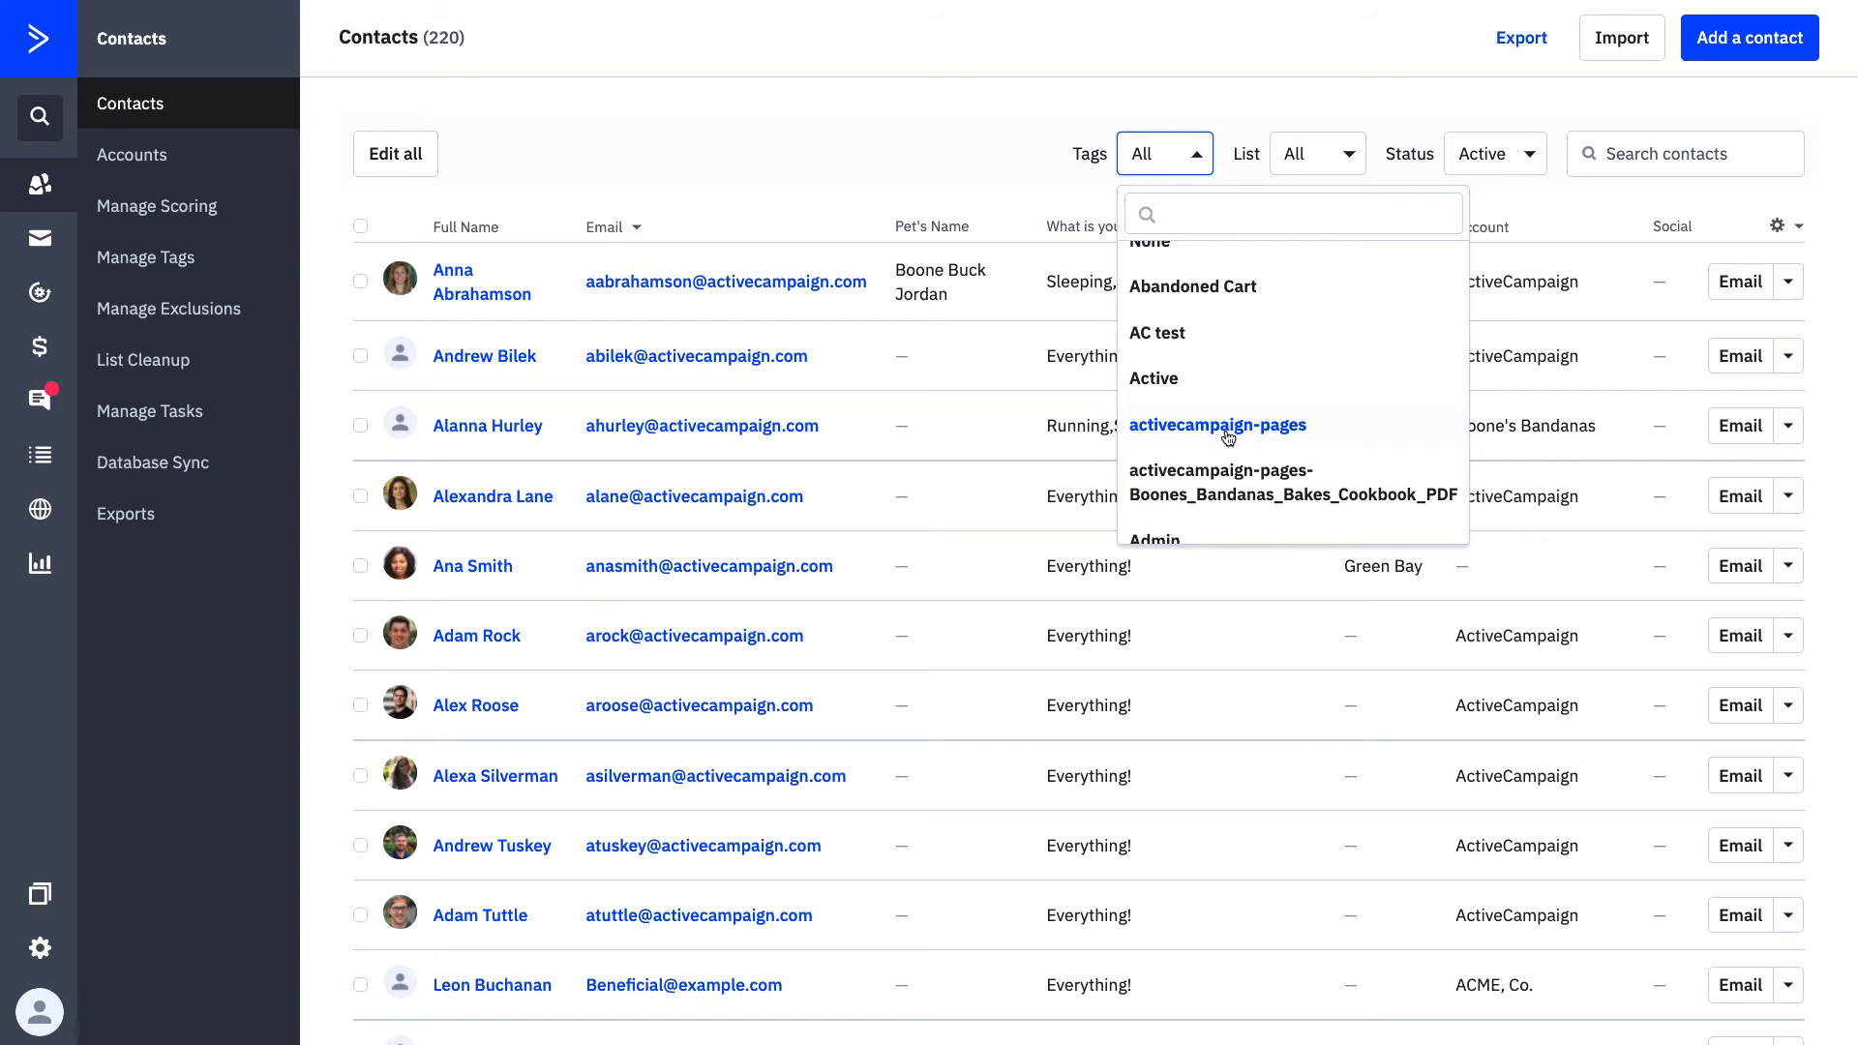
click(1165, 153)
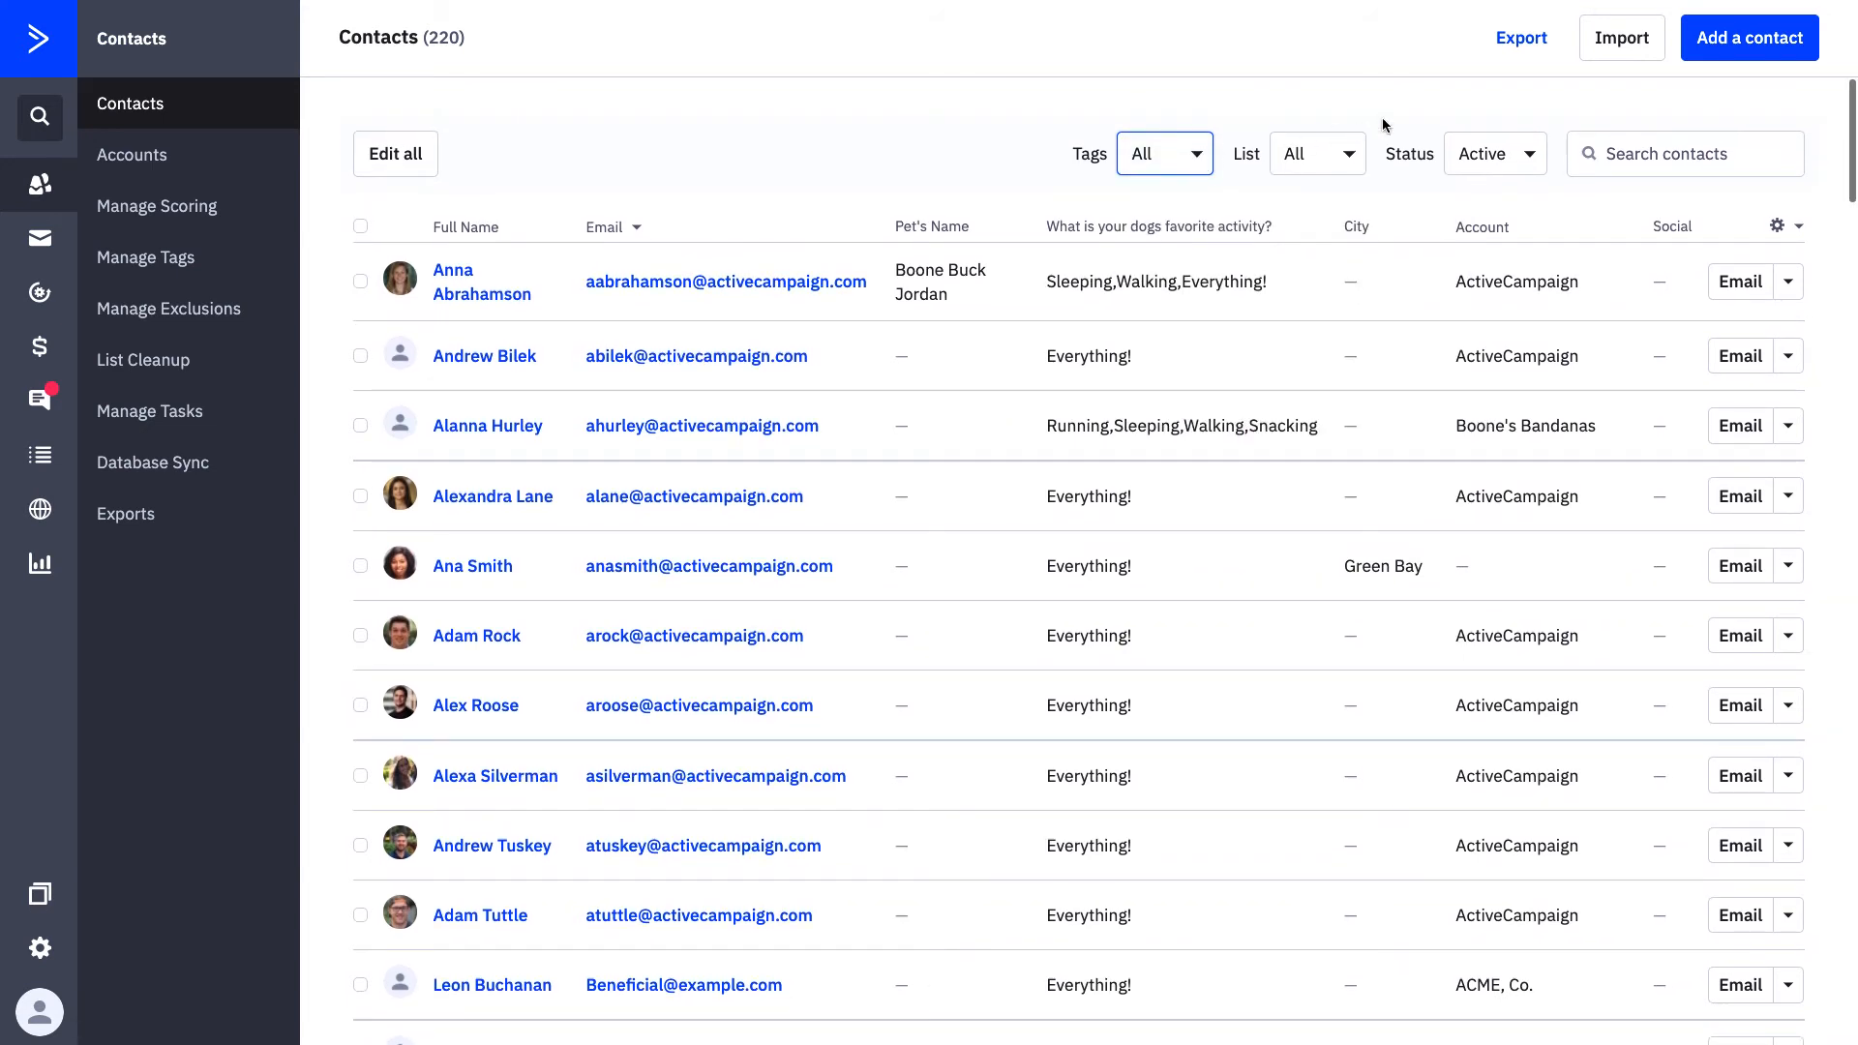
mouse_move(1636, 51)
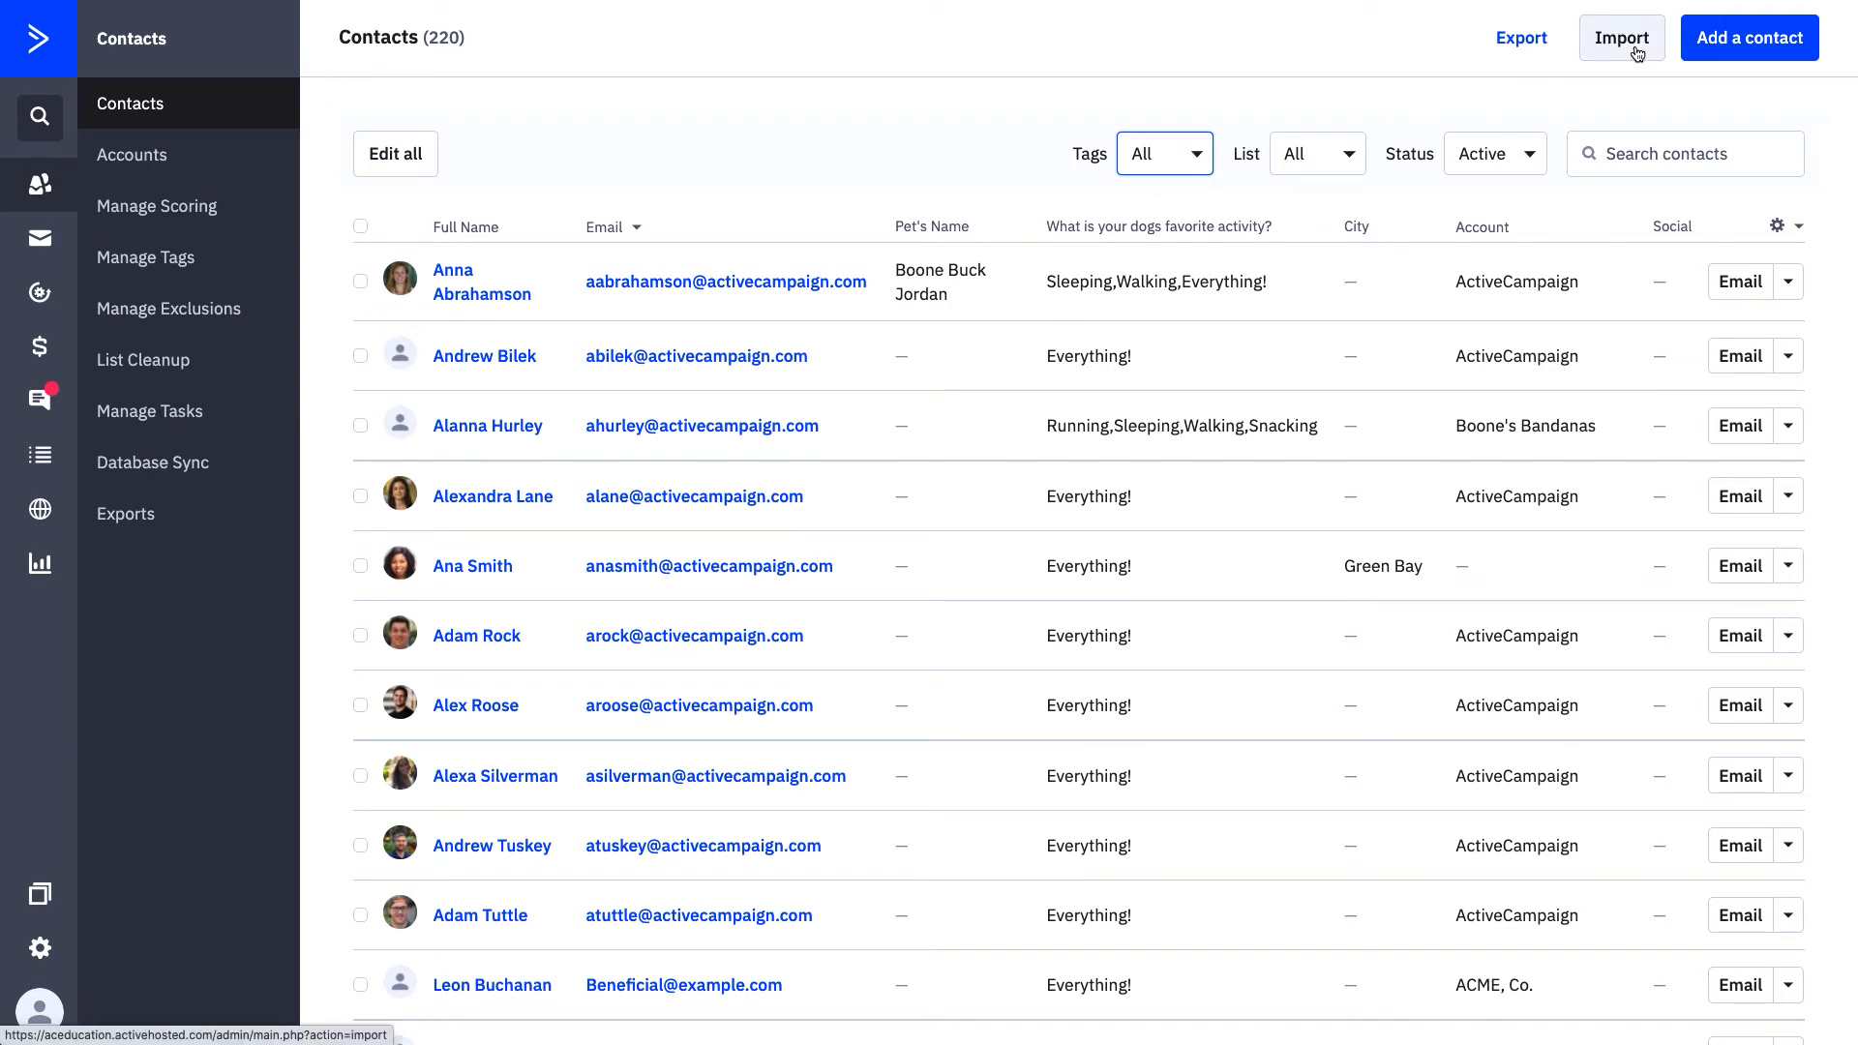
- Open the Import Contacts page from the Contacts page
click(1621, 37)
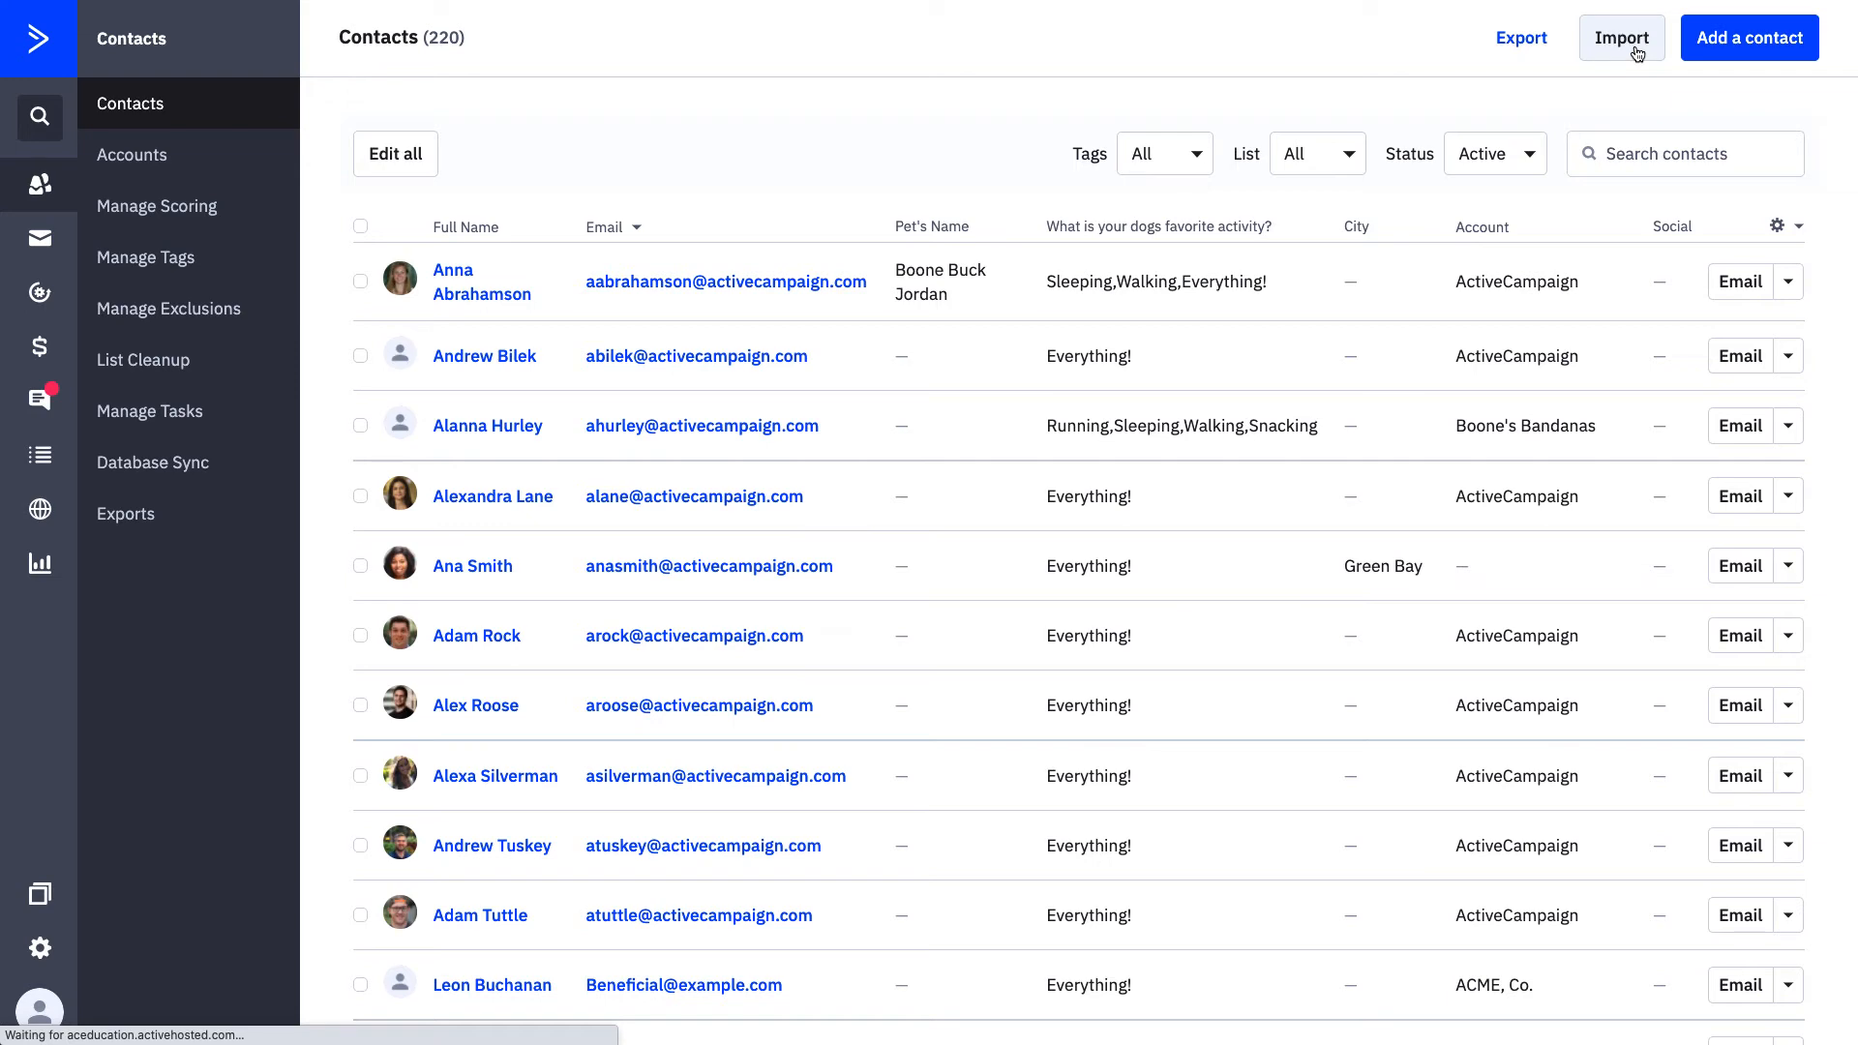
click(1621, 38)
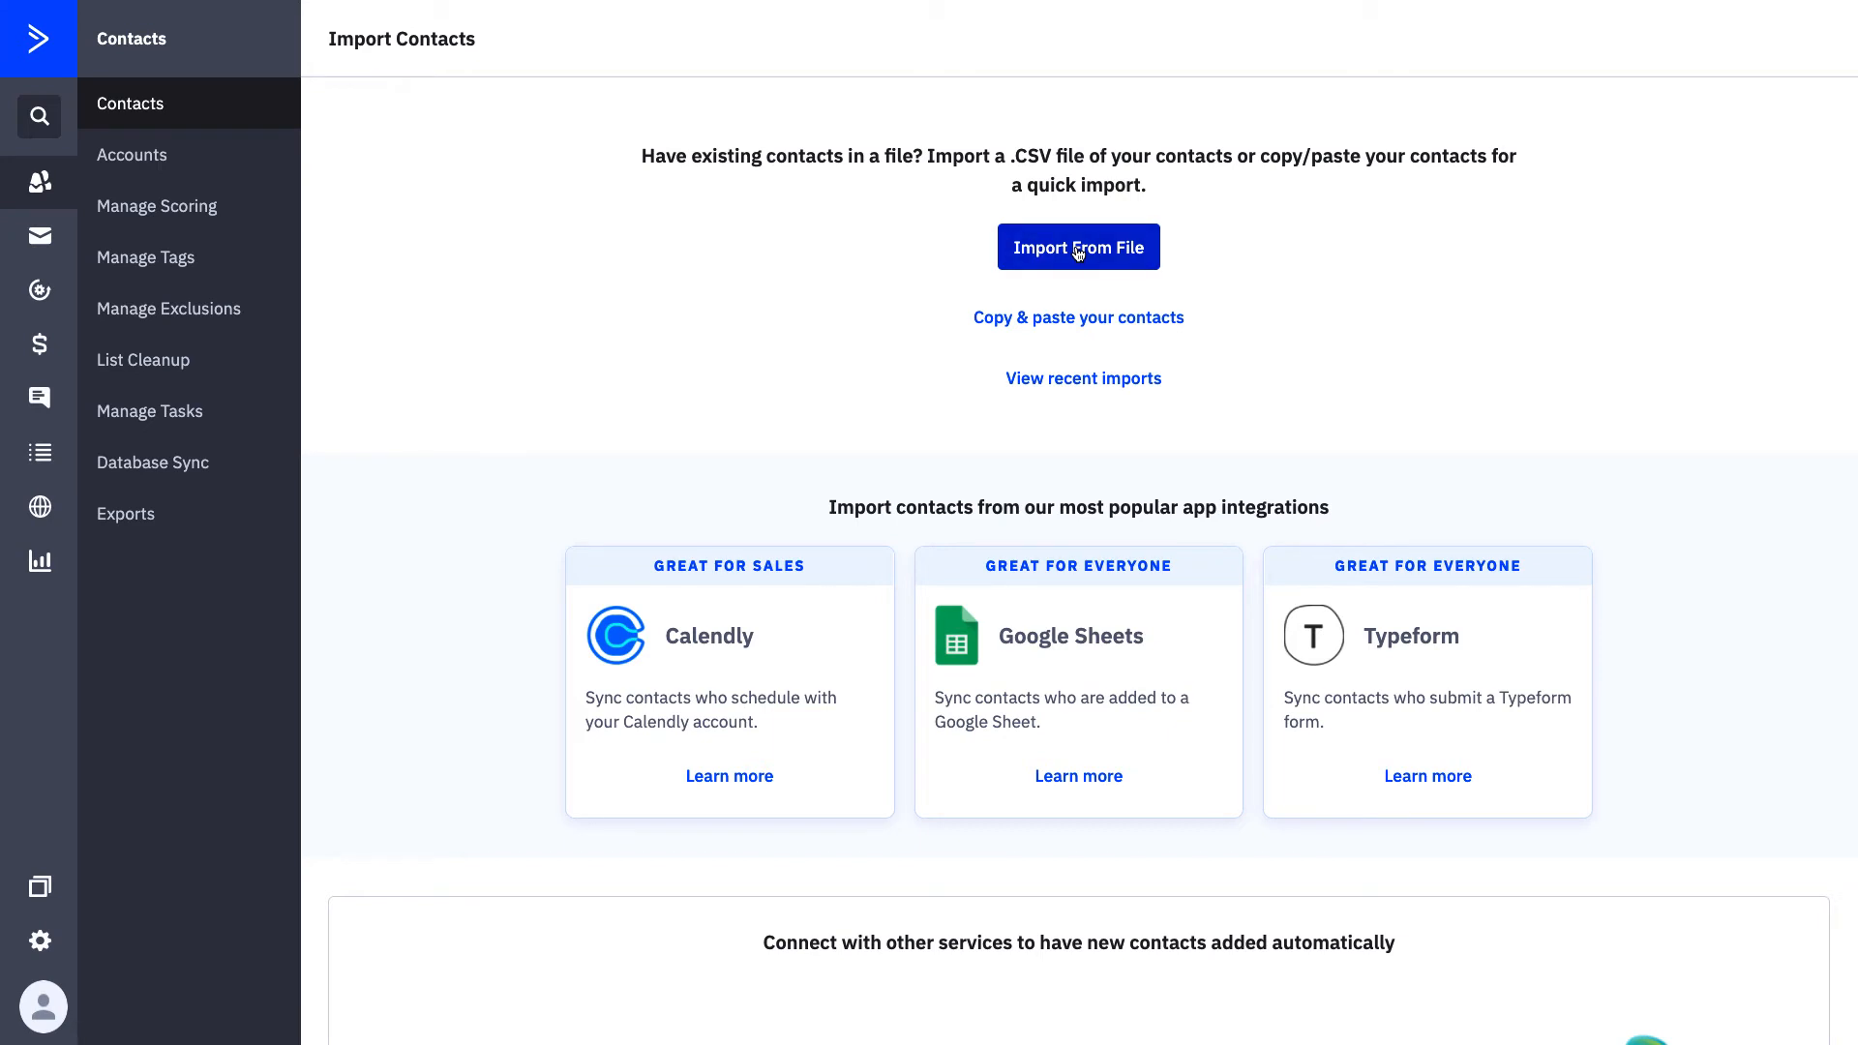
- Import contacts from a .csv file picked from the computer
click(1078, 247)
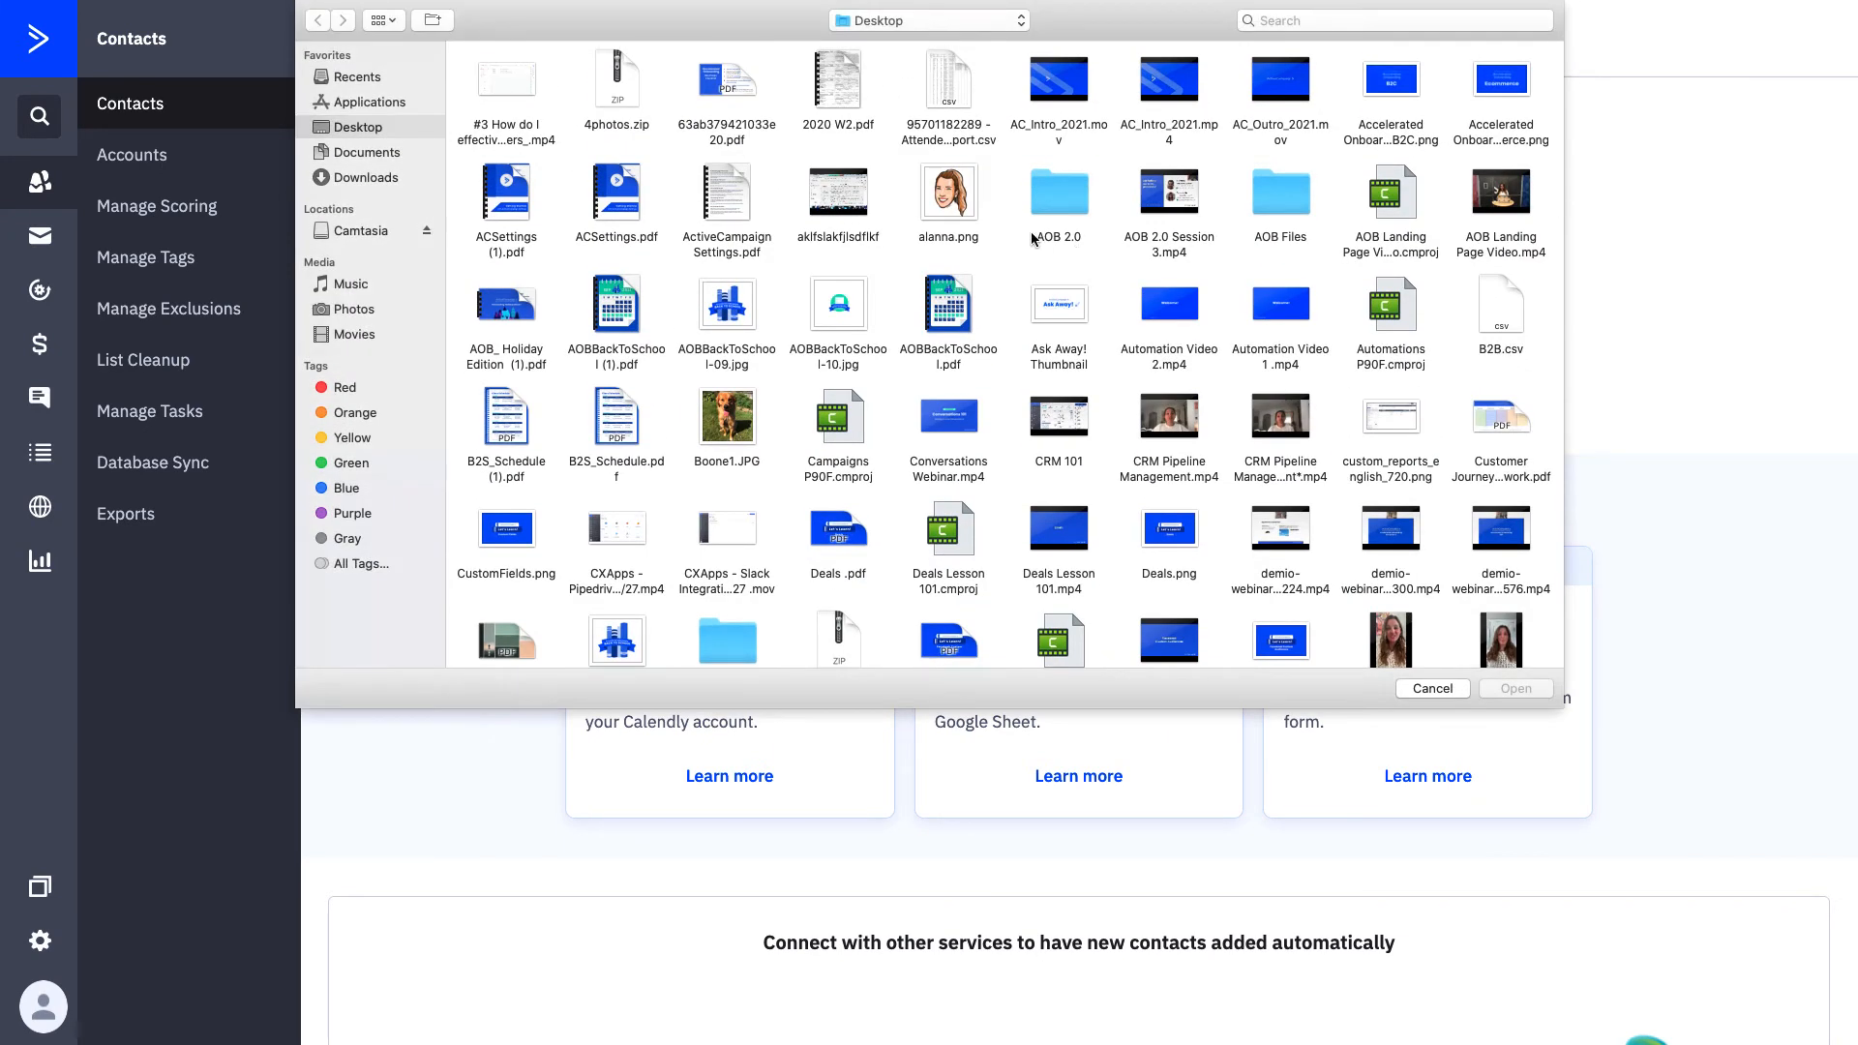
click(1397, 19)
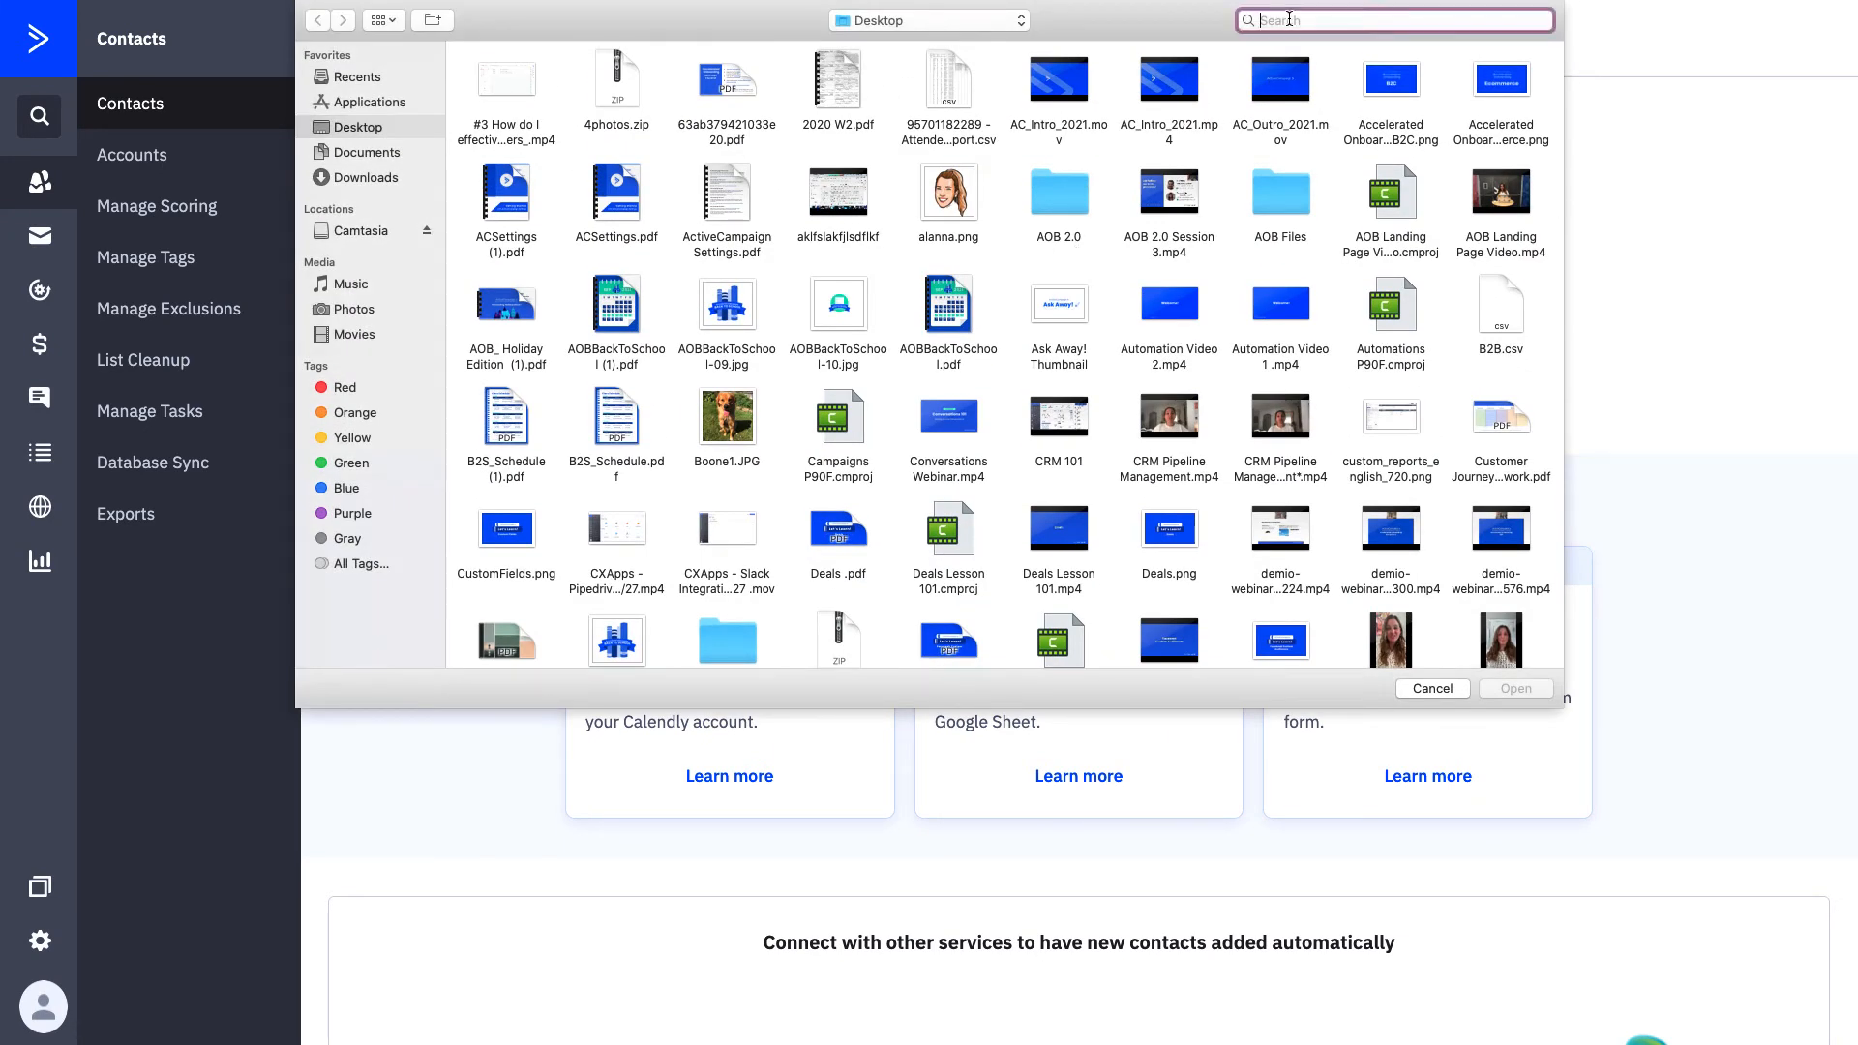
text(.csv)
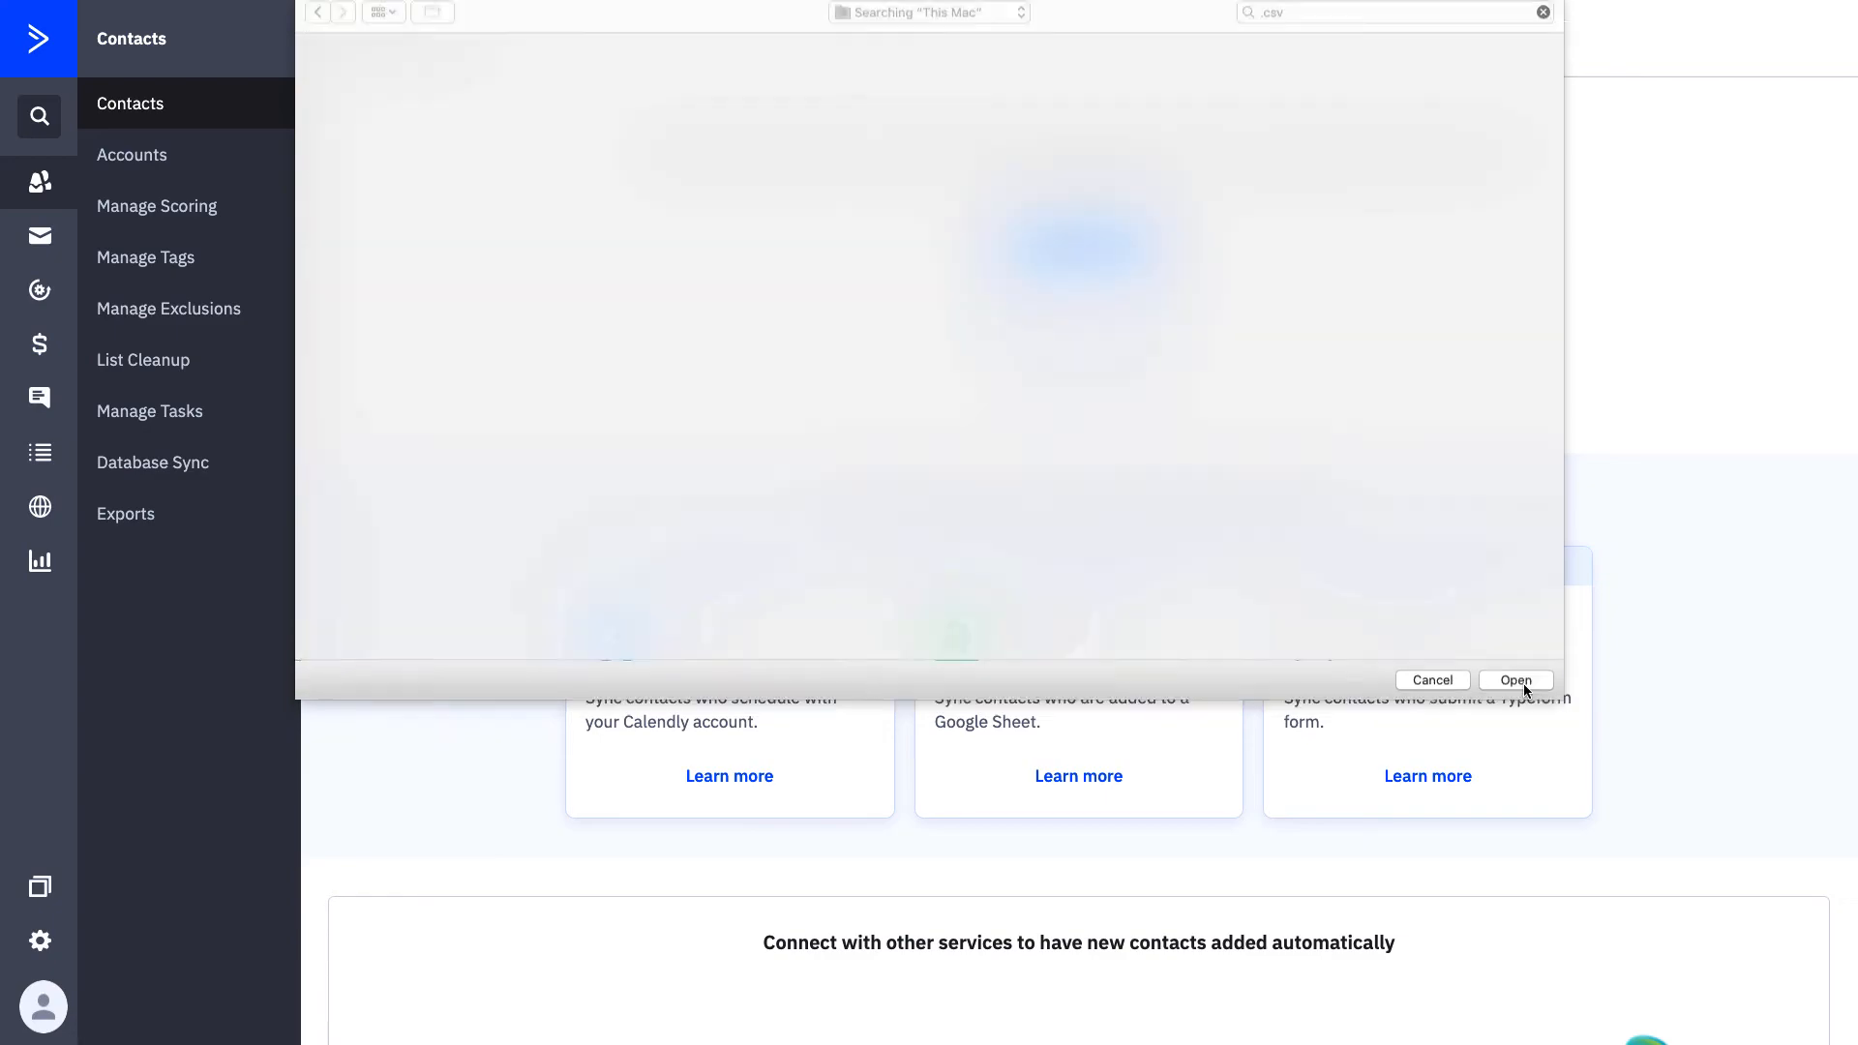
click(1517, 681)
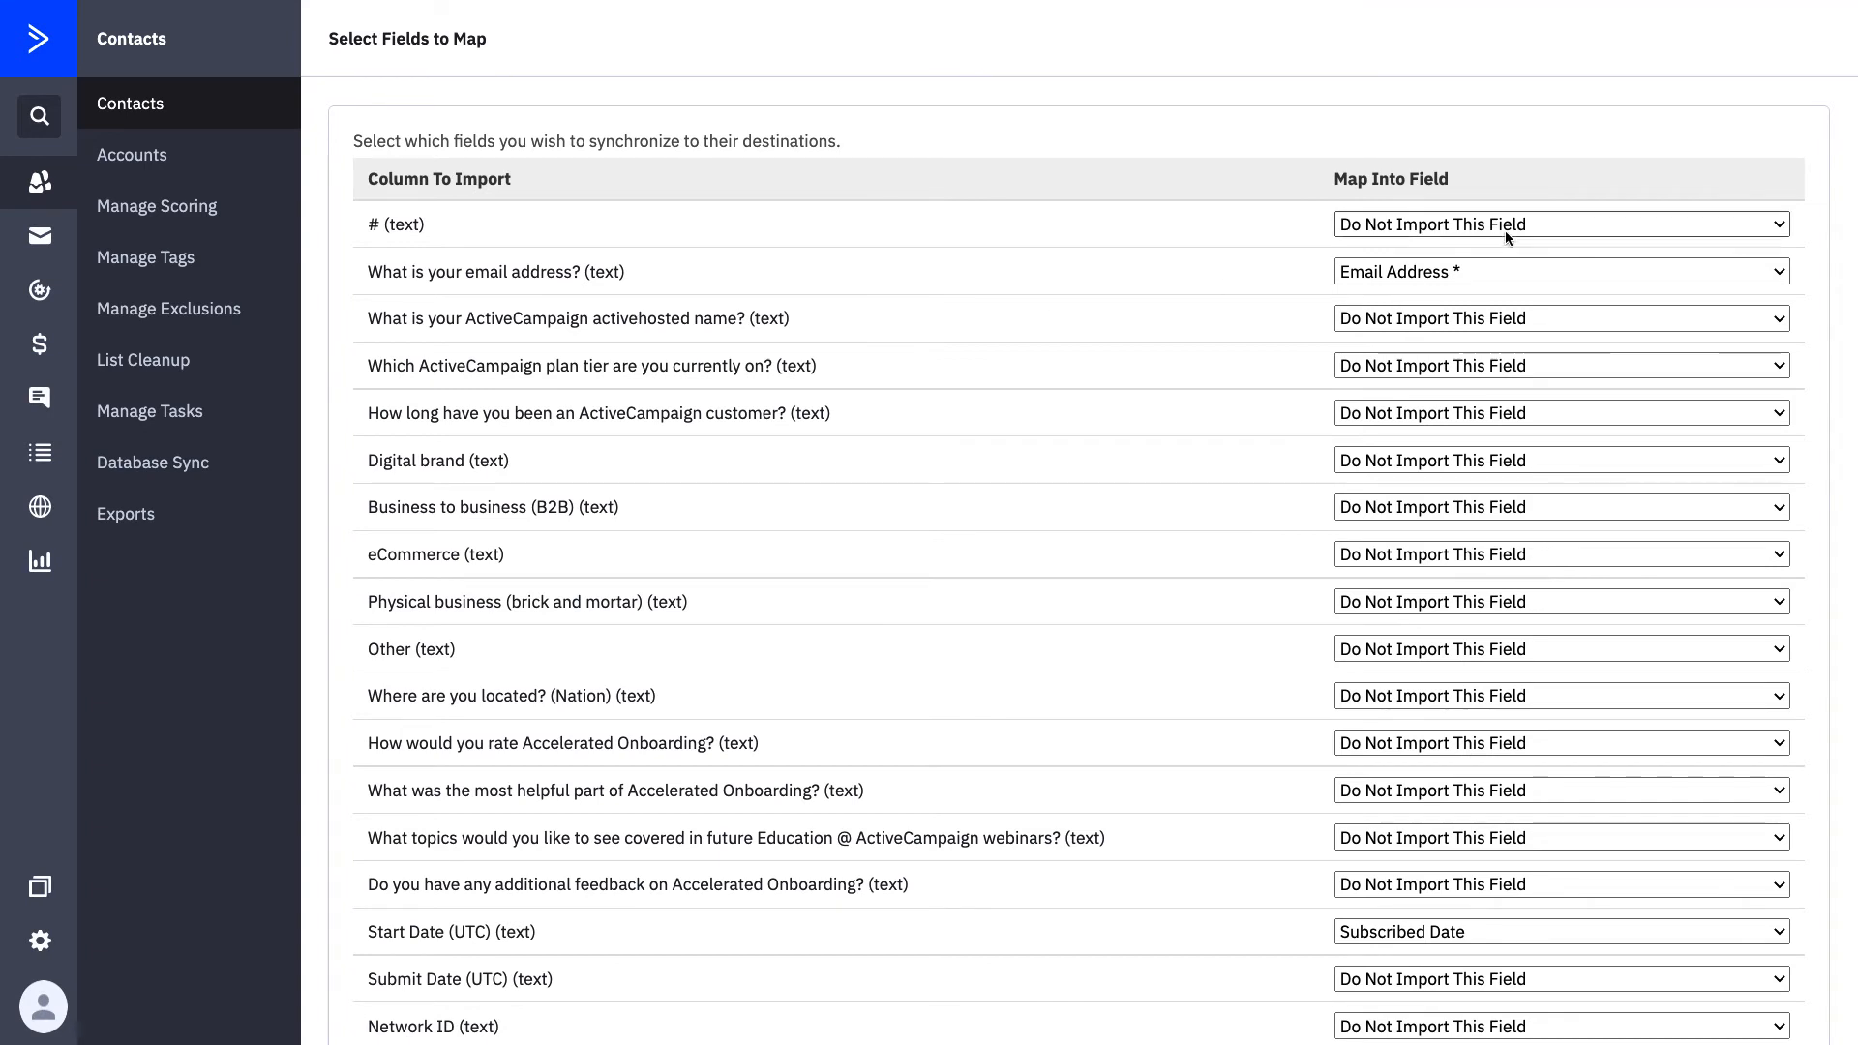
- Map the # column to Email Address and view the list and import options
click(1561, 224)
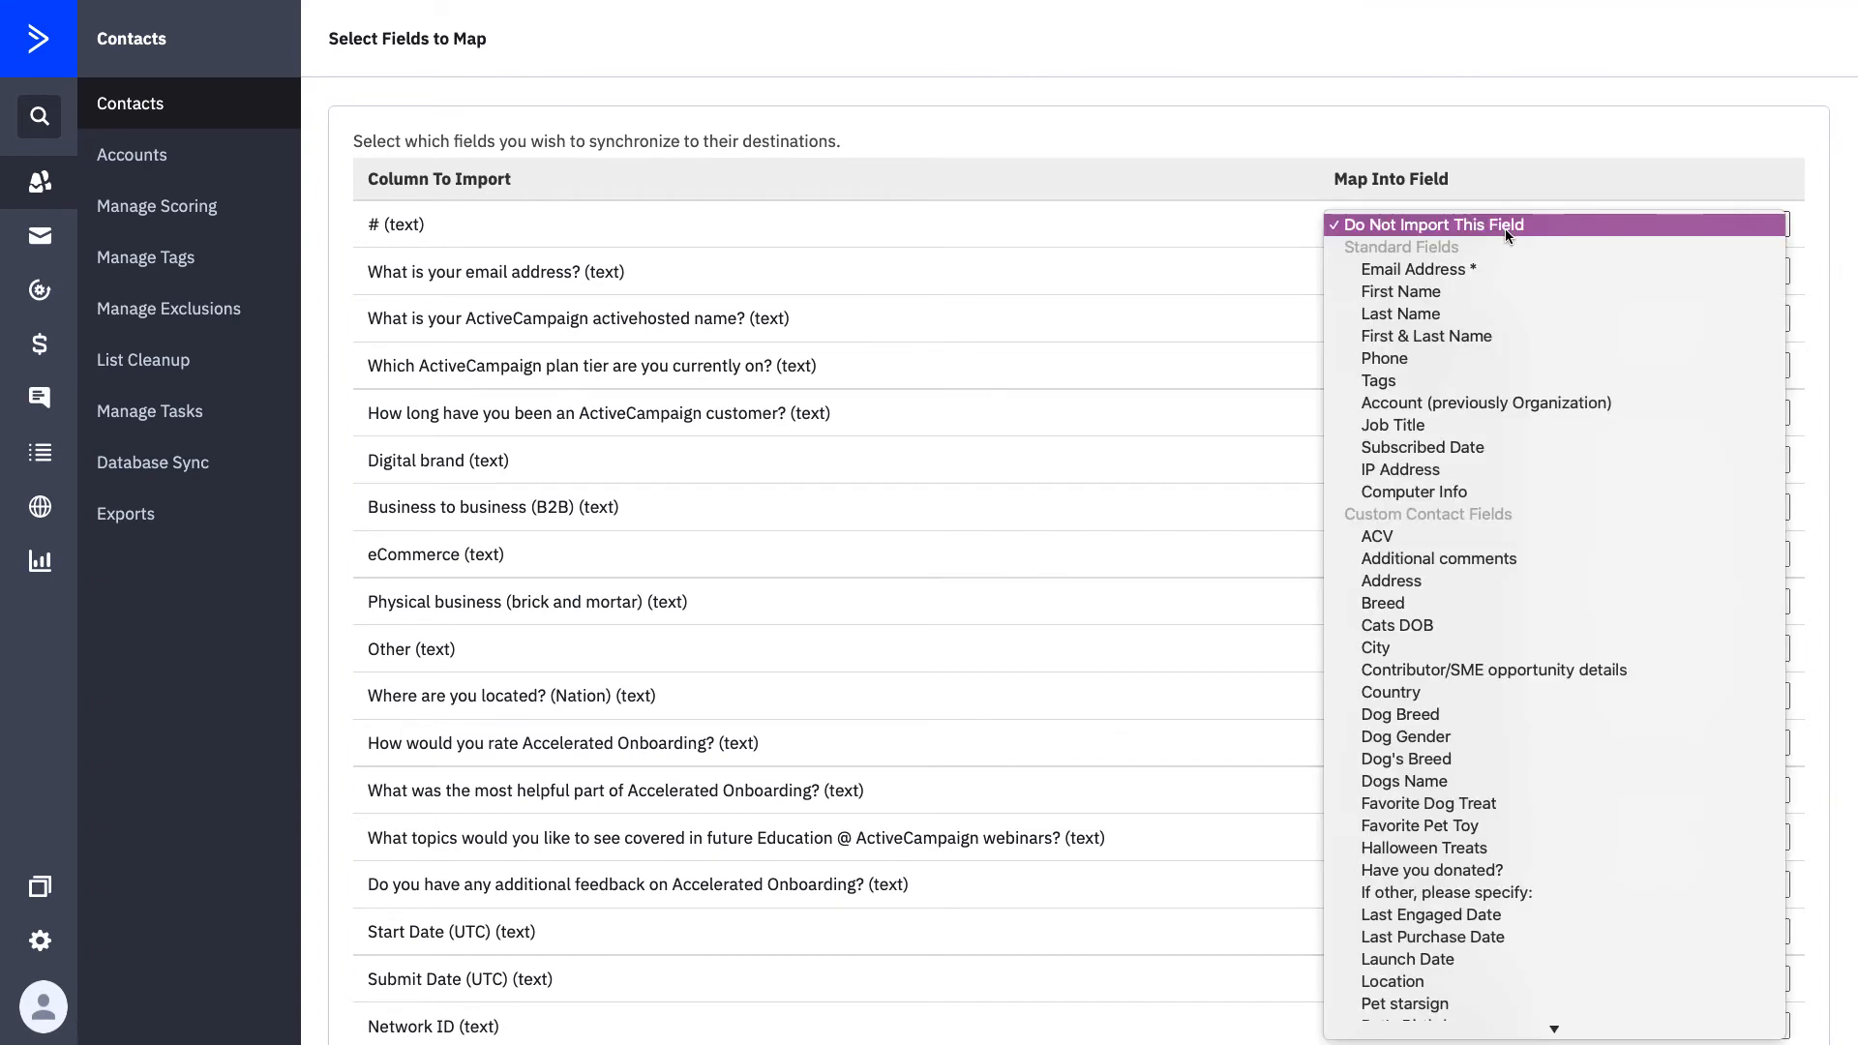
click(1418, 269)
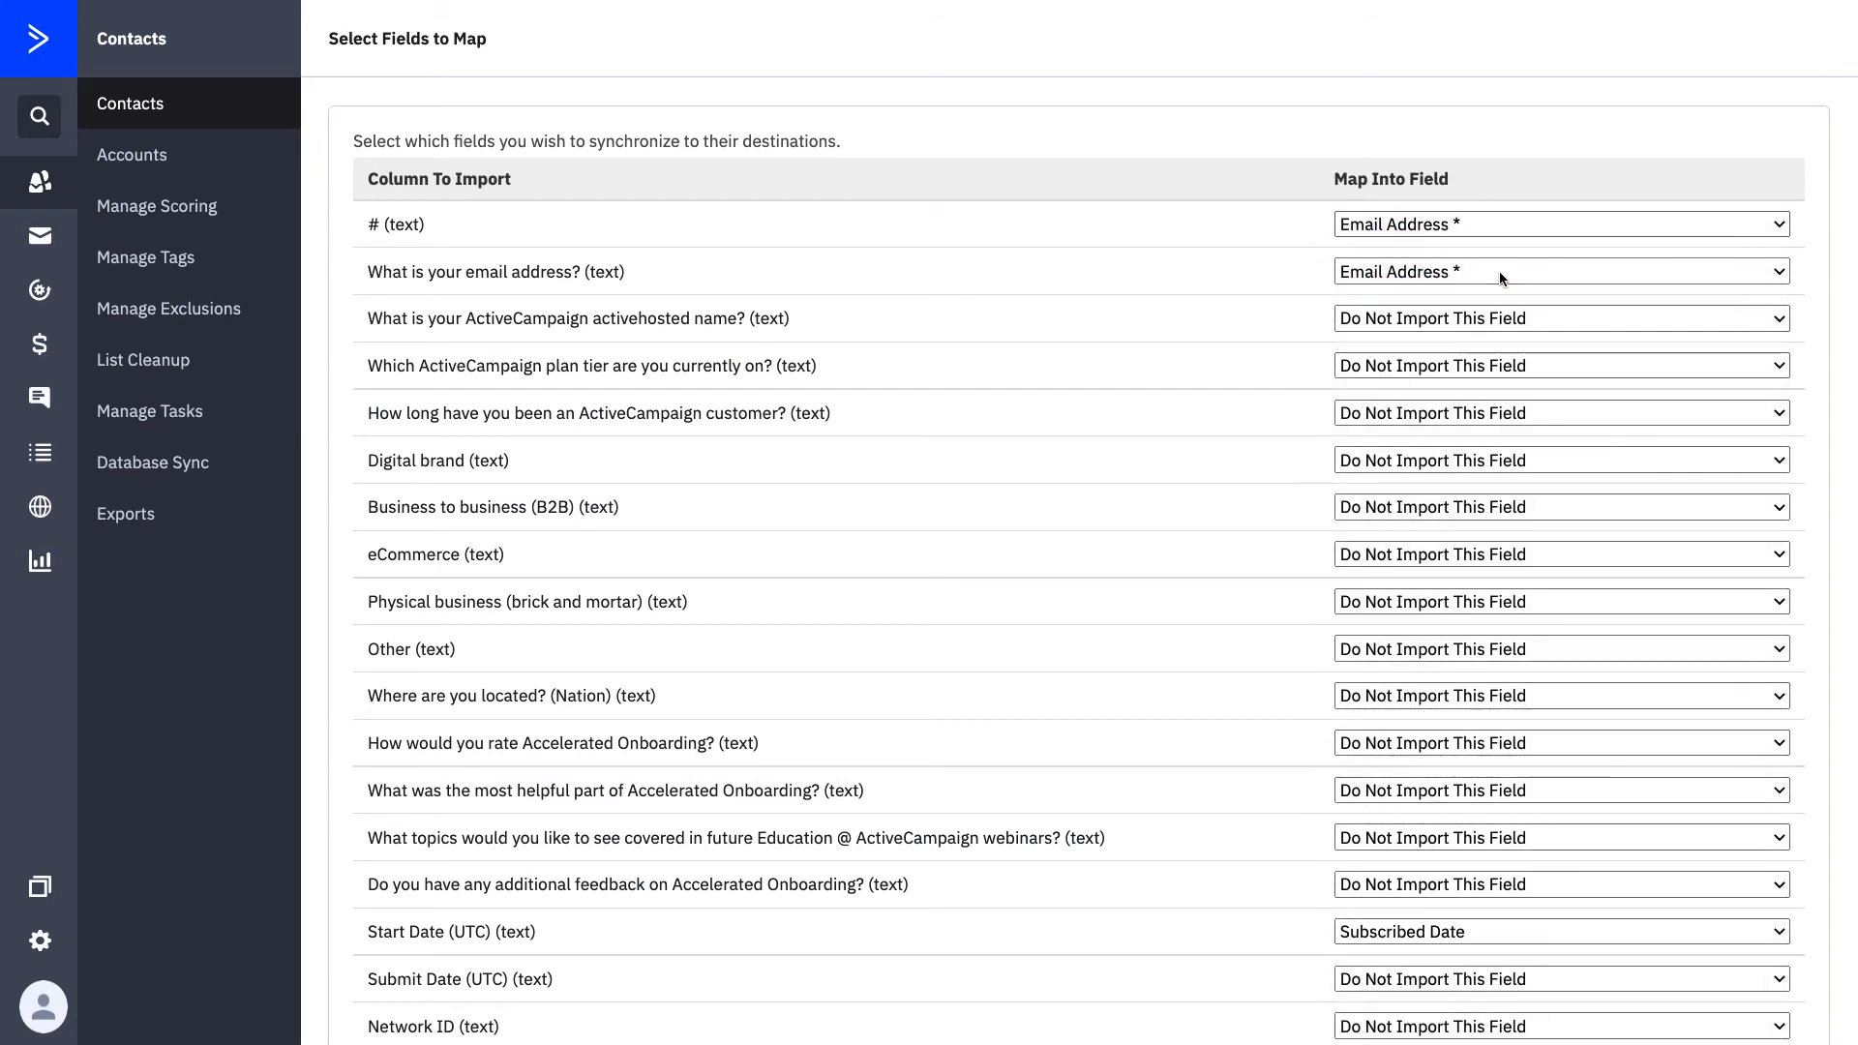
click(1562, 271)
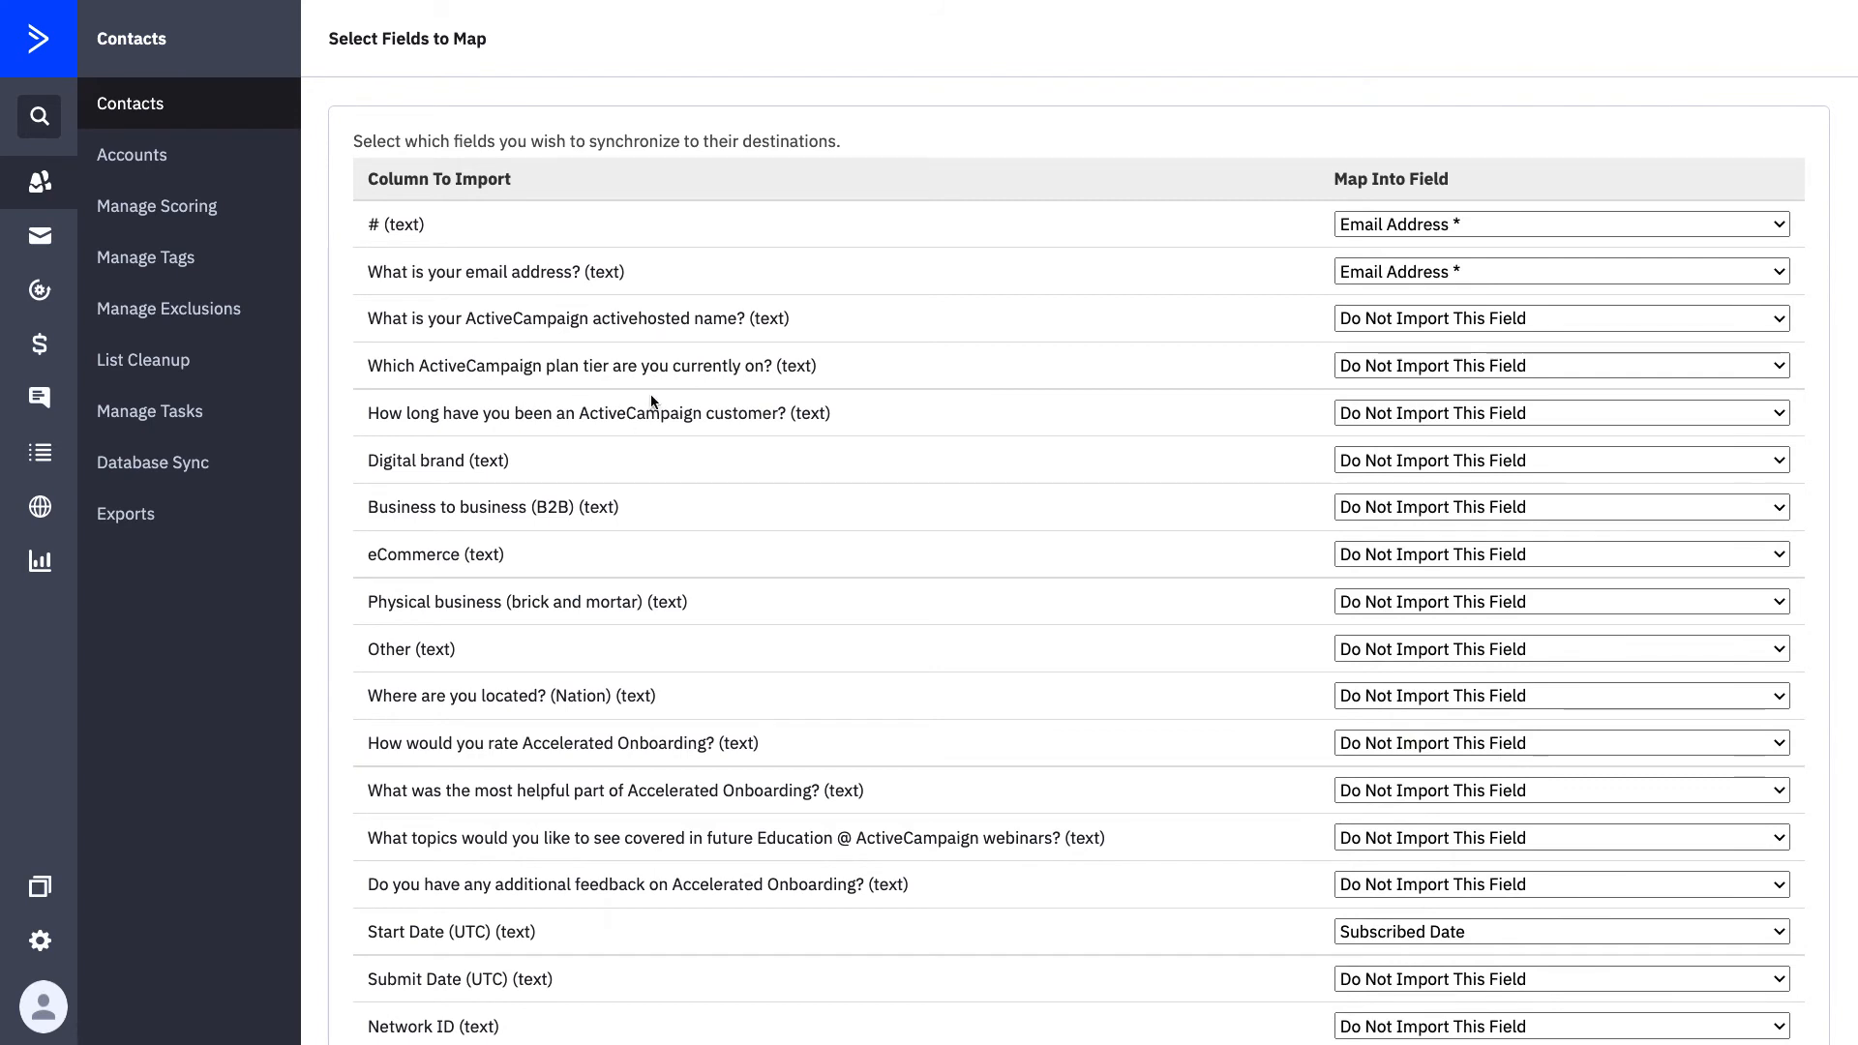
scroll(down, 3)
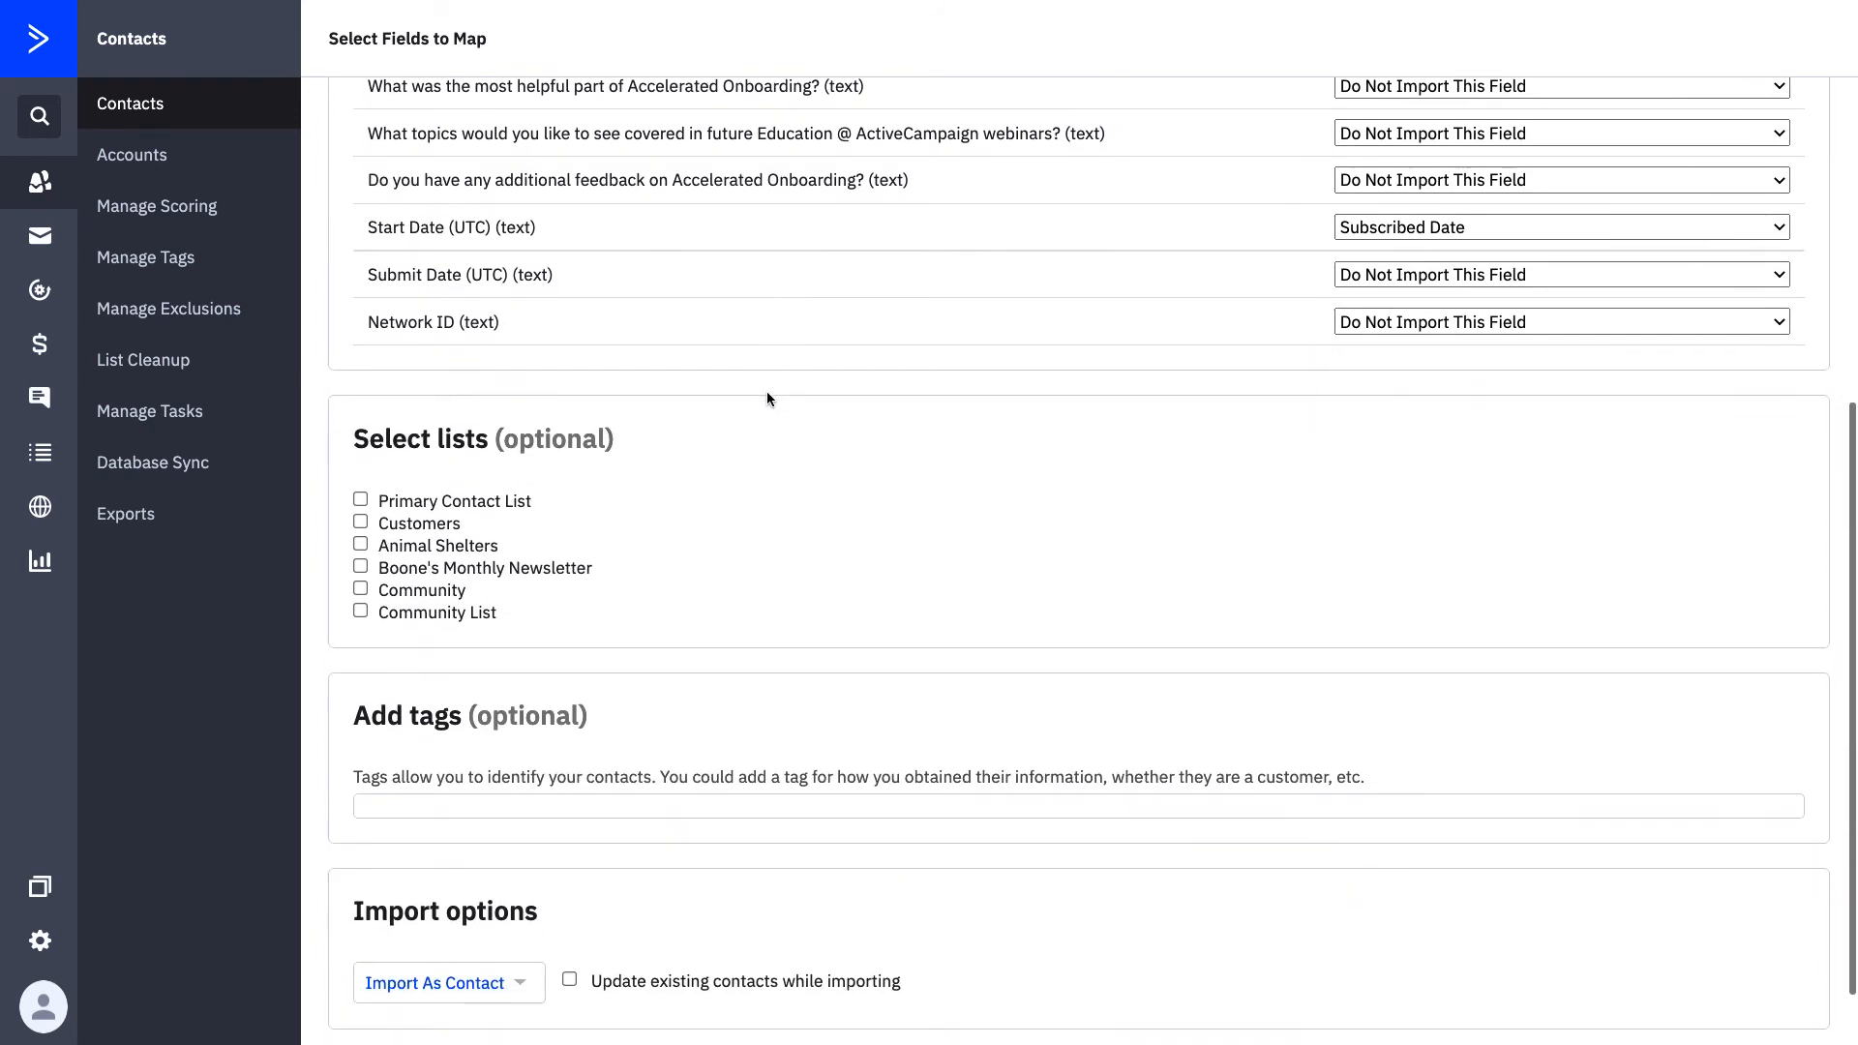
scroll(down, 3)
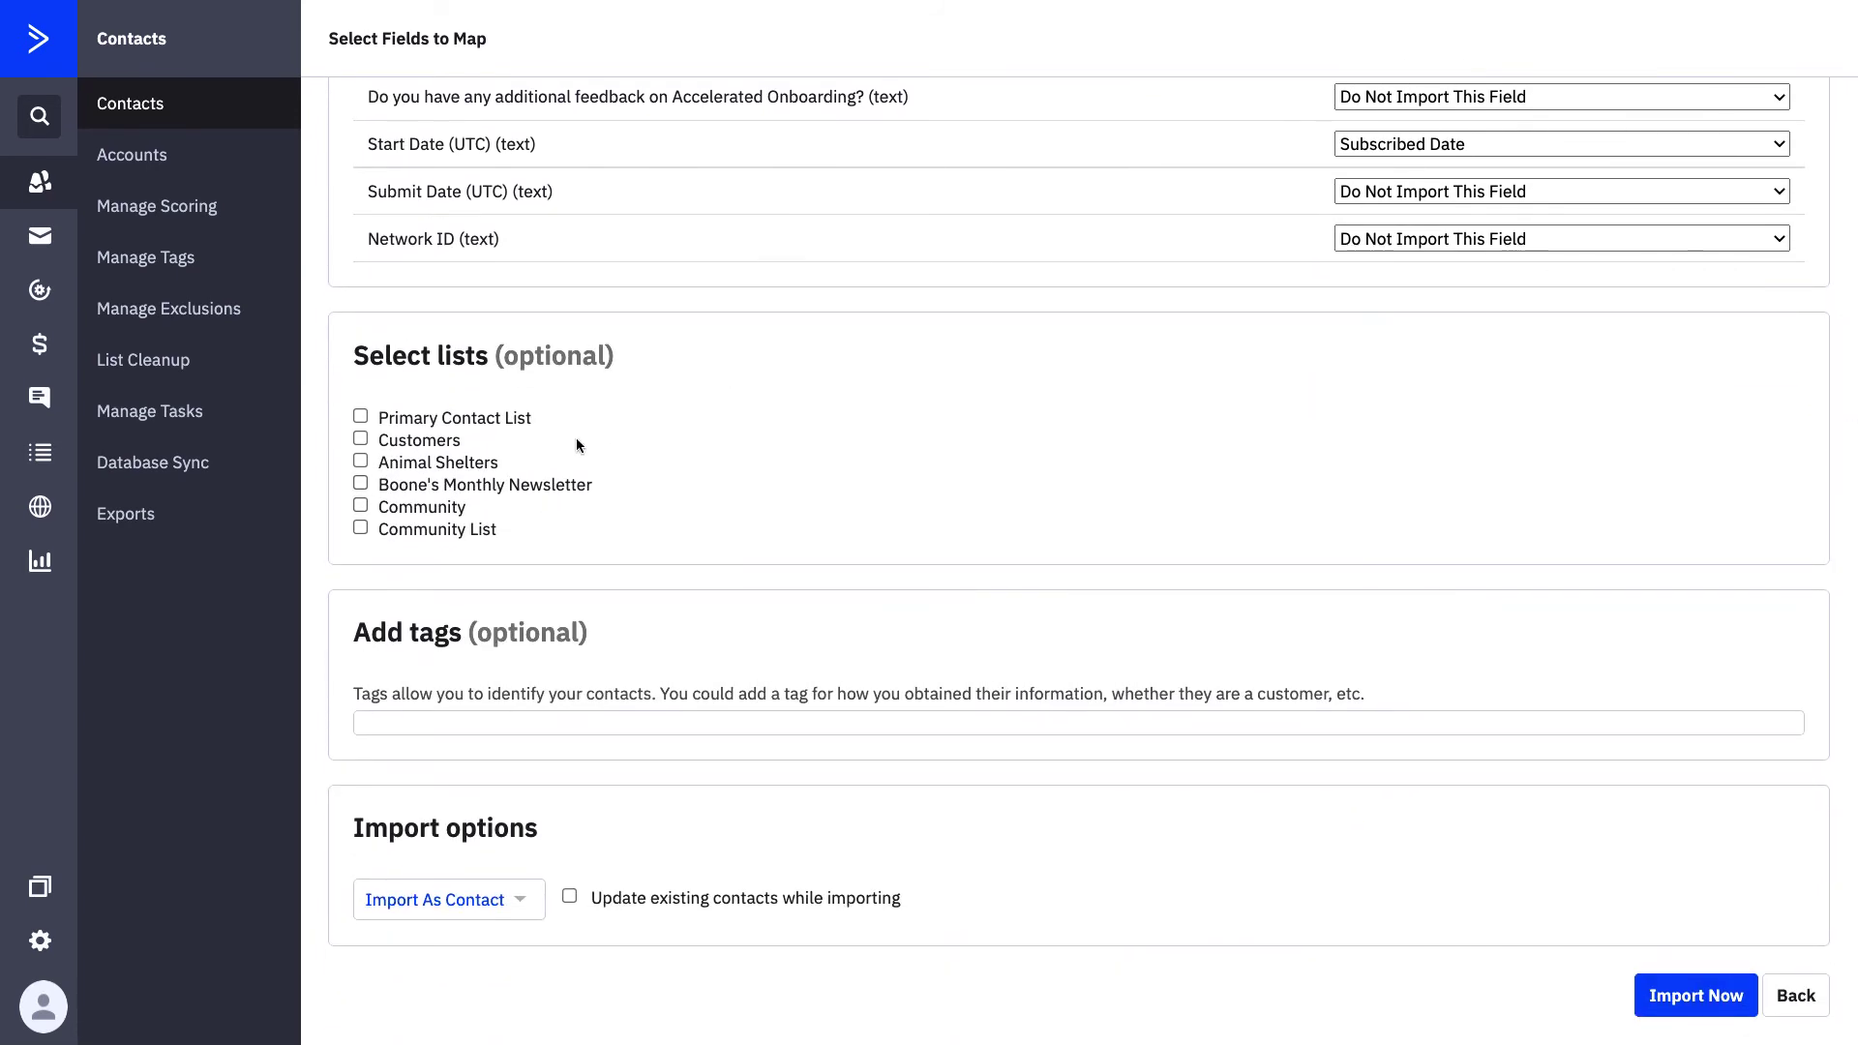
mouse_move(488, 389)
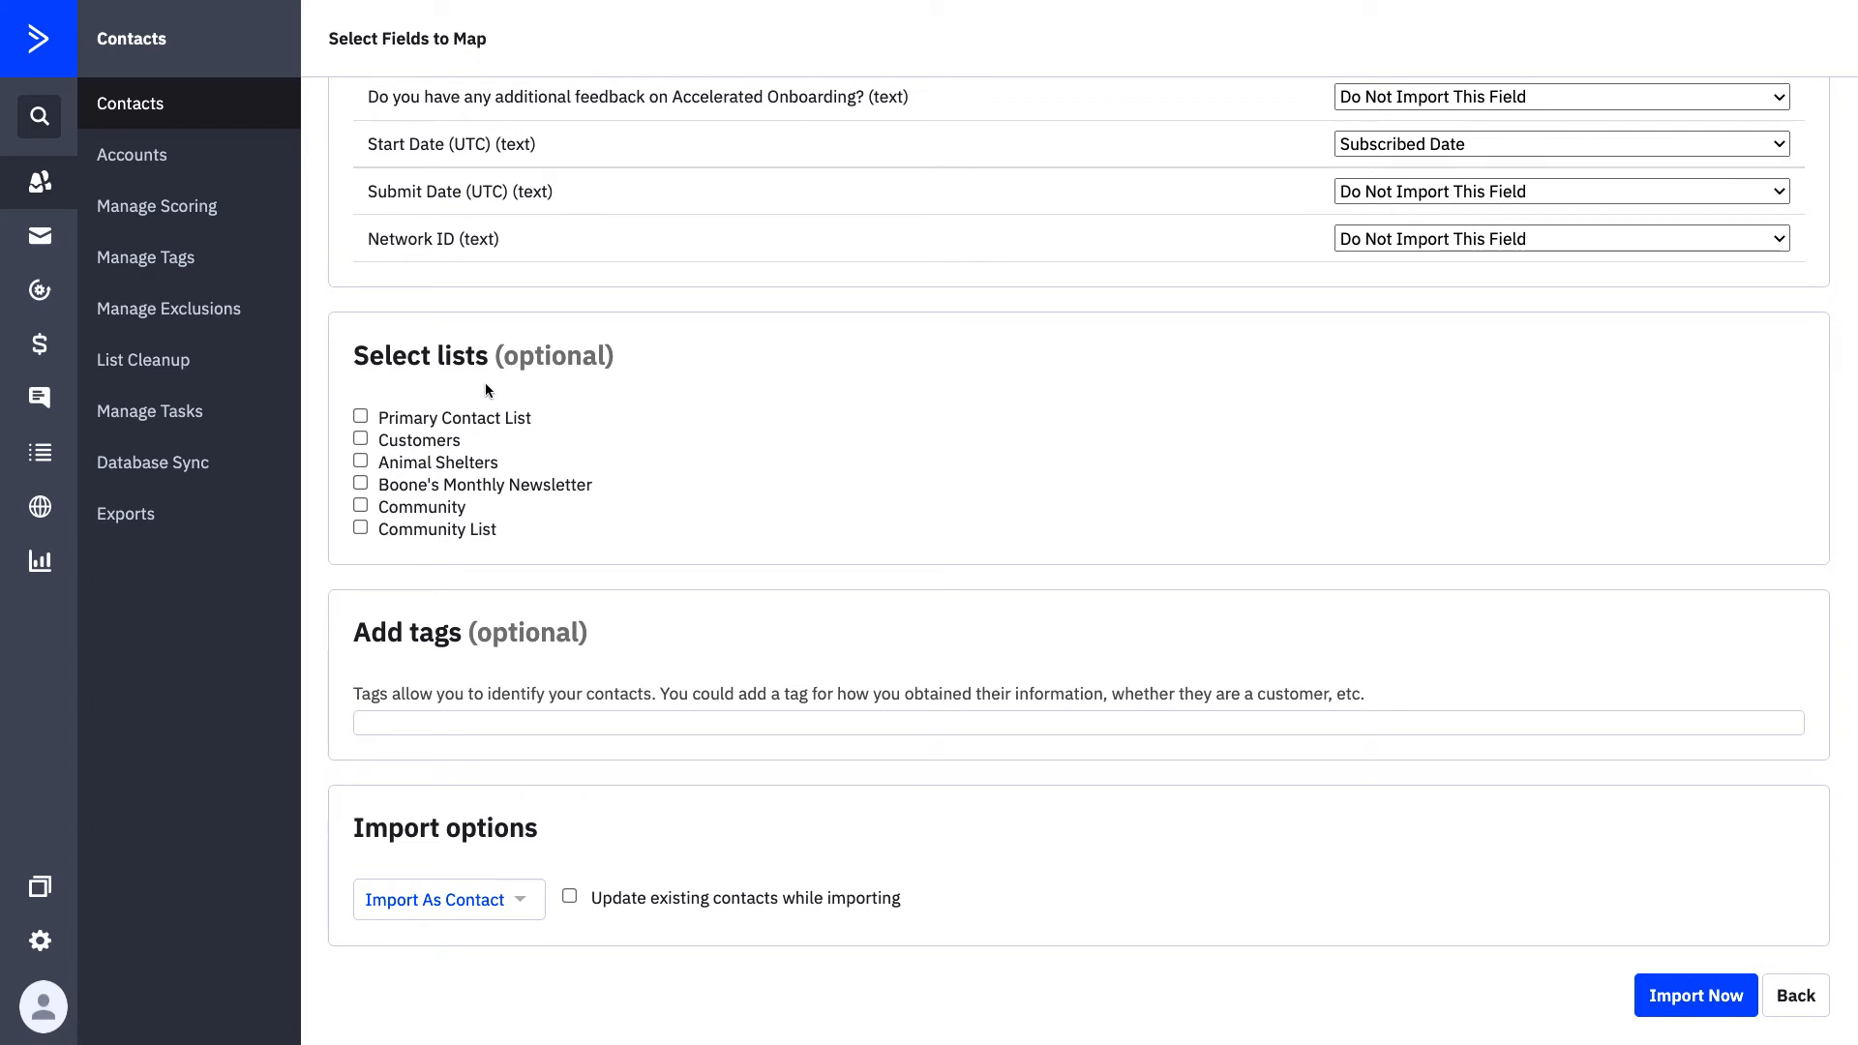
mouse_move(400, 417)
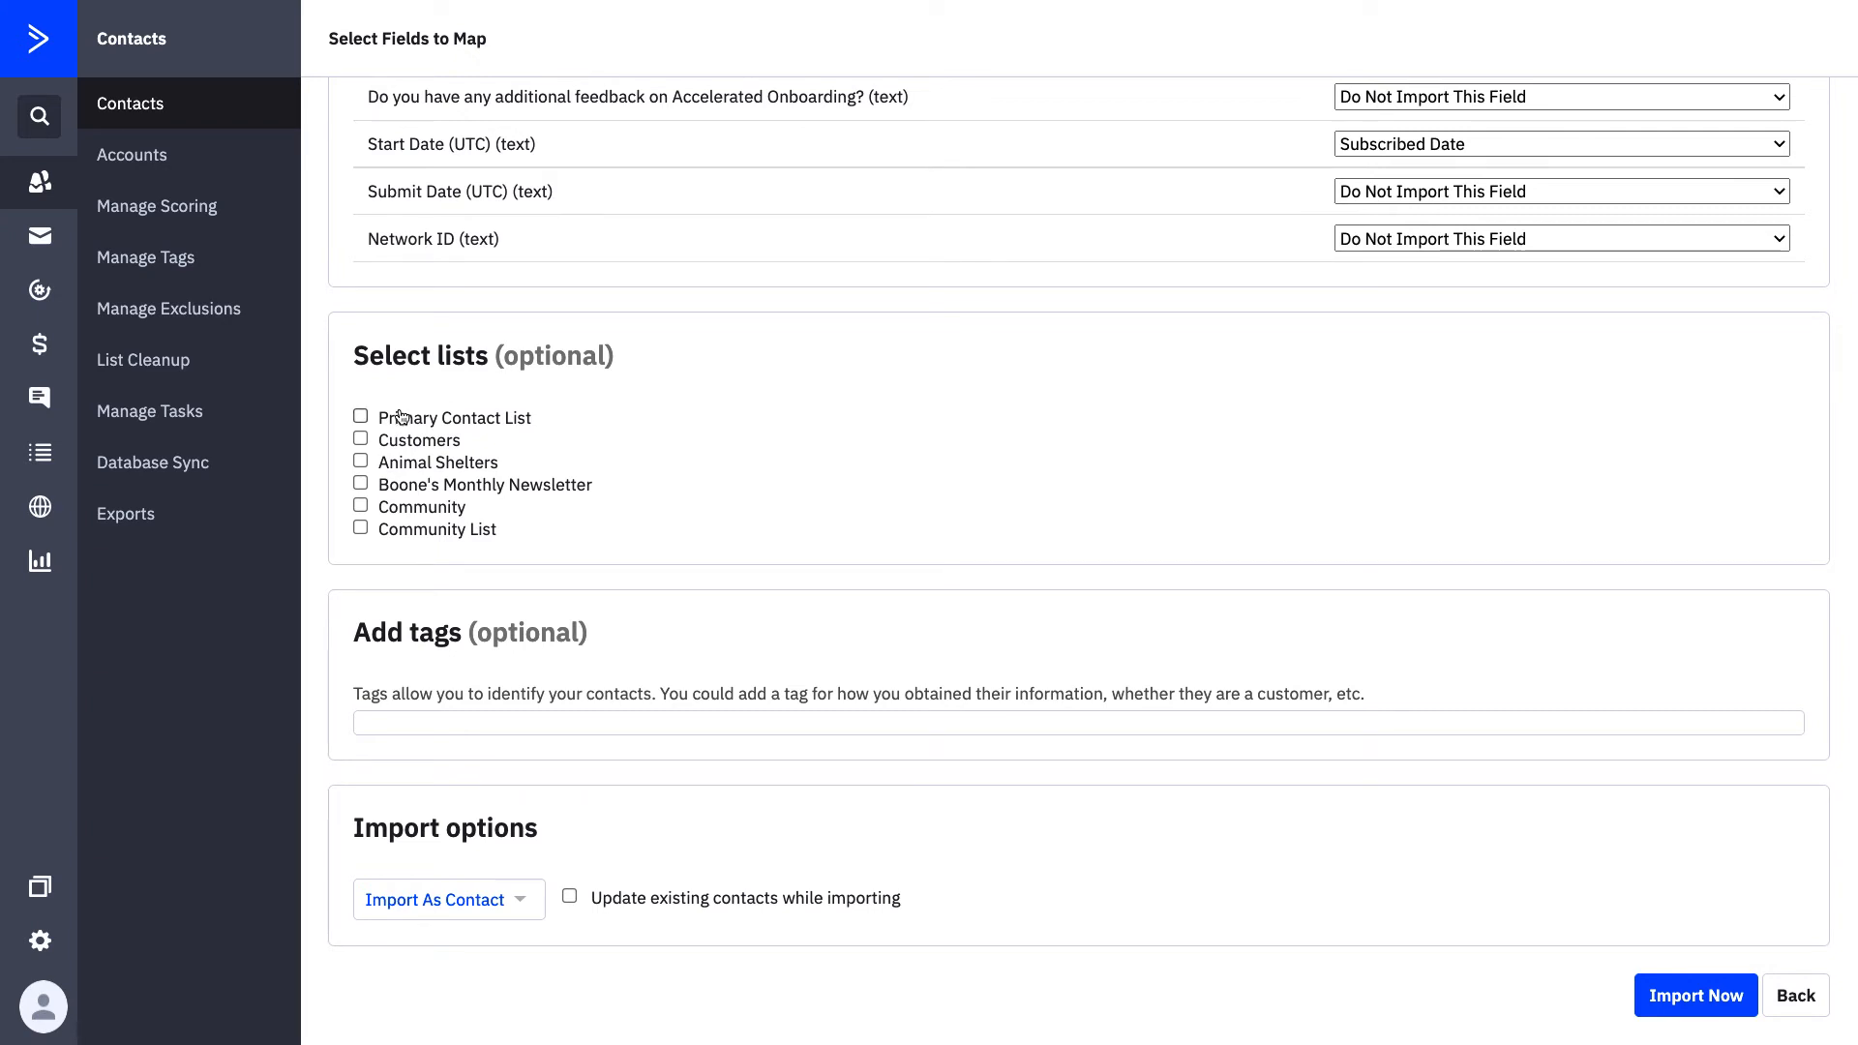
- Add imported contacts to Primary Contact List and enable updating existing contacts
click(360, 417)
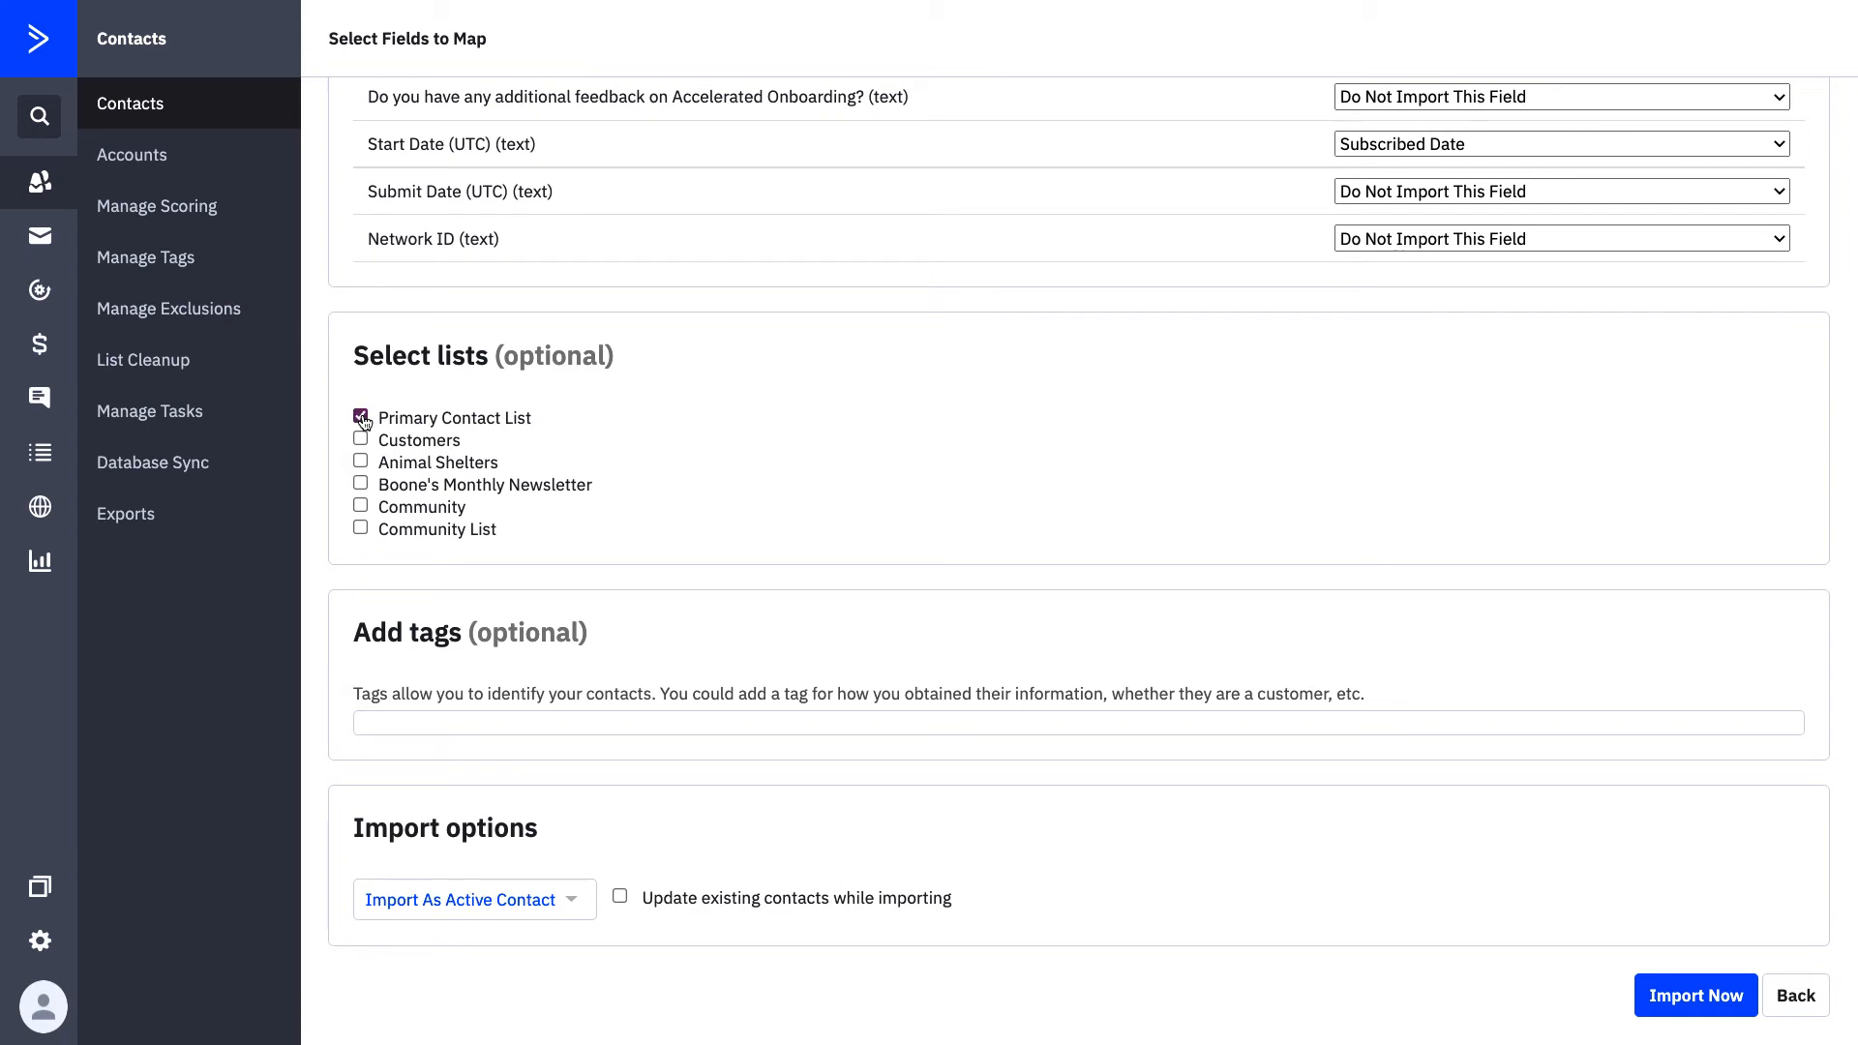
click(360, 417)
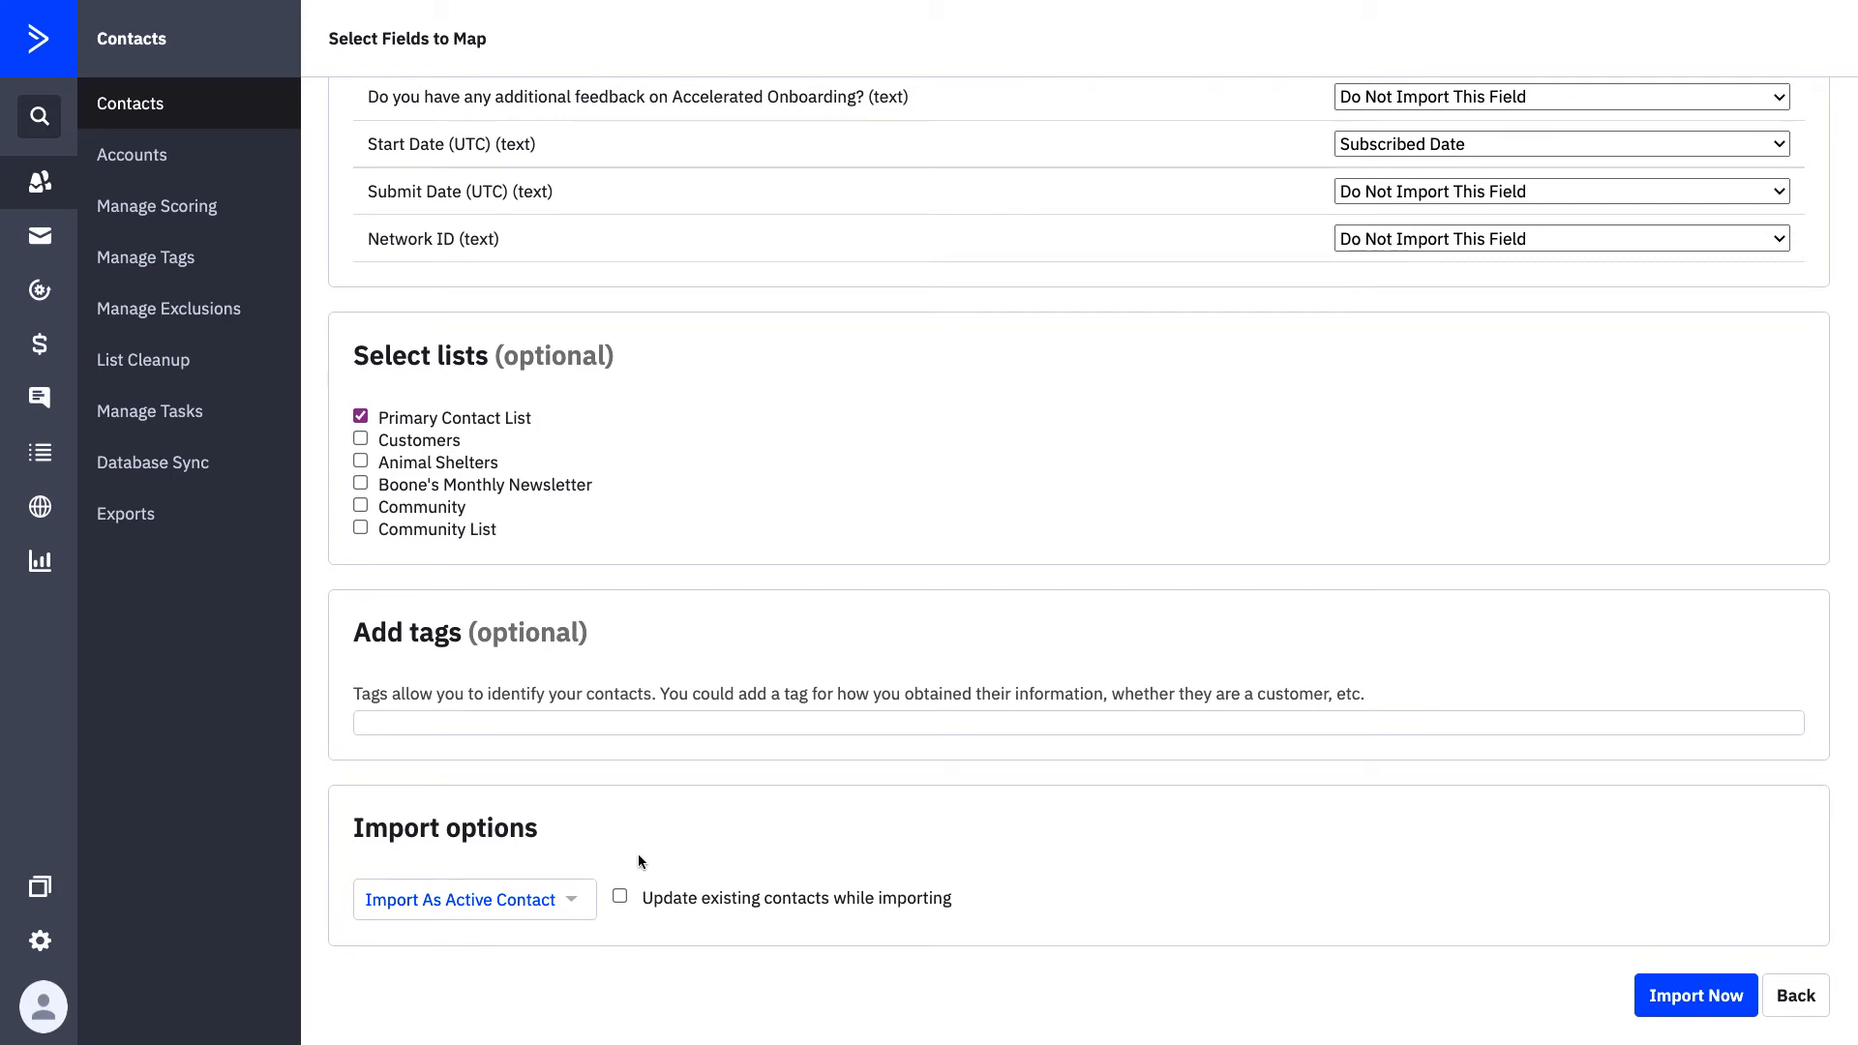
click(620, 898)
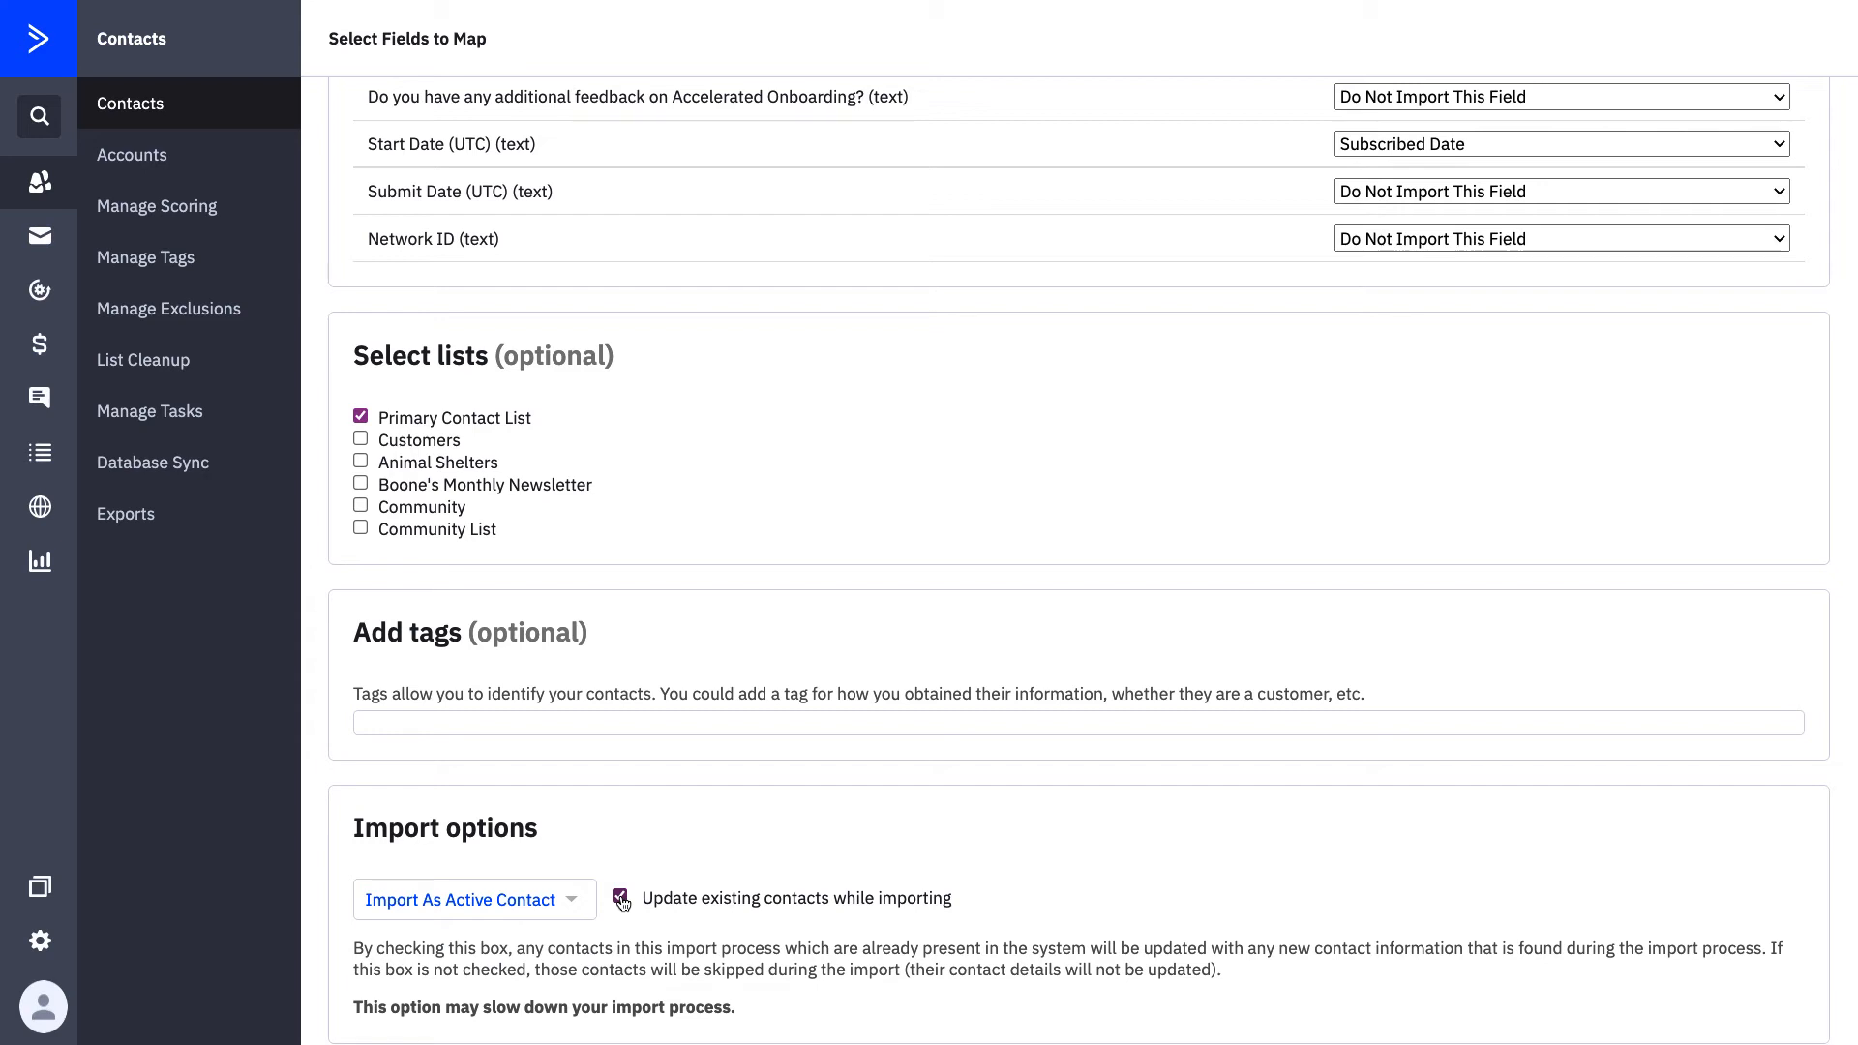
scroll(down, 3)
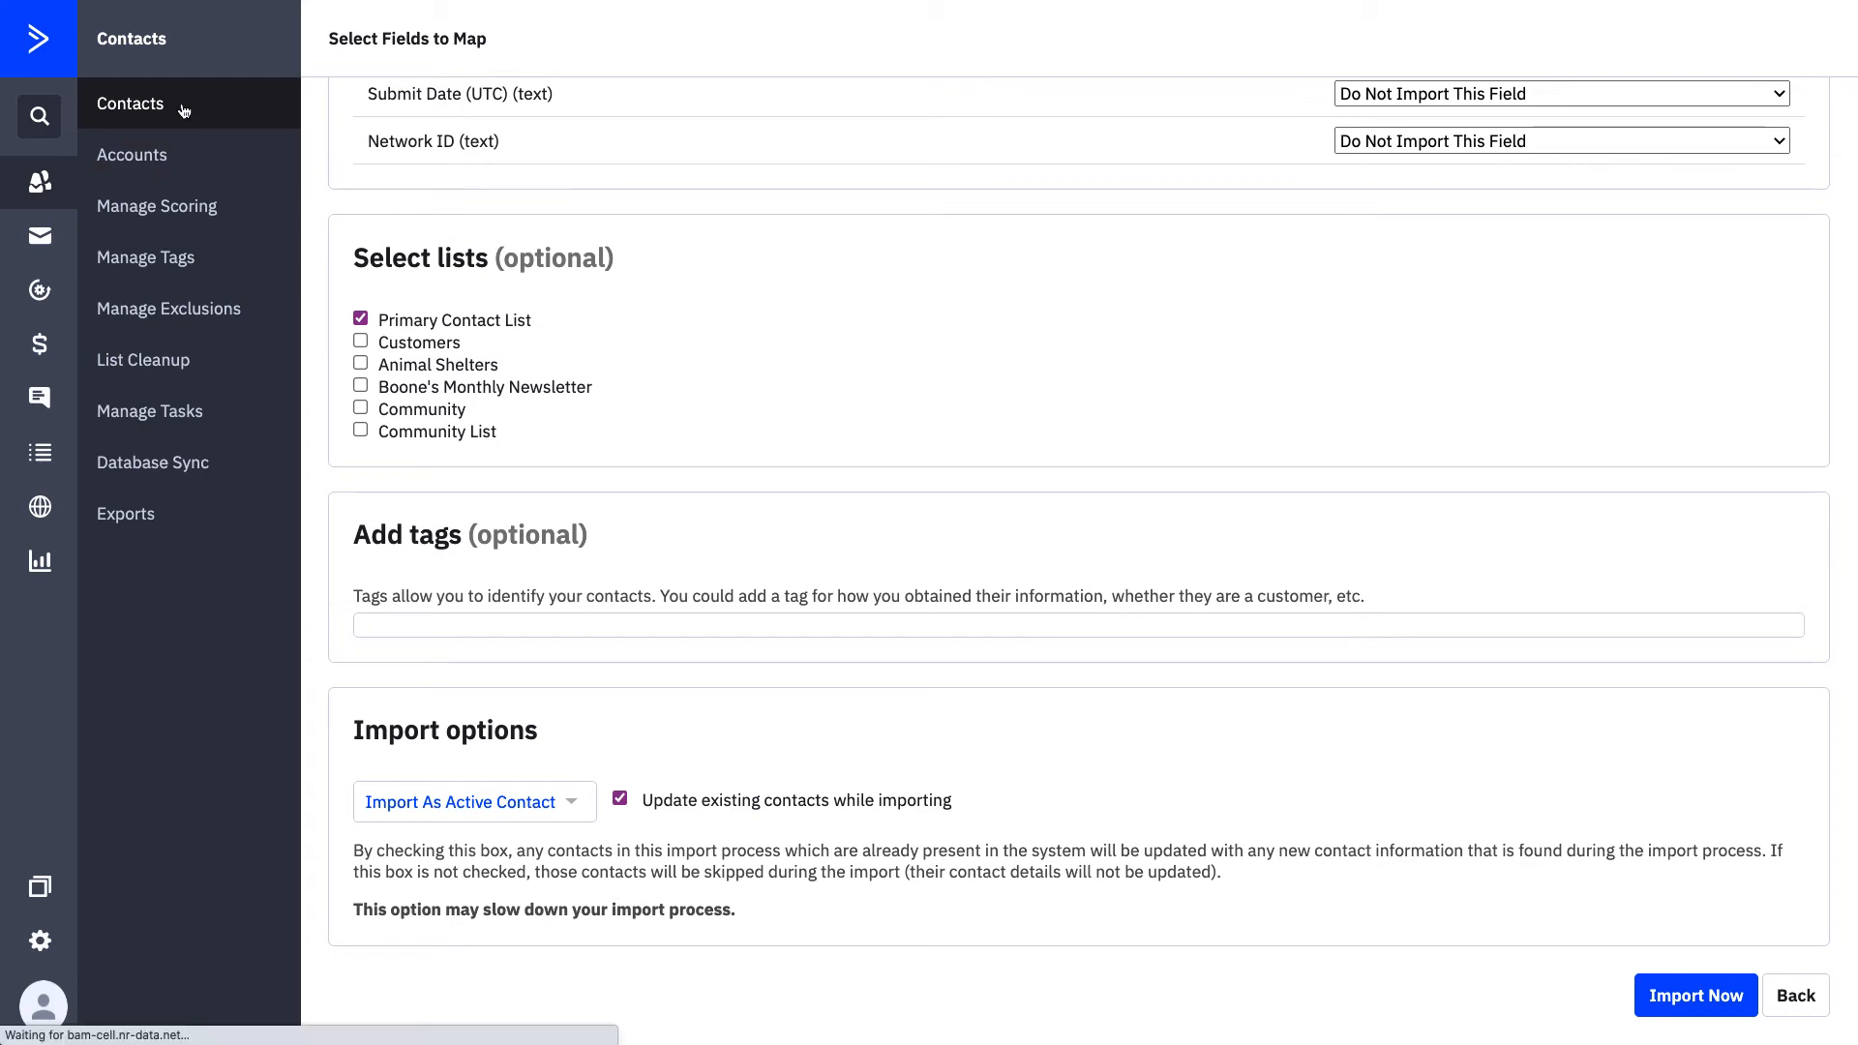
click(1696, 995)
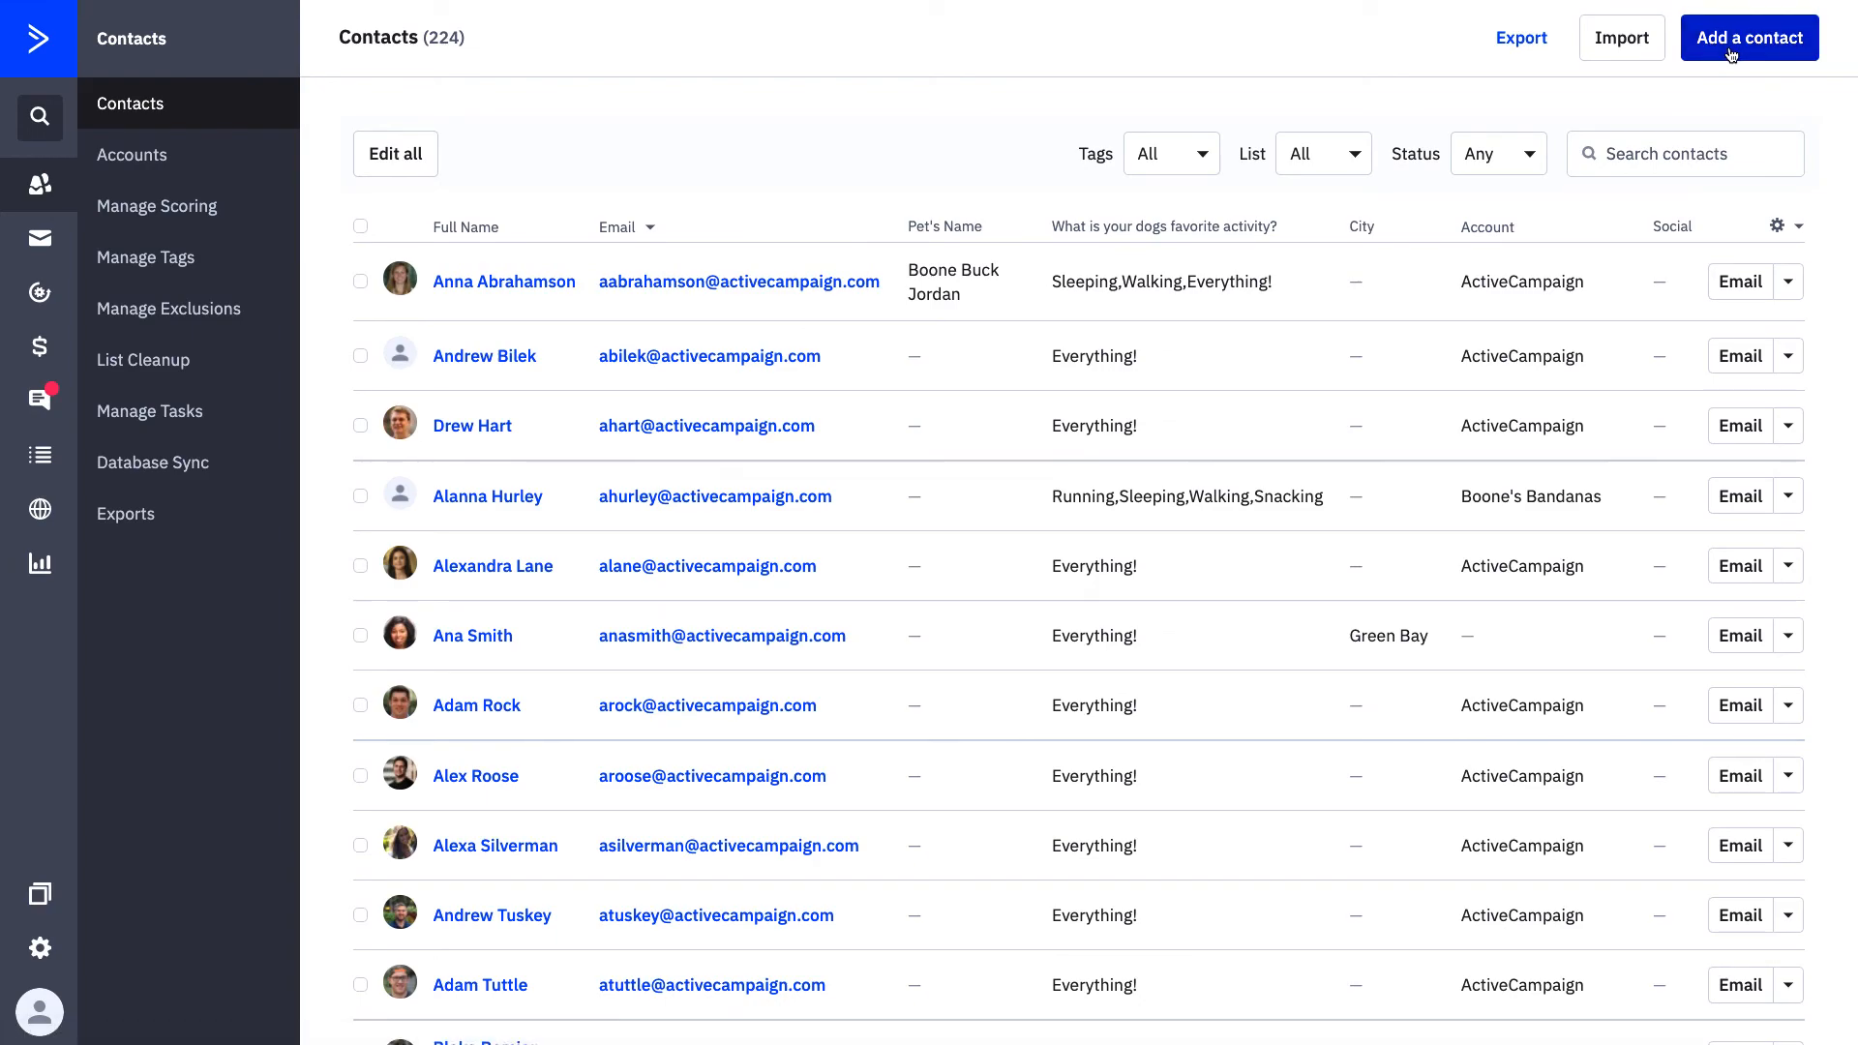
click(1750, 38)
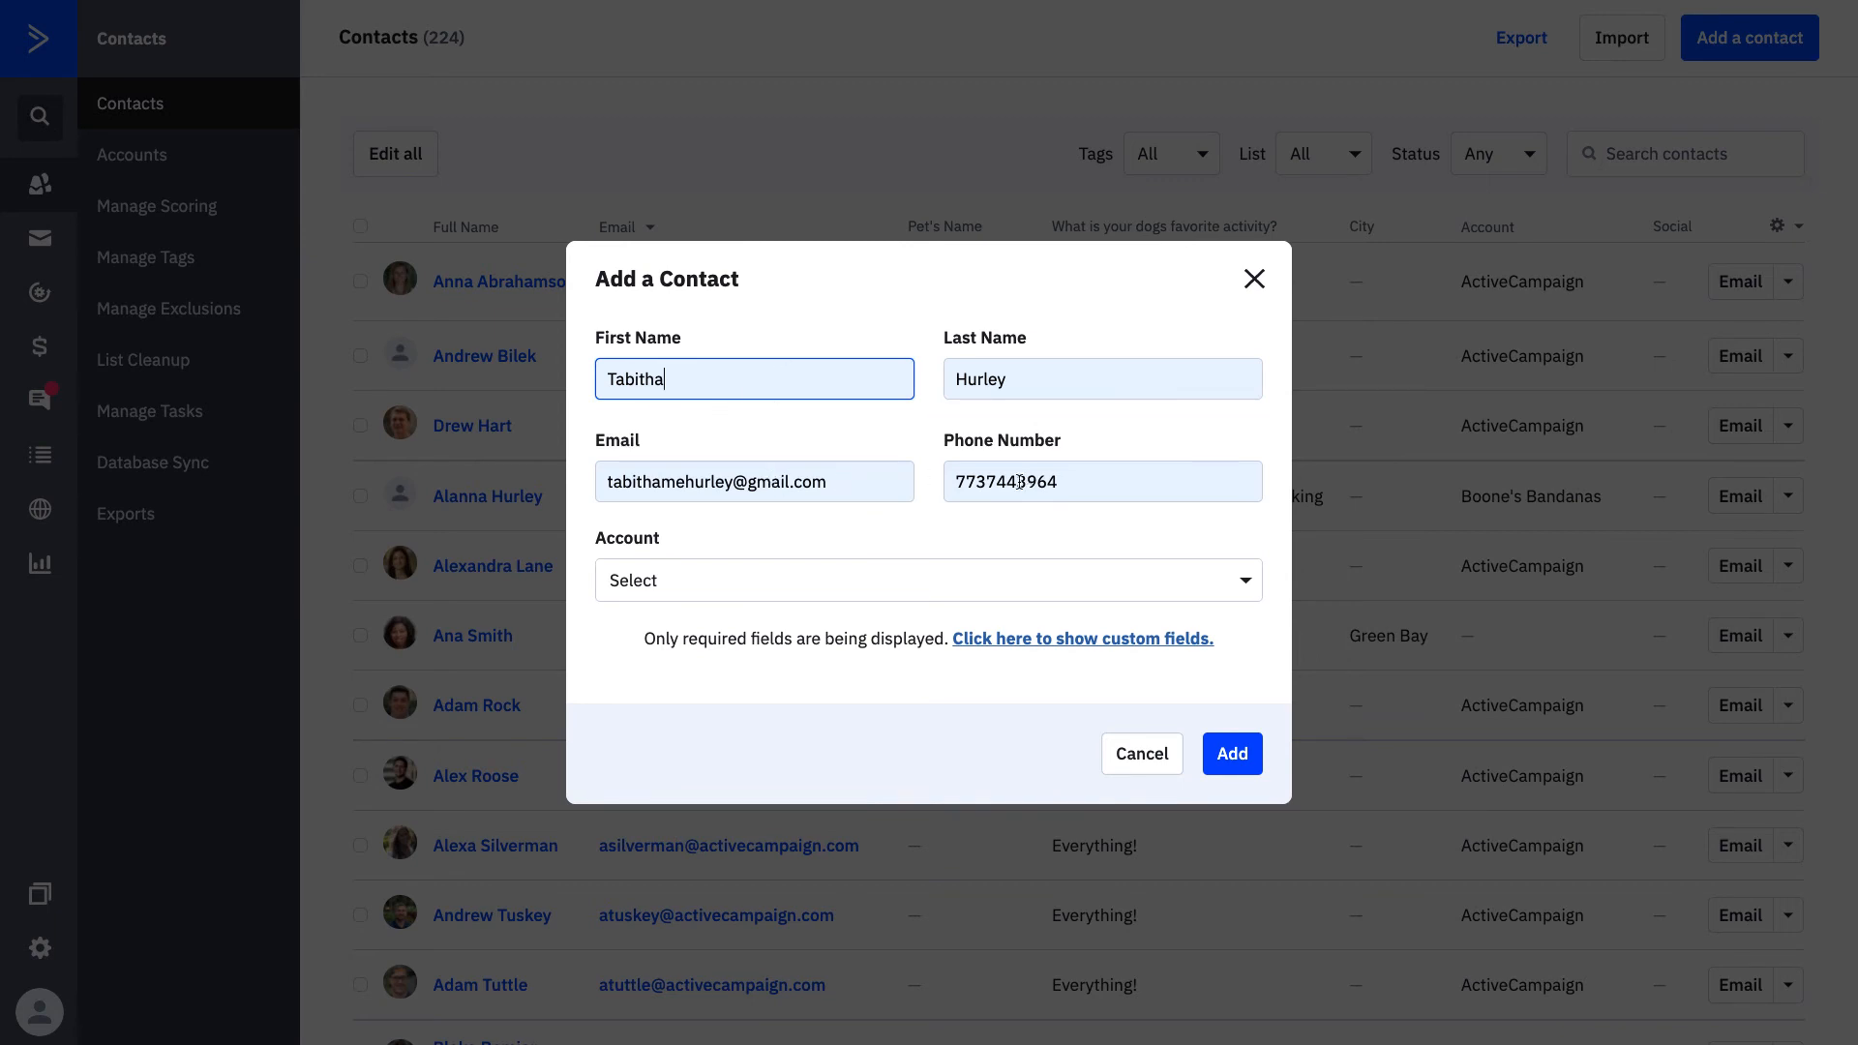
click(929, 580)
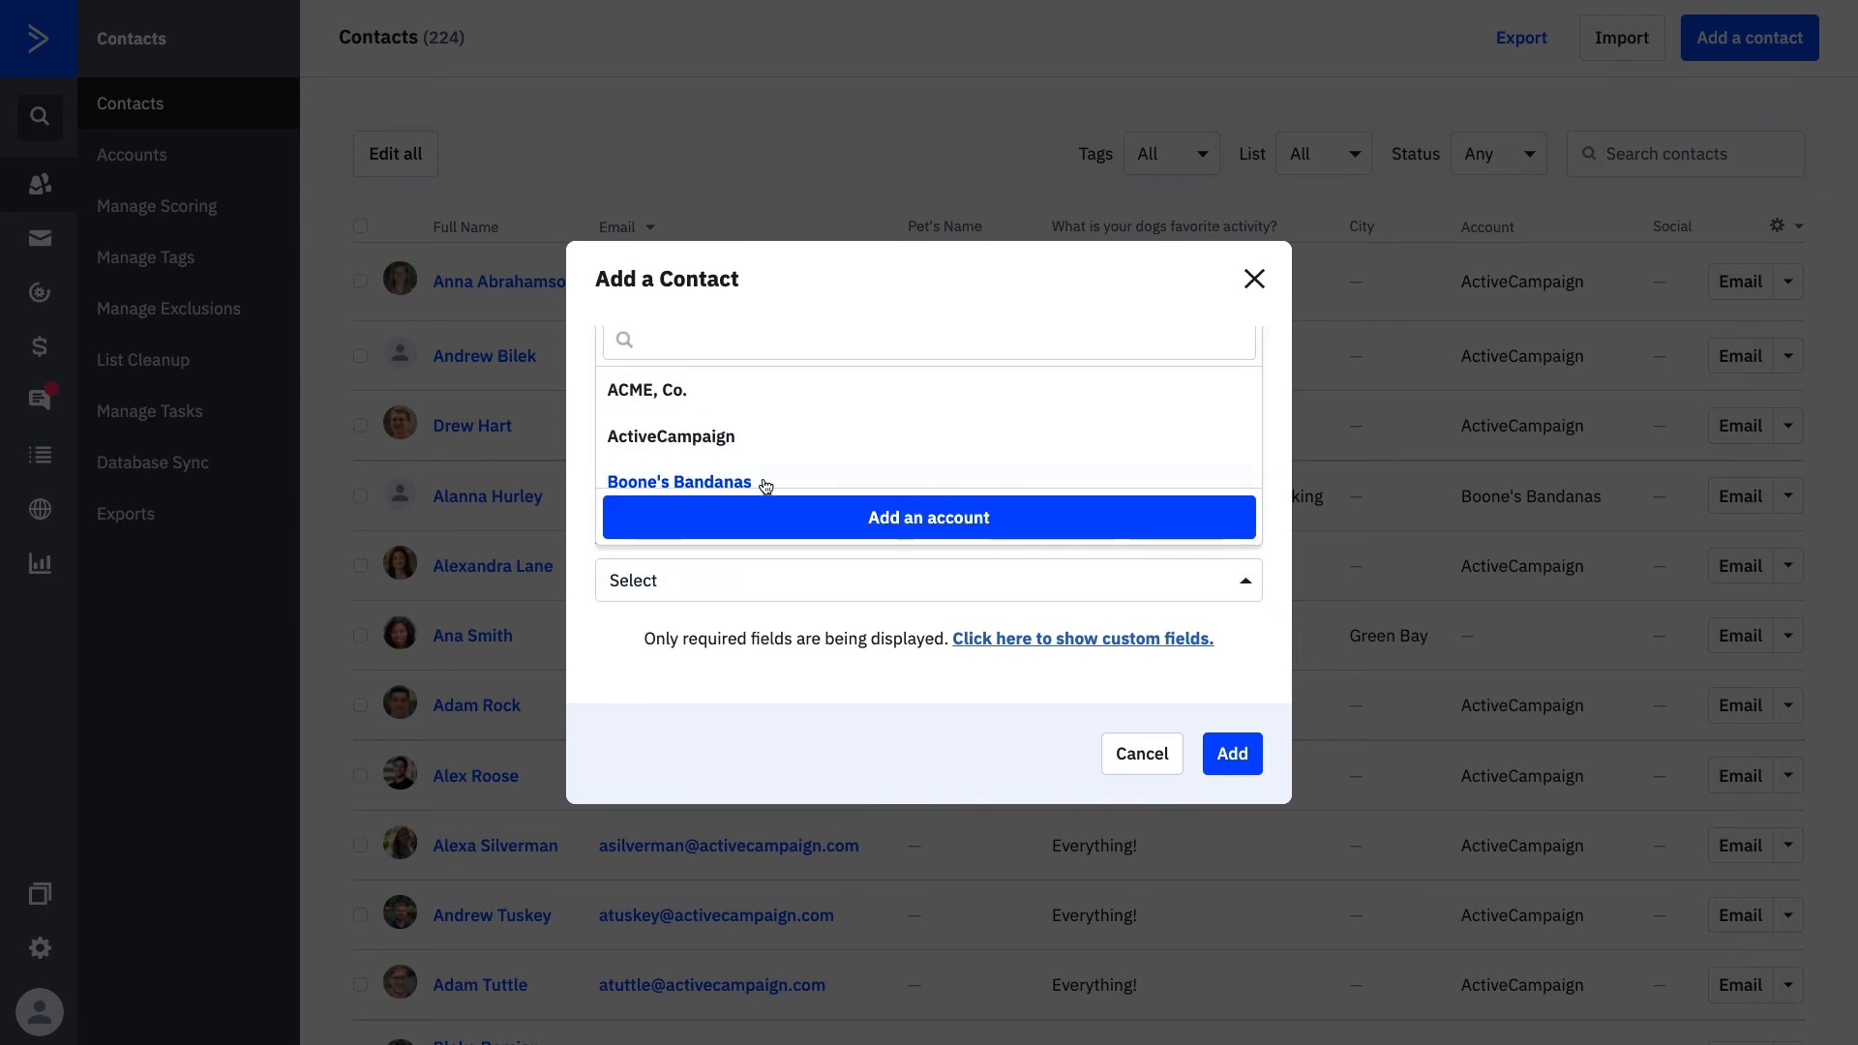
click(679, 482)
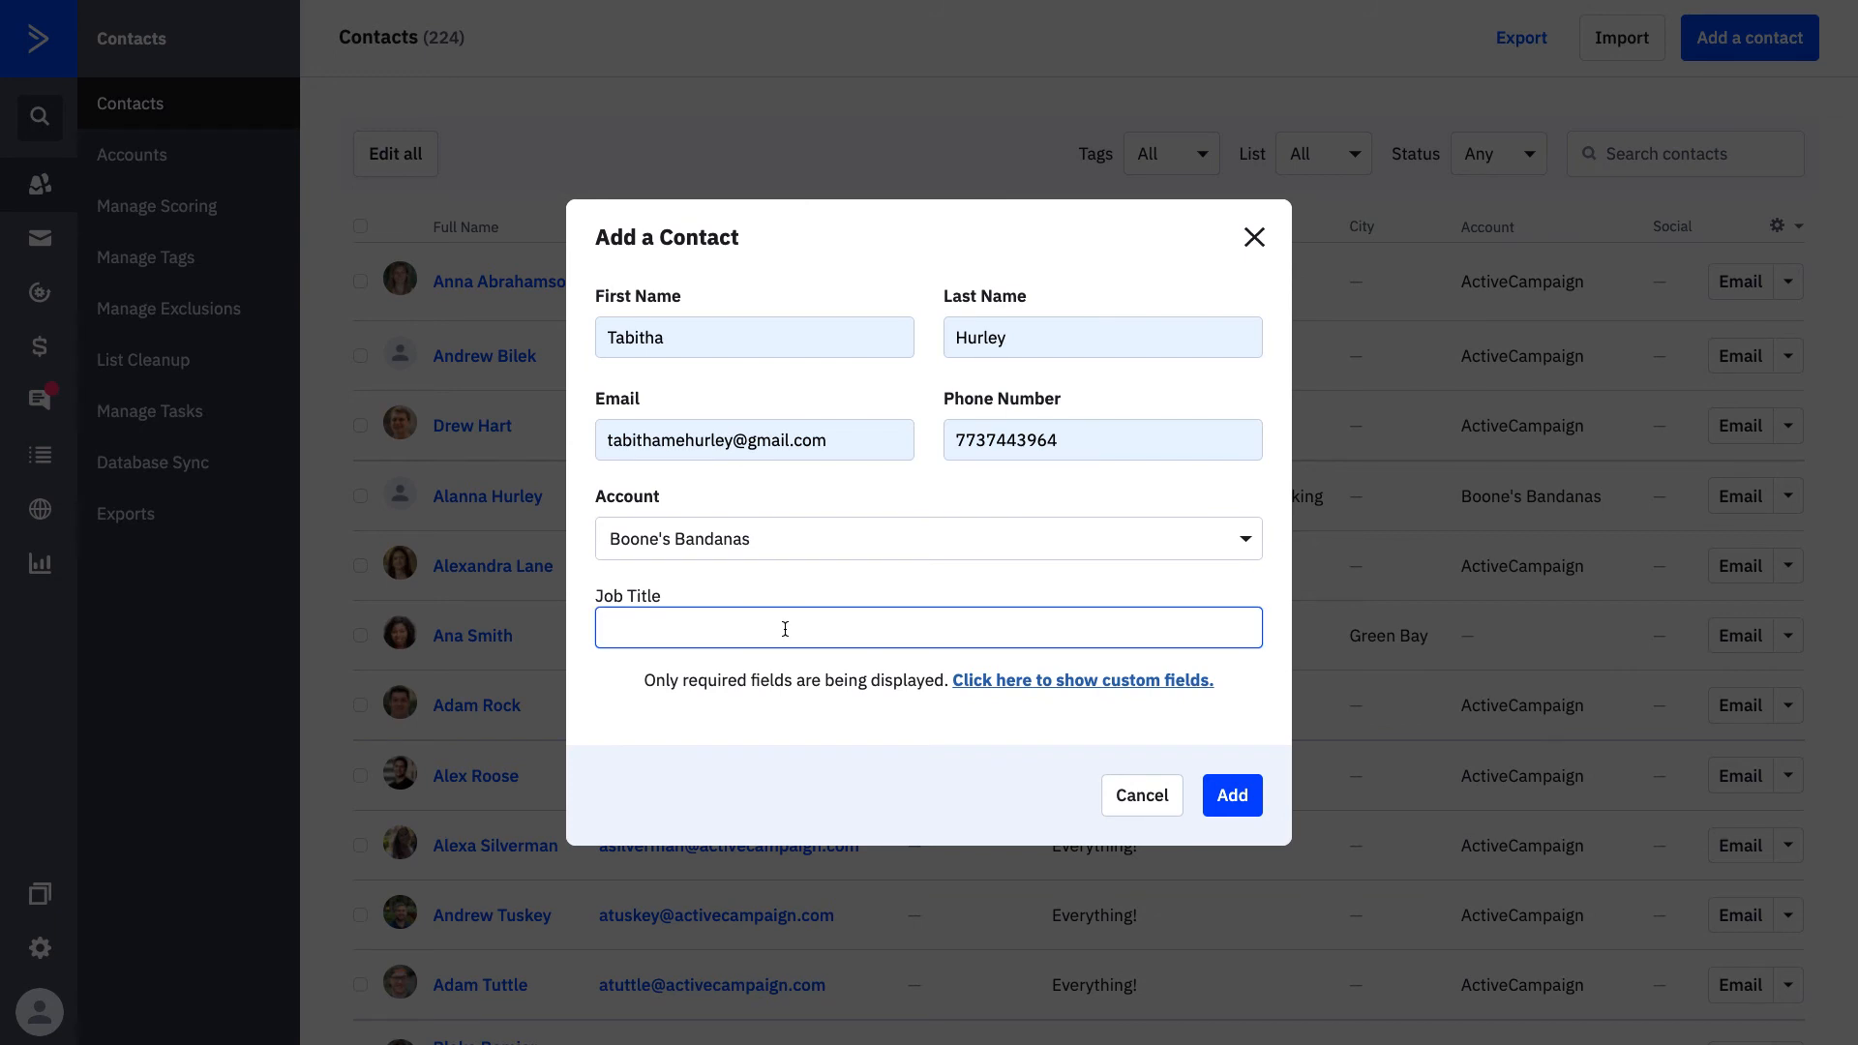
text(C)
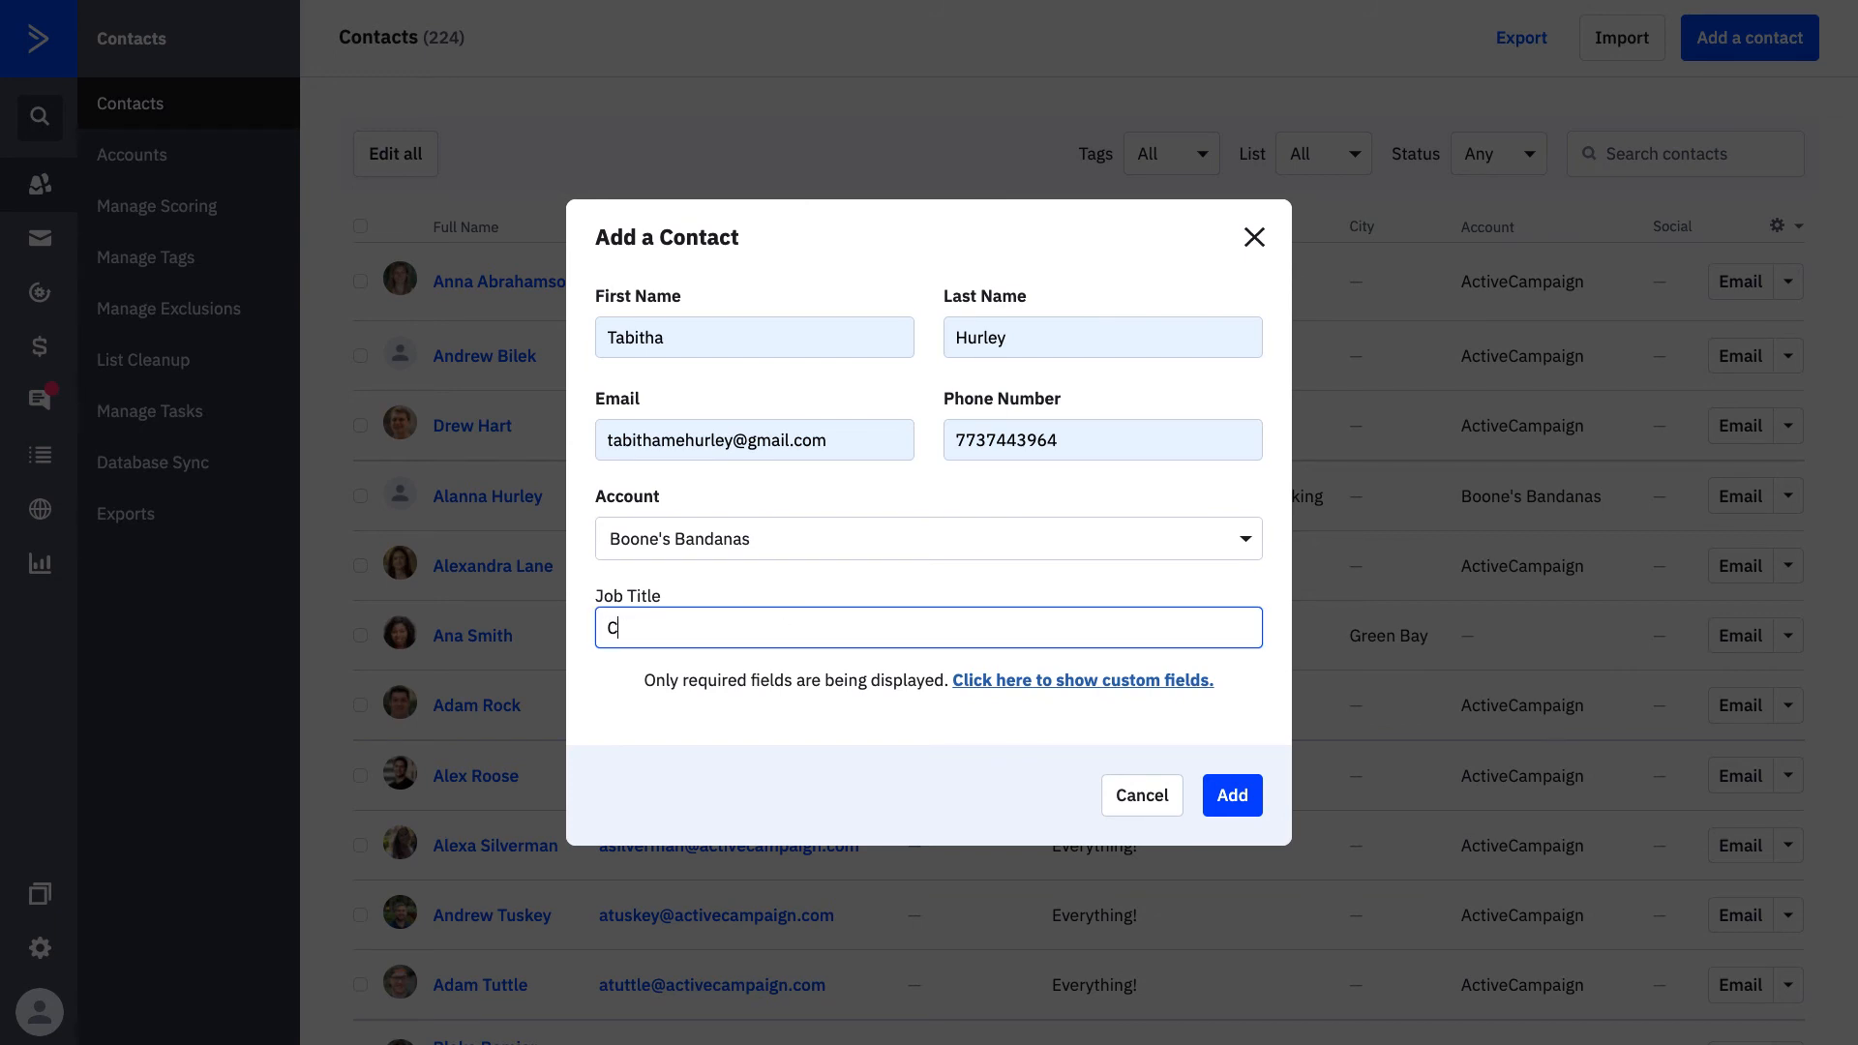
text(EO)
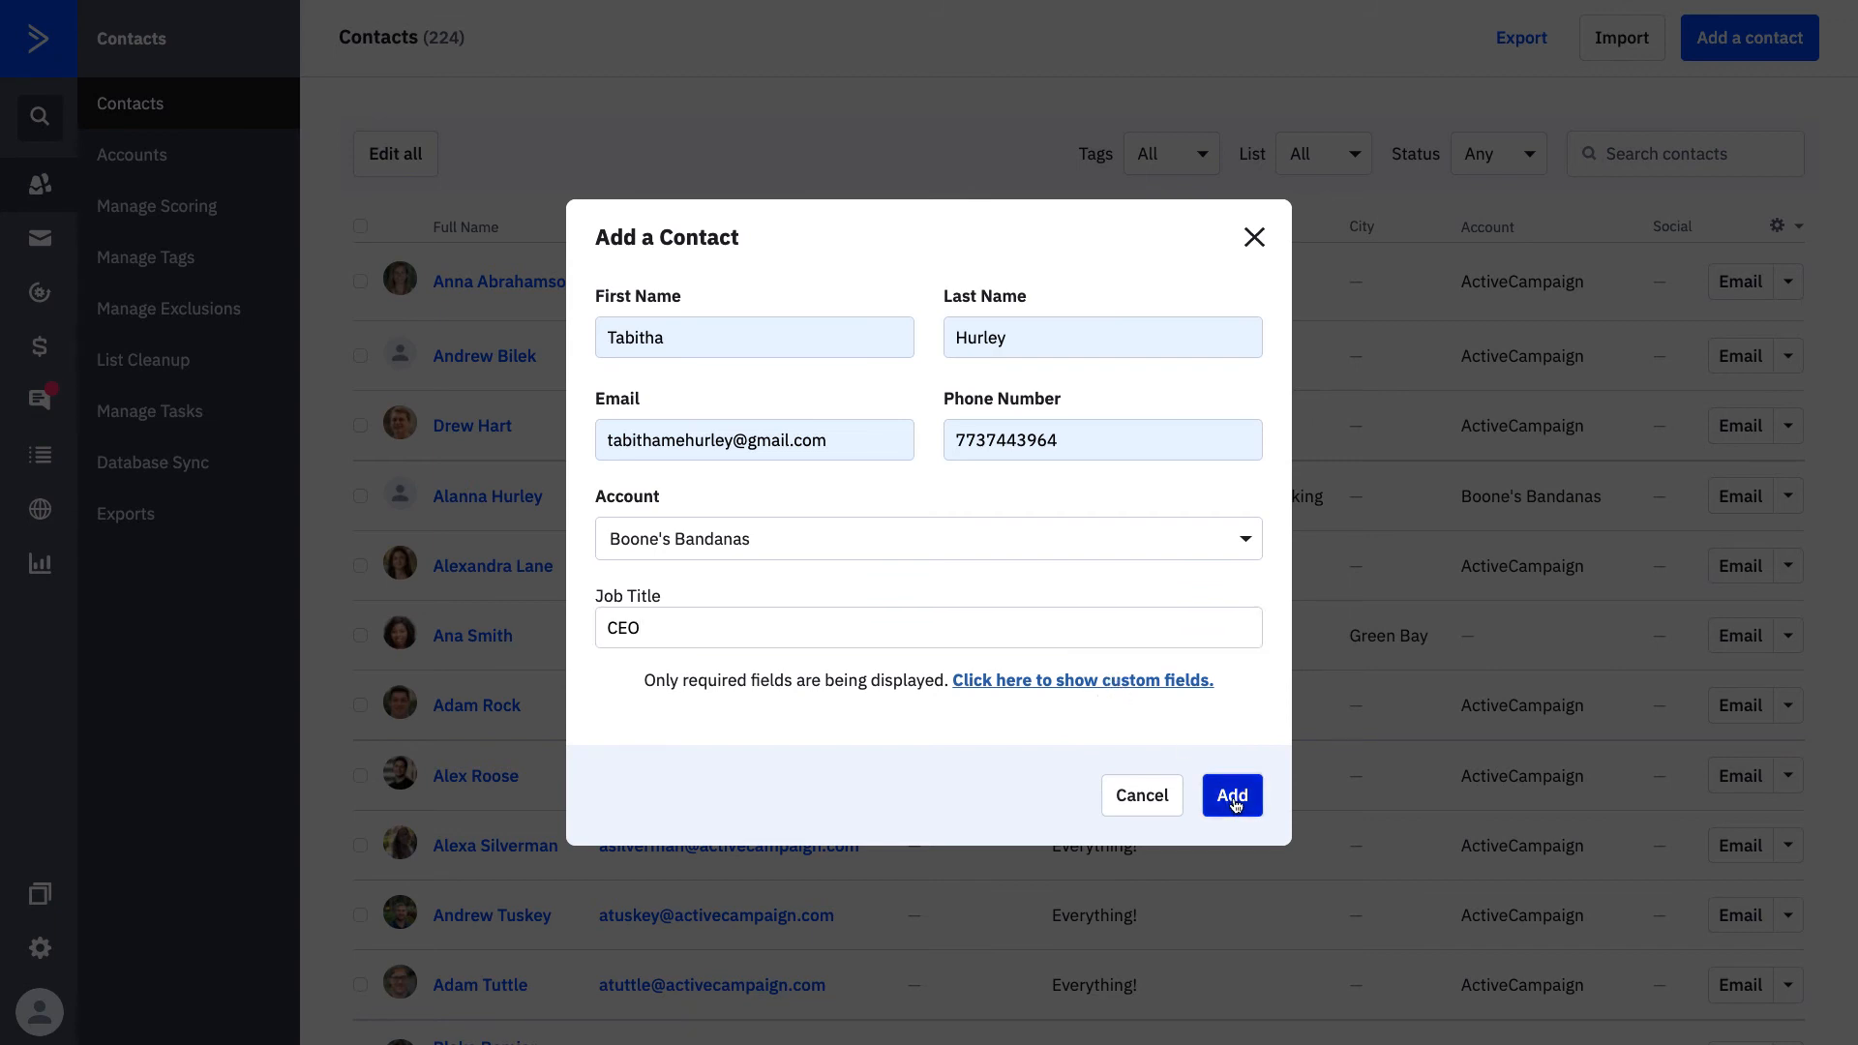
click(1232, 795)
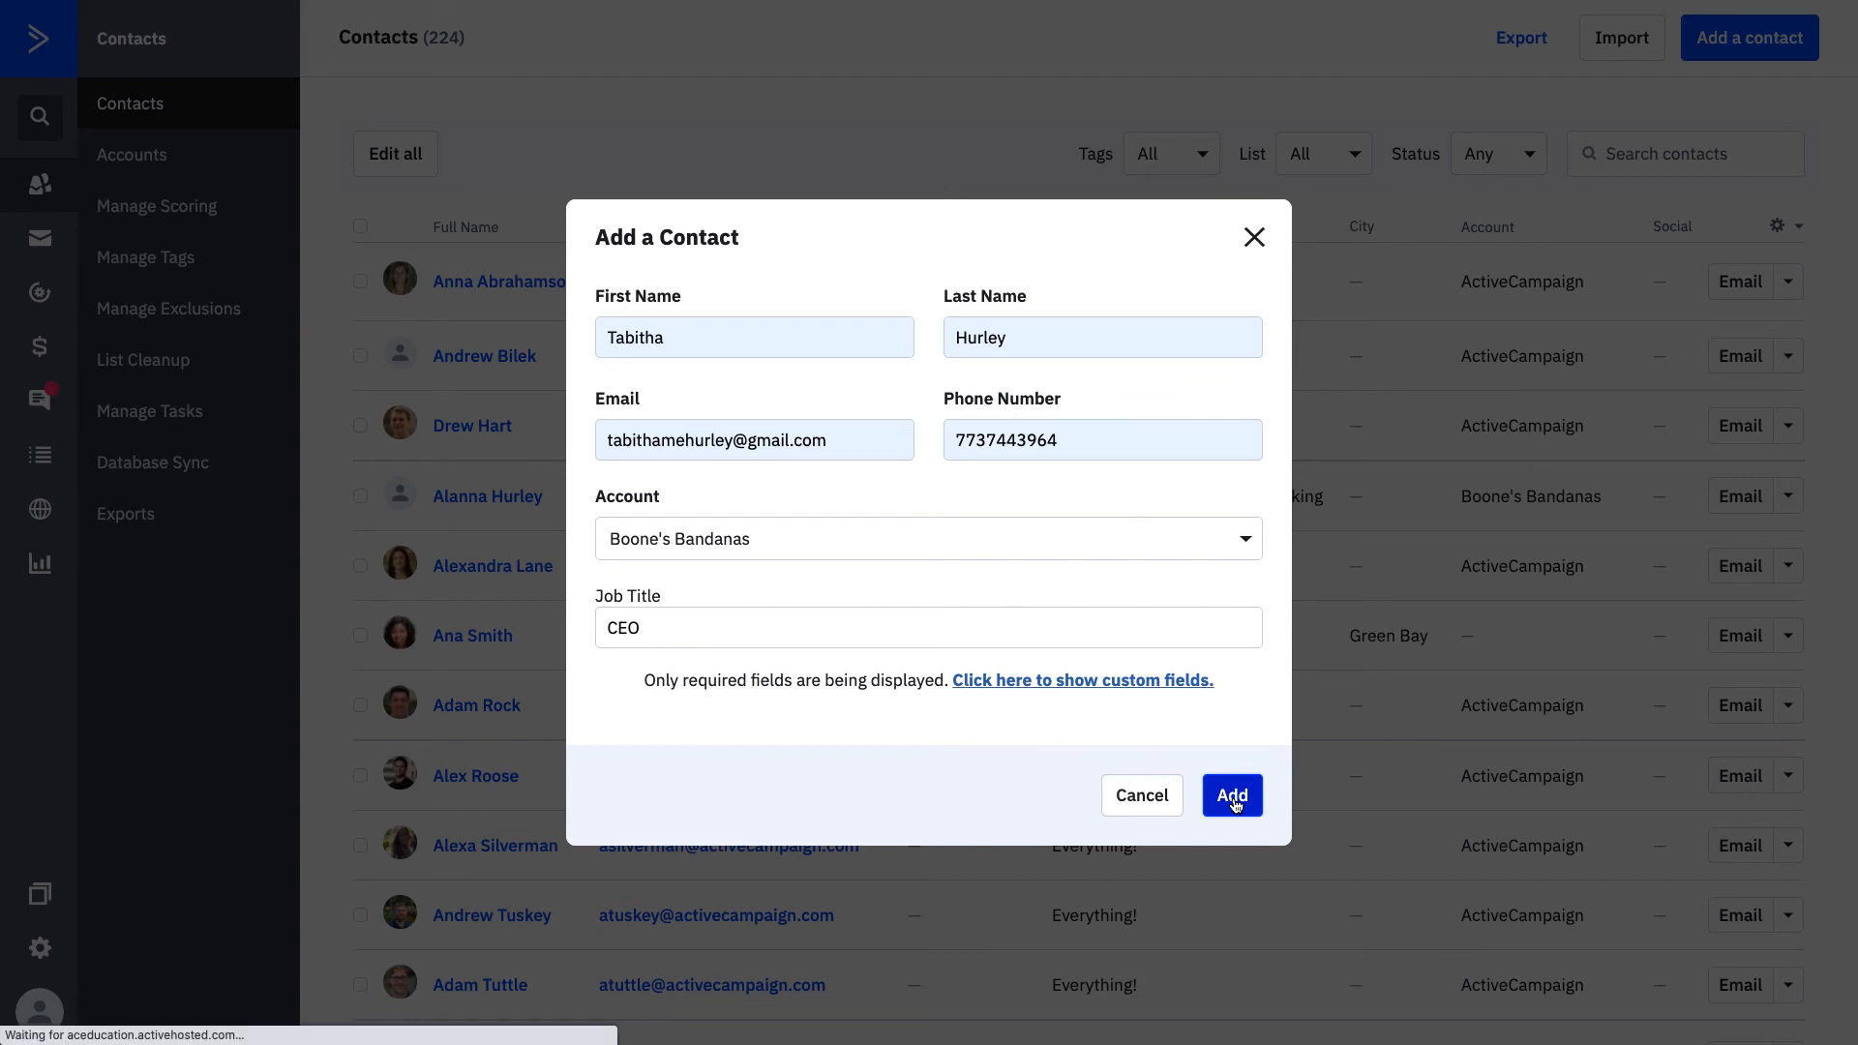
click(1232, 796)
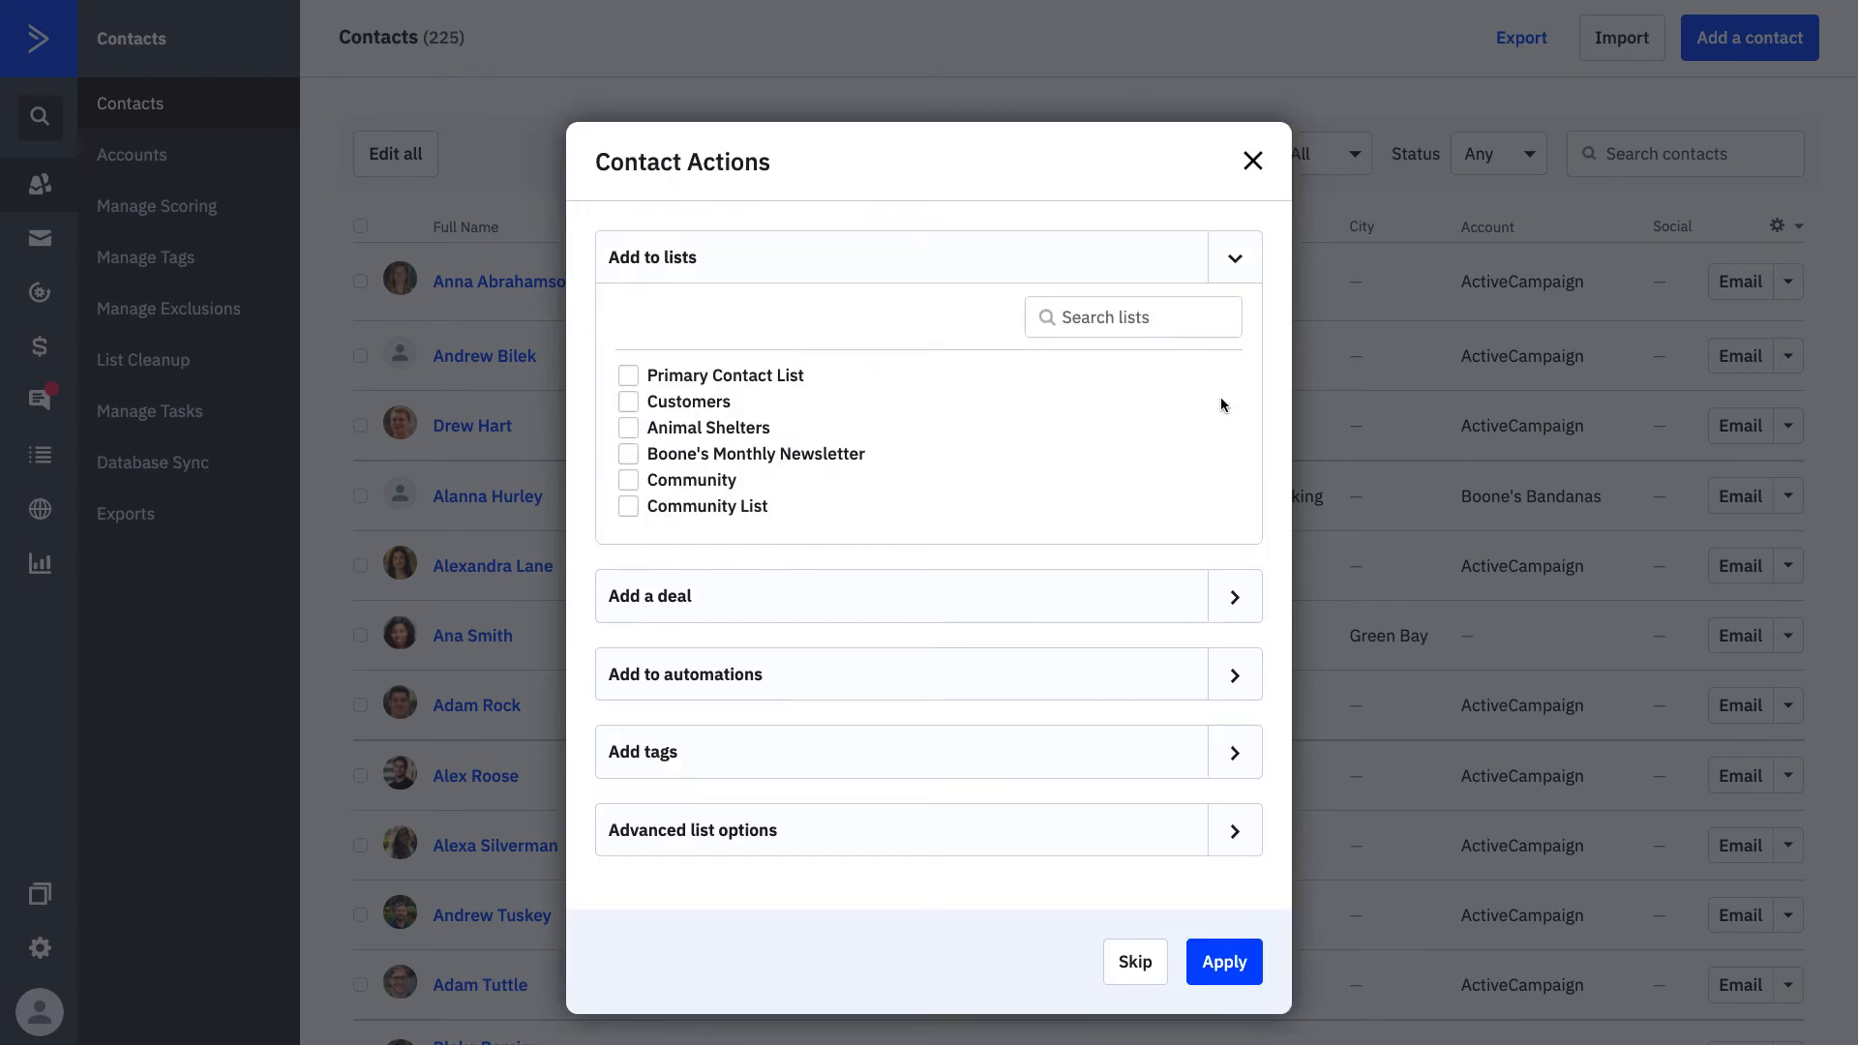
- Add the new contact to the Primary Contact List
click(627, 376)
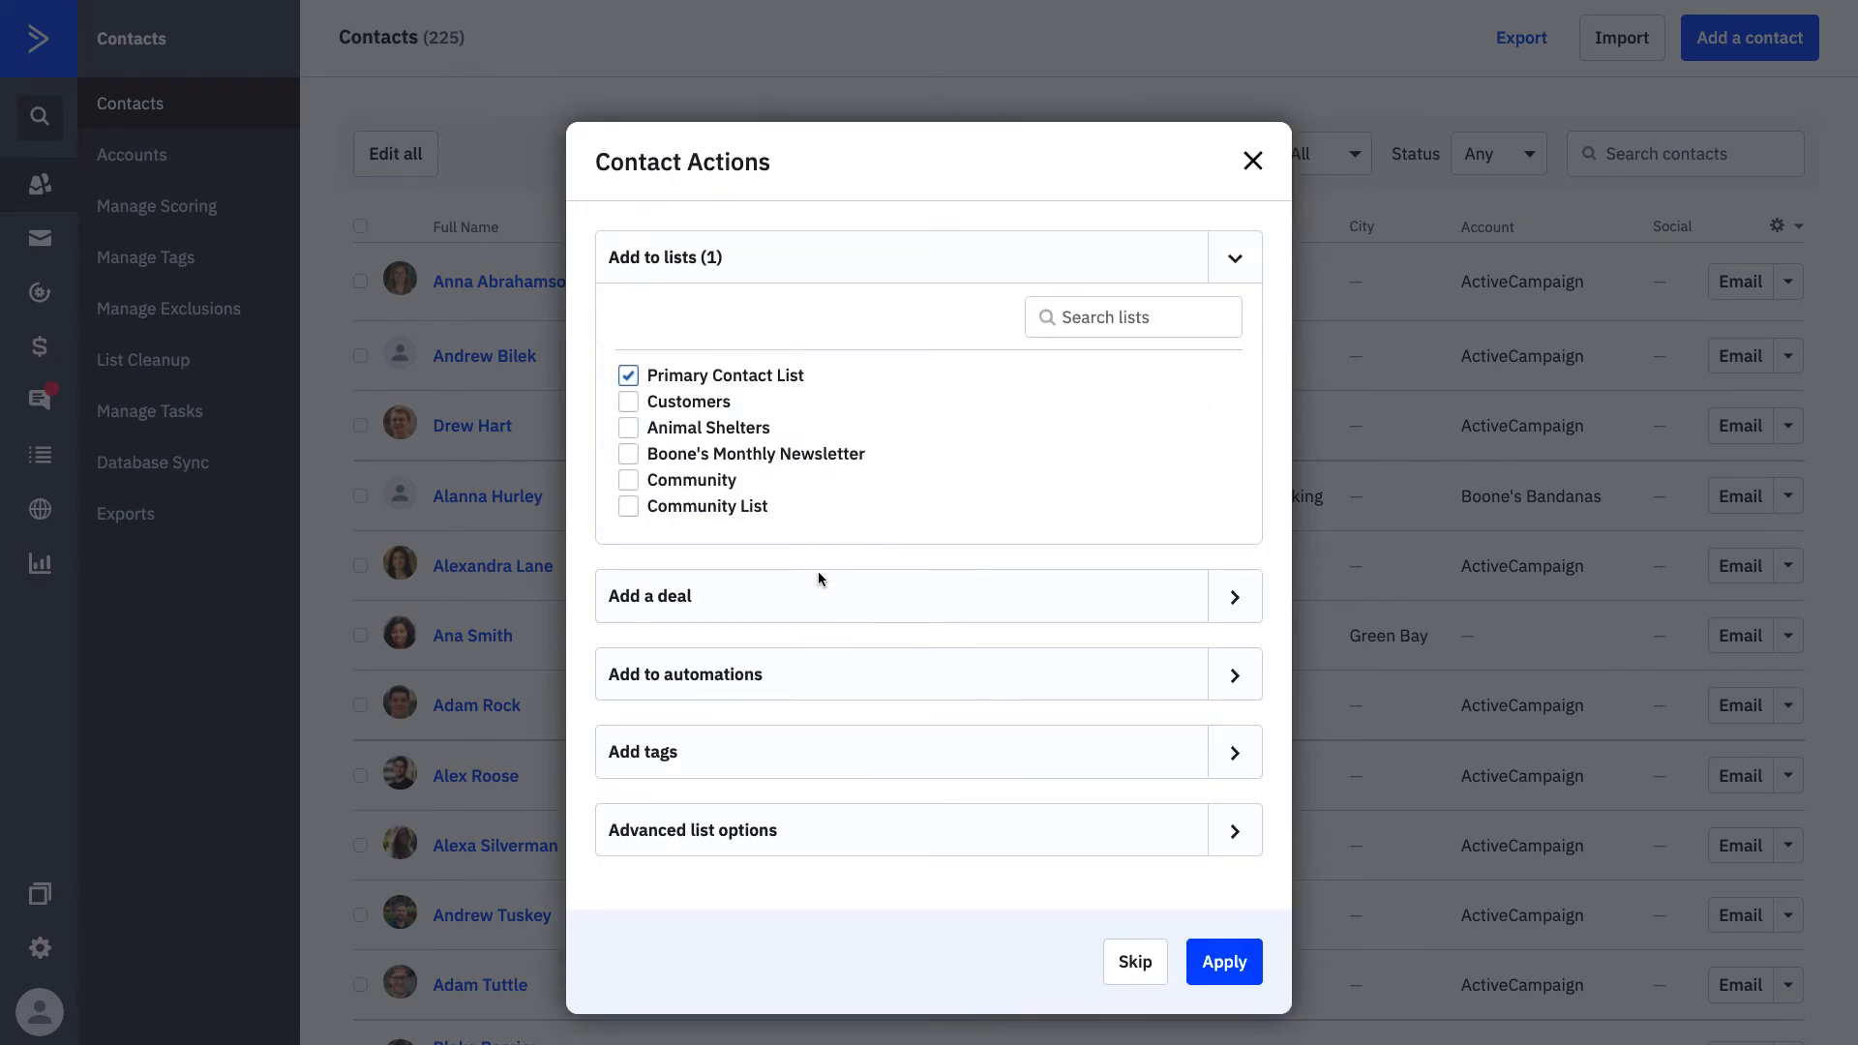
mouse_move(735, 702)
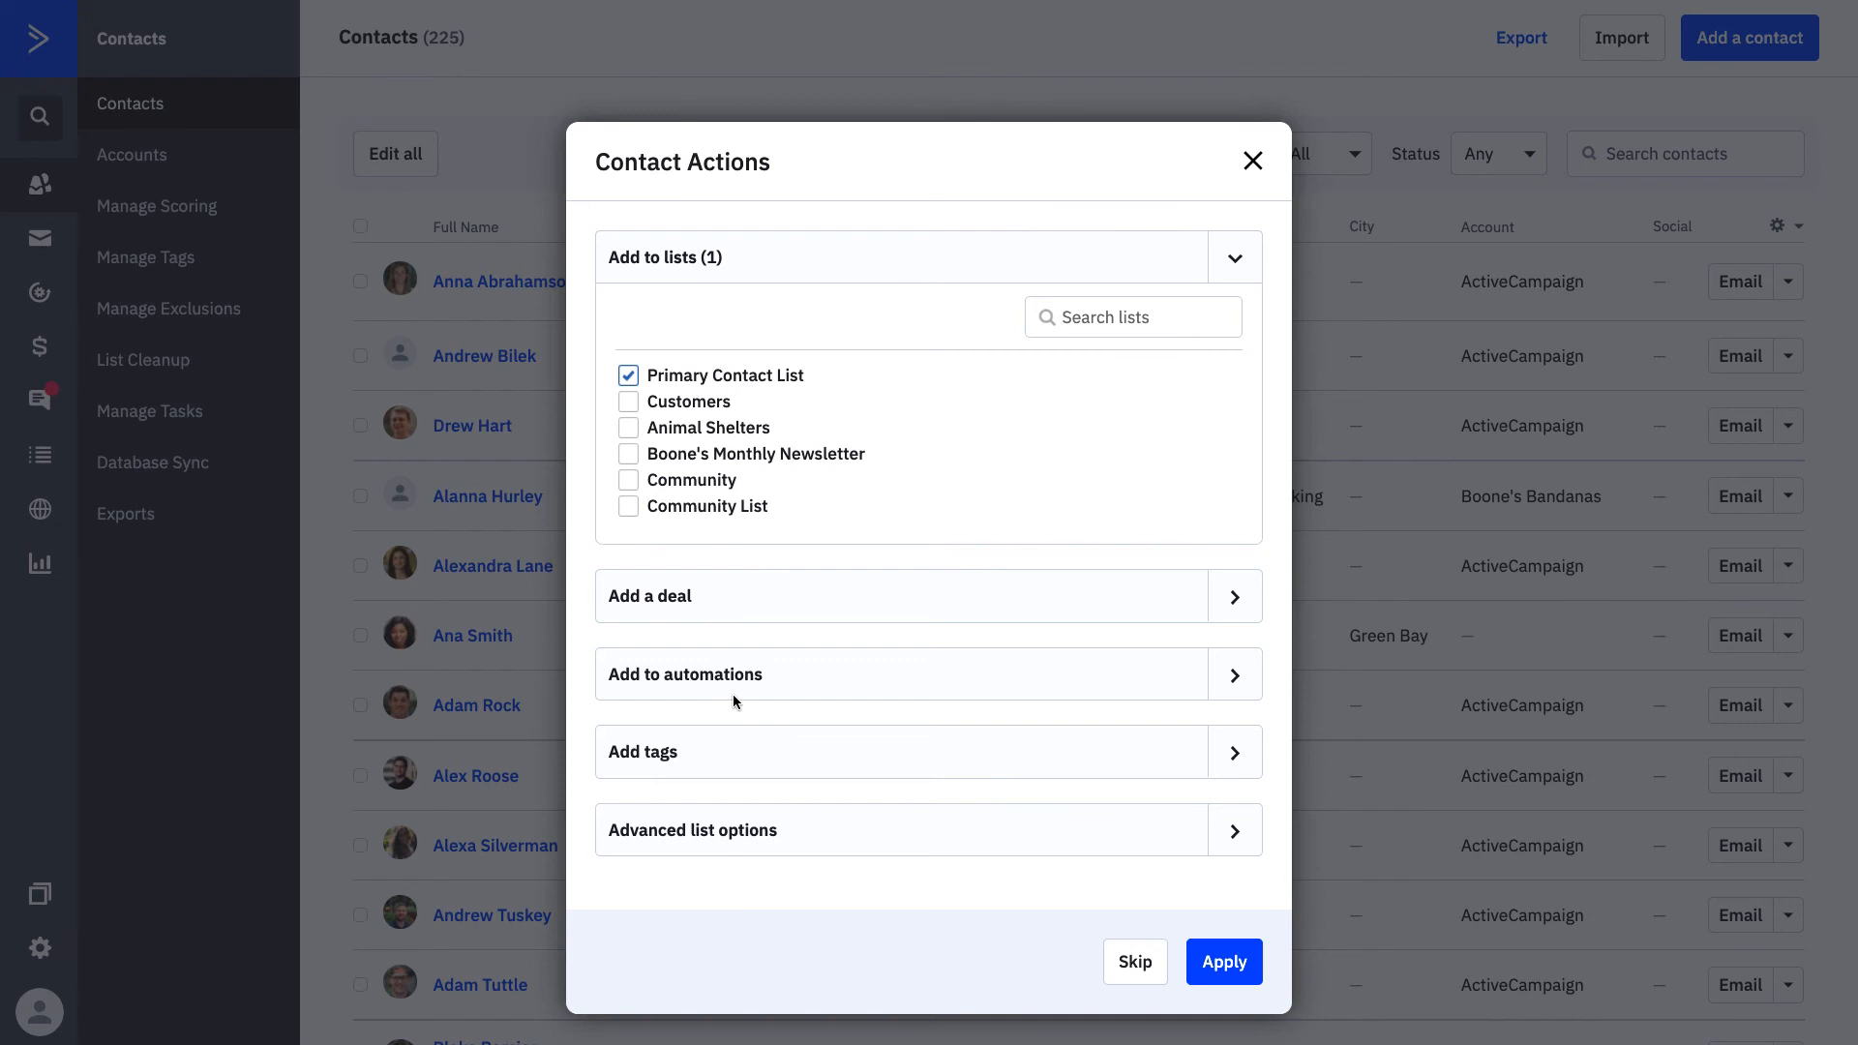
mouse_move(768, 769)
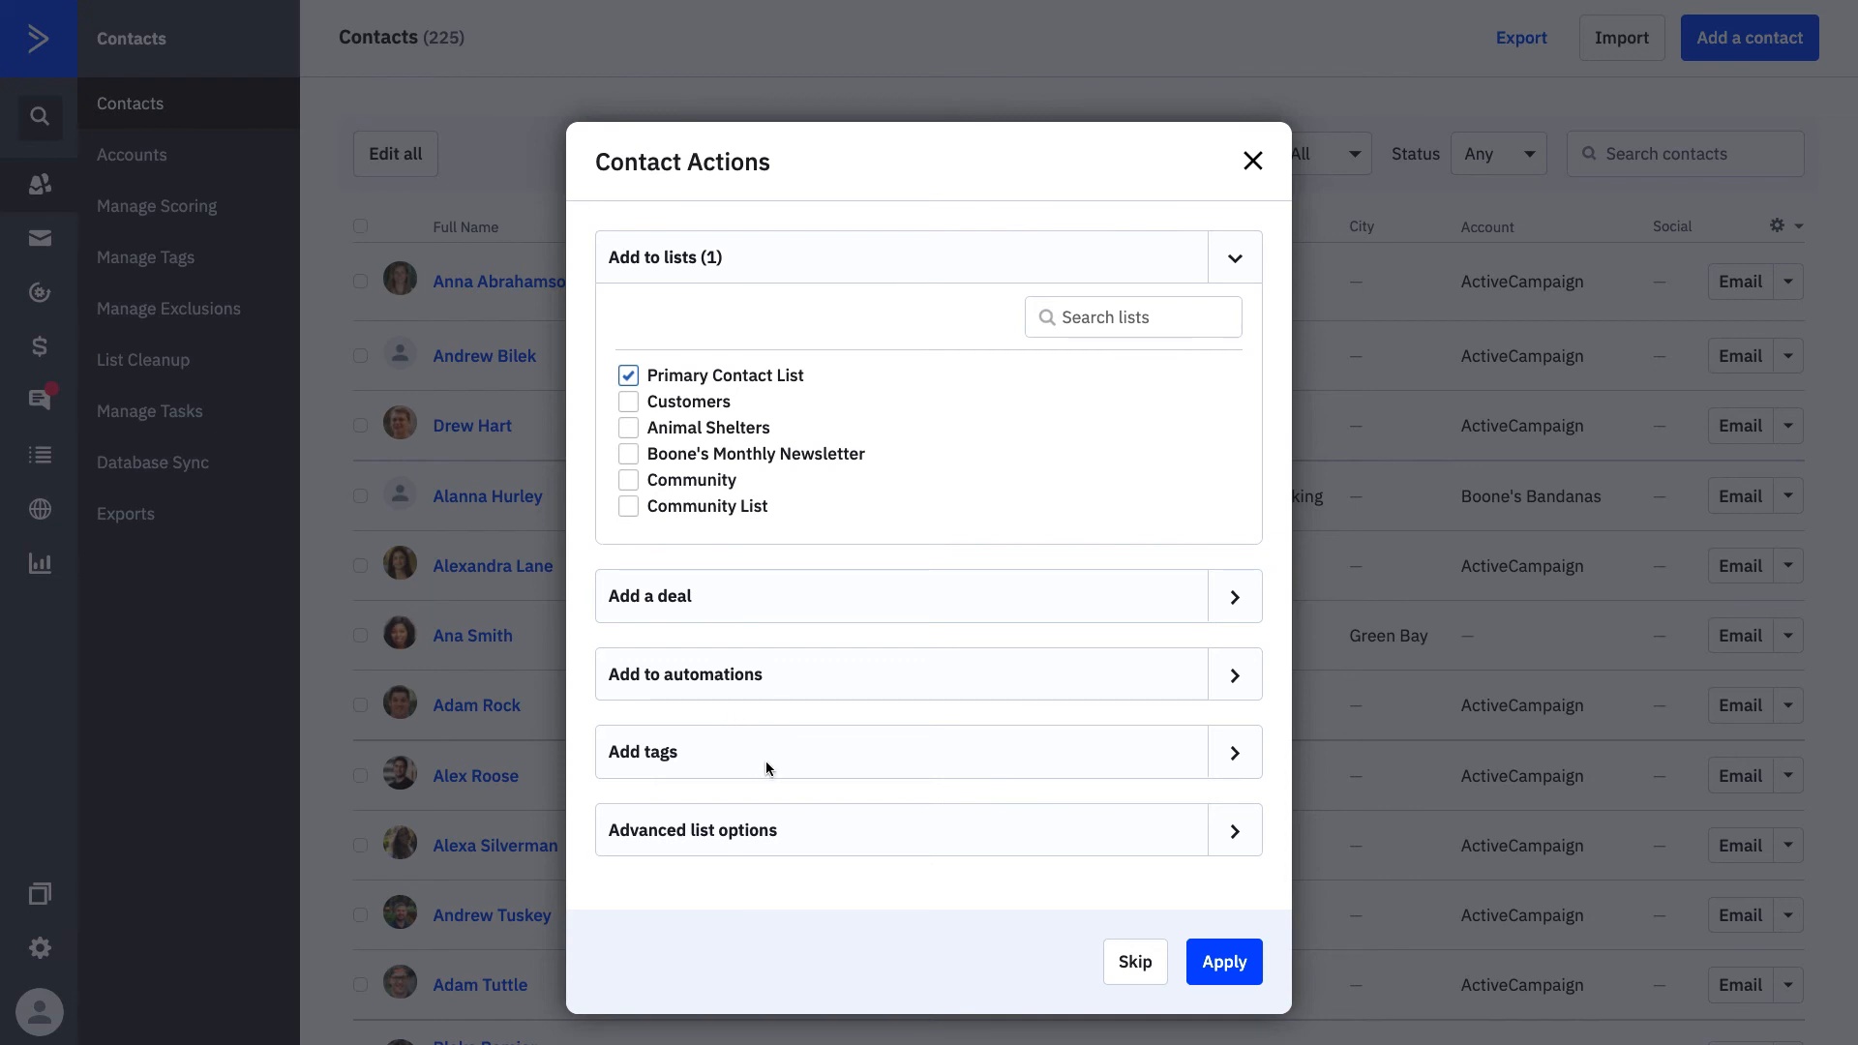
mouse_move(1231, 968)
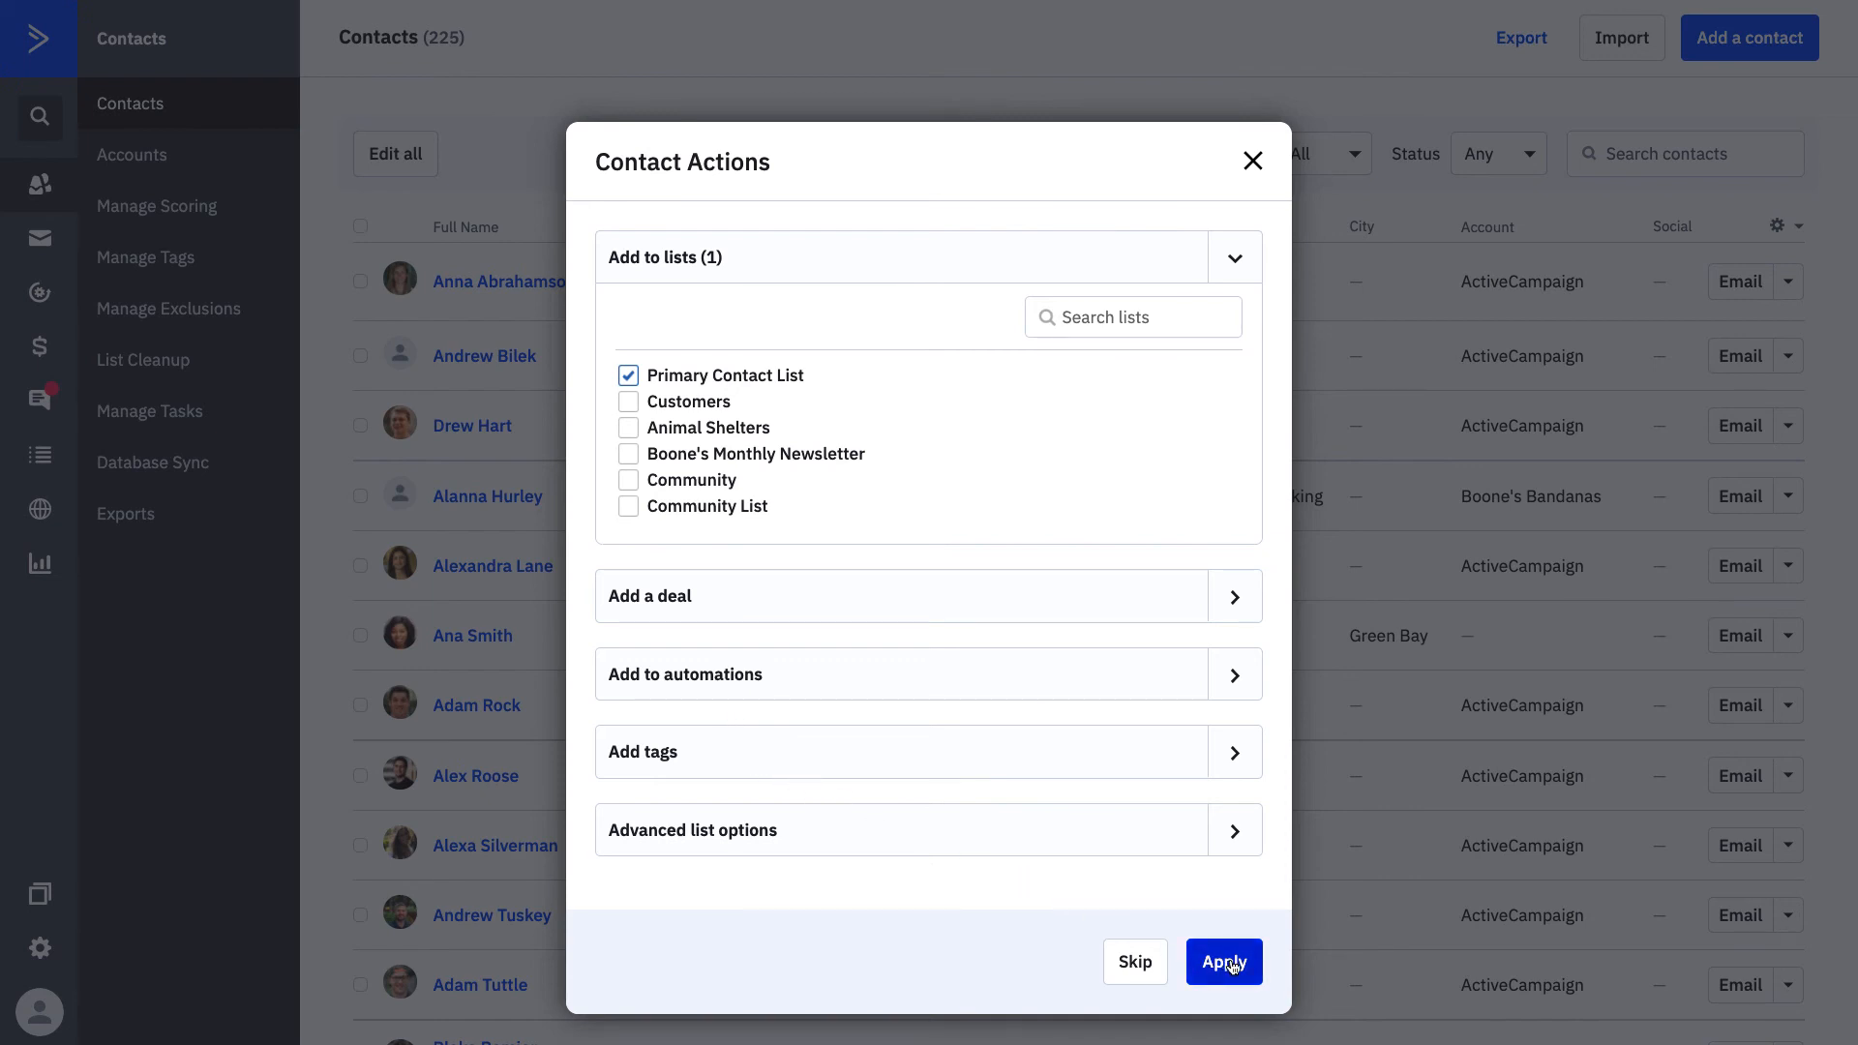
click(1224, 963)
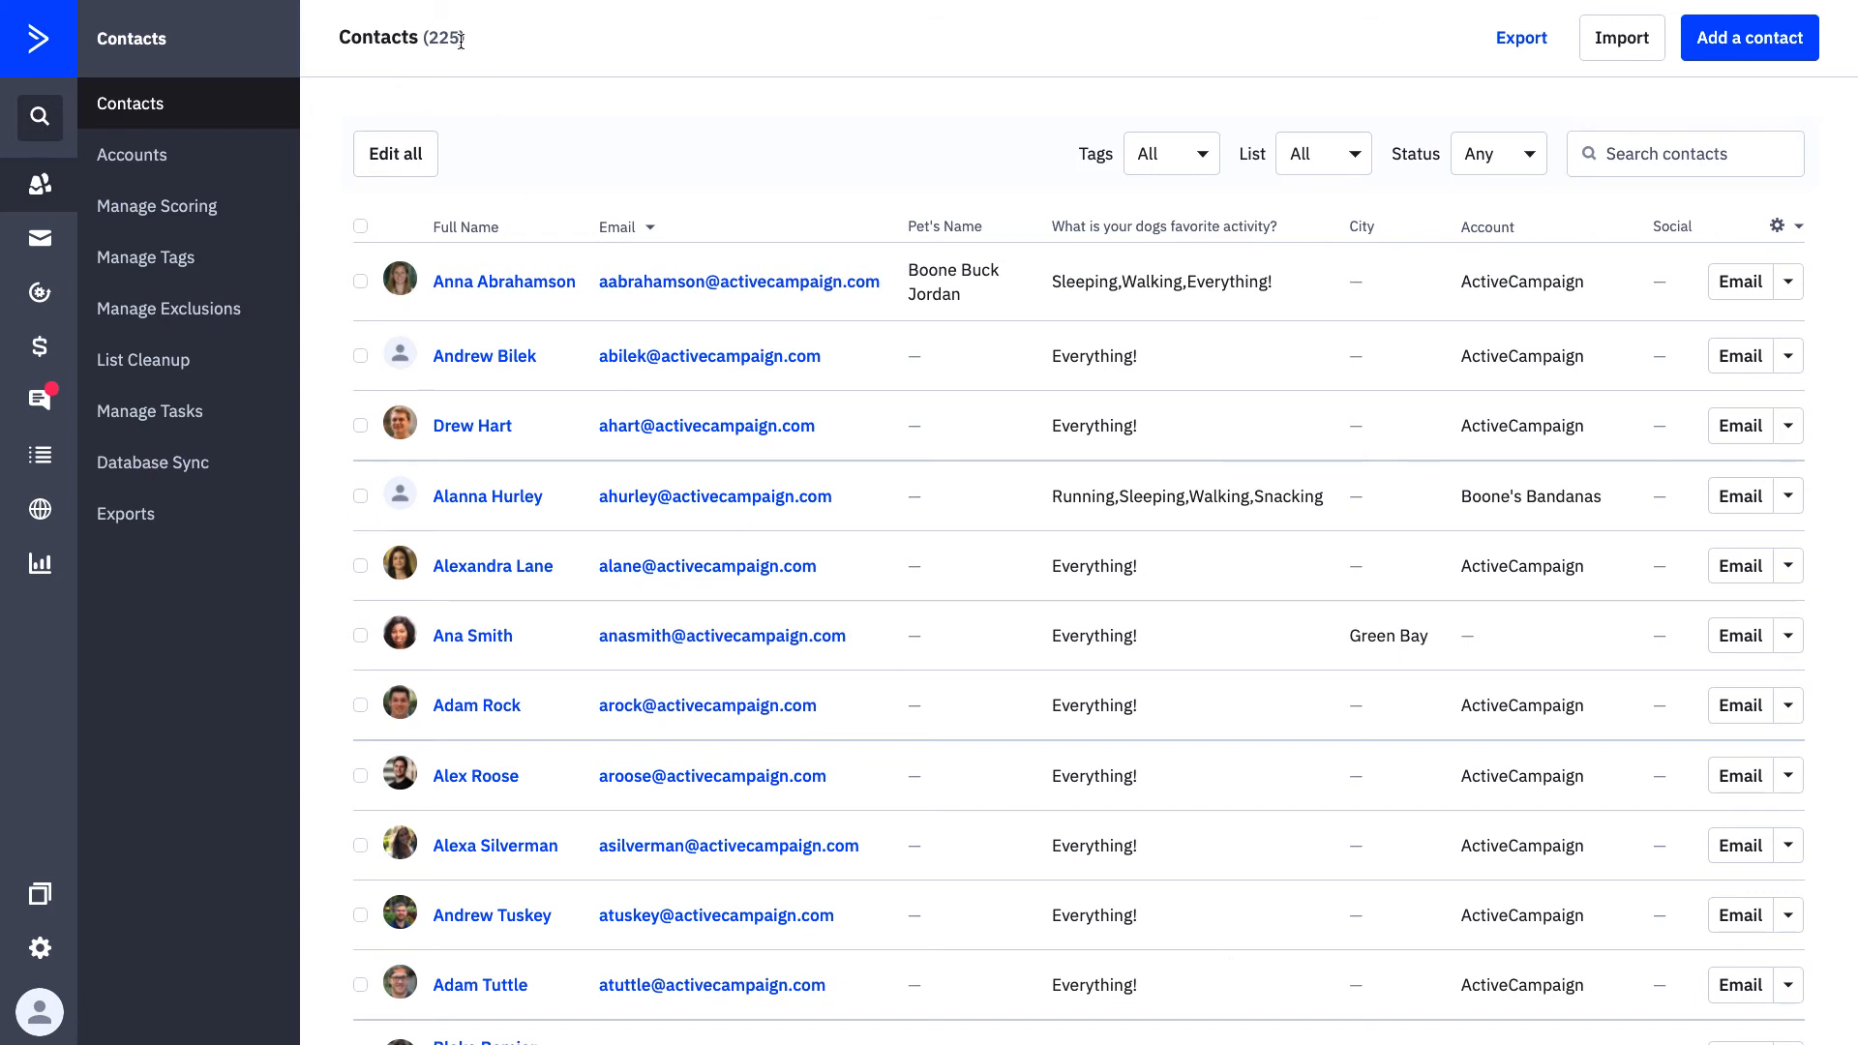
mouse_move(522, 99)
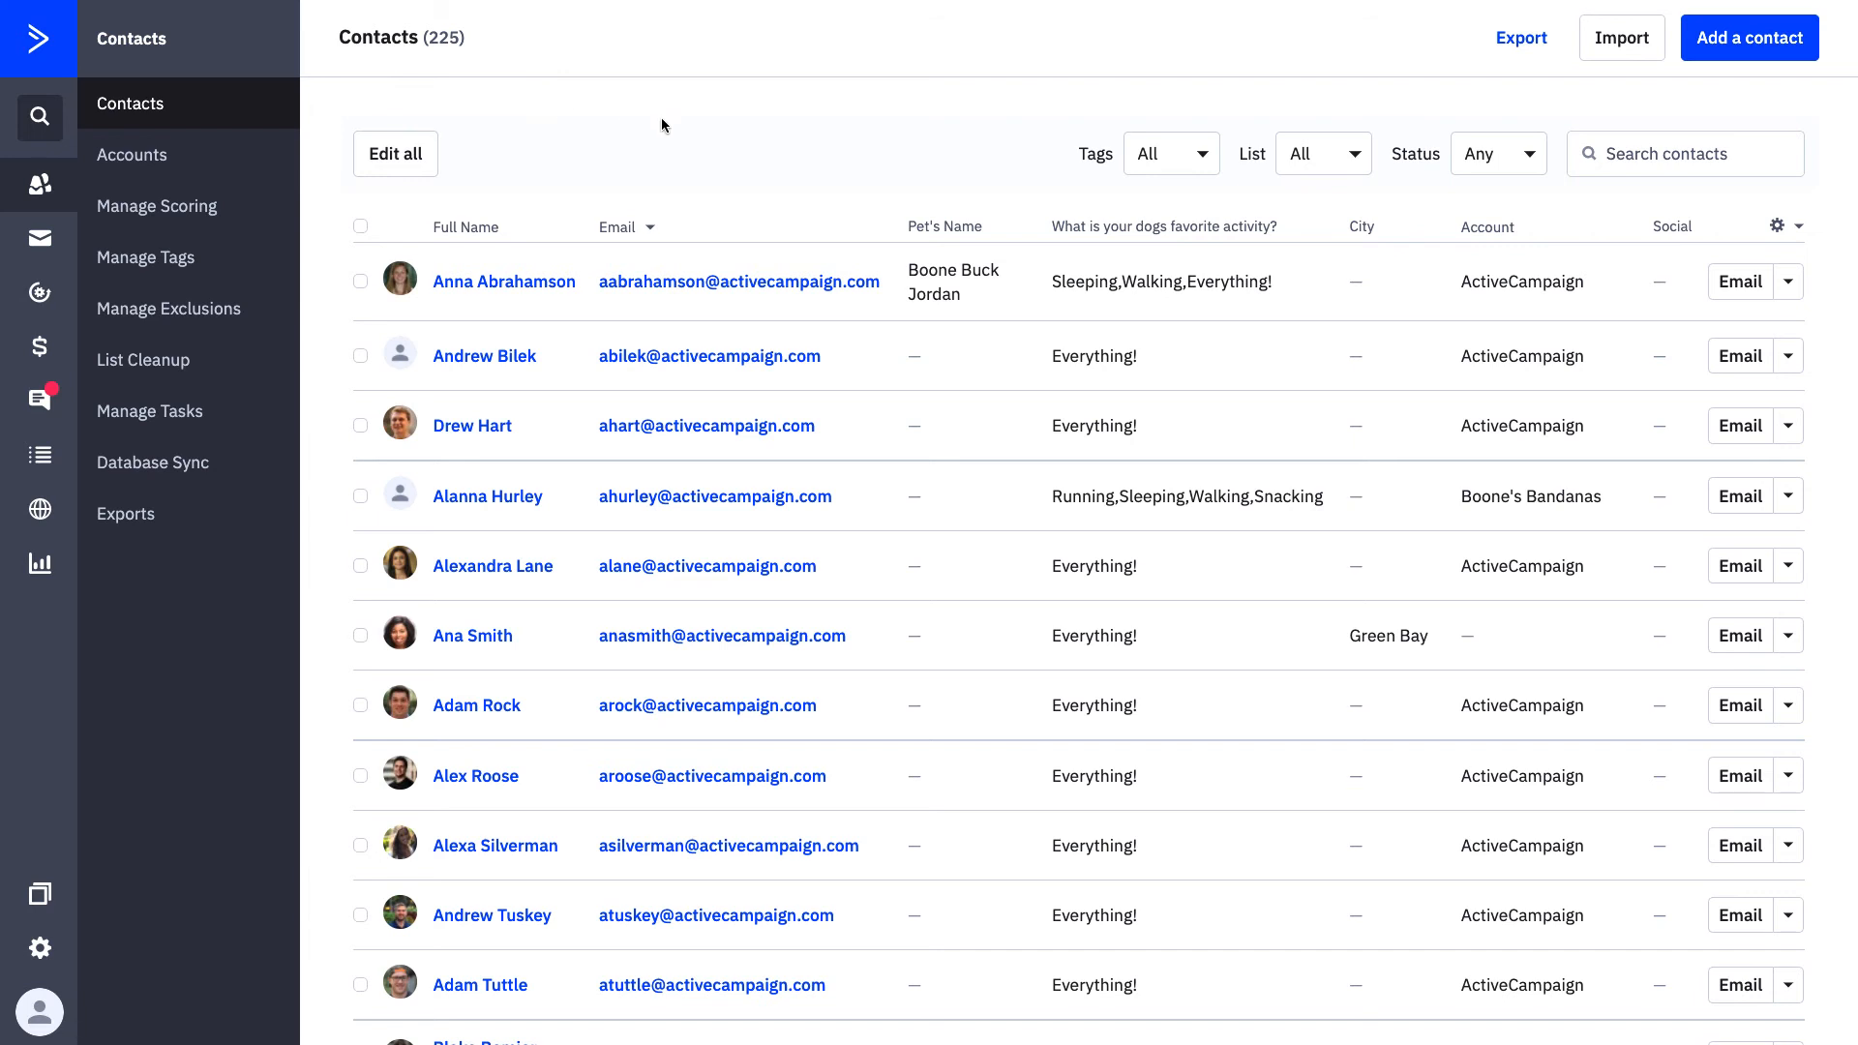
click(1684, 154)
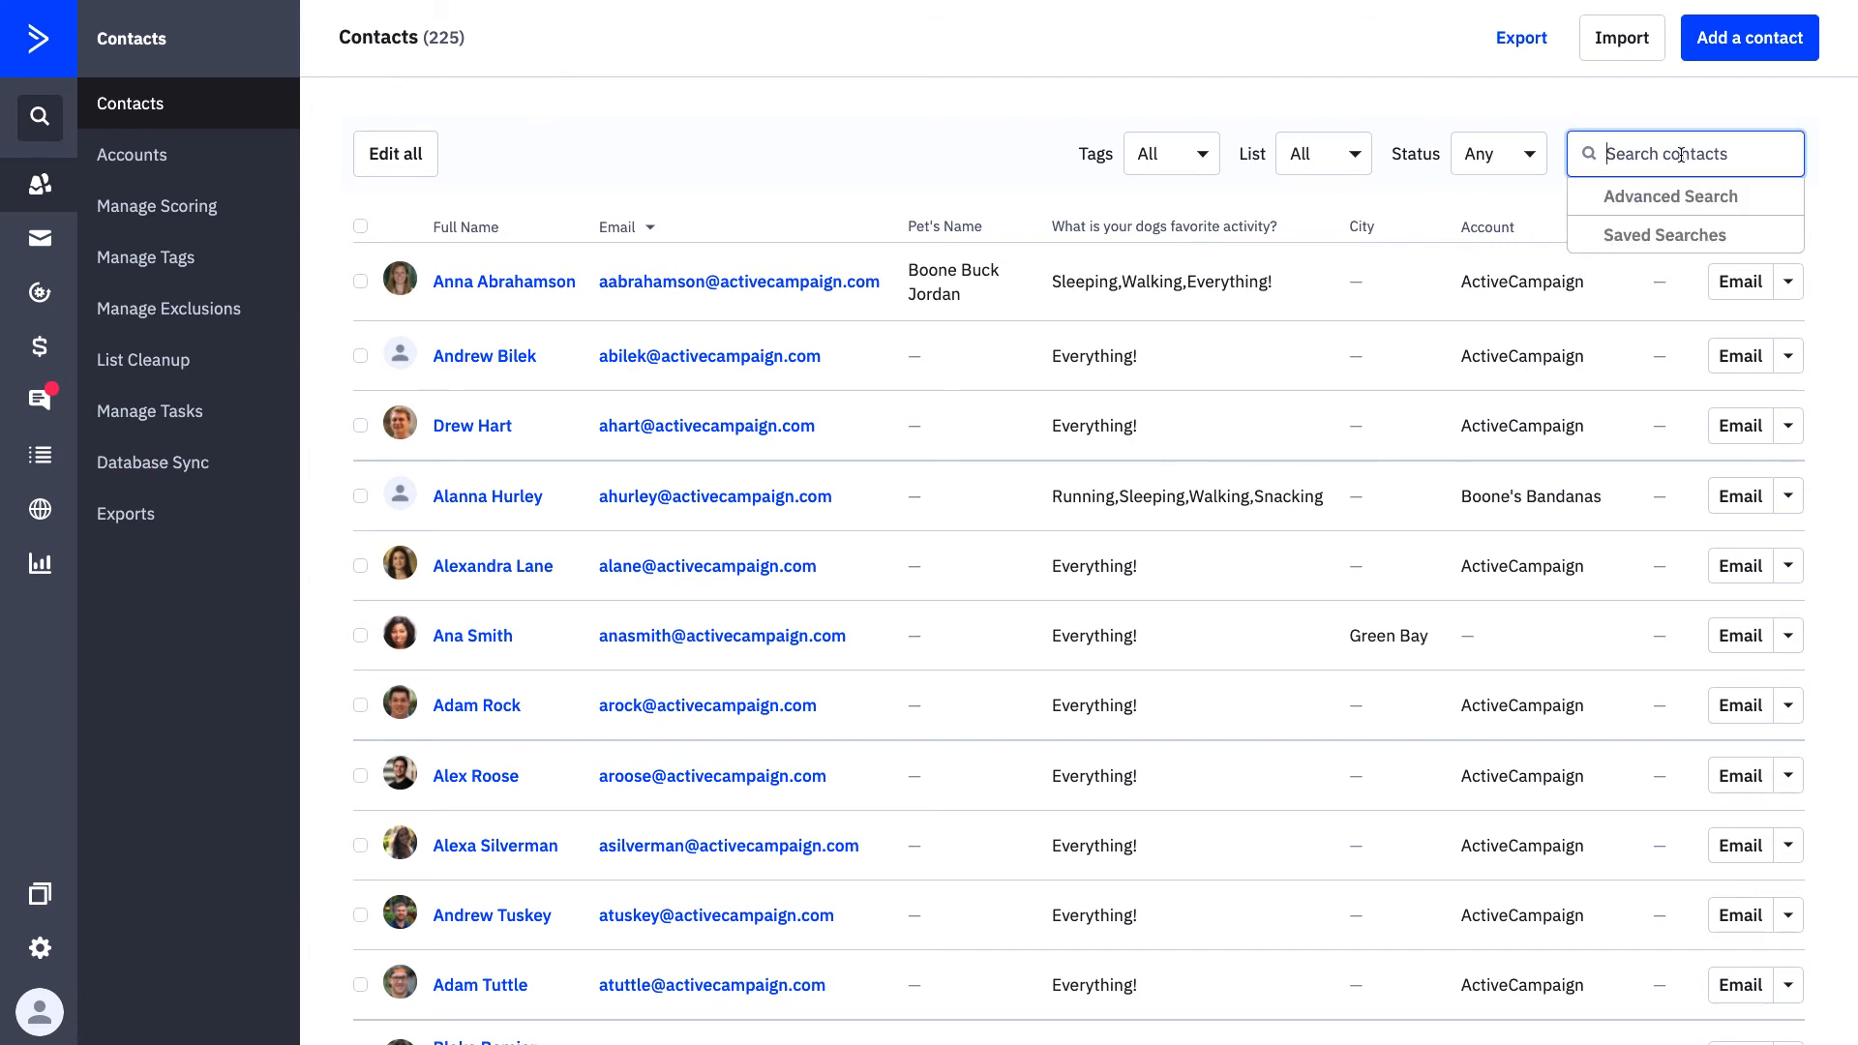
text(tabitha)
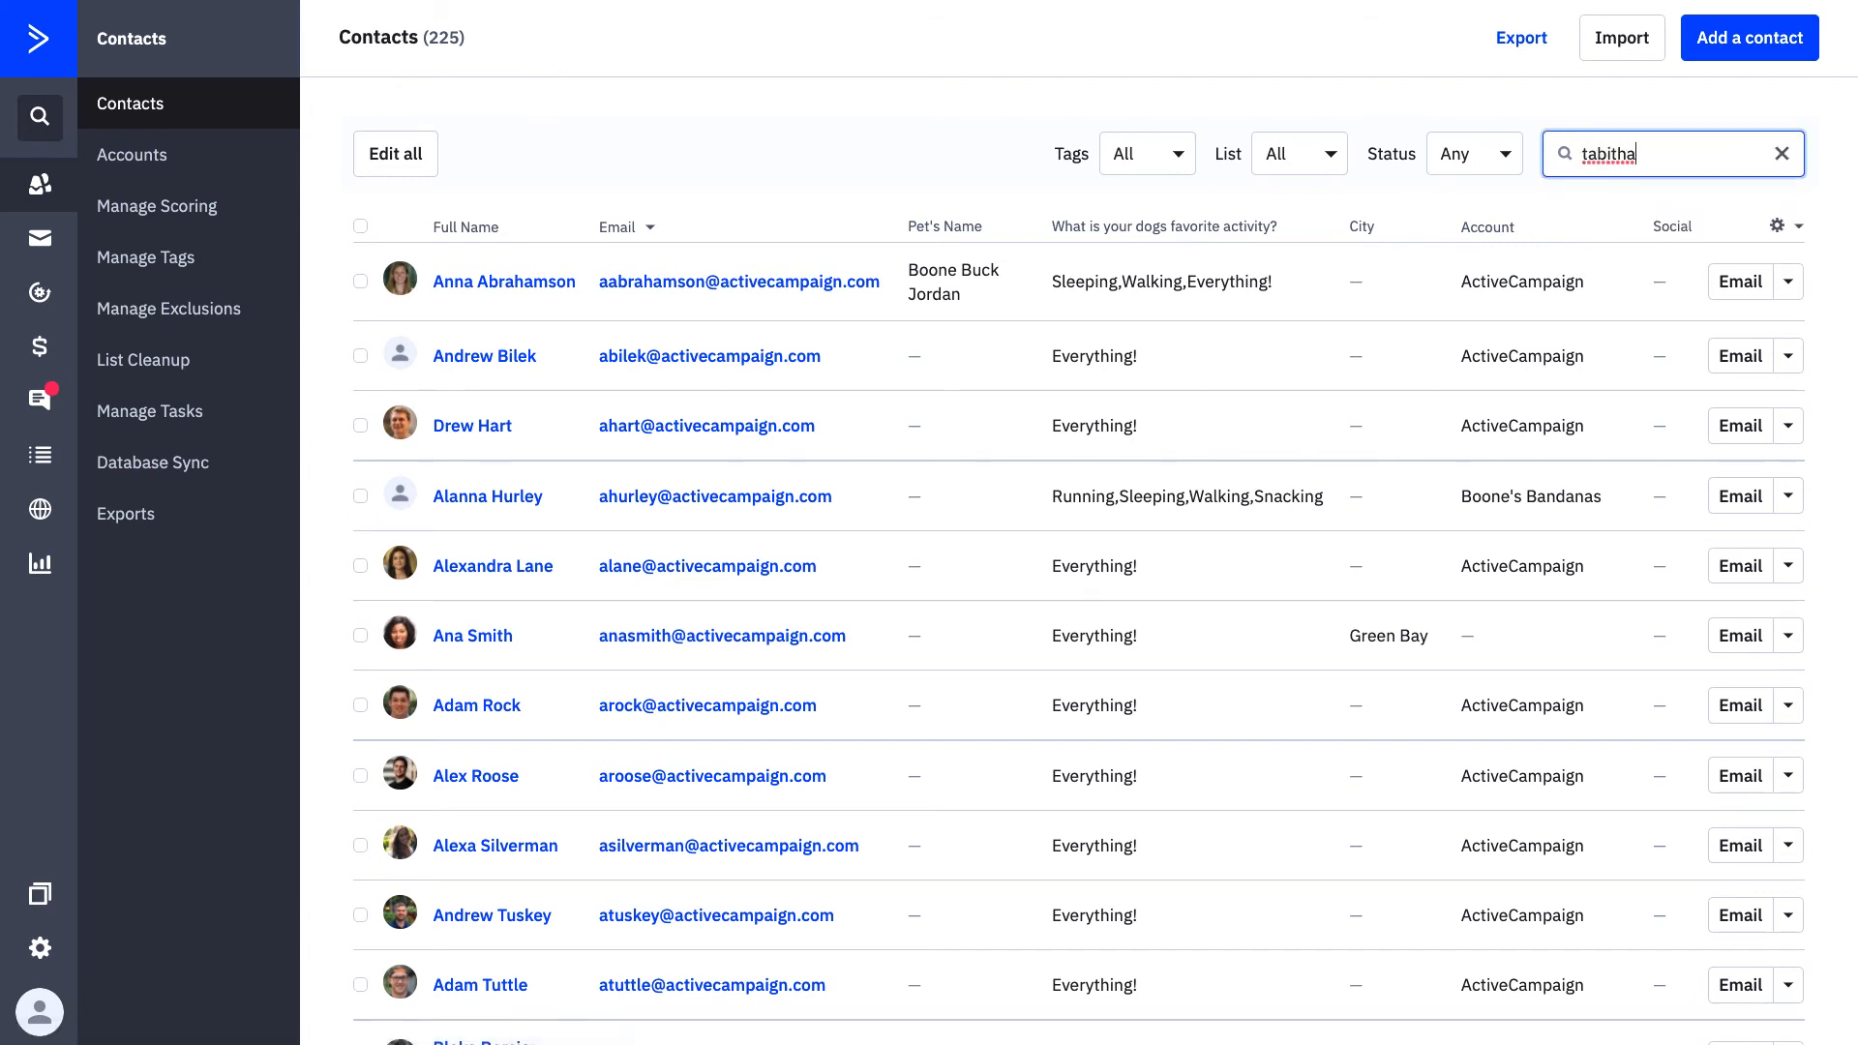
key(Enter)
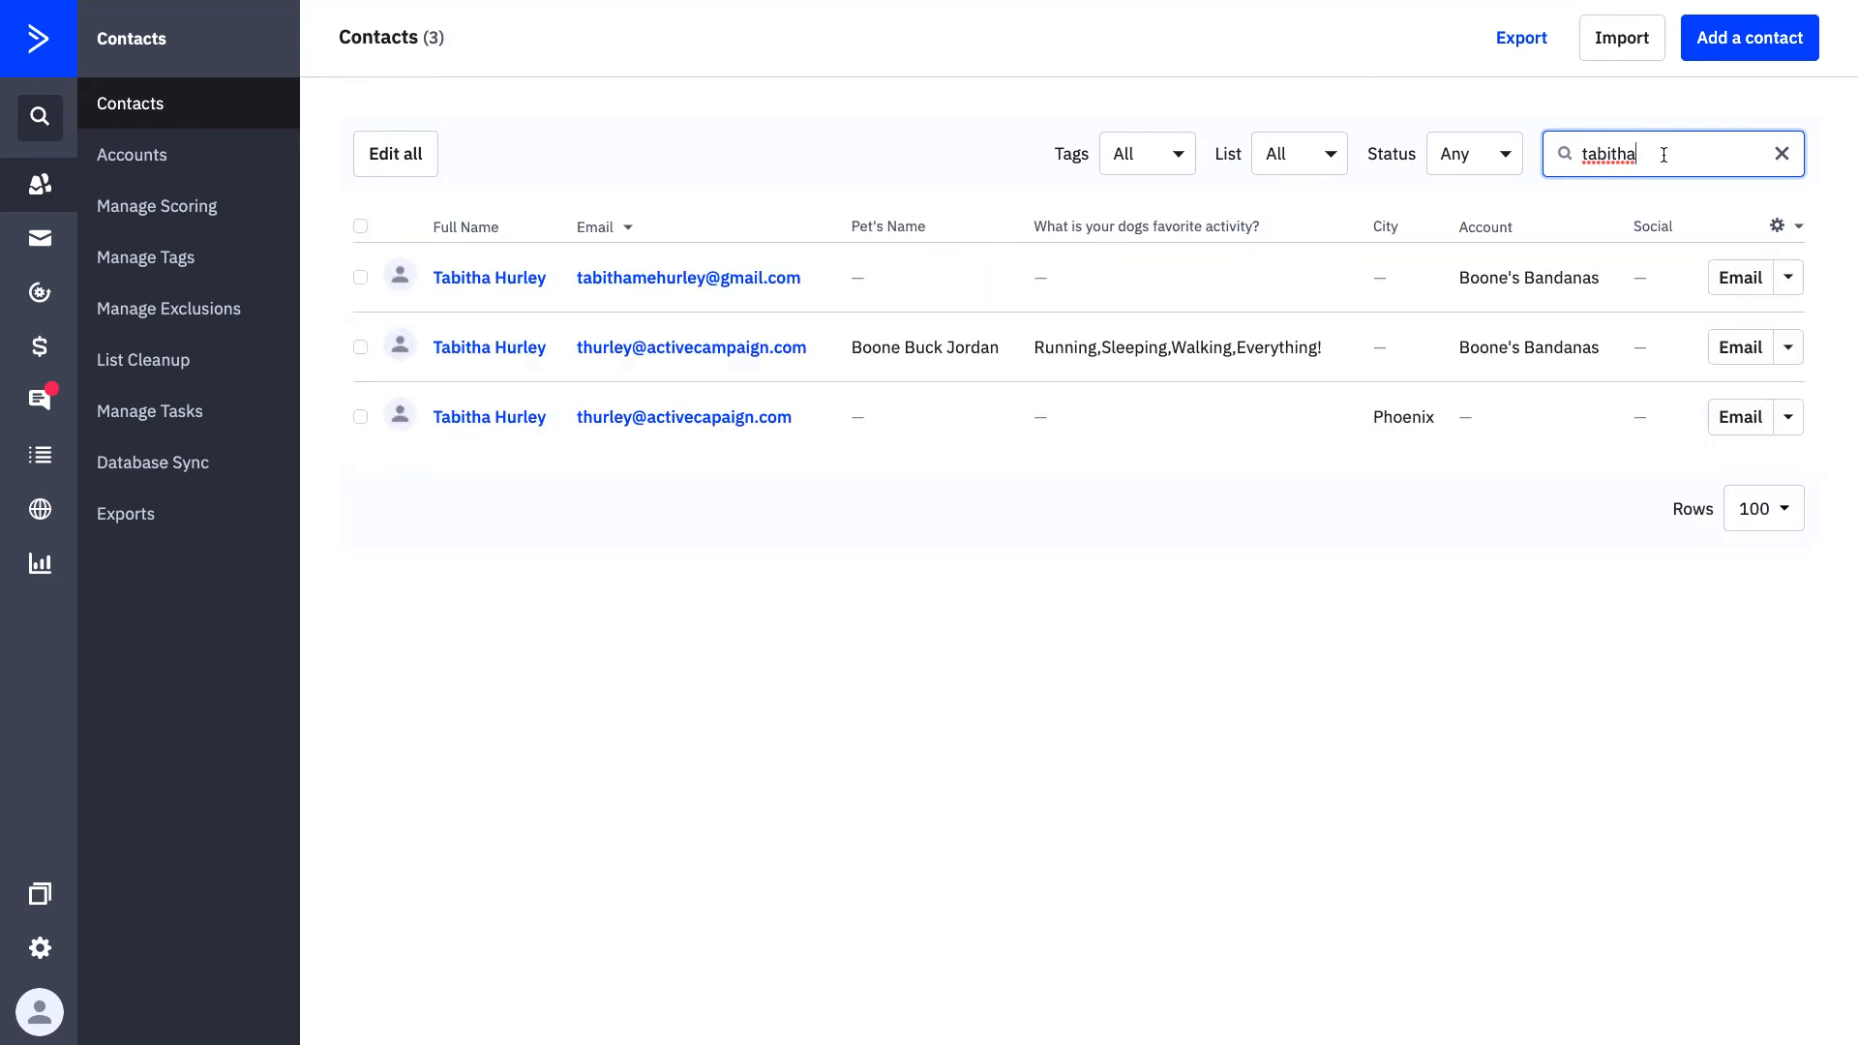
mouse_move(396, 278)
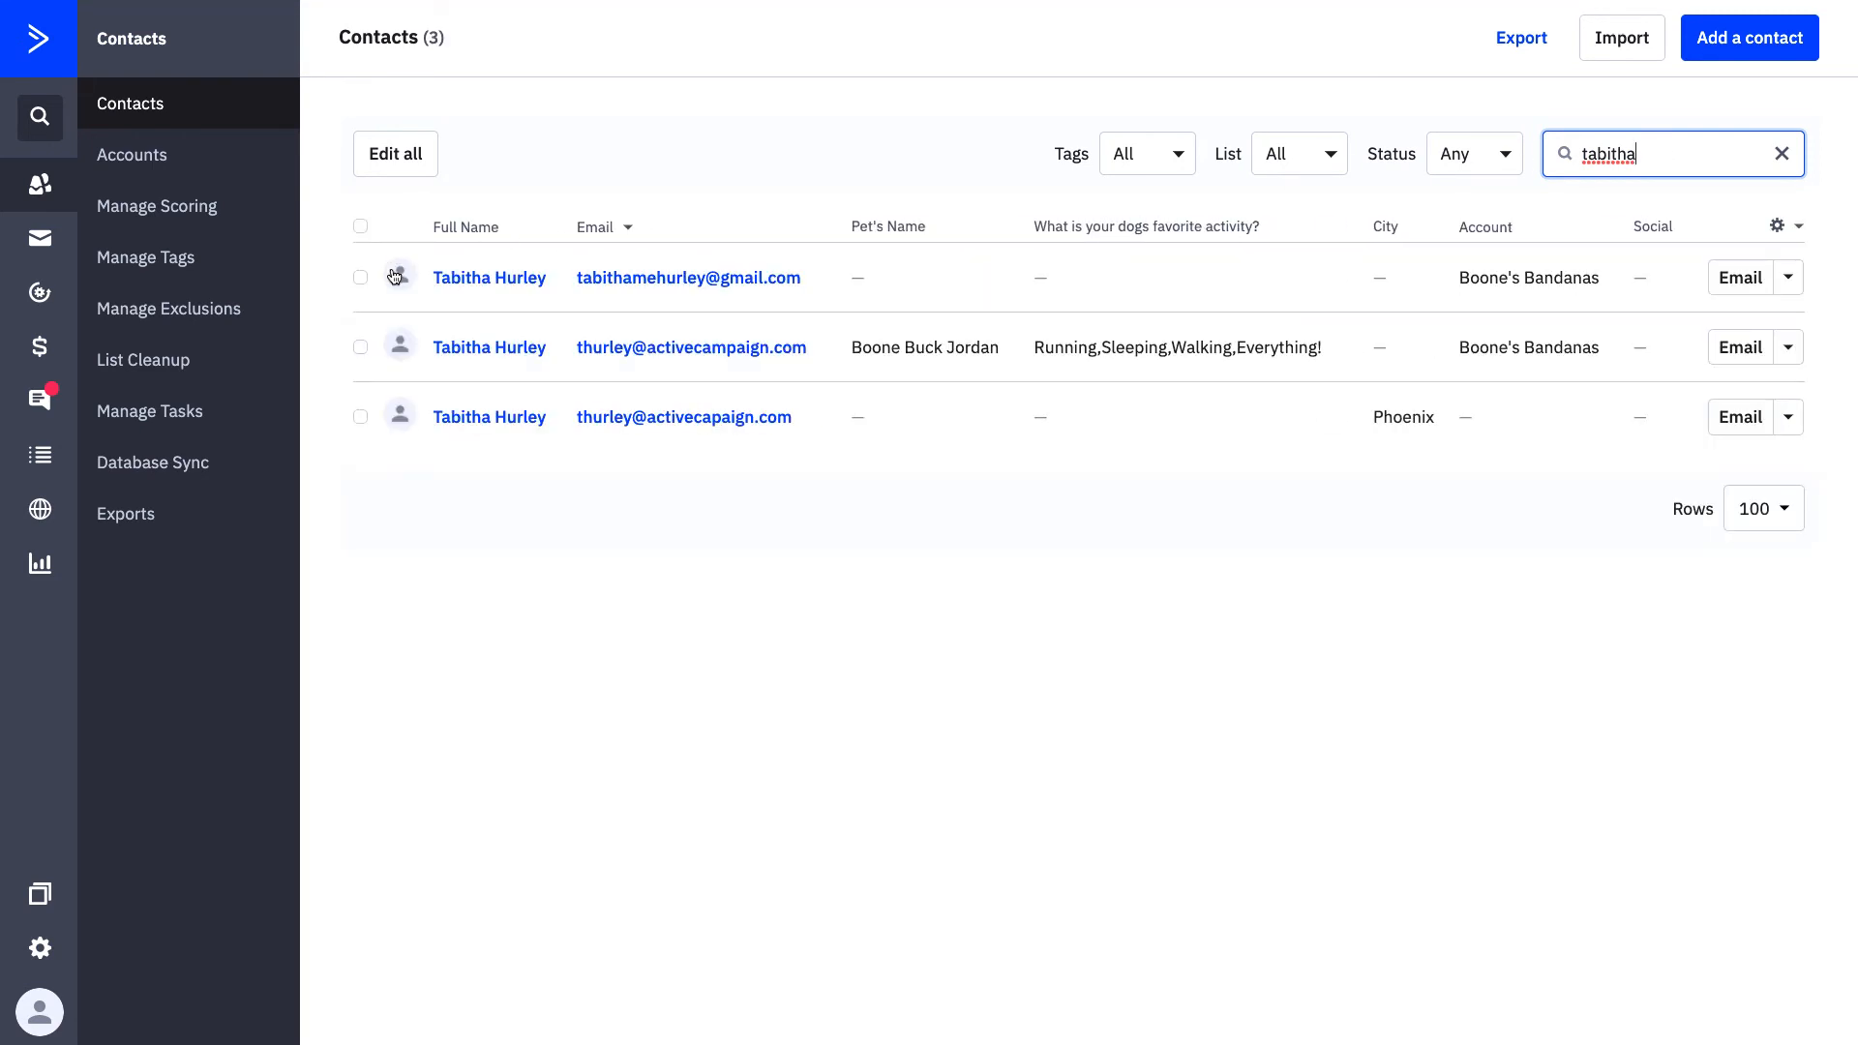
mouse_move(499, 361)
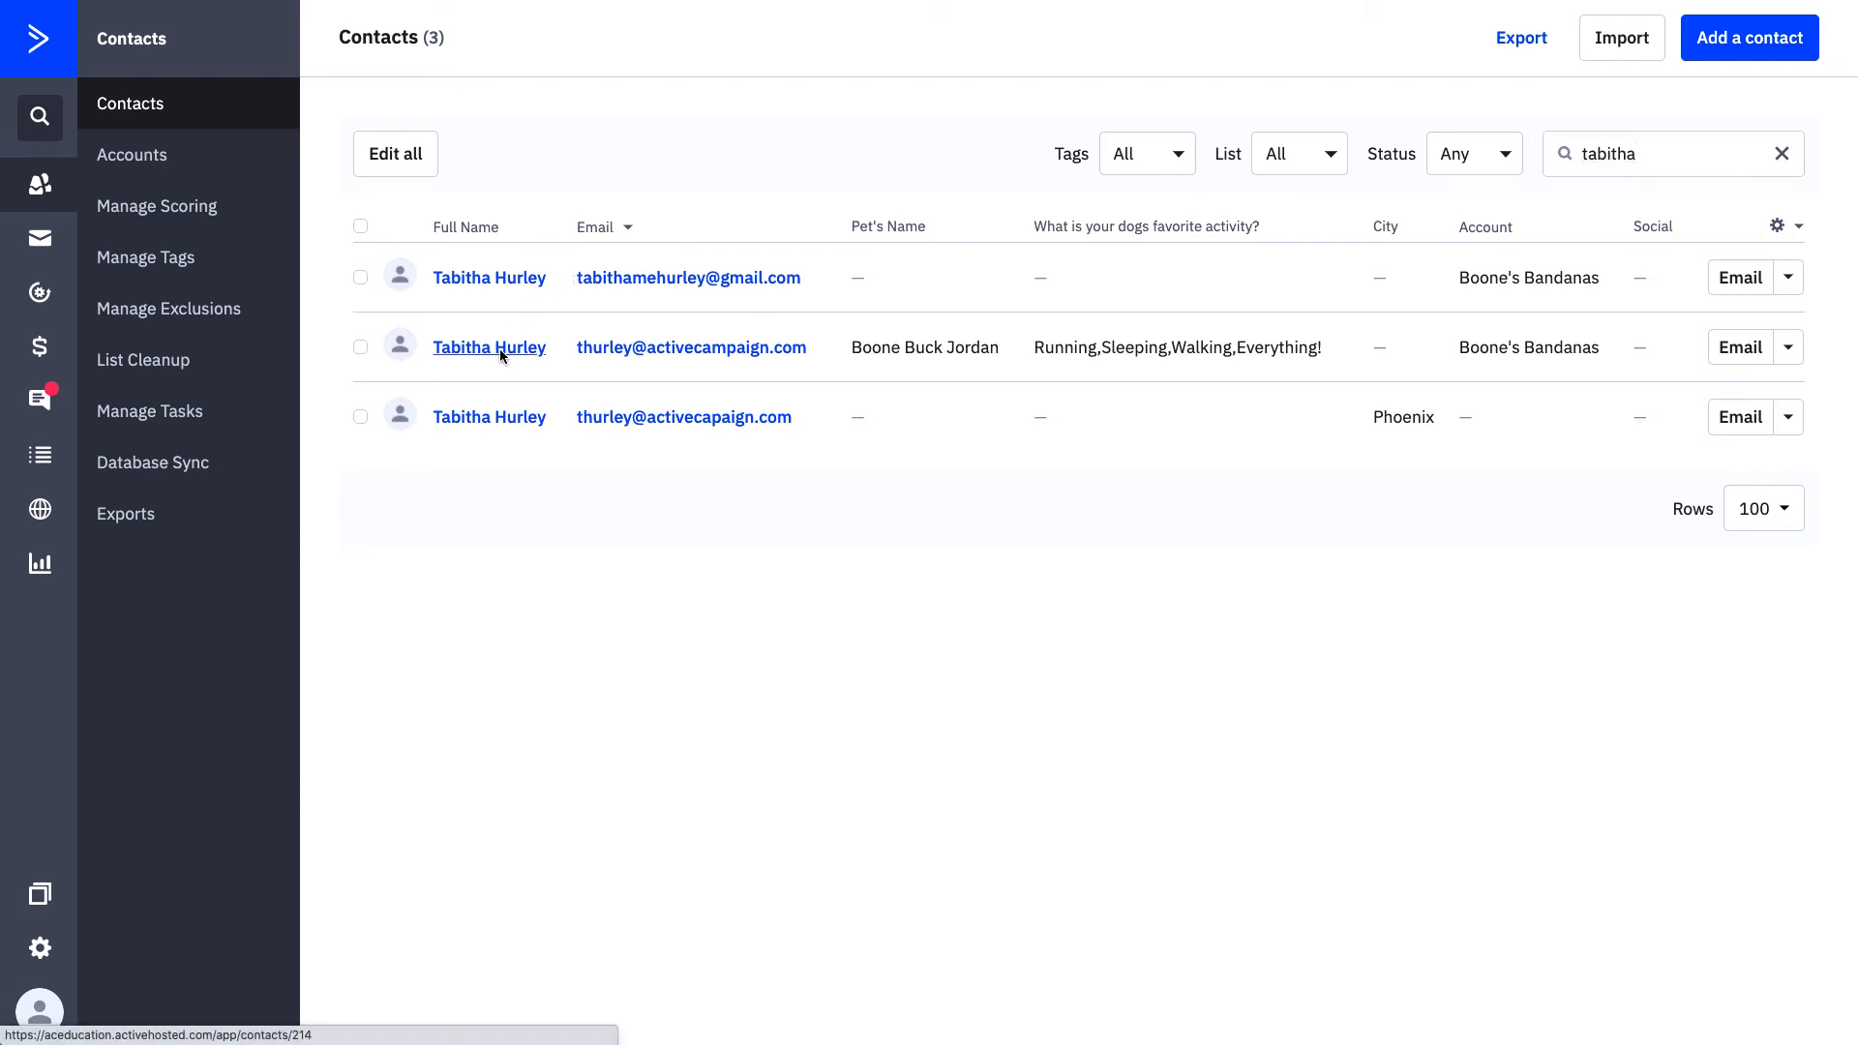
click(488, 347)
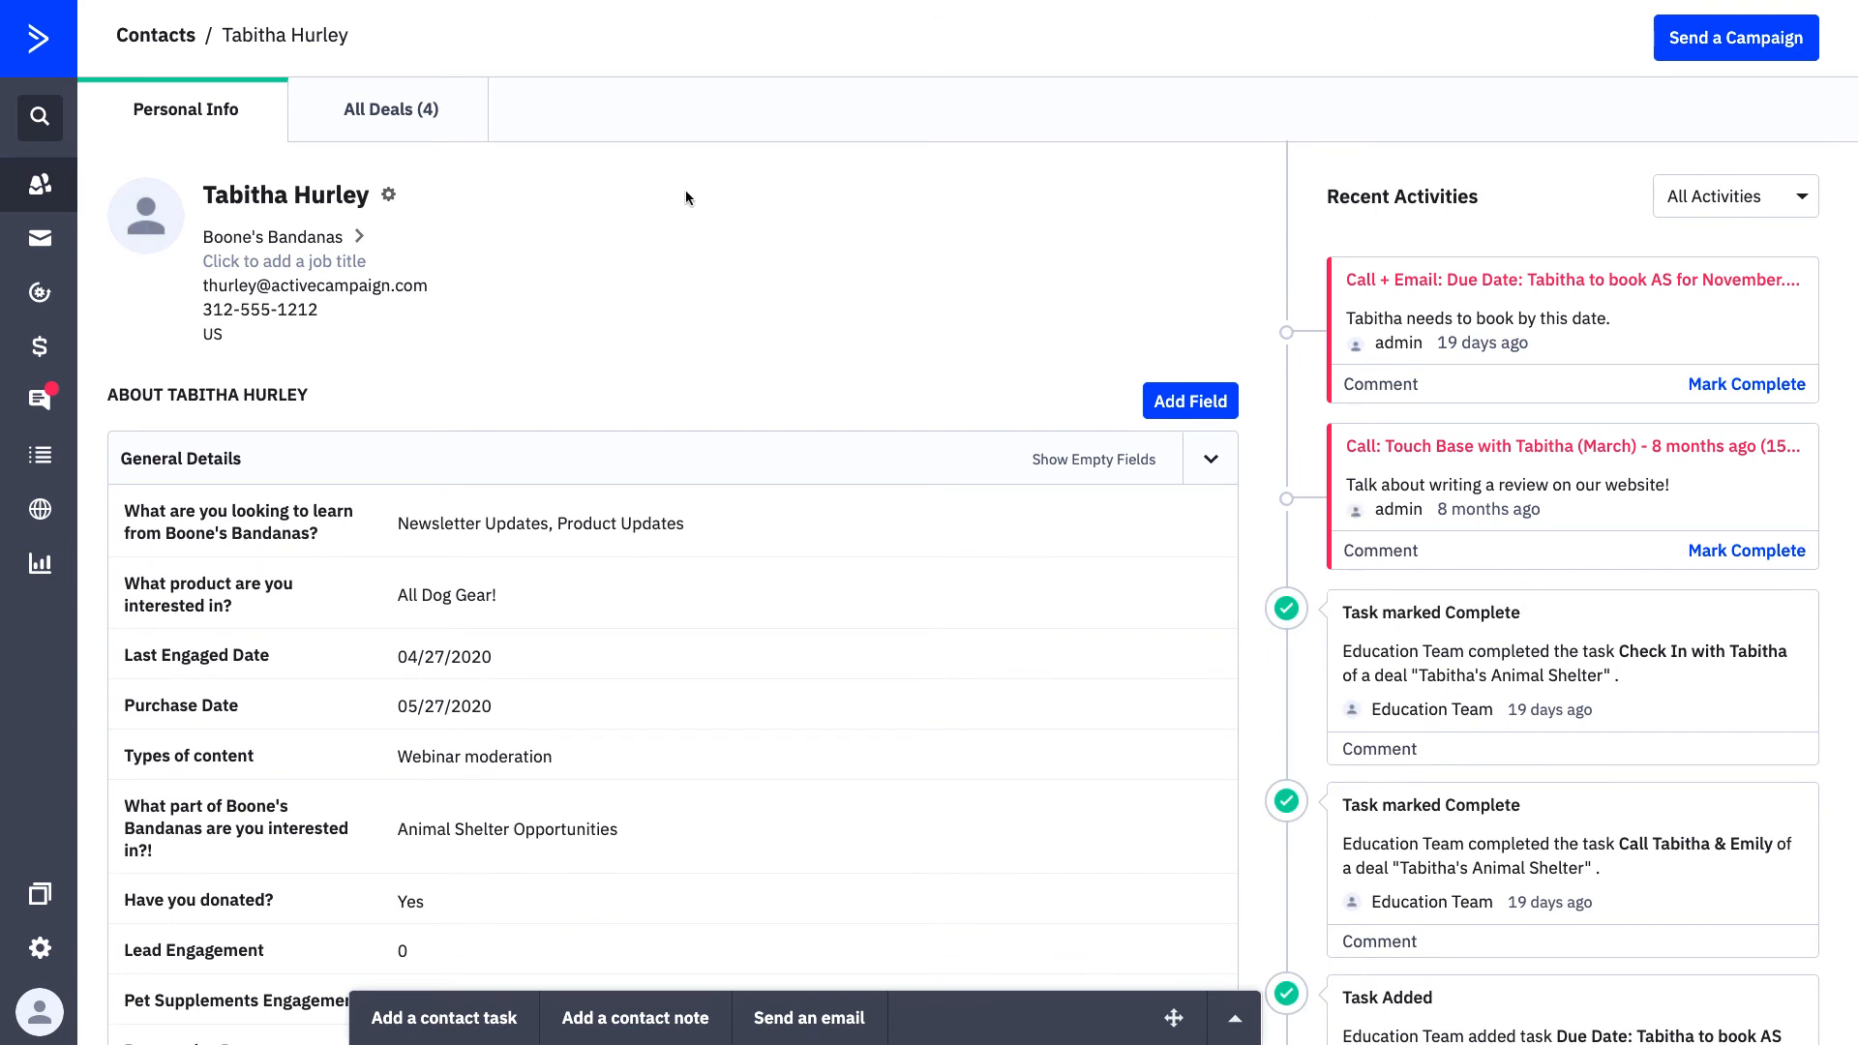
mouse_move(383, 425)
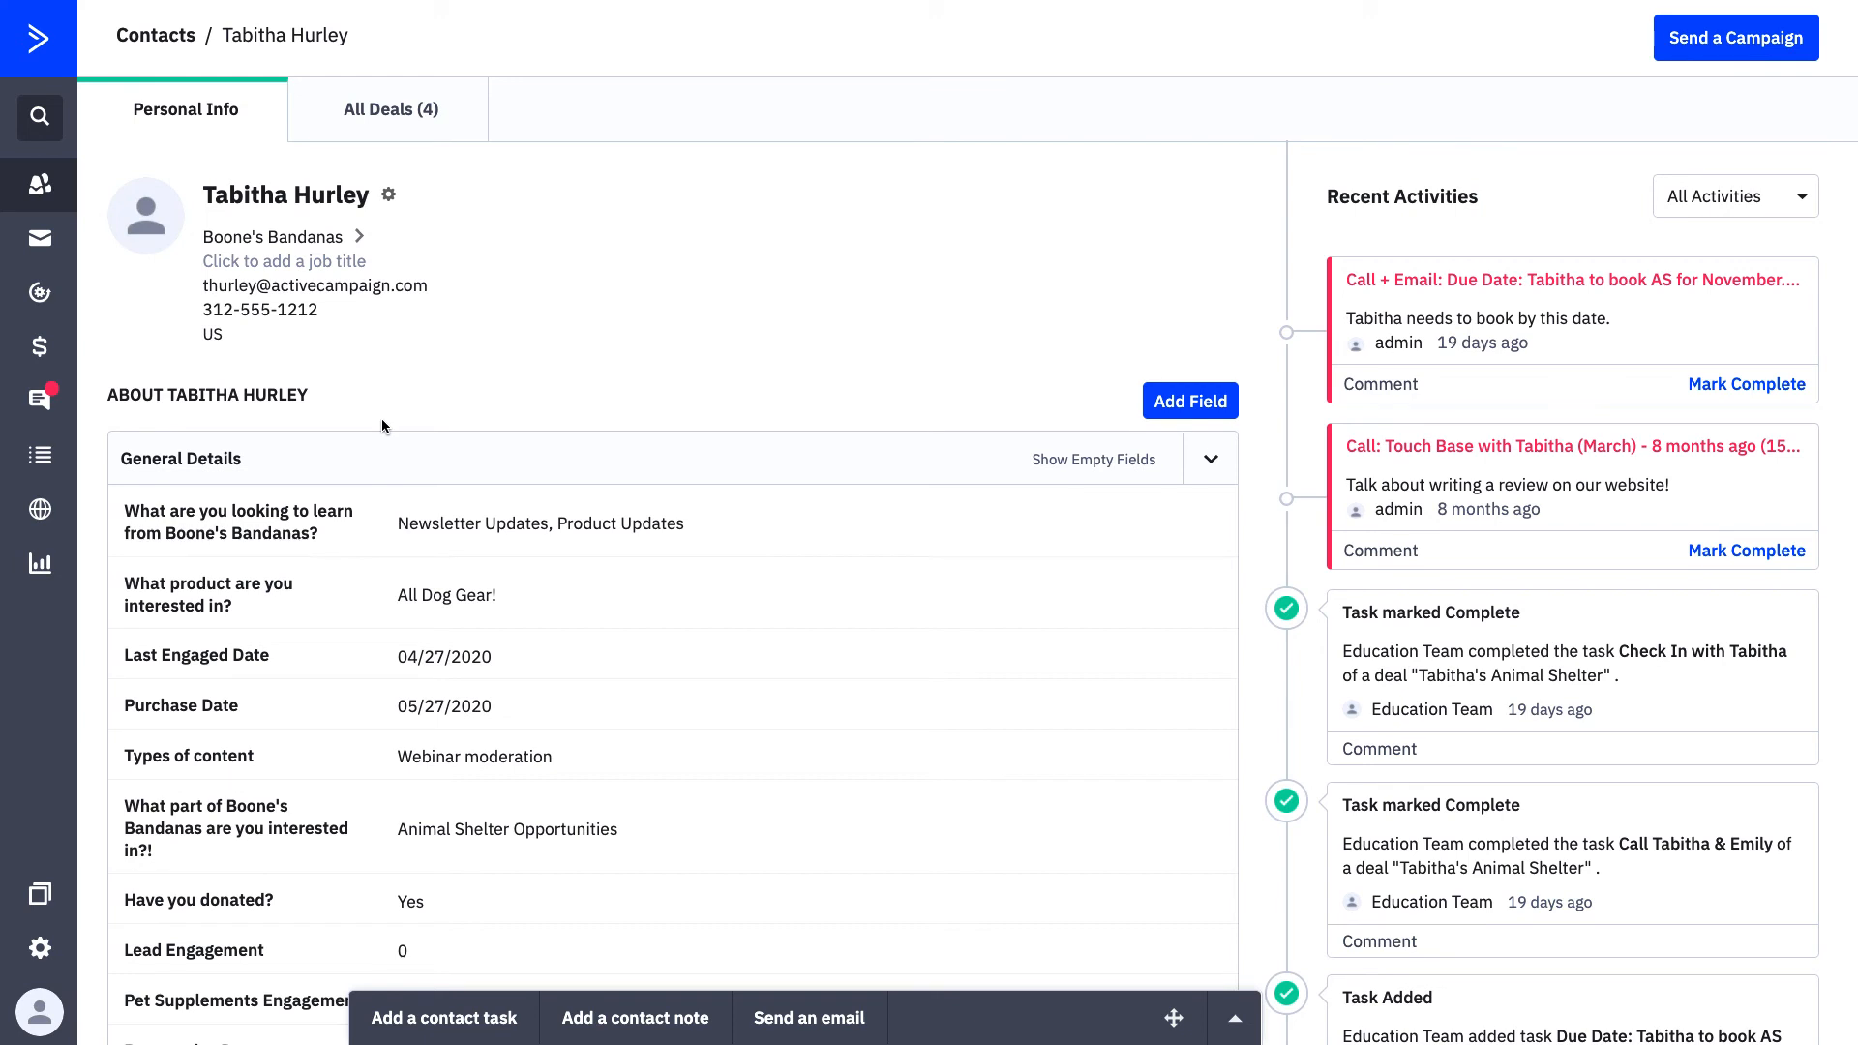
scroll(down, 3)
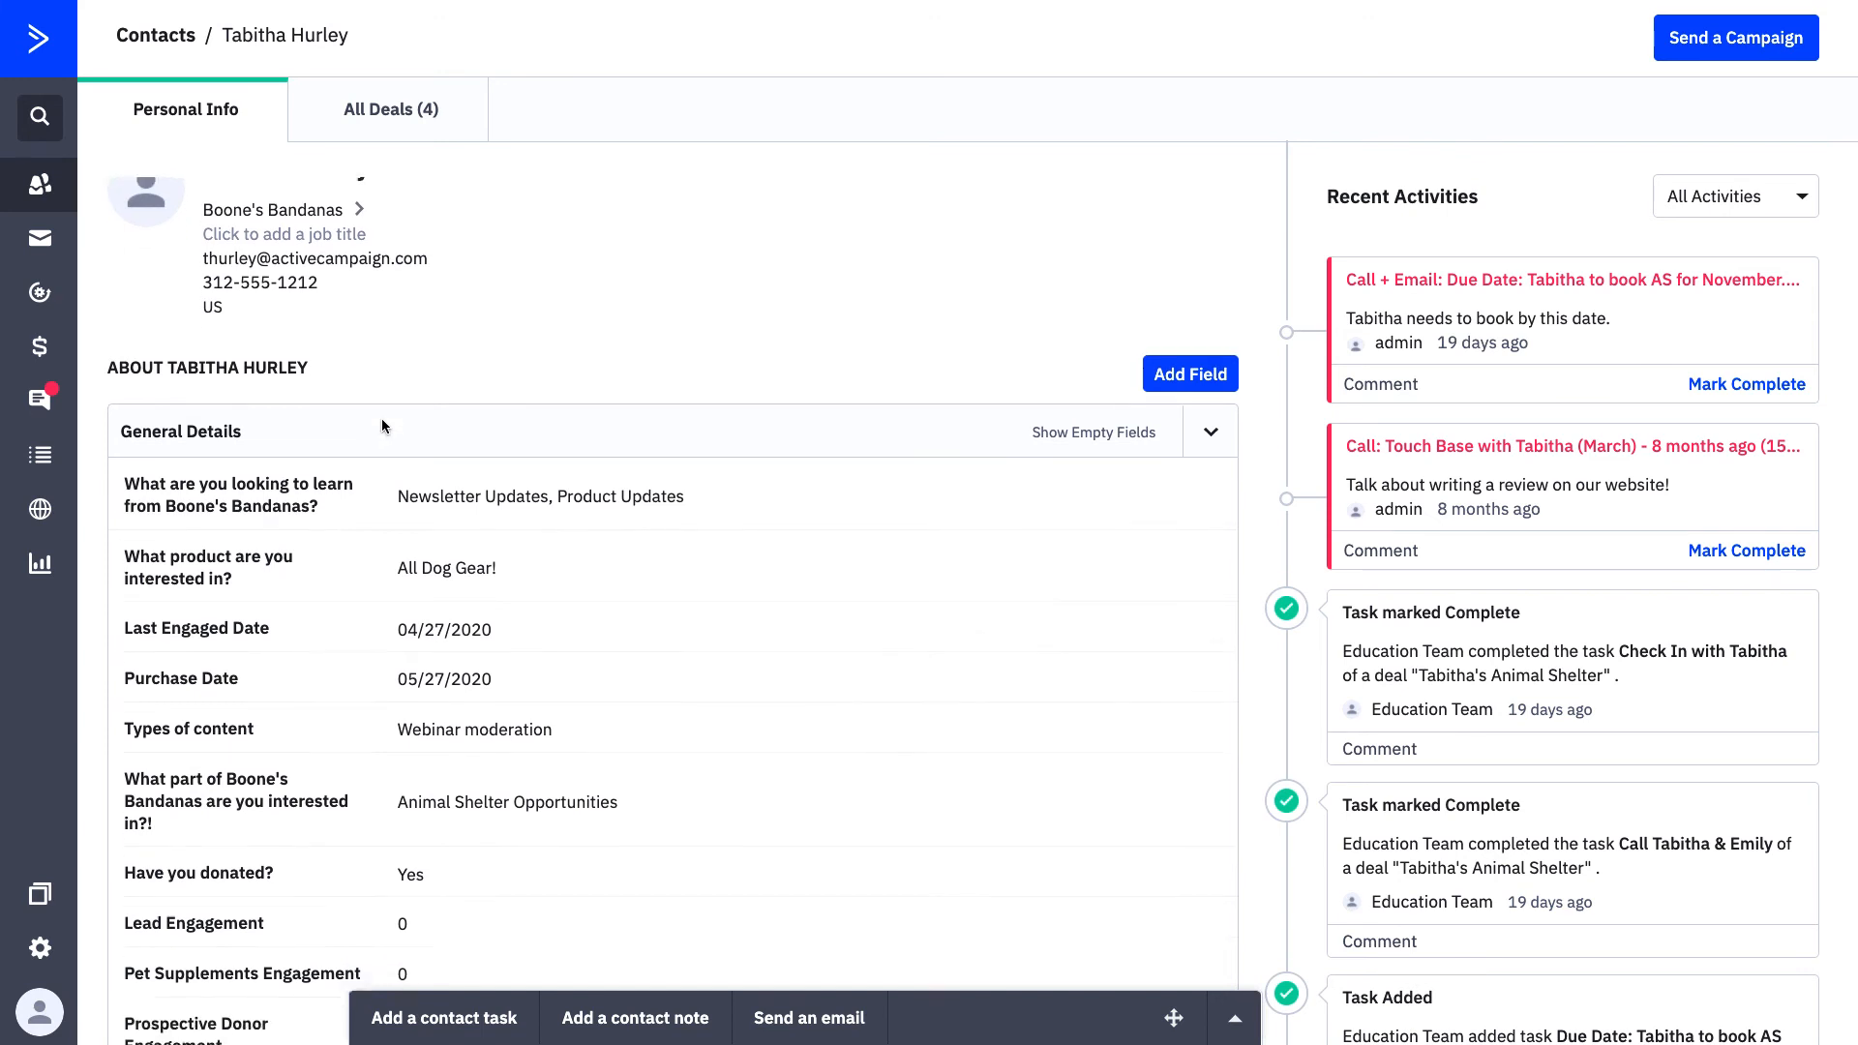
scroll(down, 3)
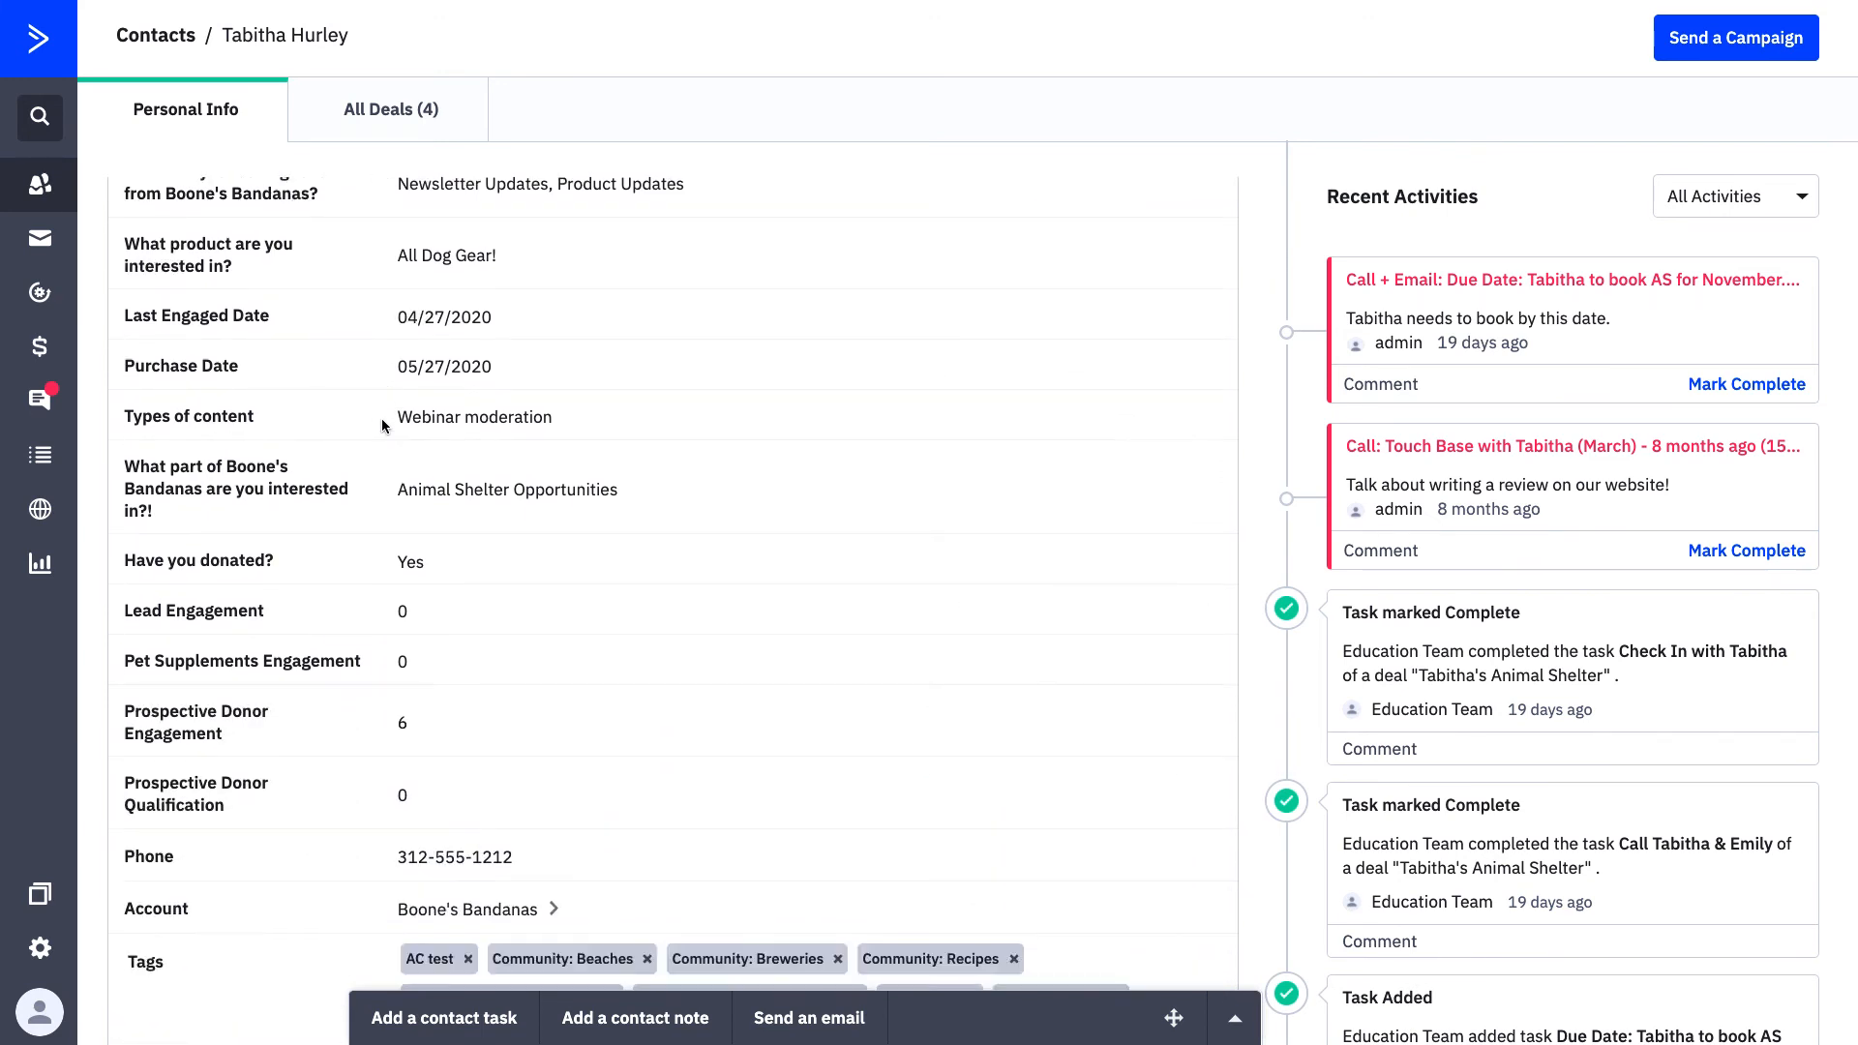
scroll(down, 3)
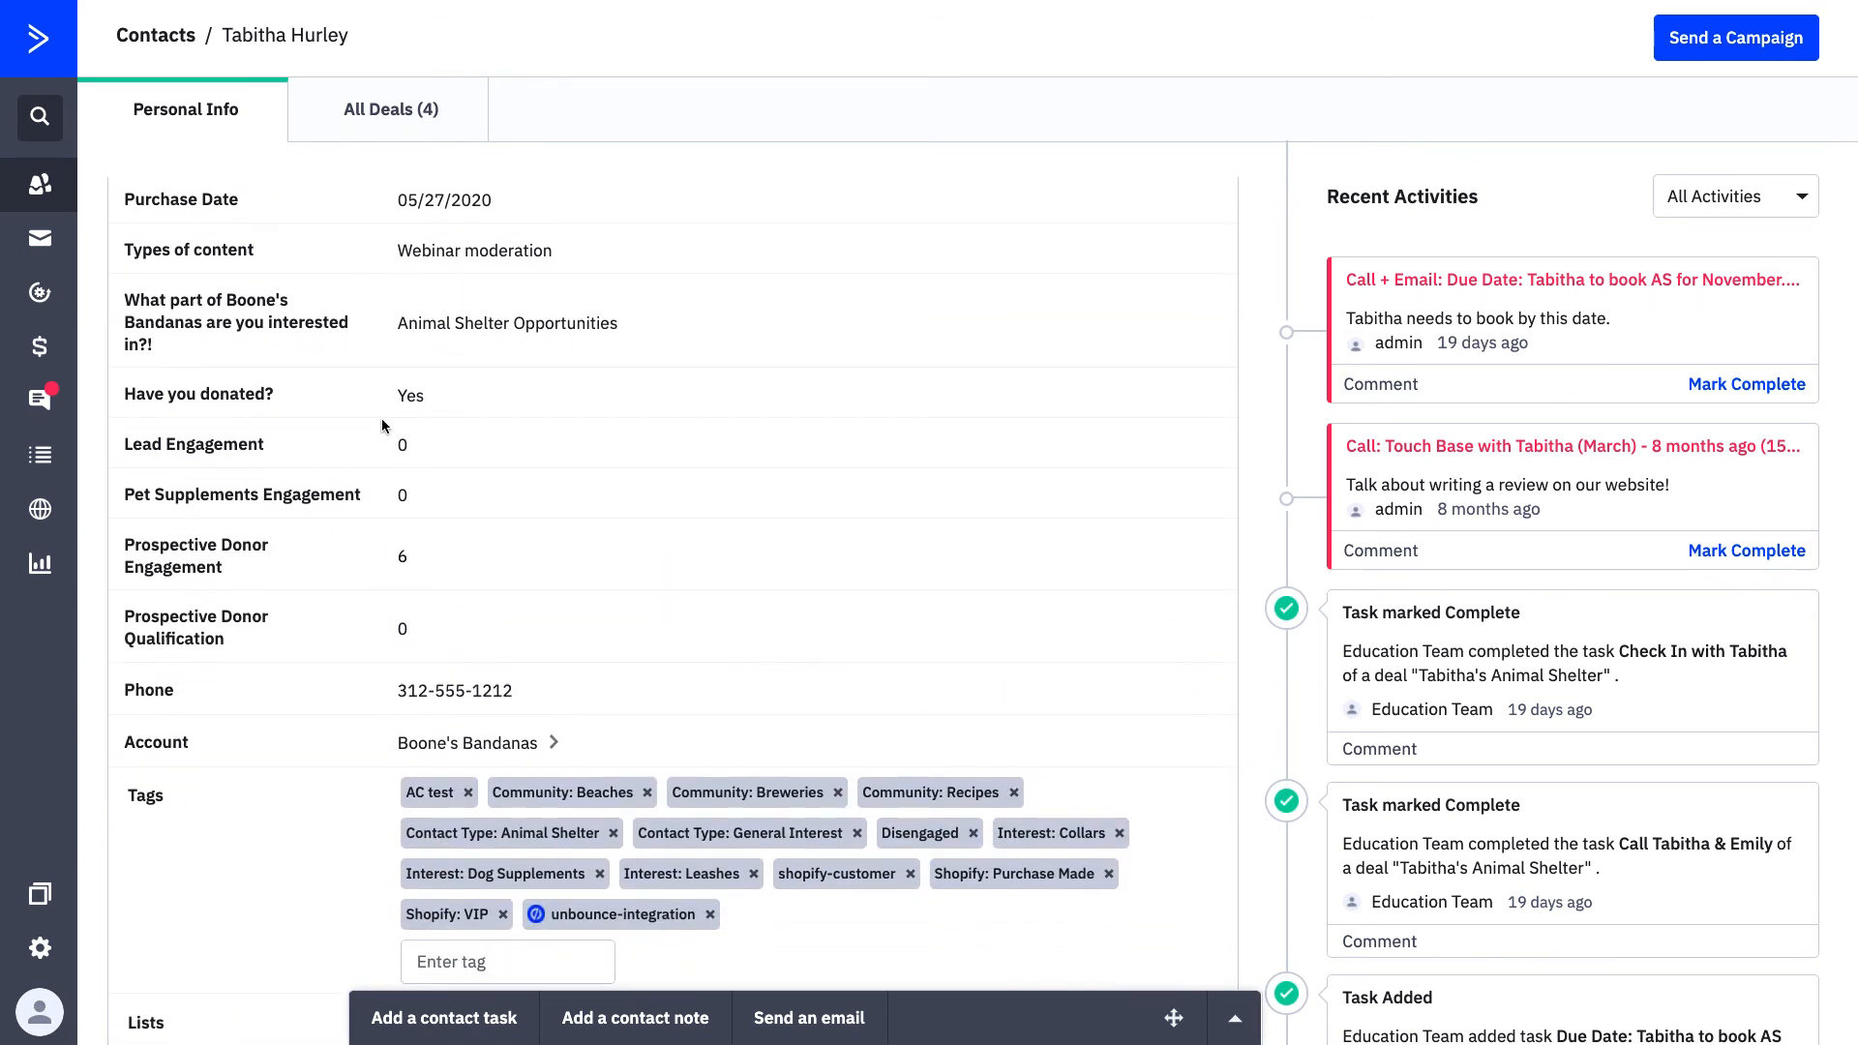
scroll(down, 3)
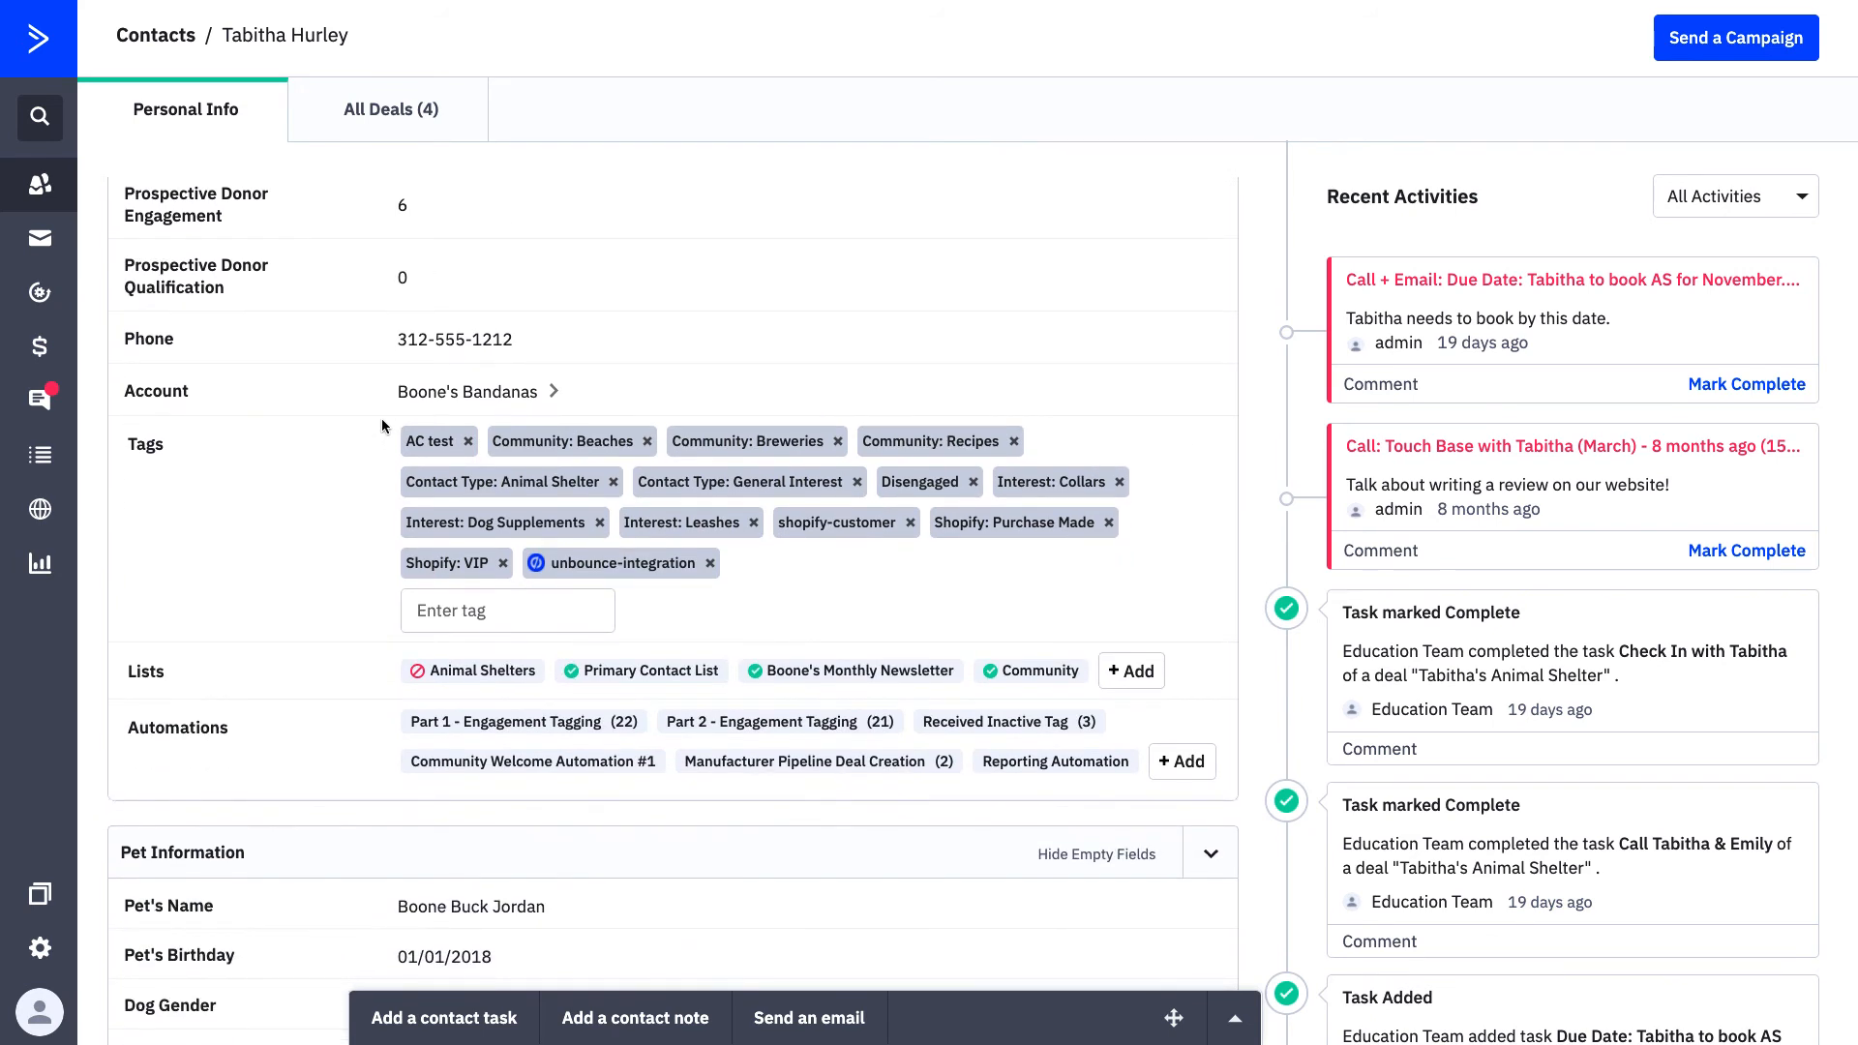
mouse_move(586, 656)
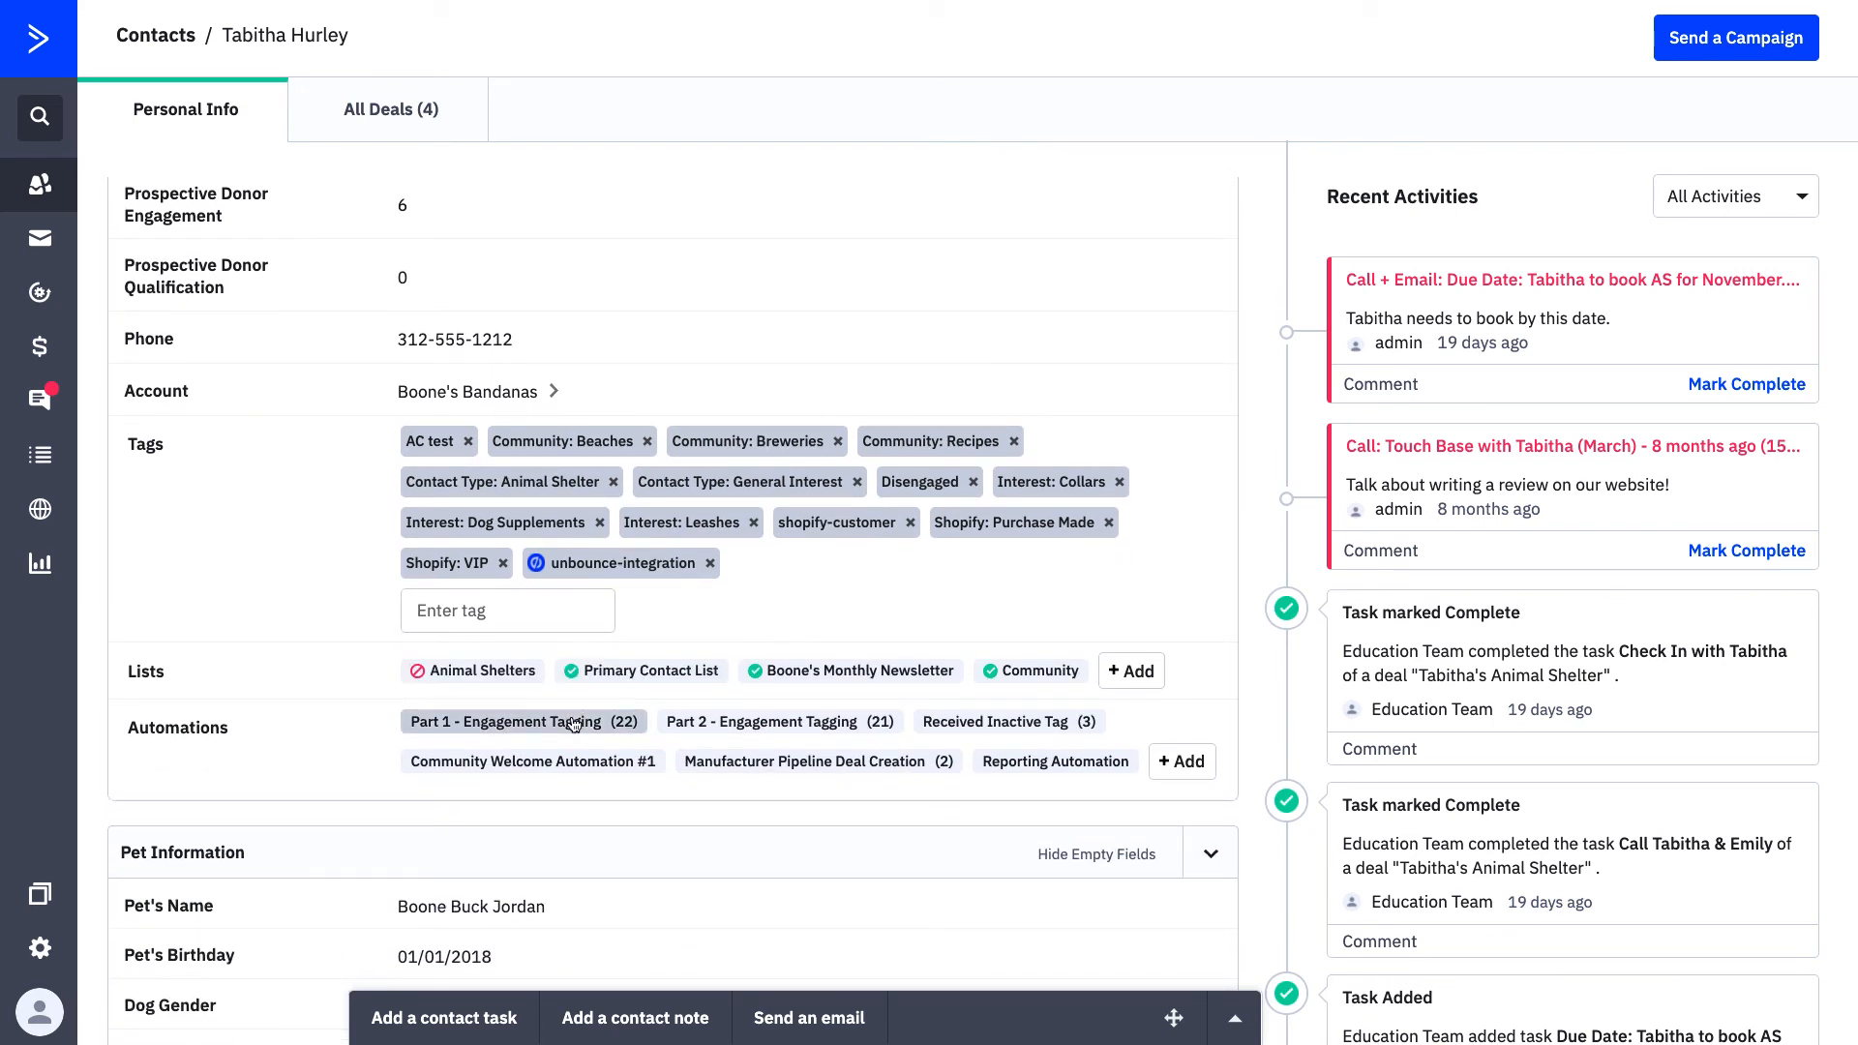
mouse_move(472, 559)
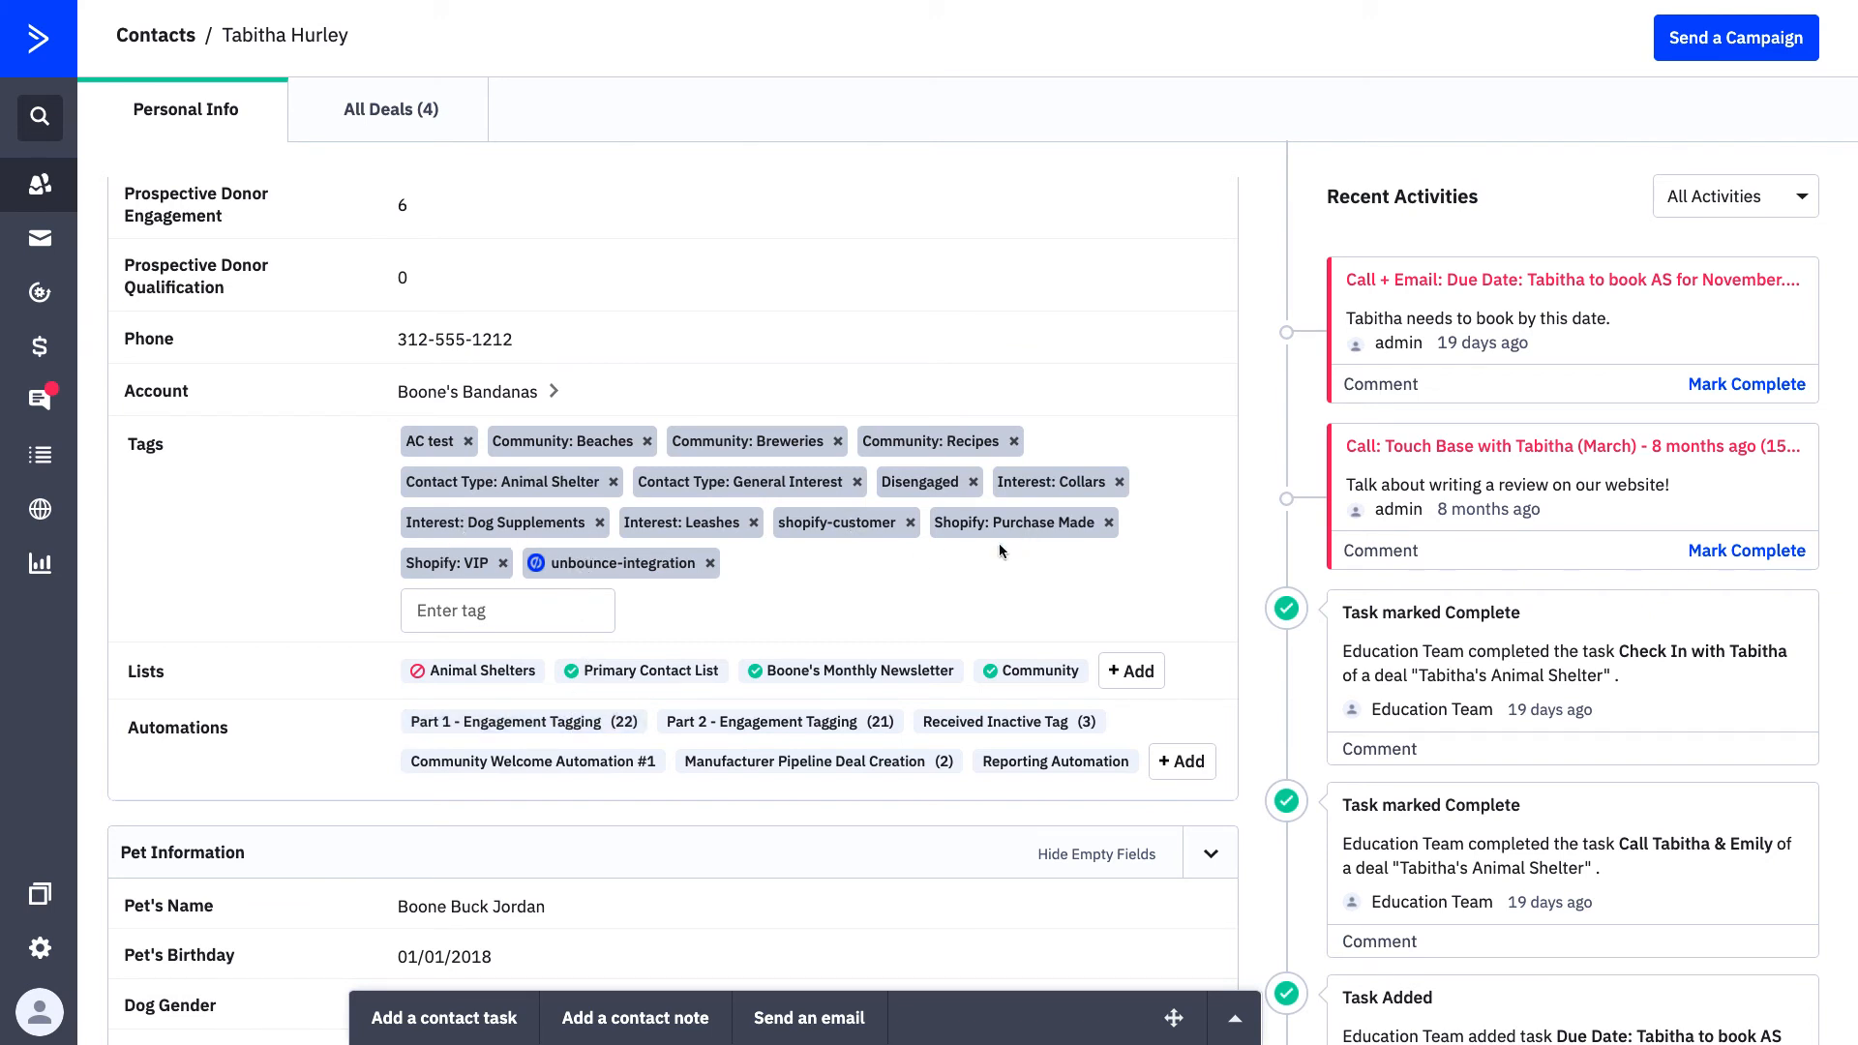
mouse_move(973, 568)
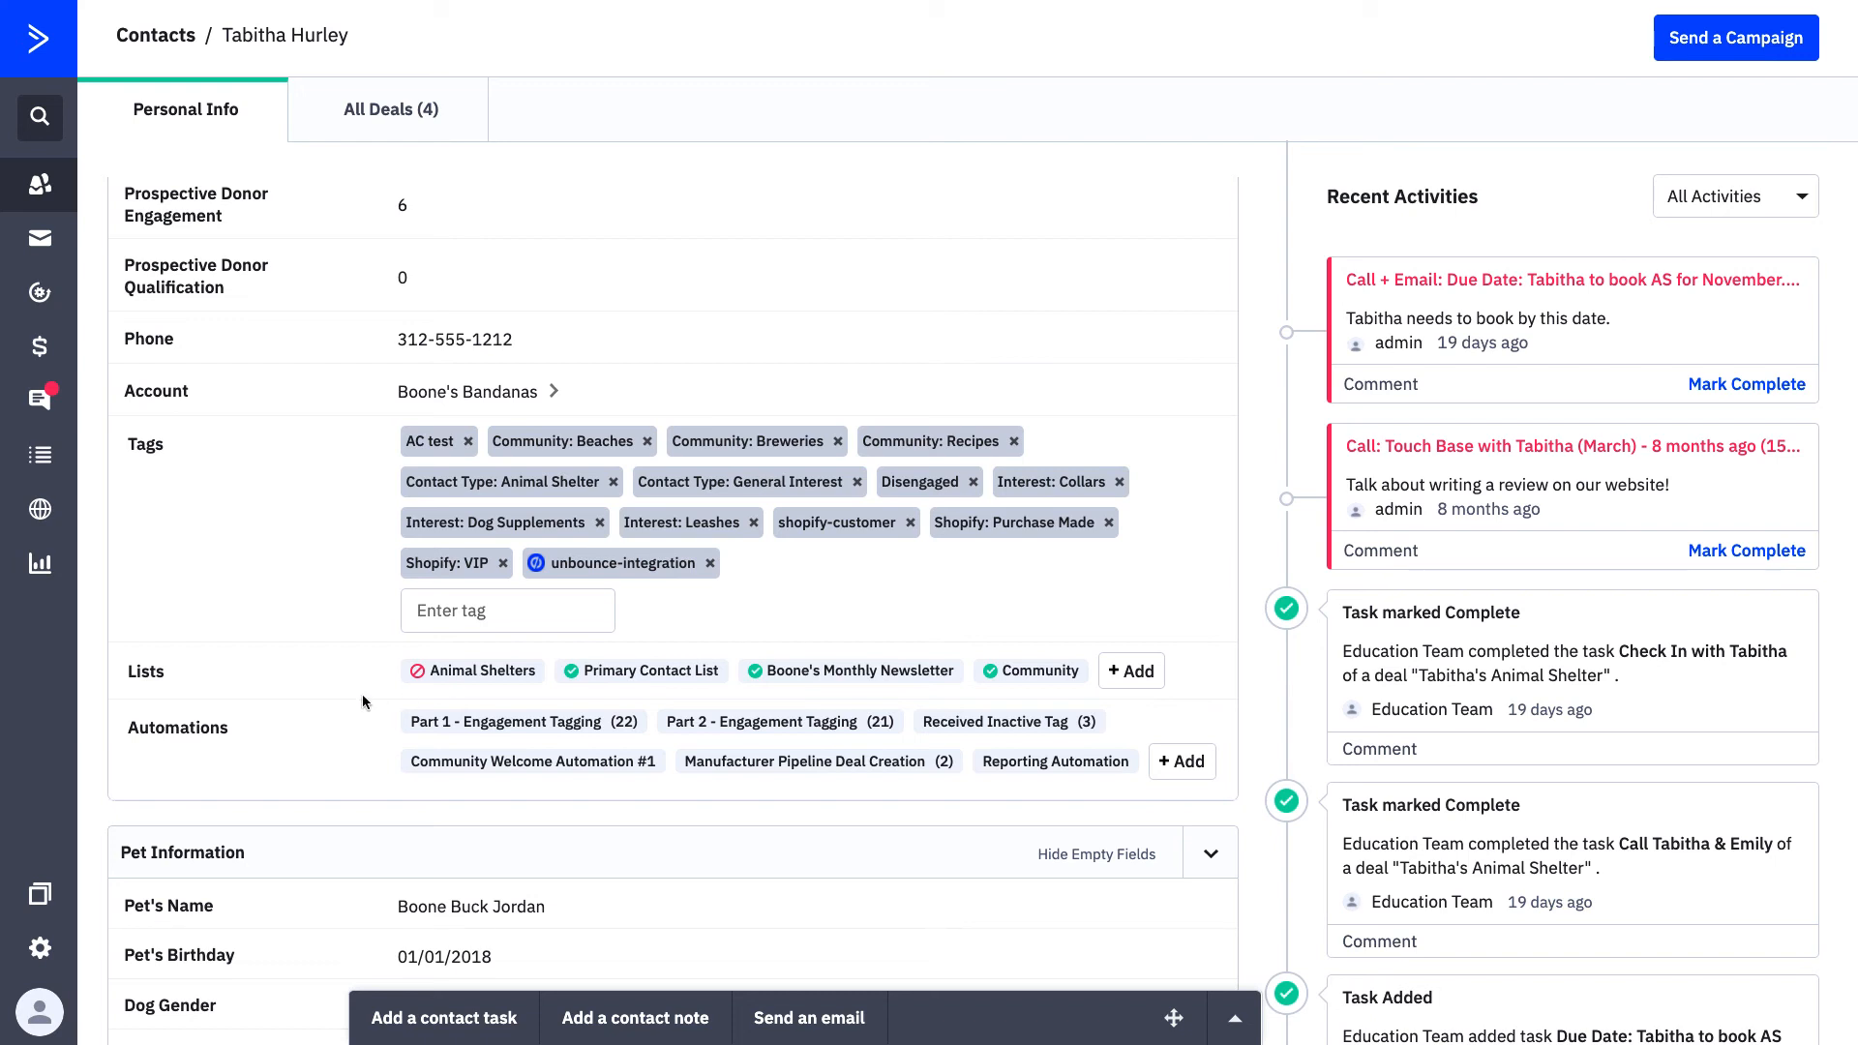
mouse_move(451, 686)
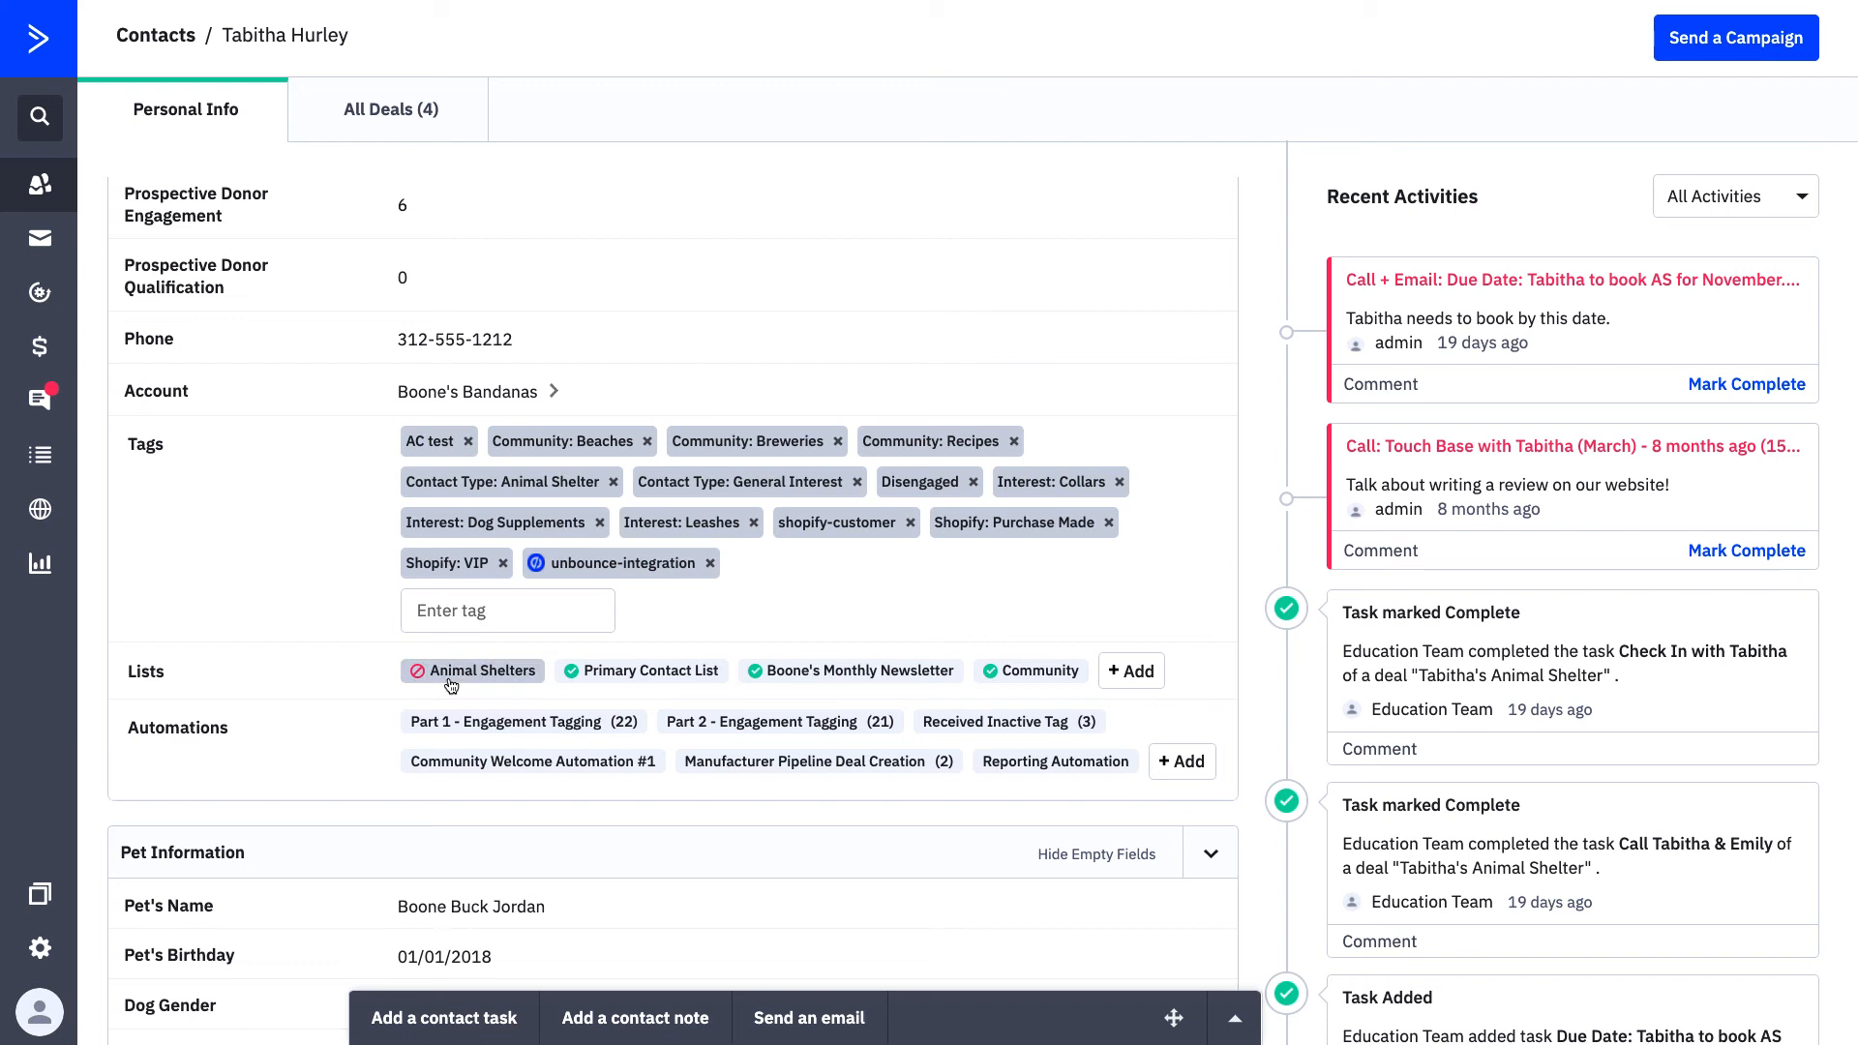
mouse_move(878, 675)
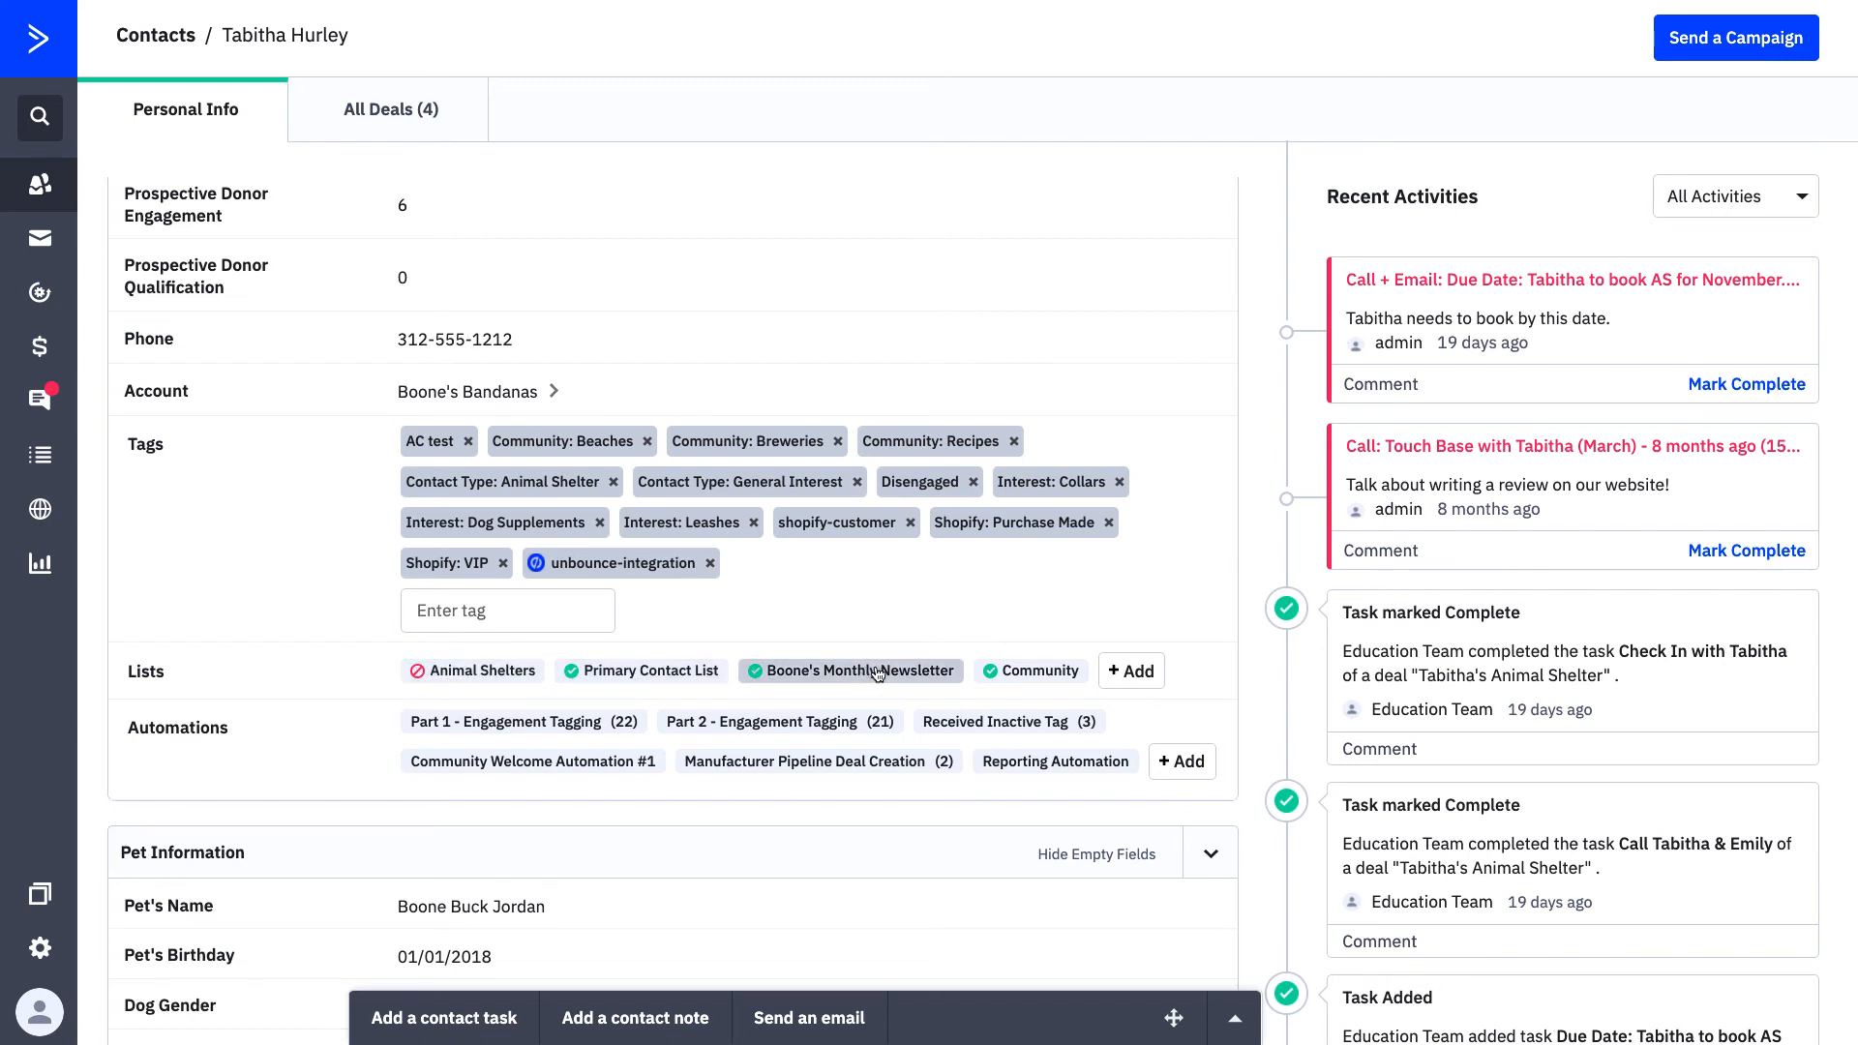
scroll(down, 3)
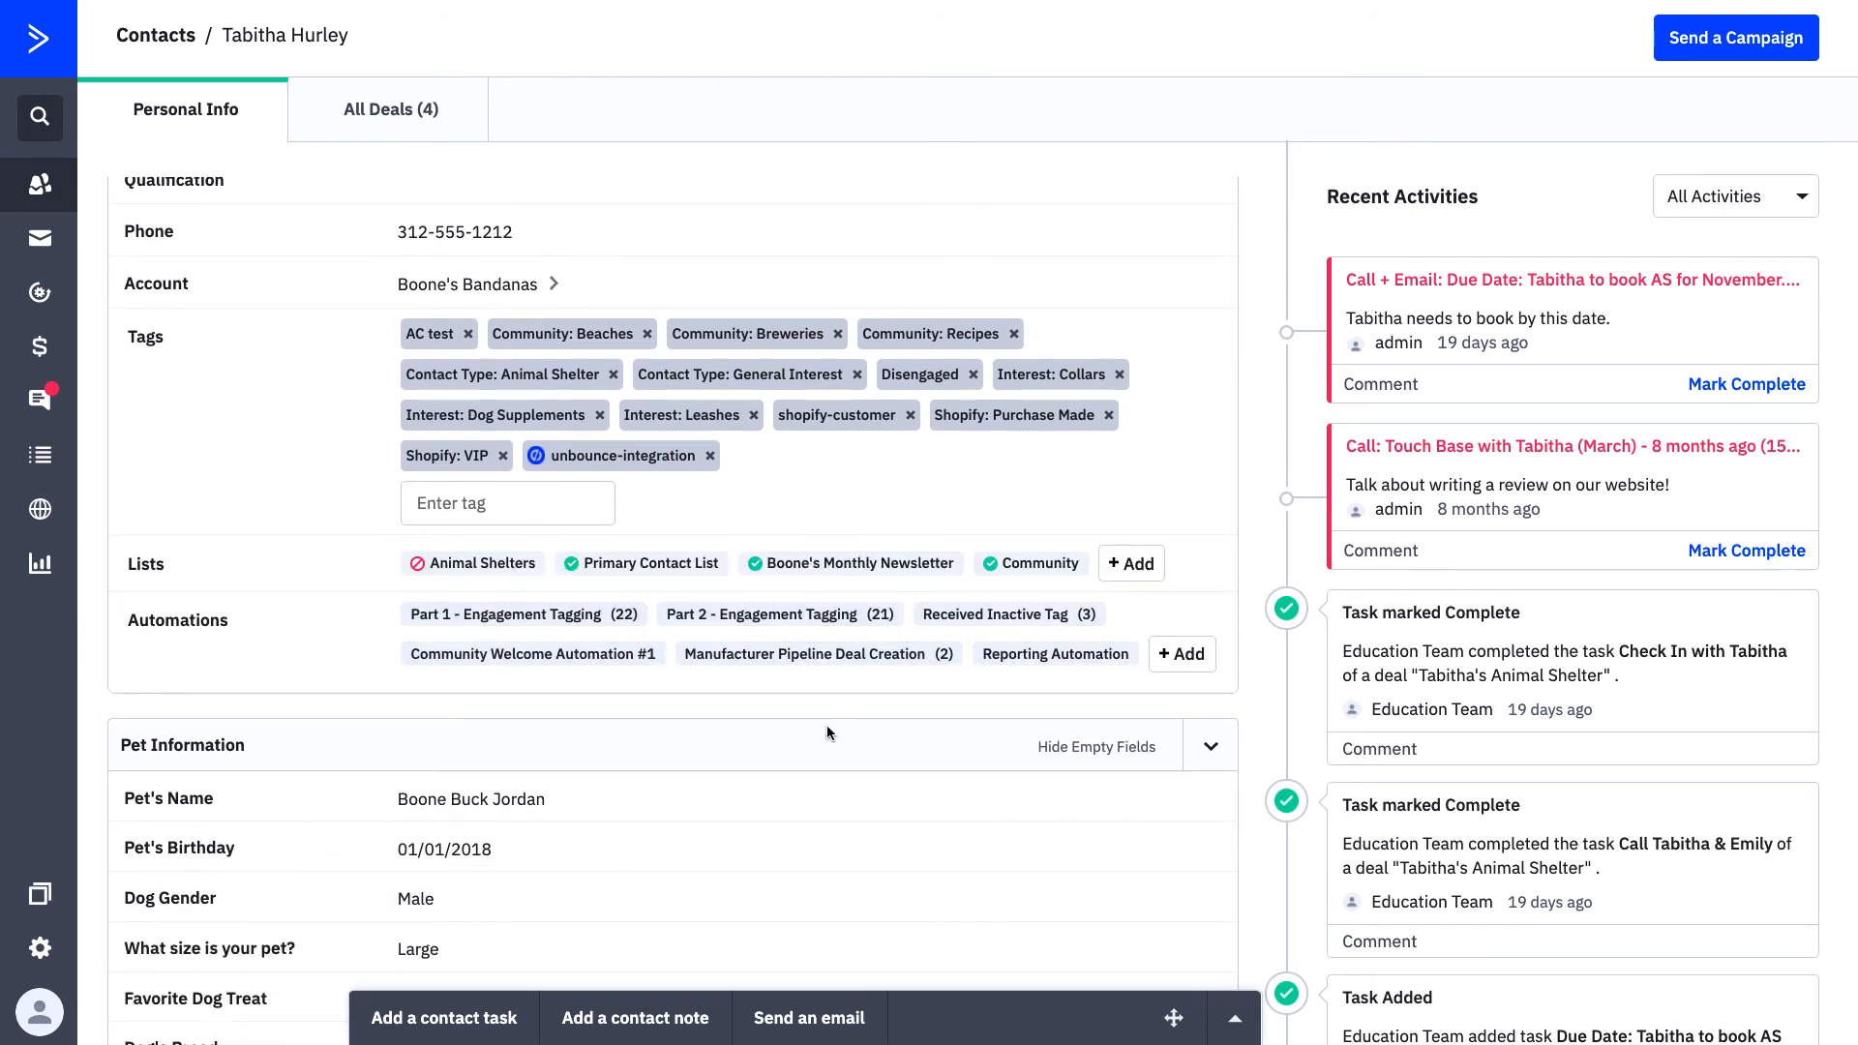
scroll(down, 3)
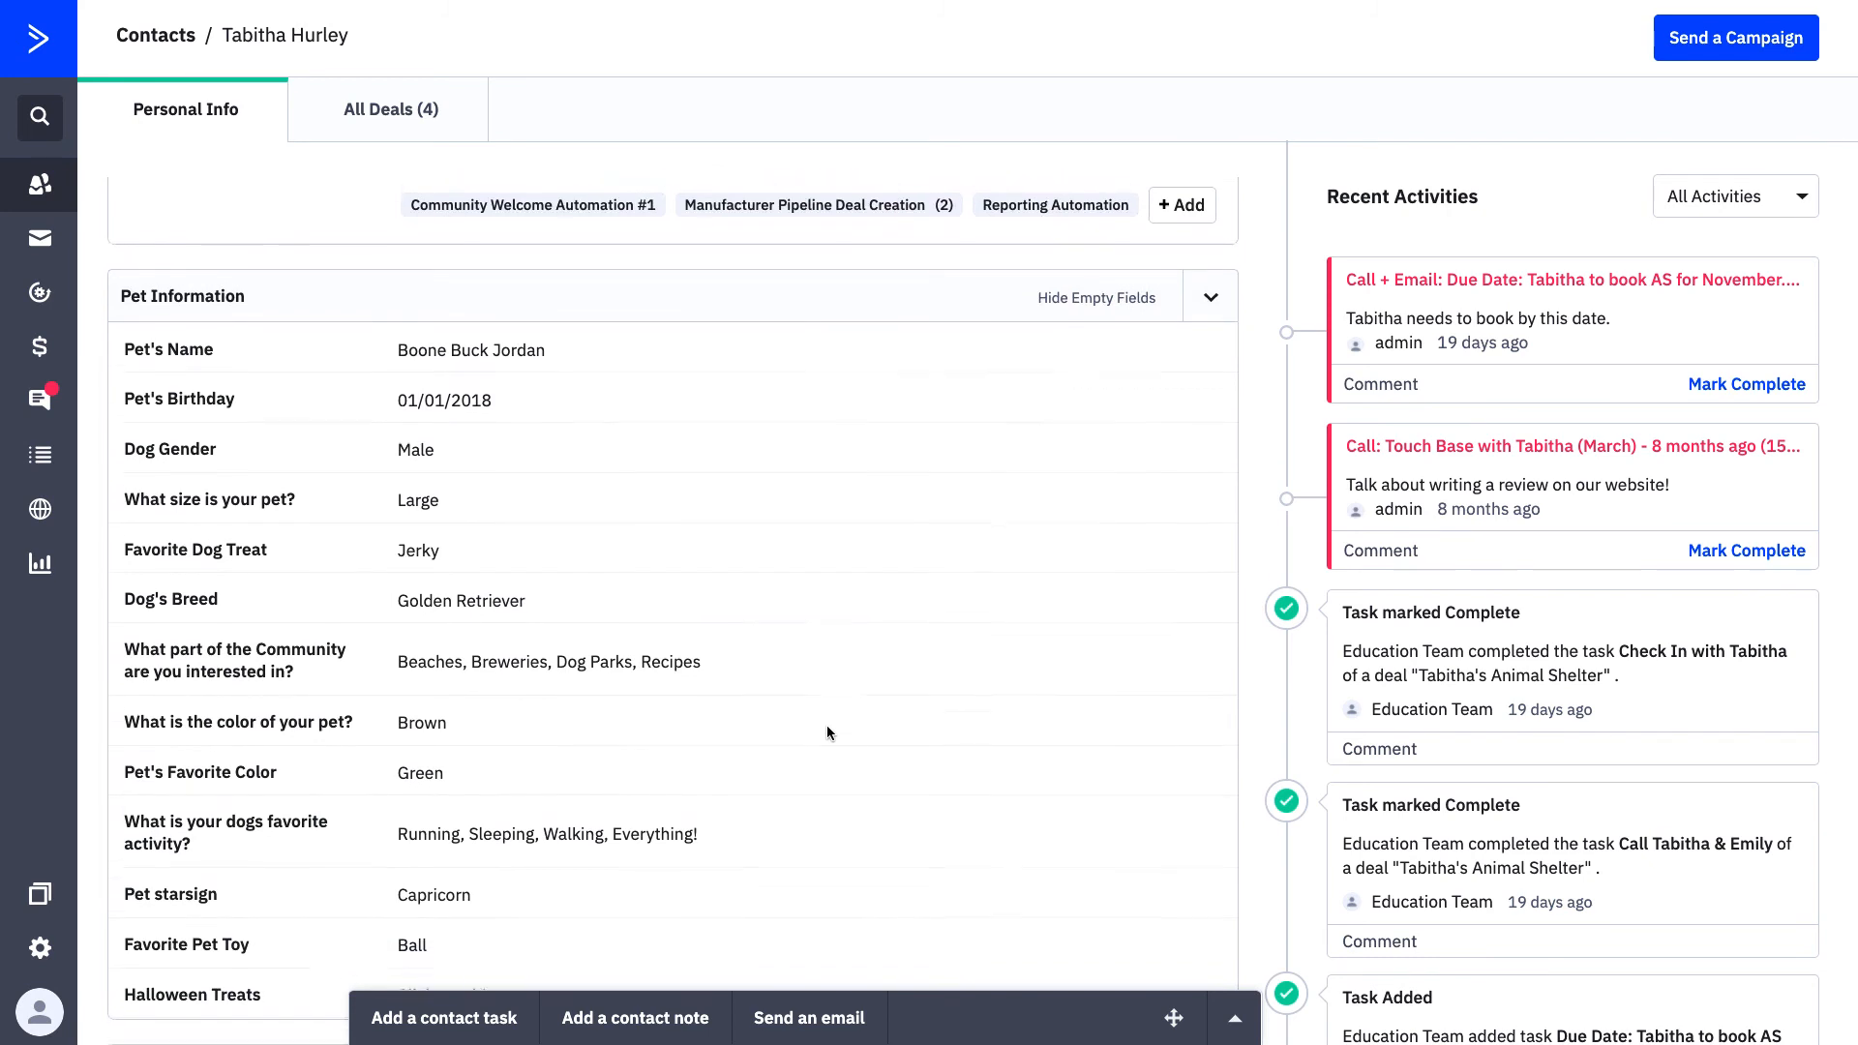
scroll(down, 3)
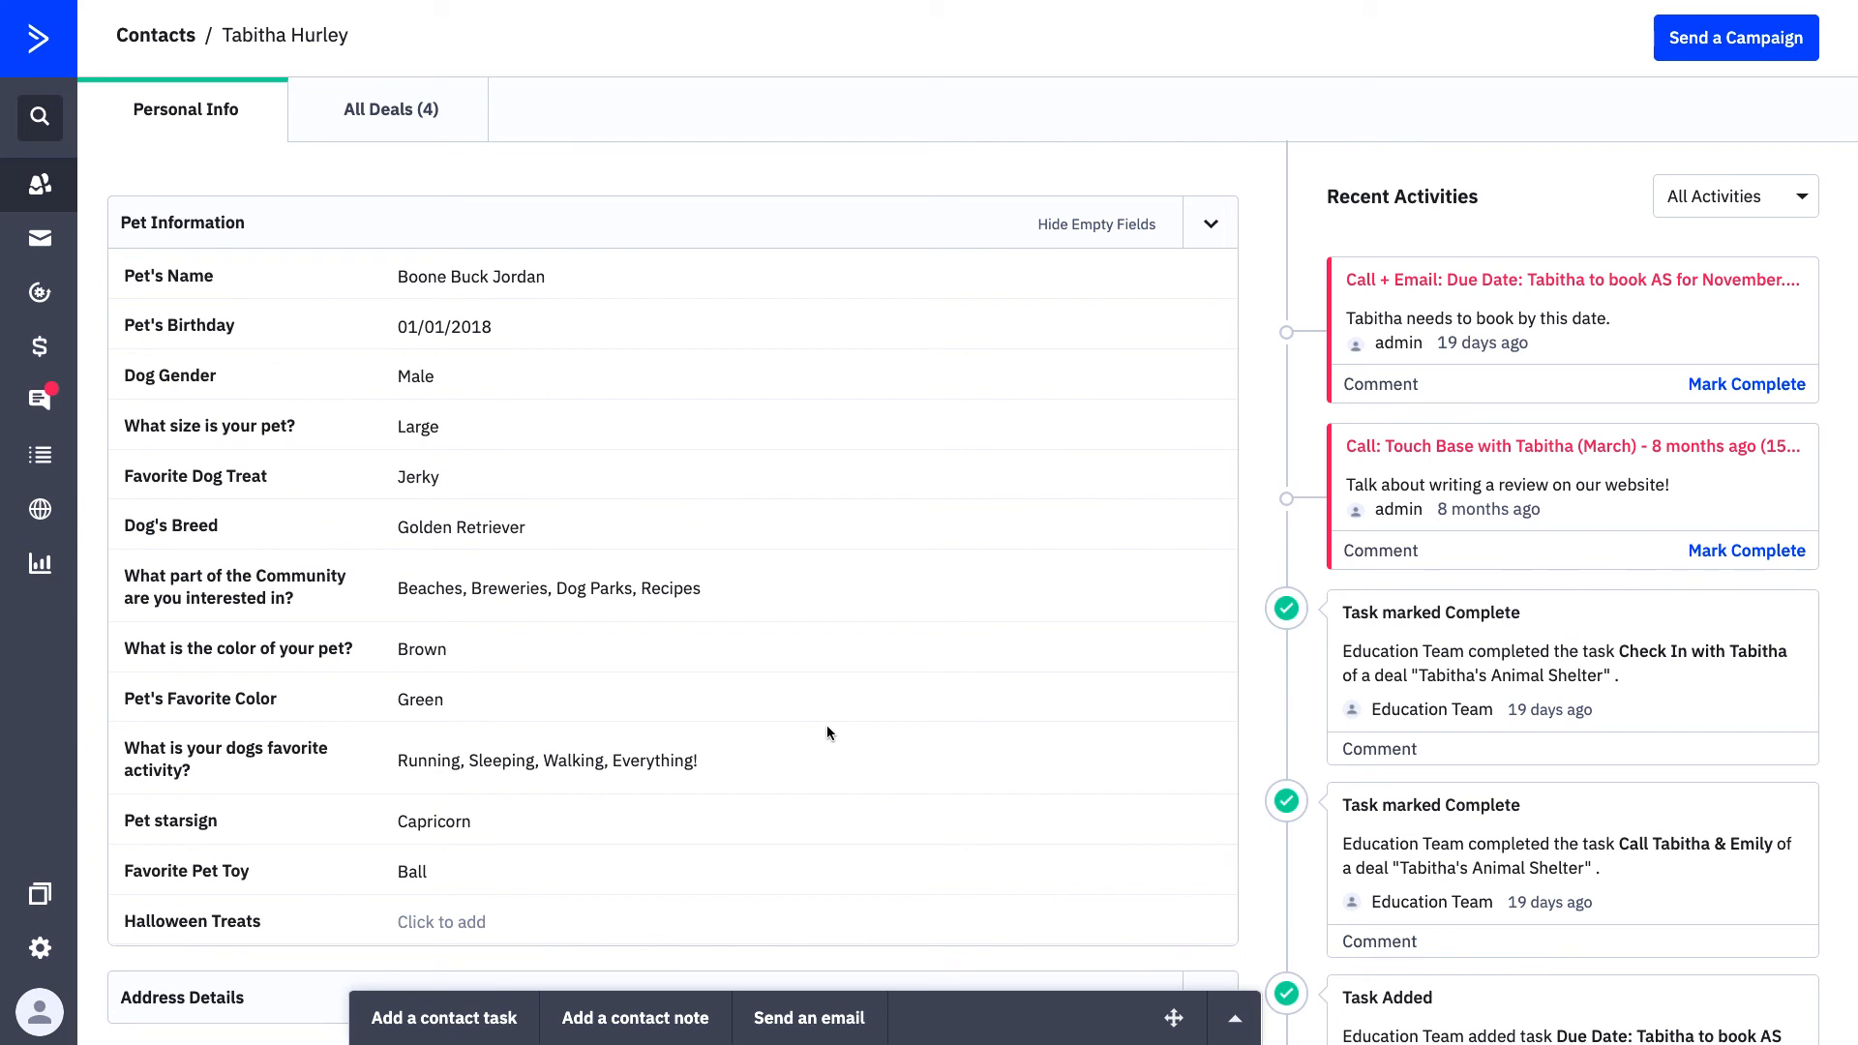
mouse_move(874, 624)
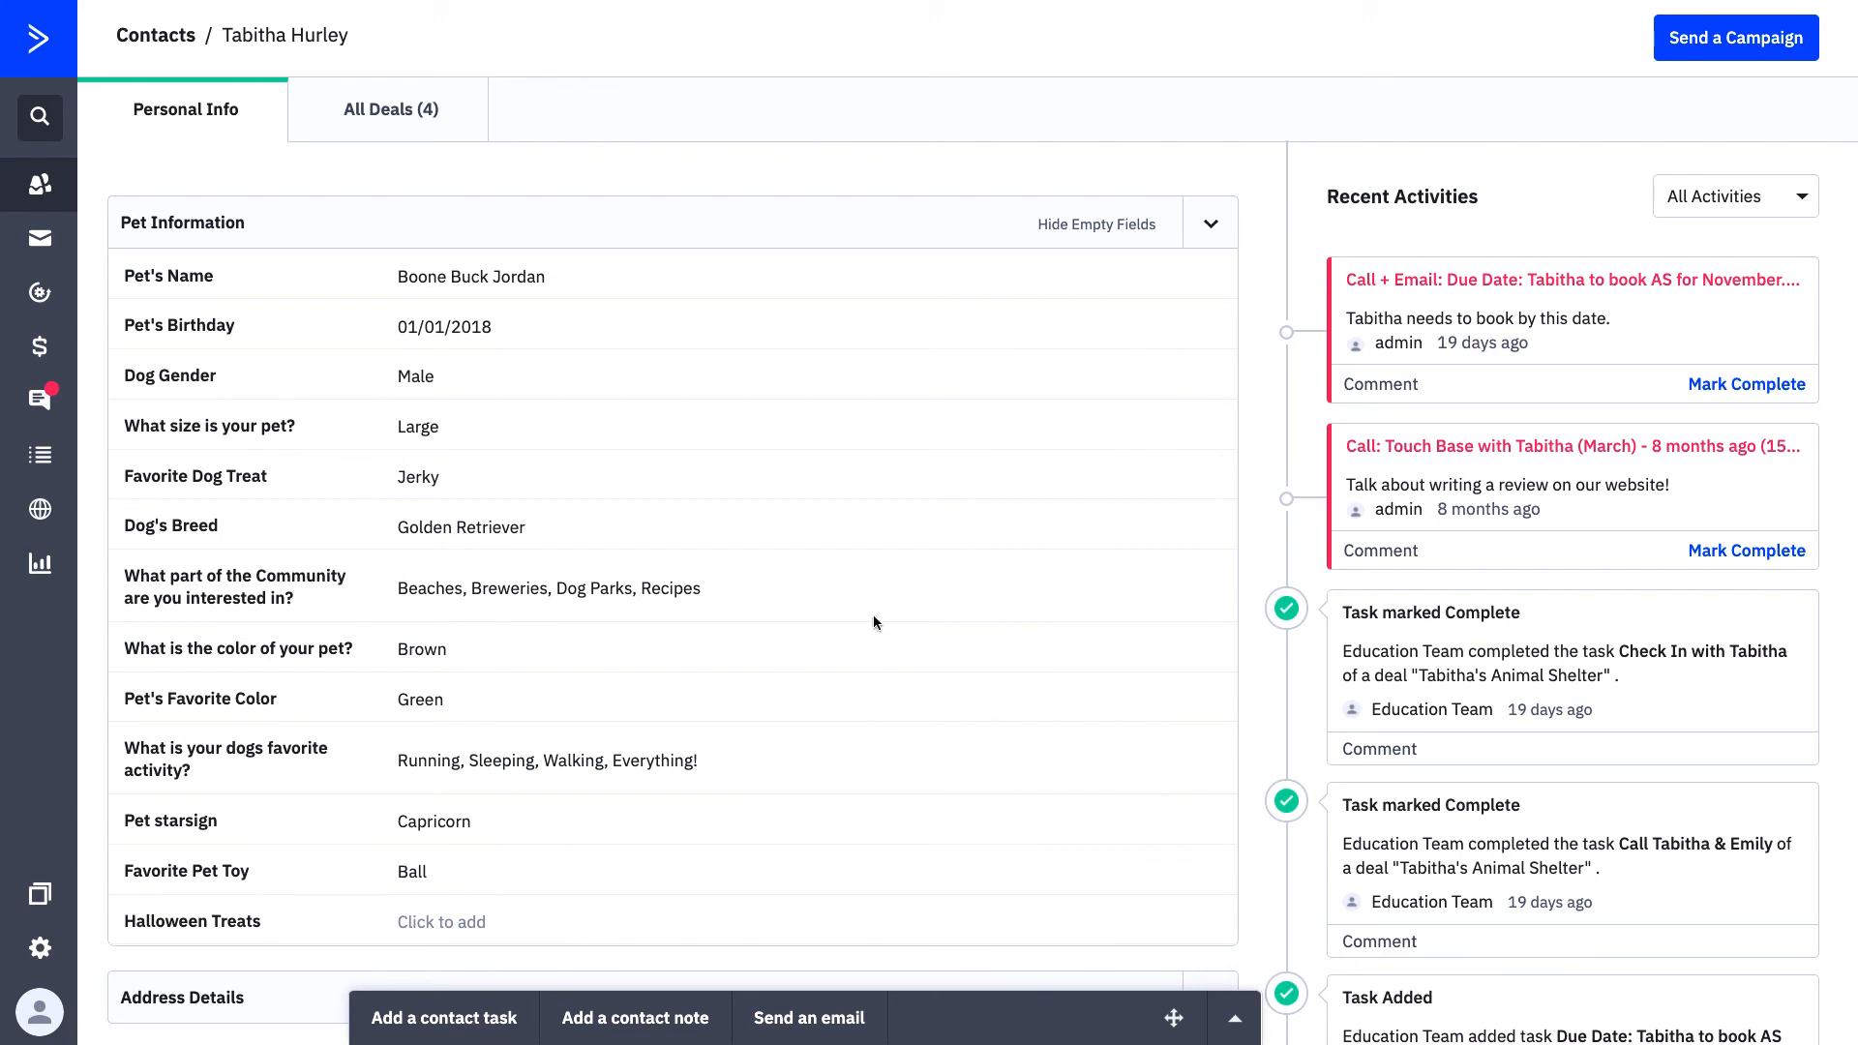
mouse_move(509, 497)
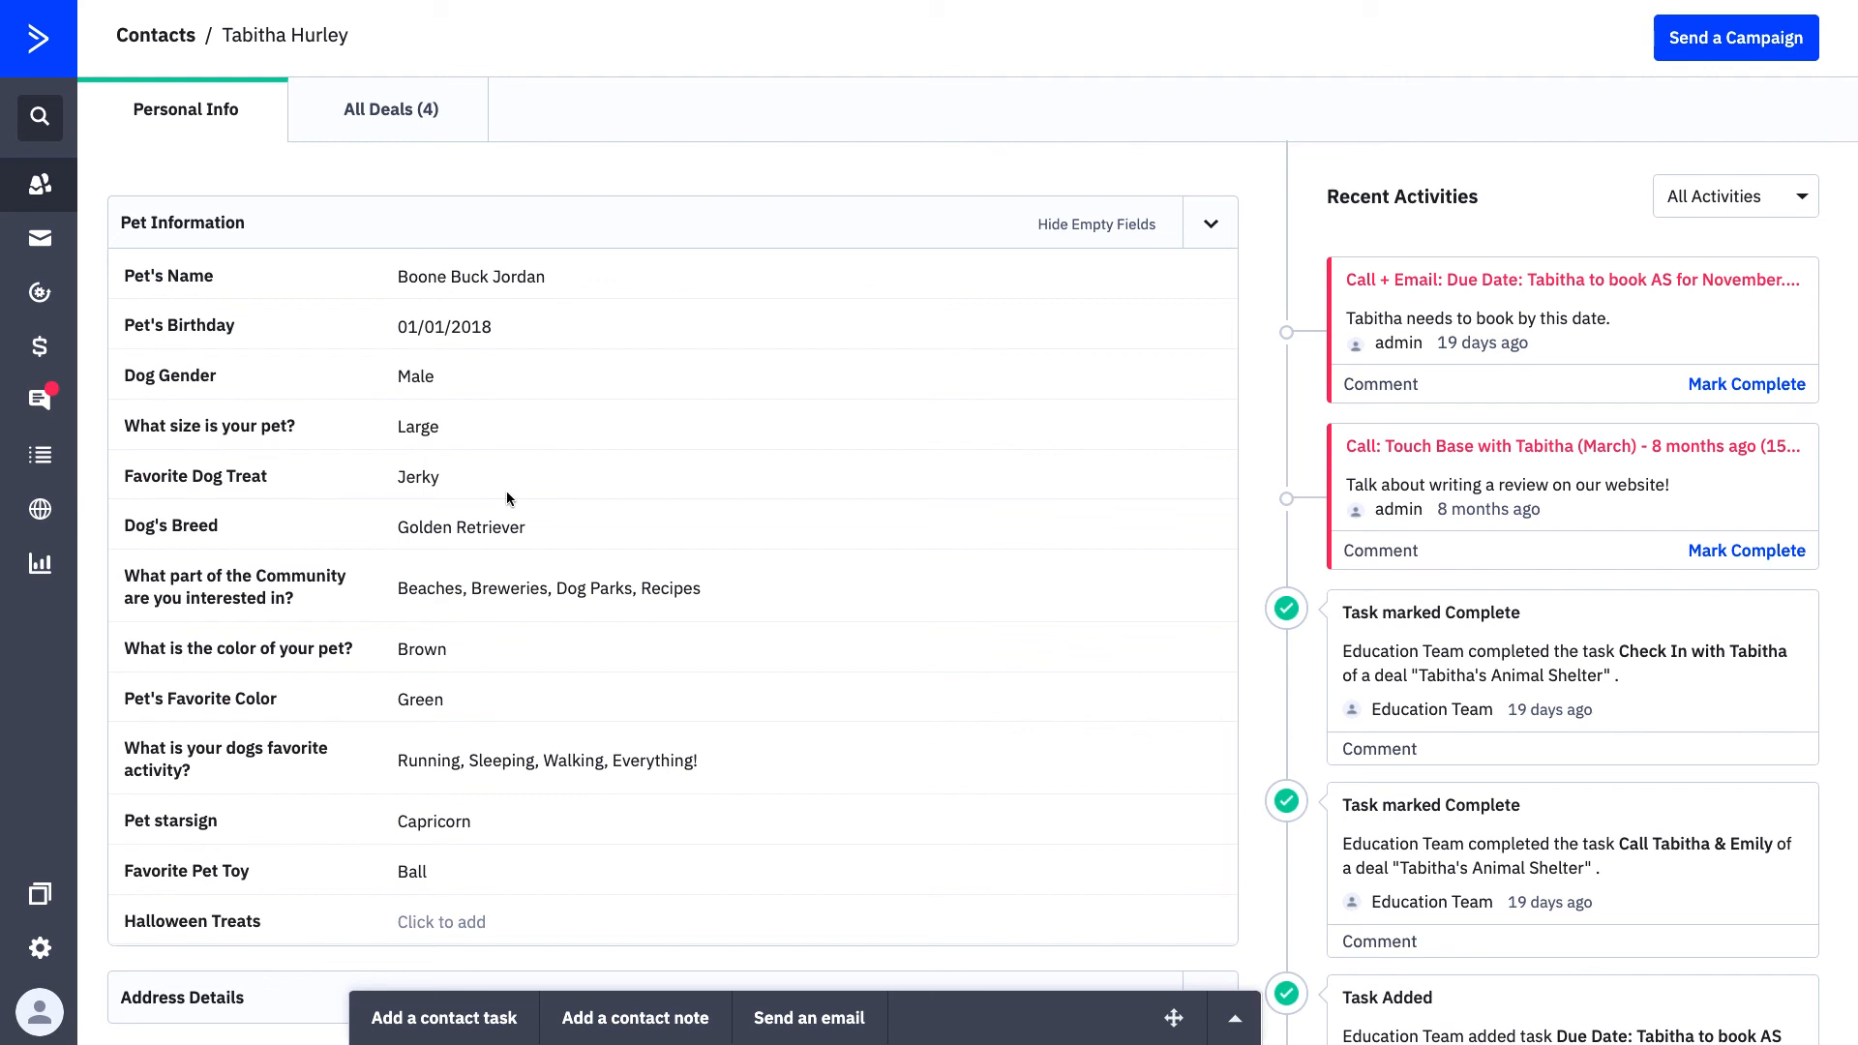
scroll(down, 3)
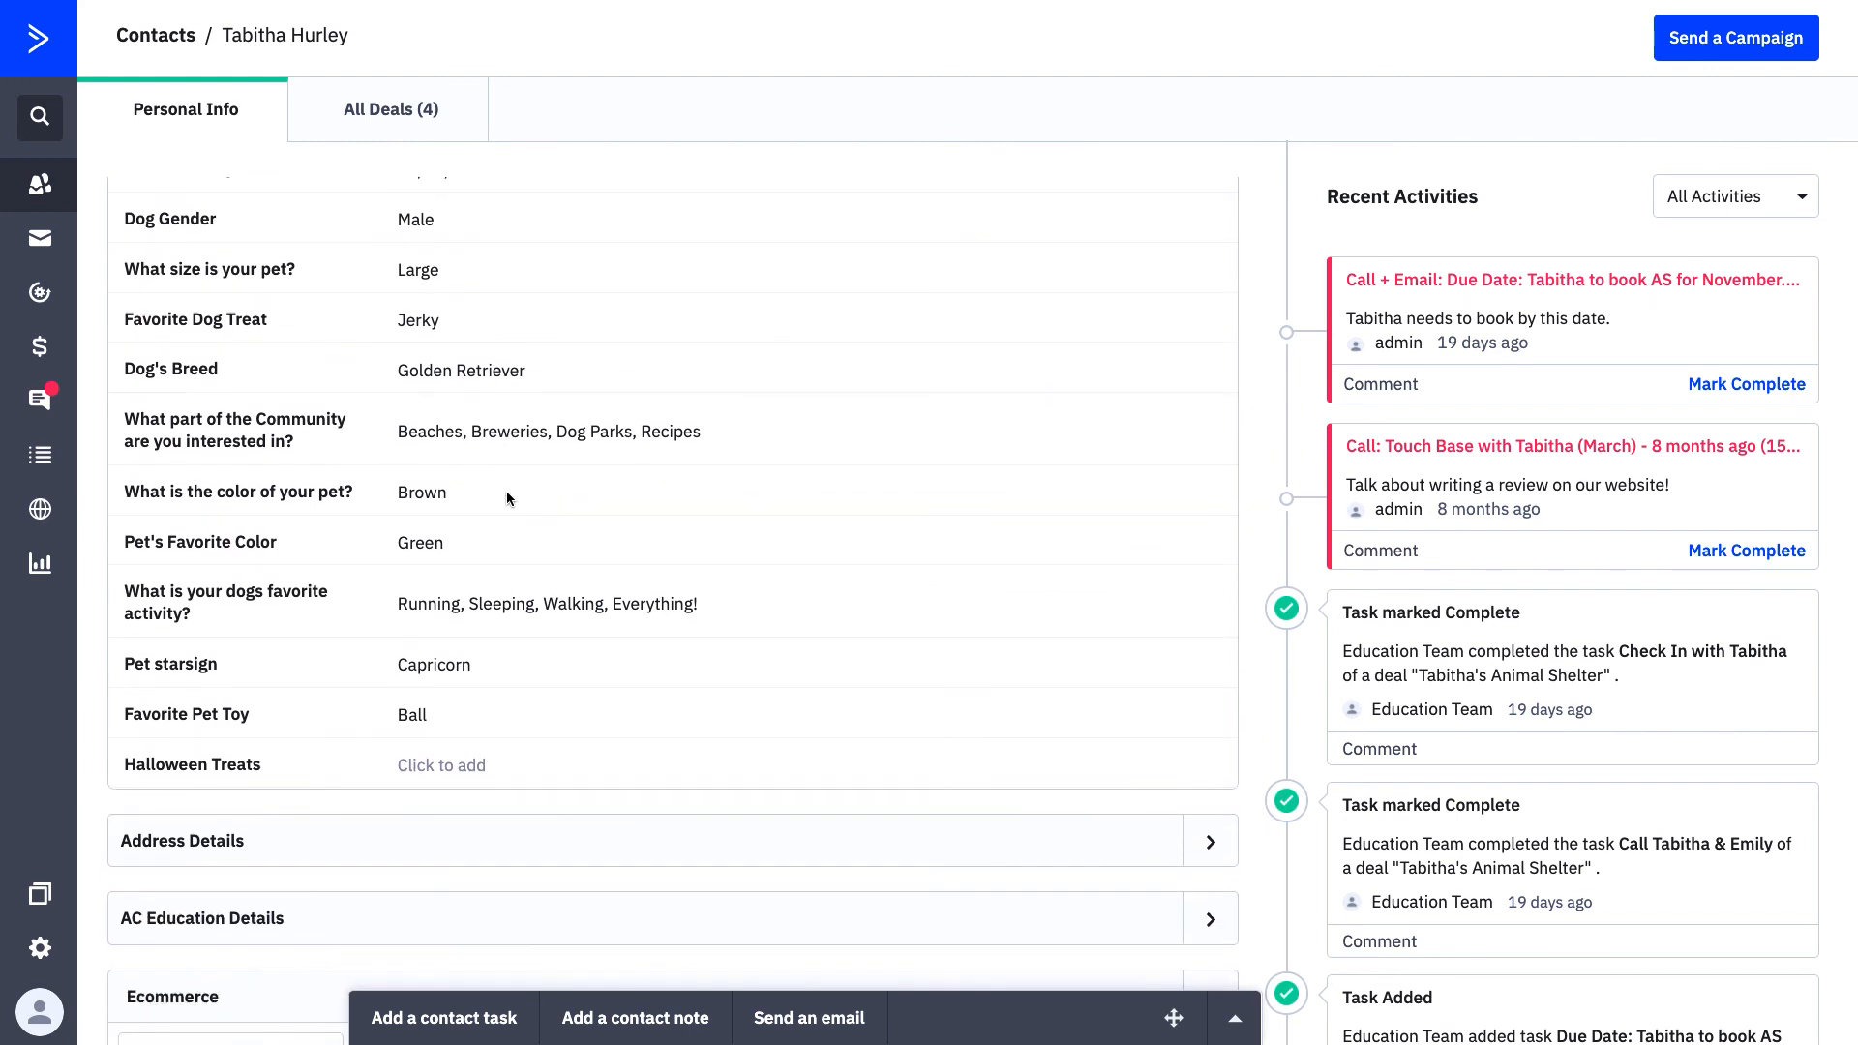
click(1210, 700)
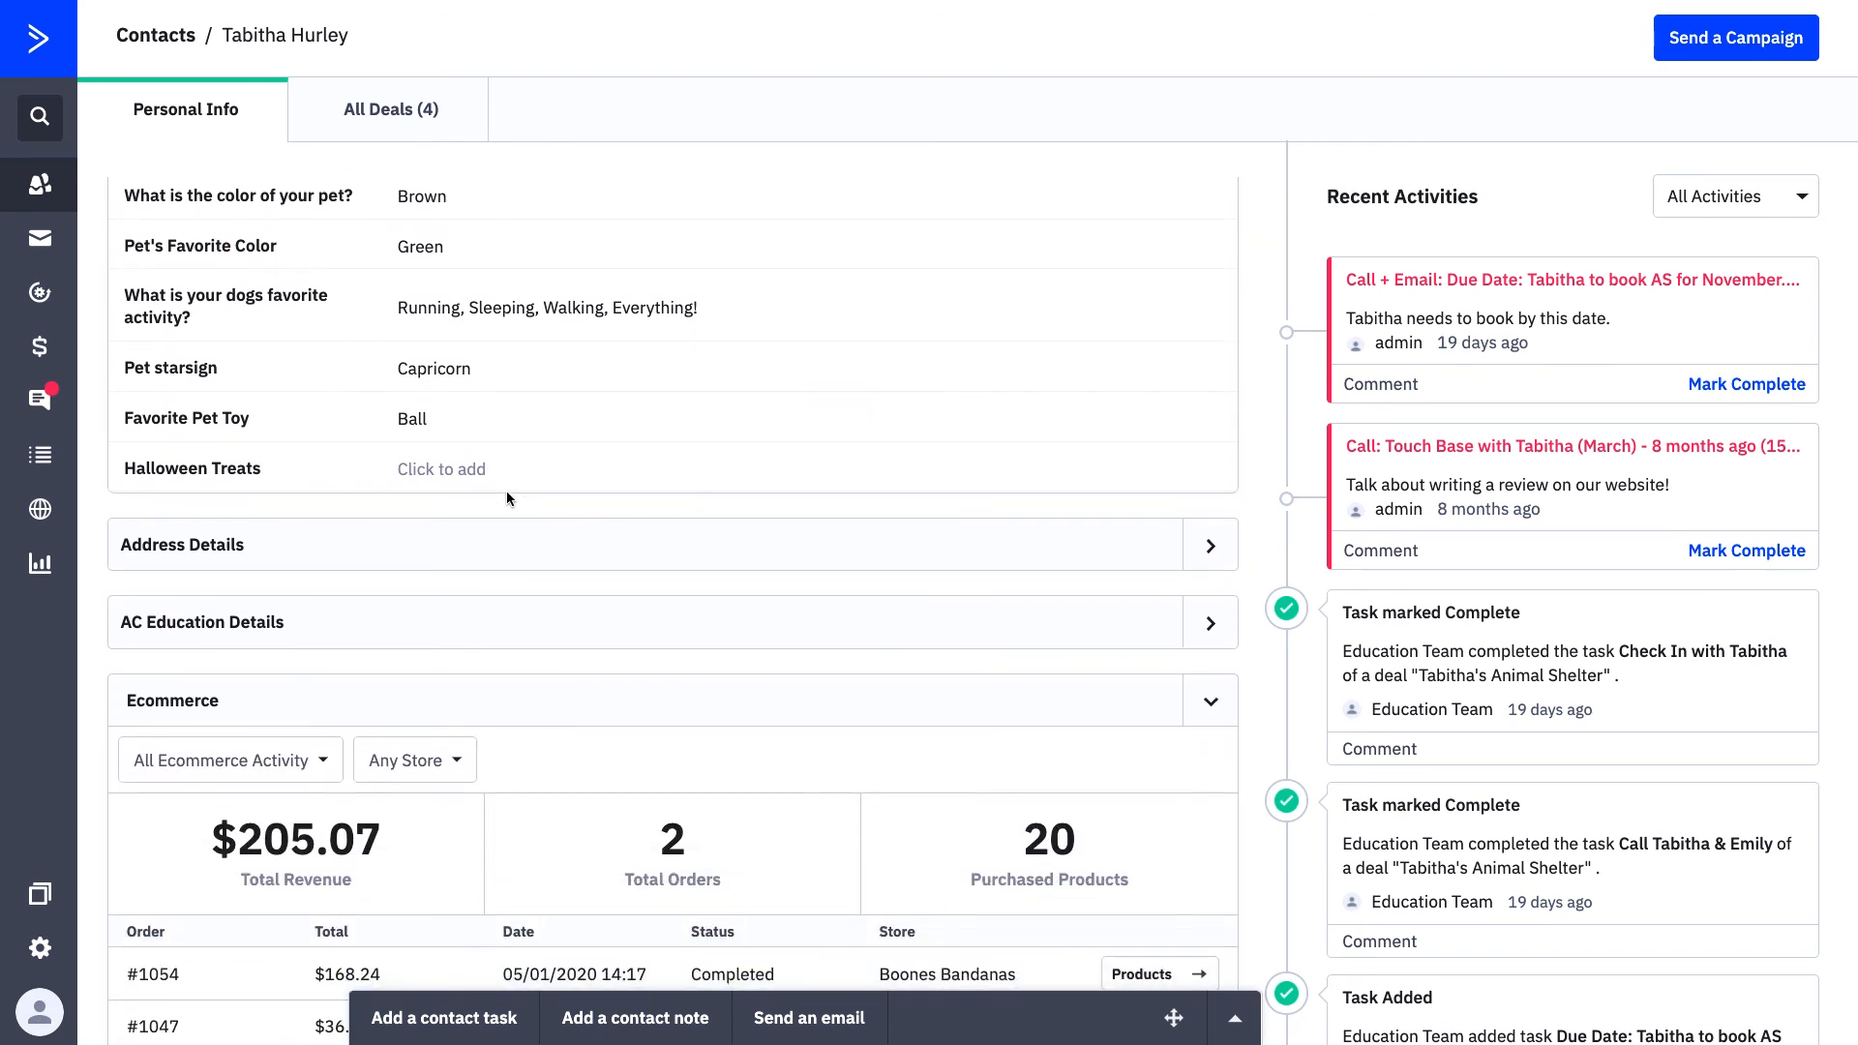
scroll(down, 3)
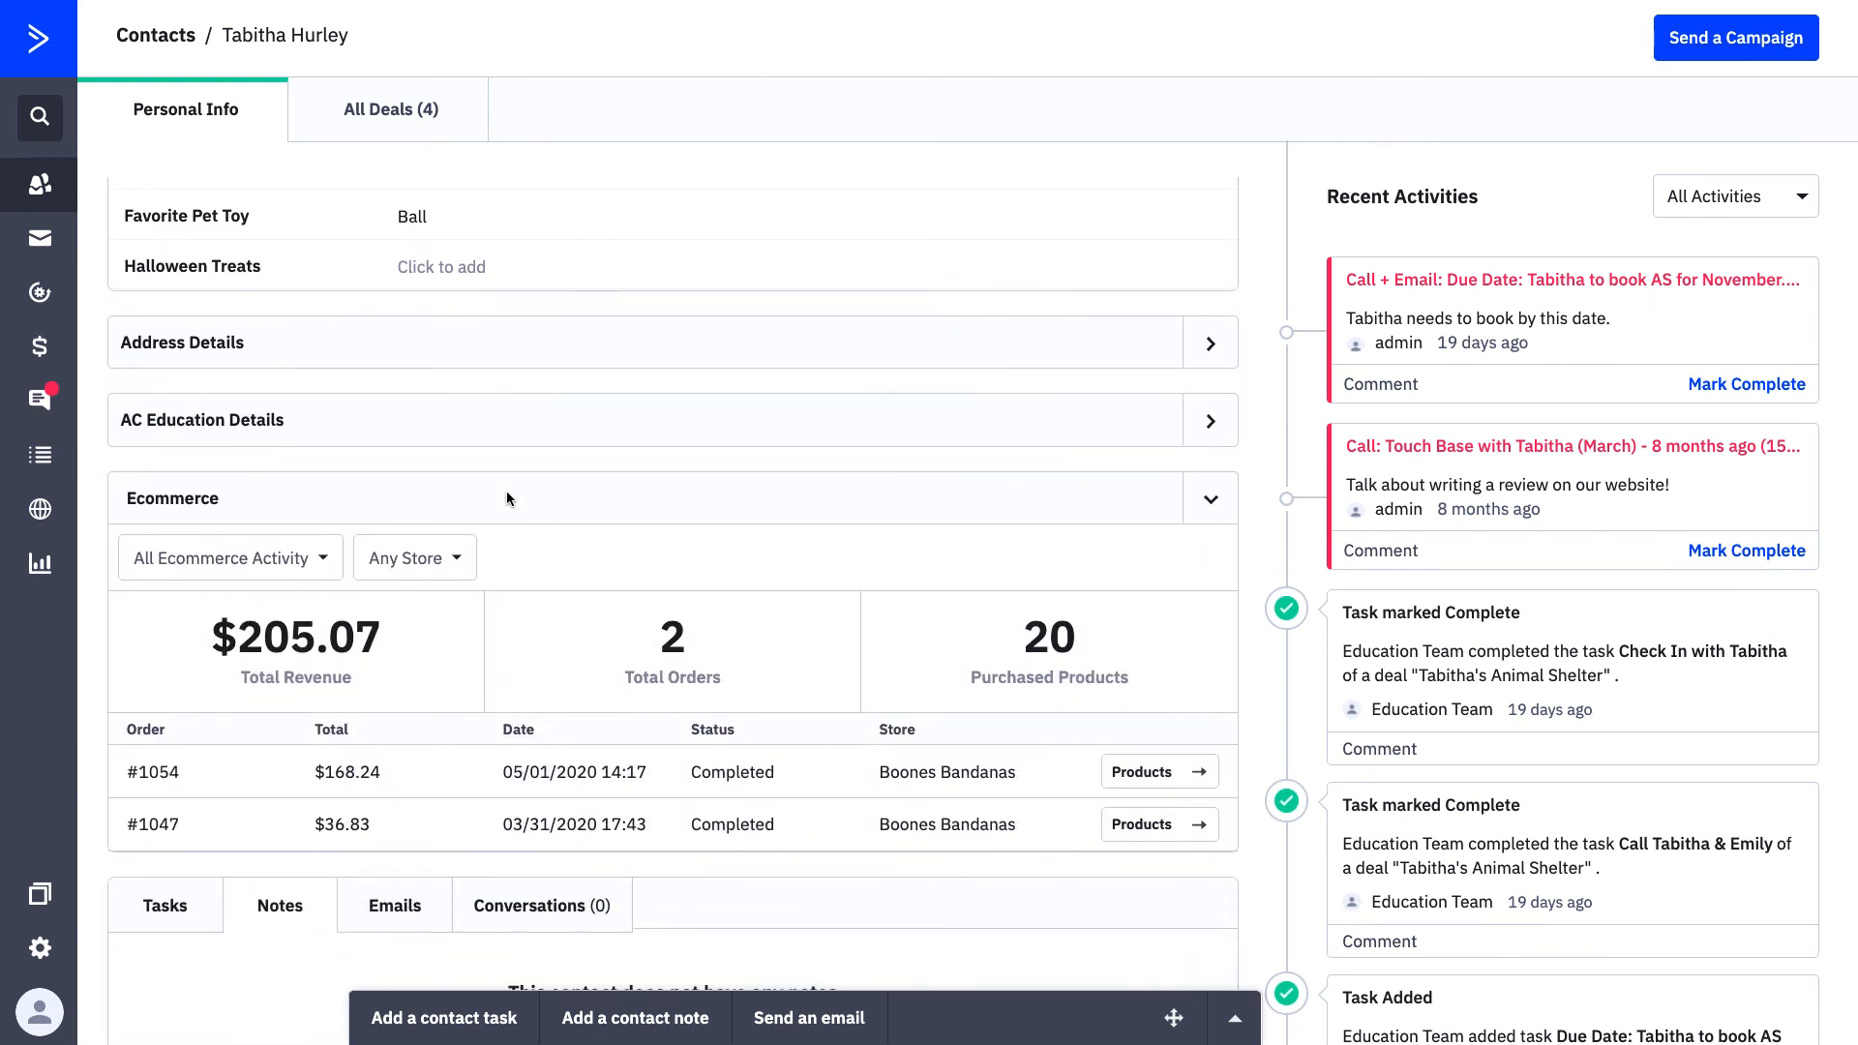
scroll(down, 3)
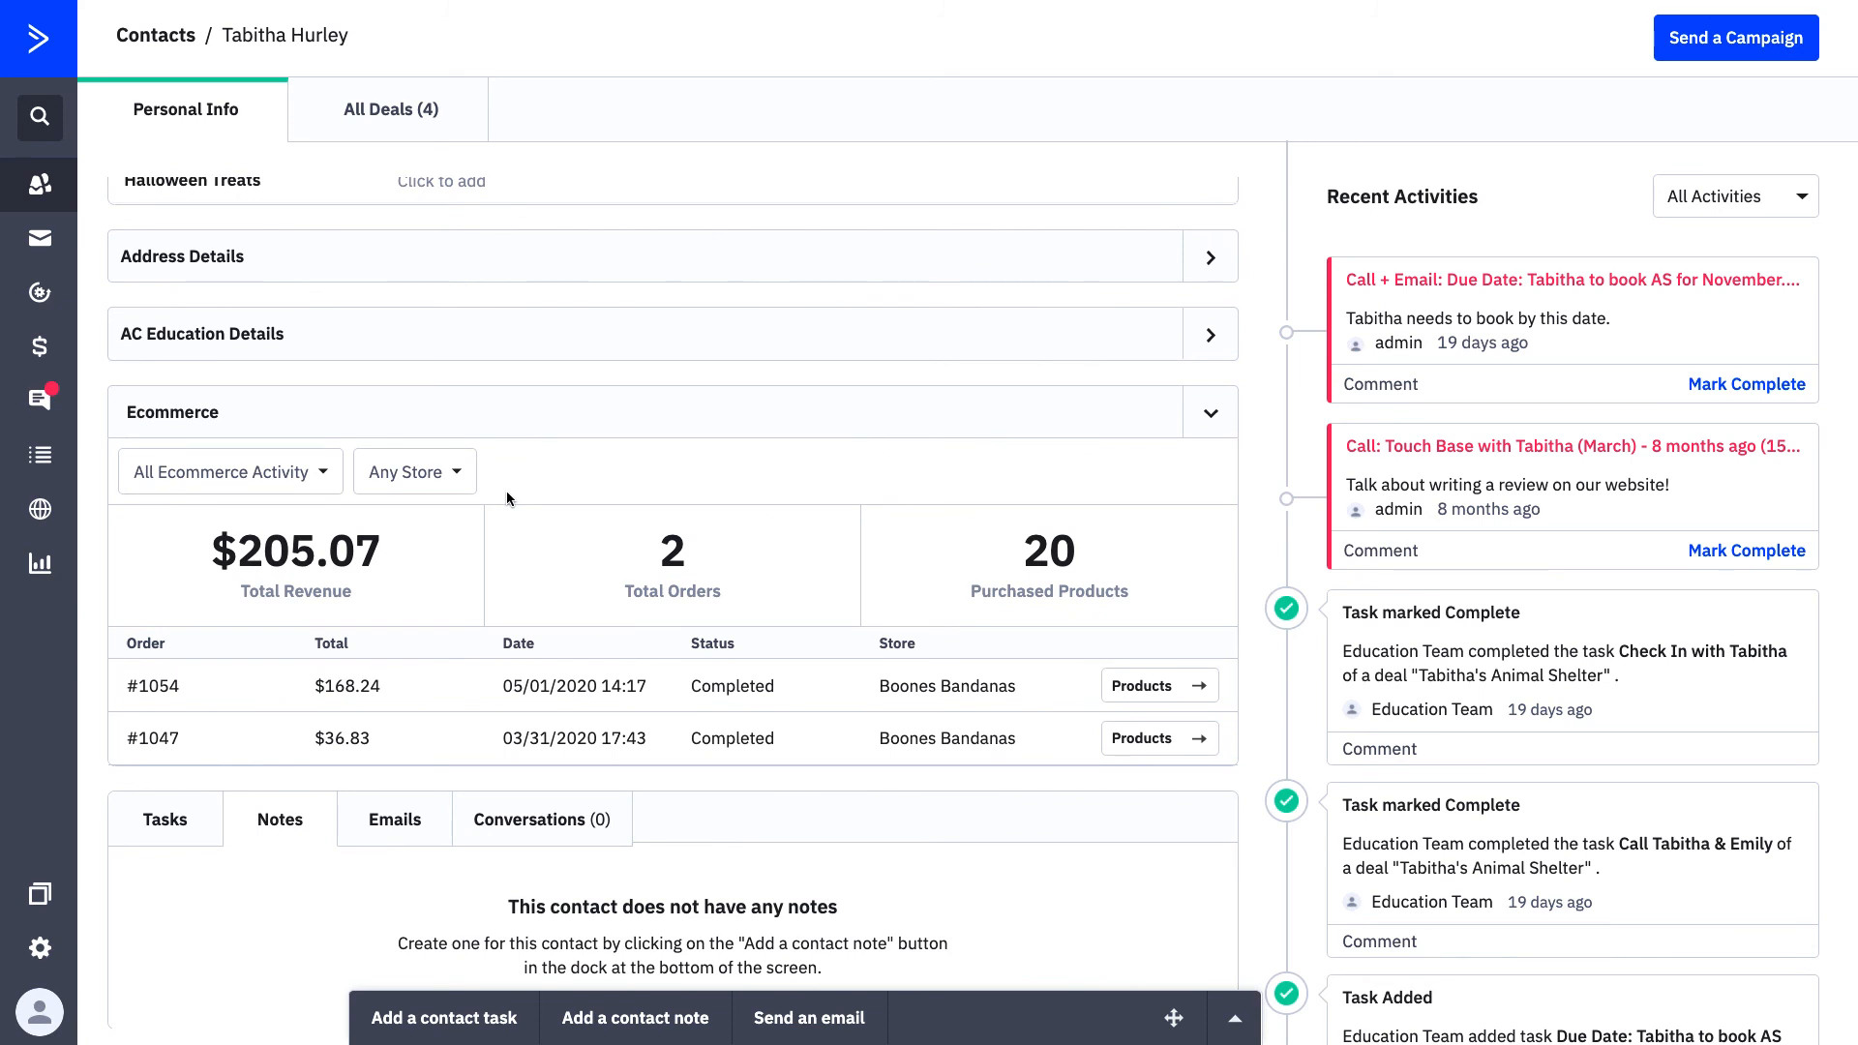
scroll(down, 3)
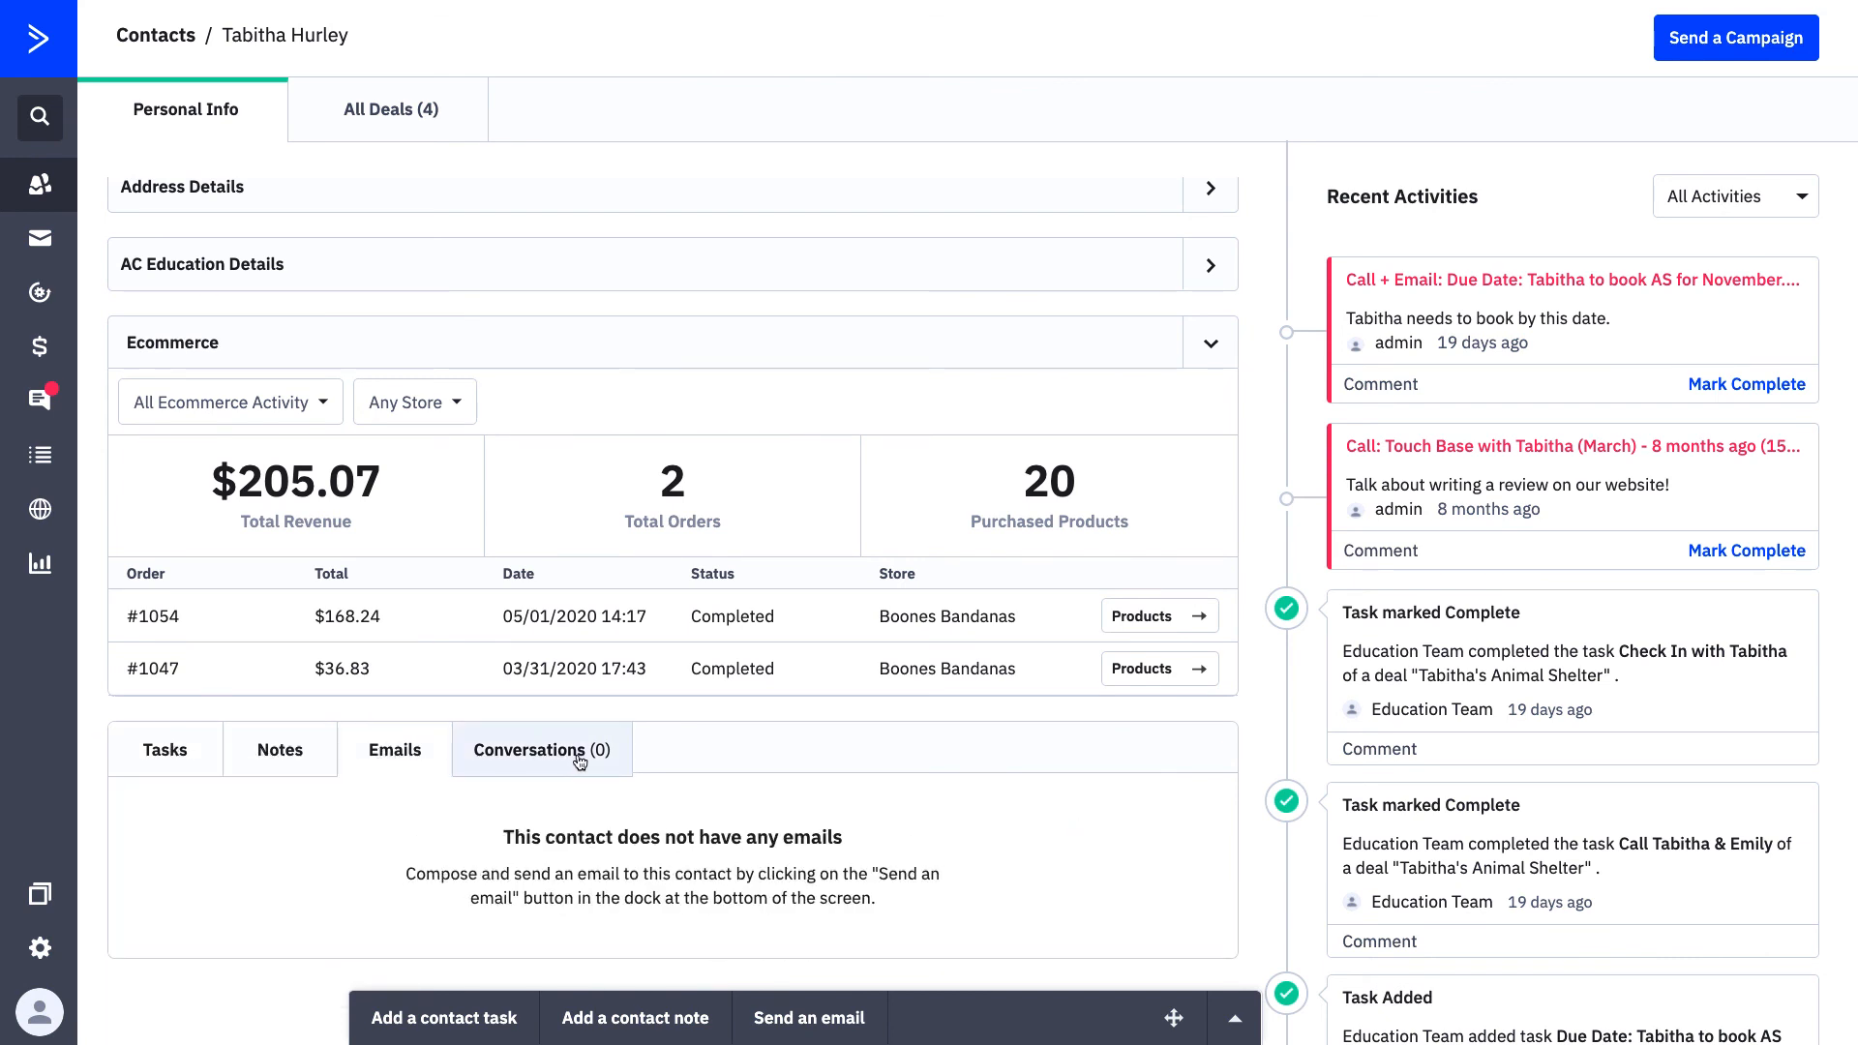
click(542, 749)
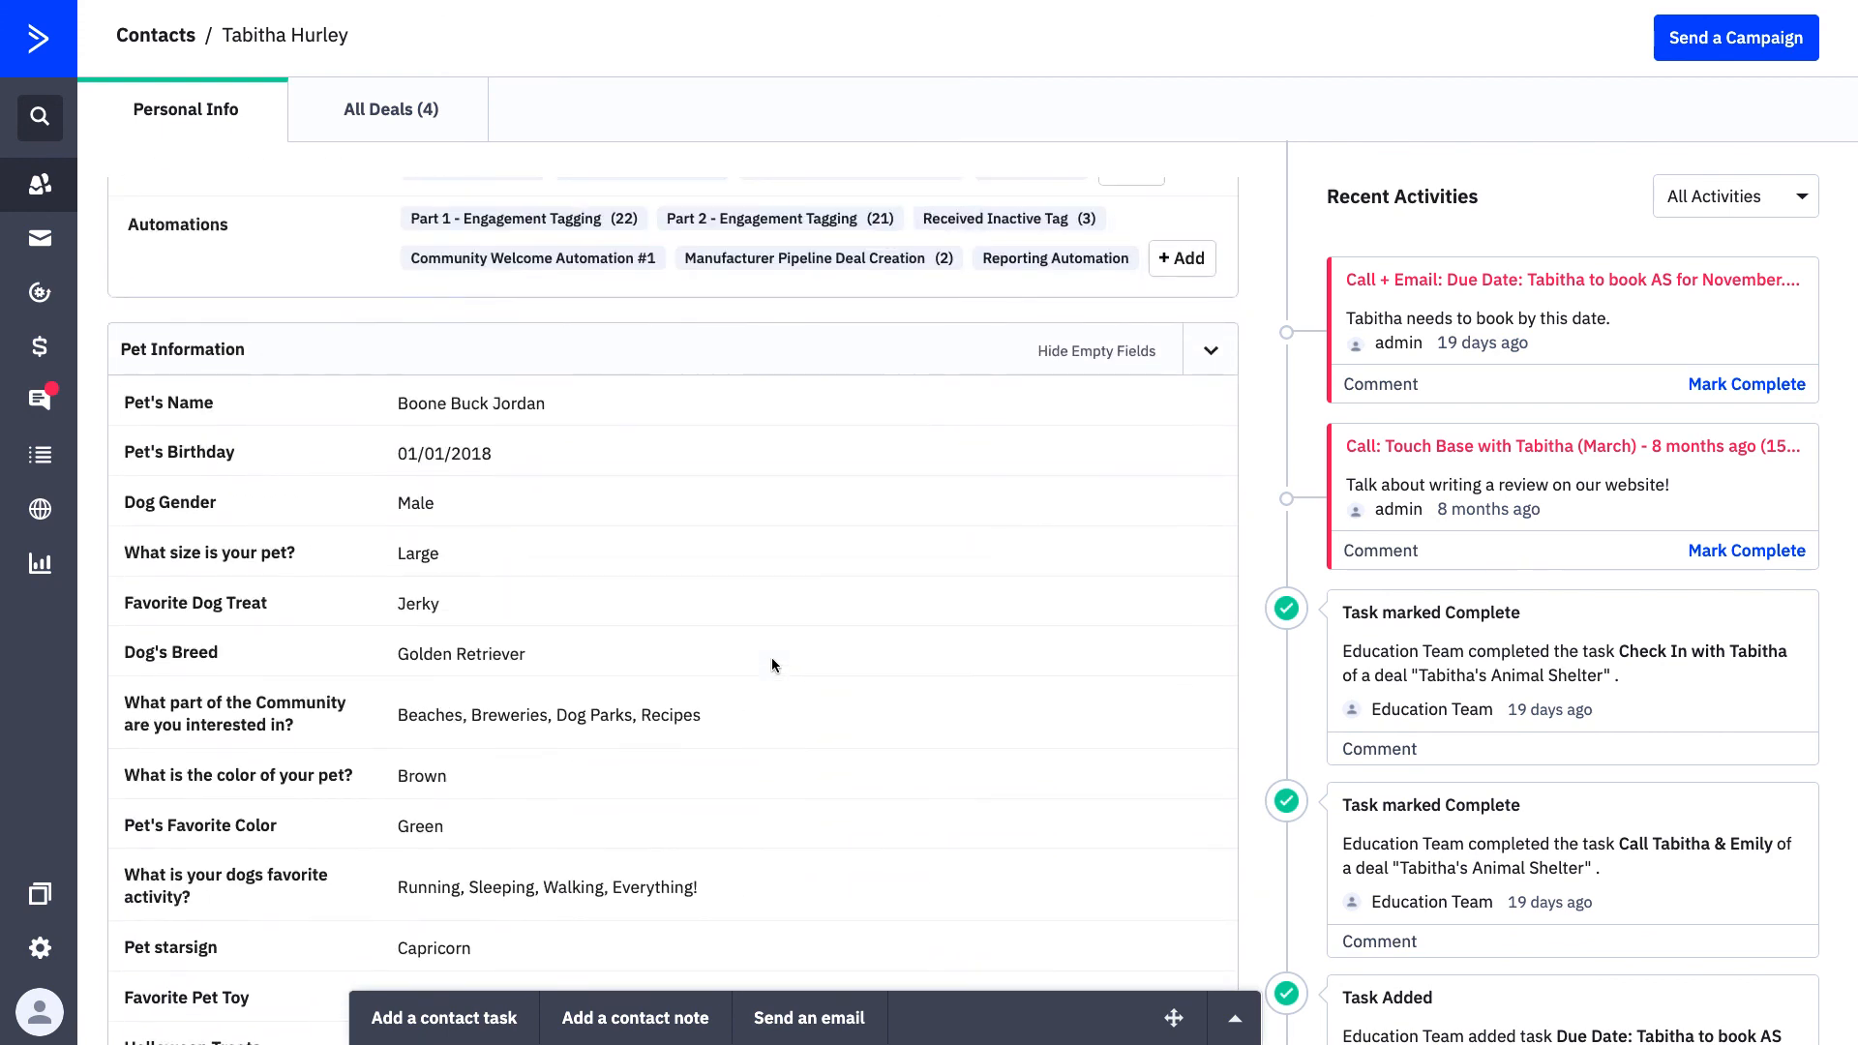
scroll(down, 3)
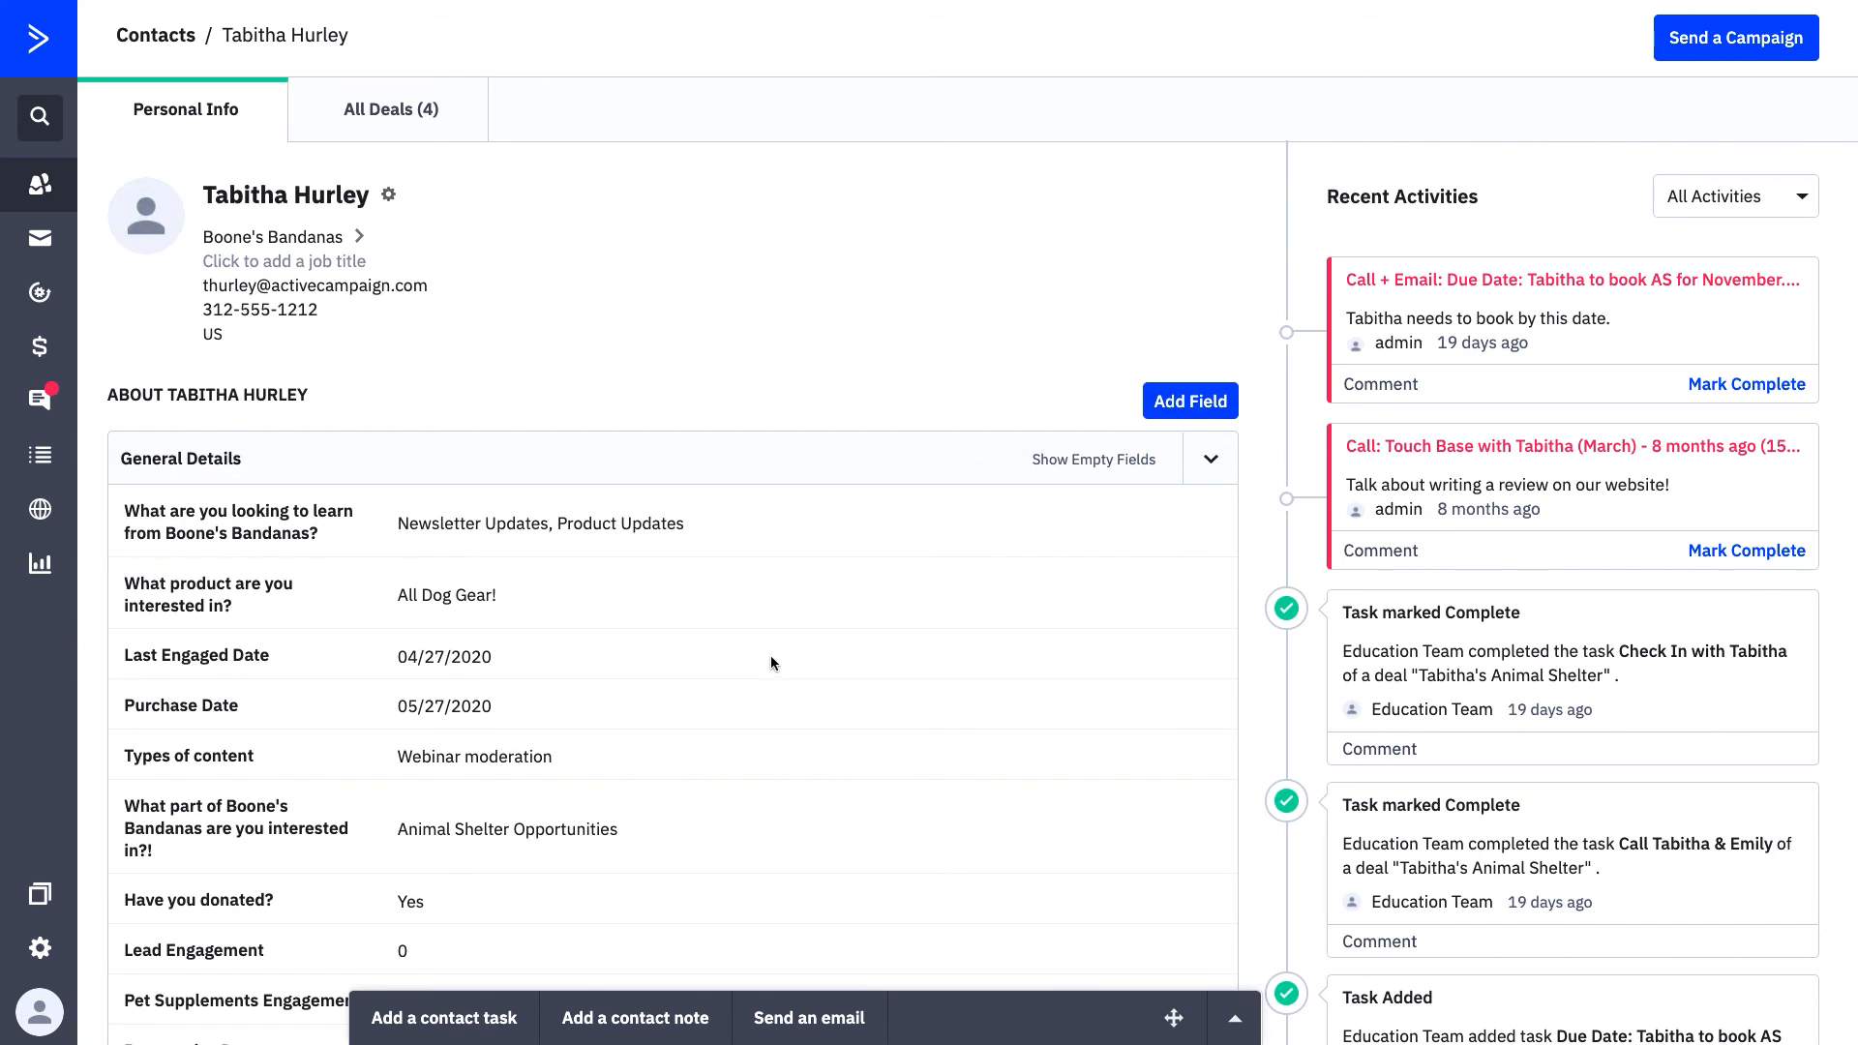
mouse_move(1512, 332)
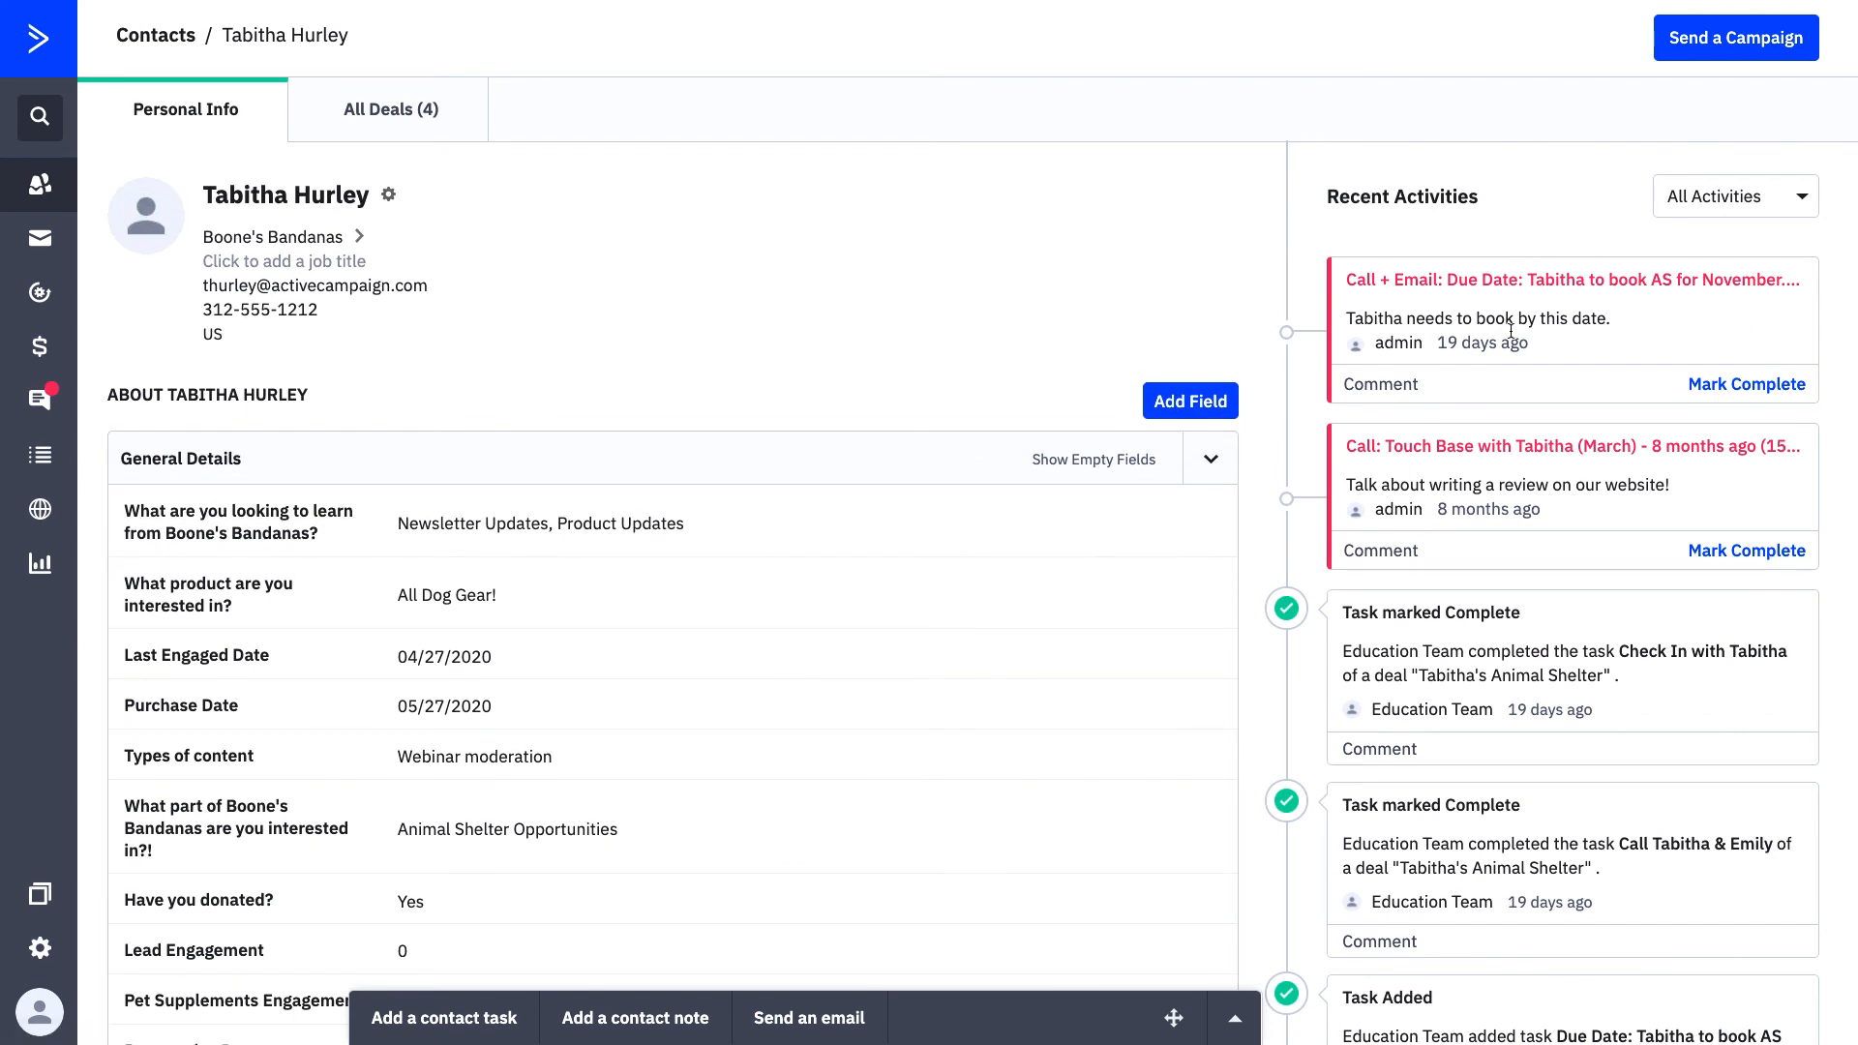
mouse_move(1531, 328)
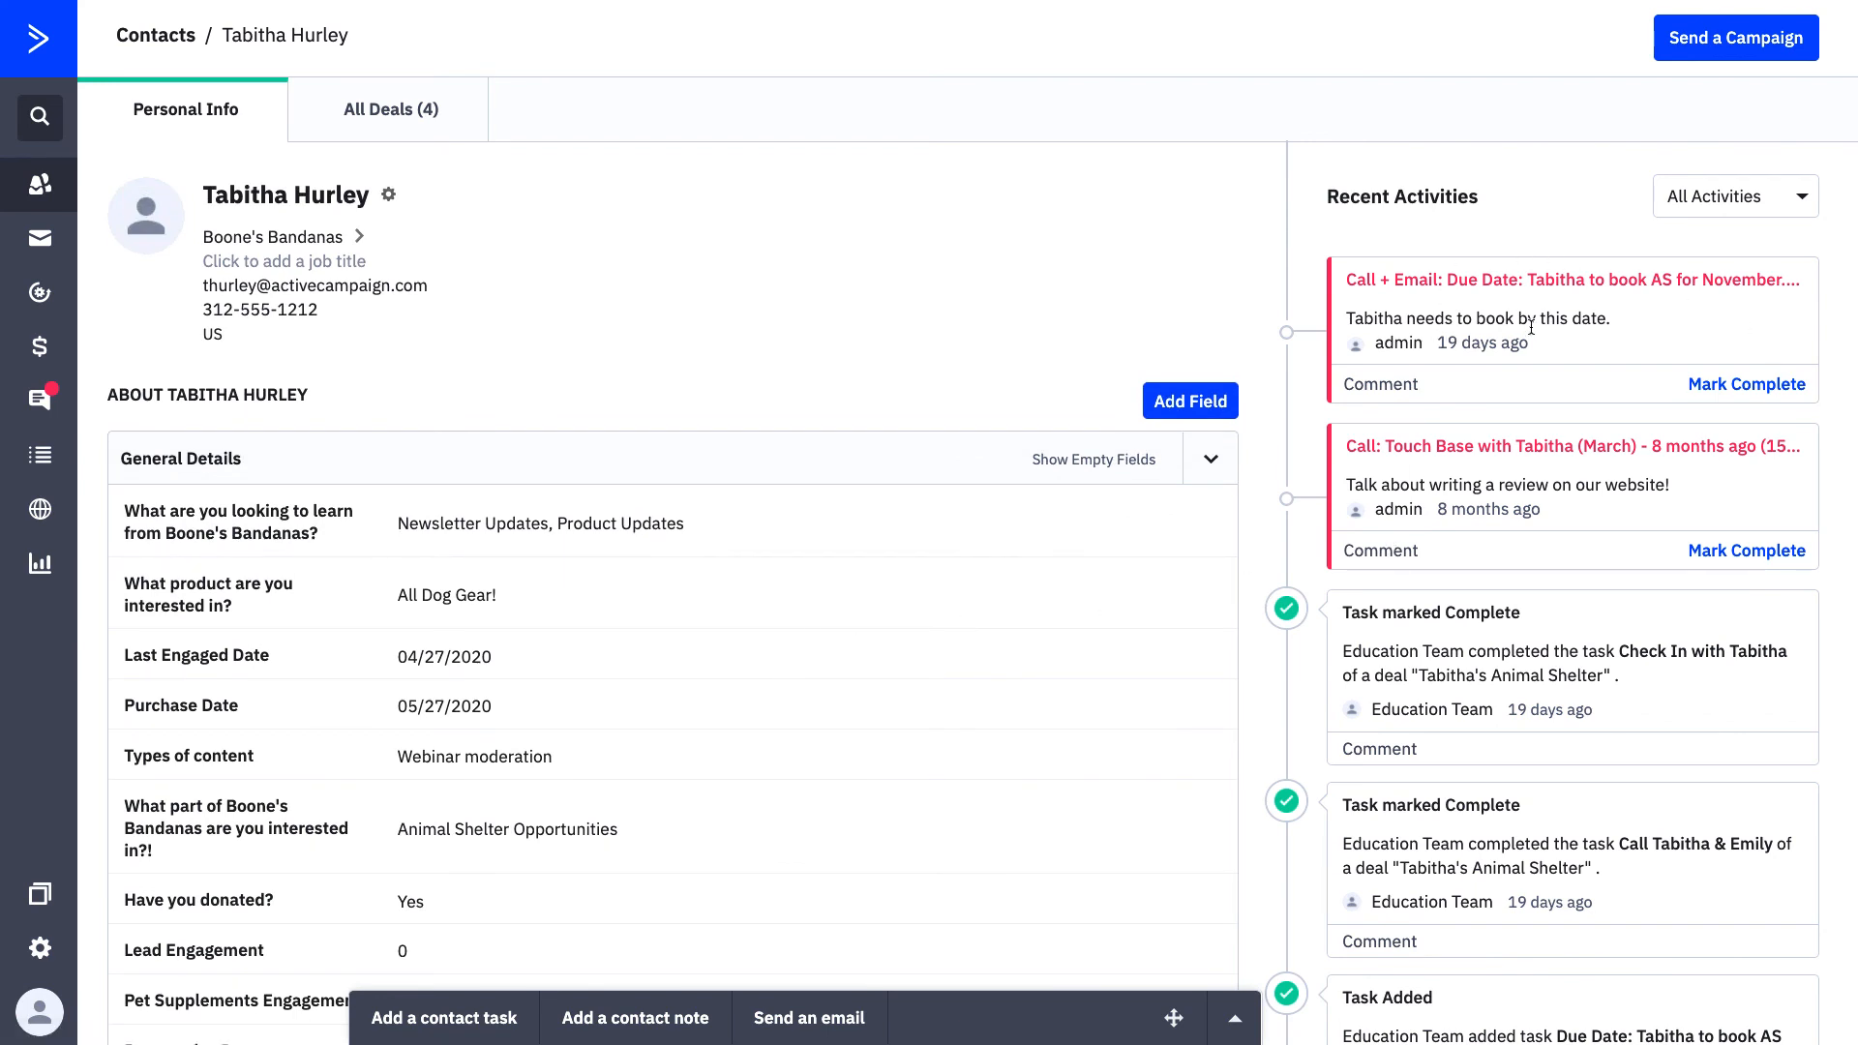
mouse_move(1548, 450)
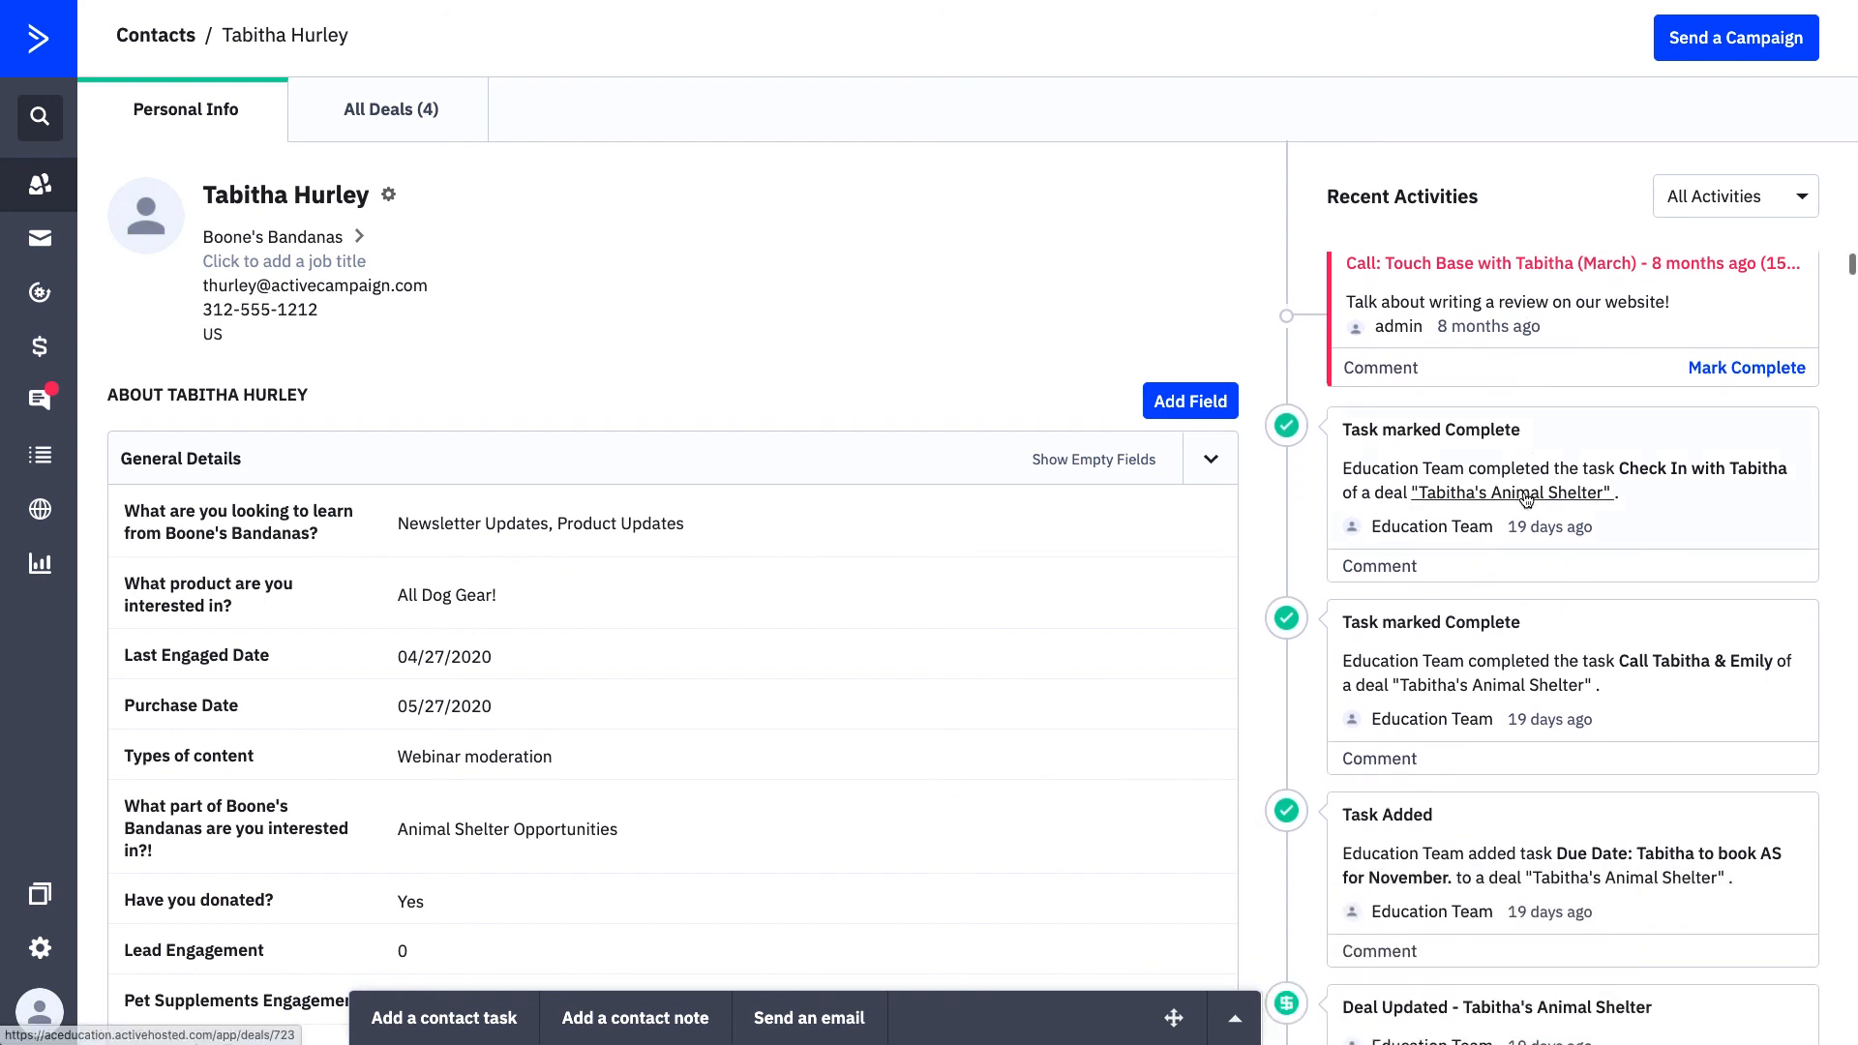
scroll(down, 3)
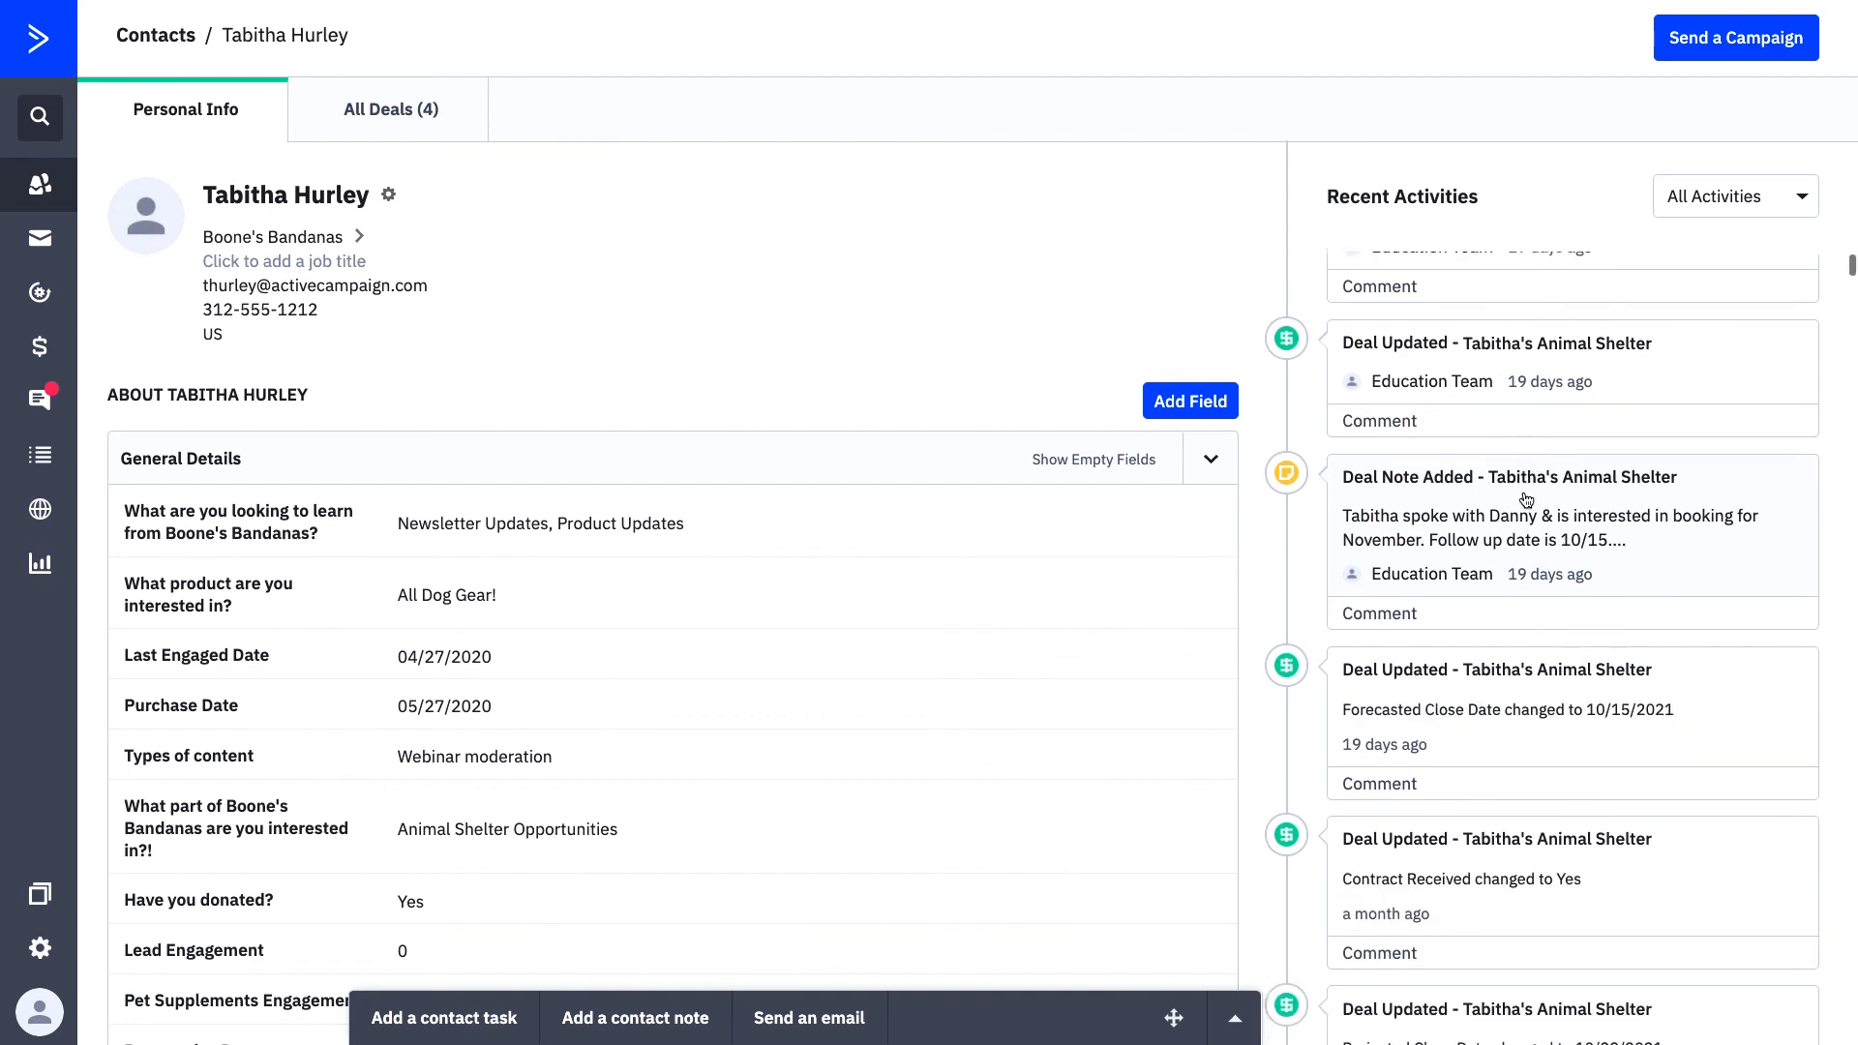
scroll(down, 3)
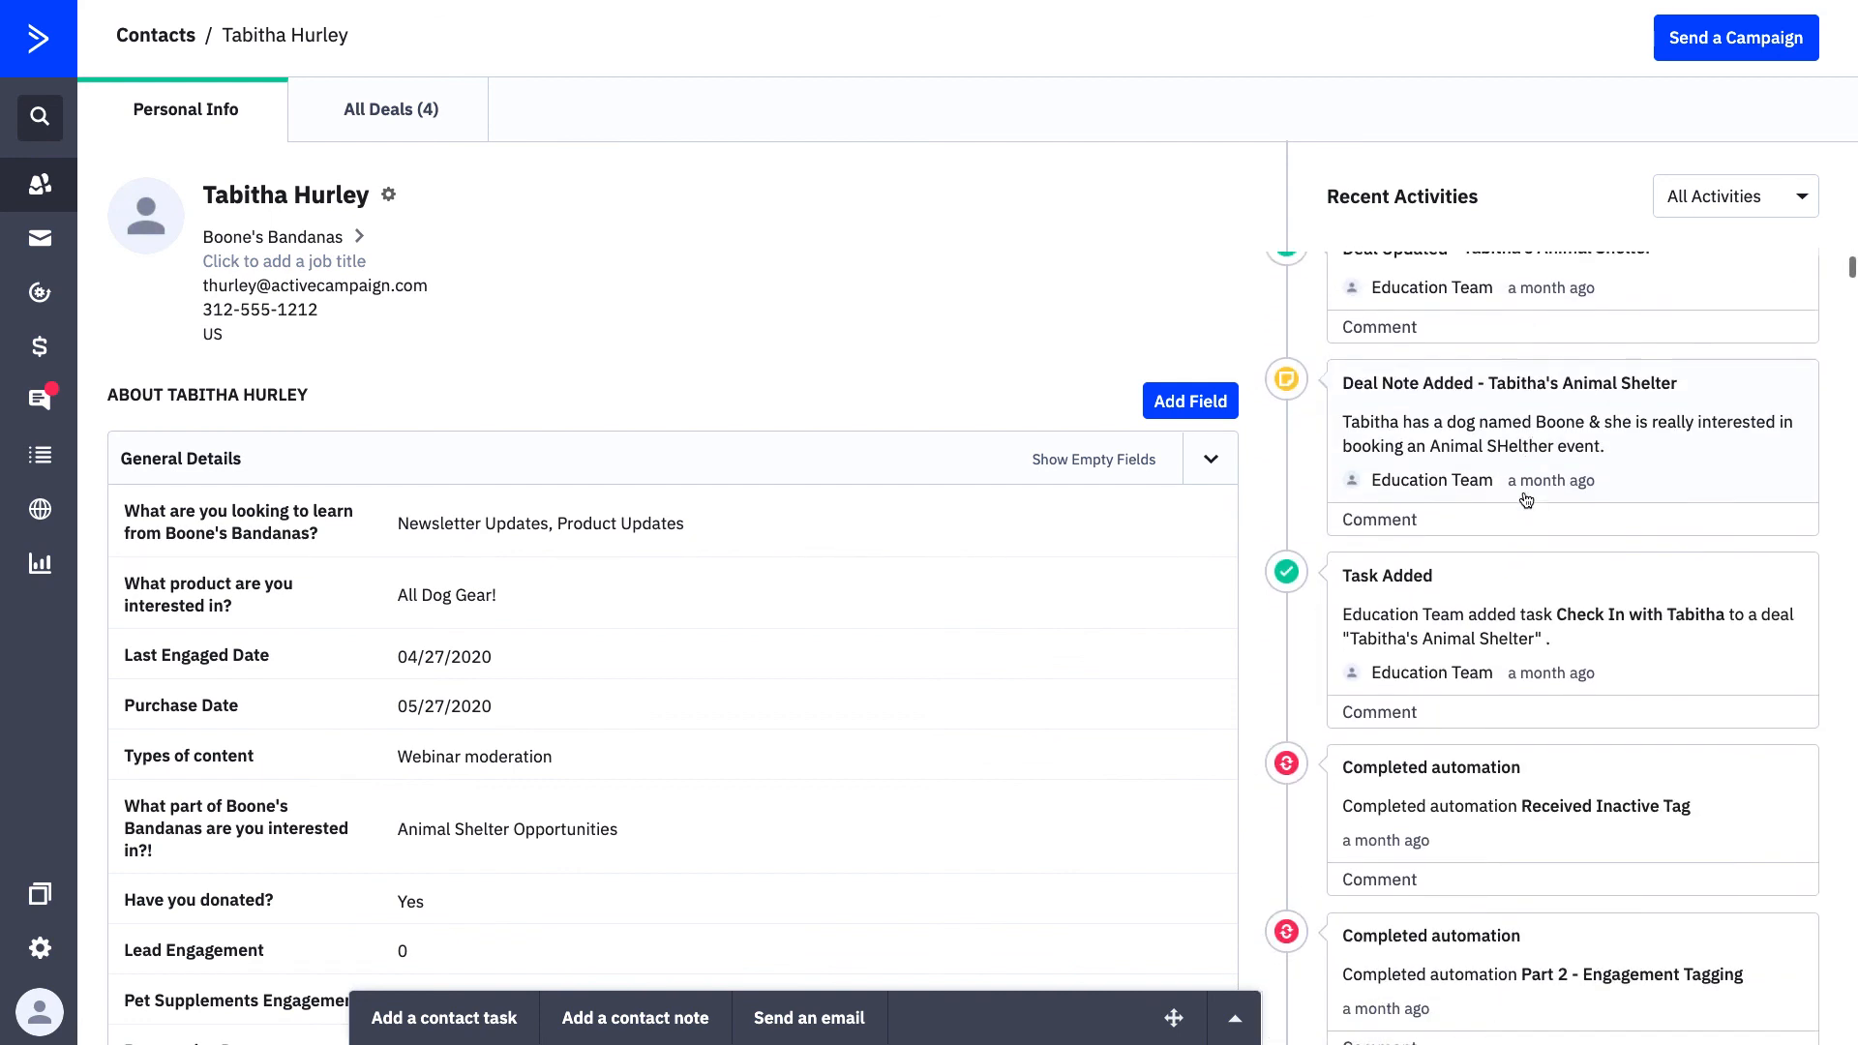
scroll(down, 3)
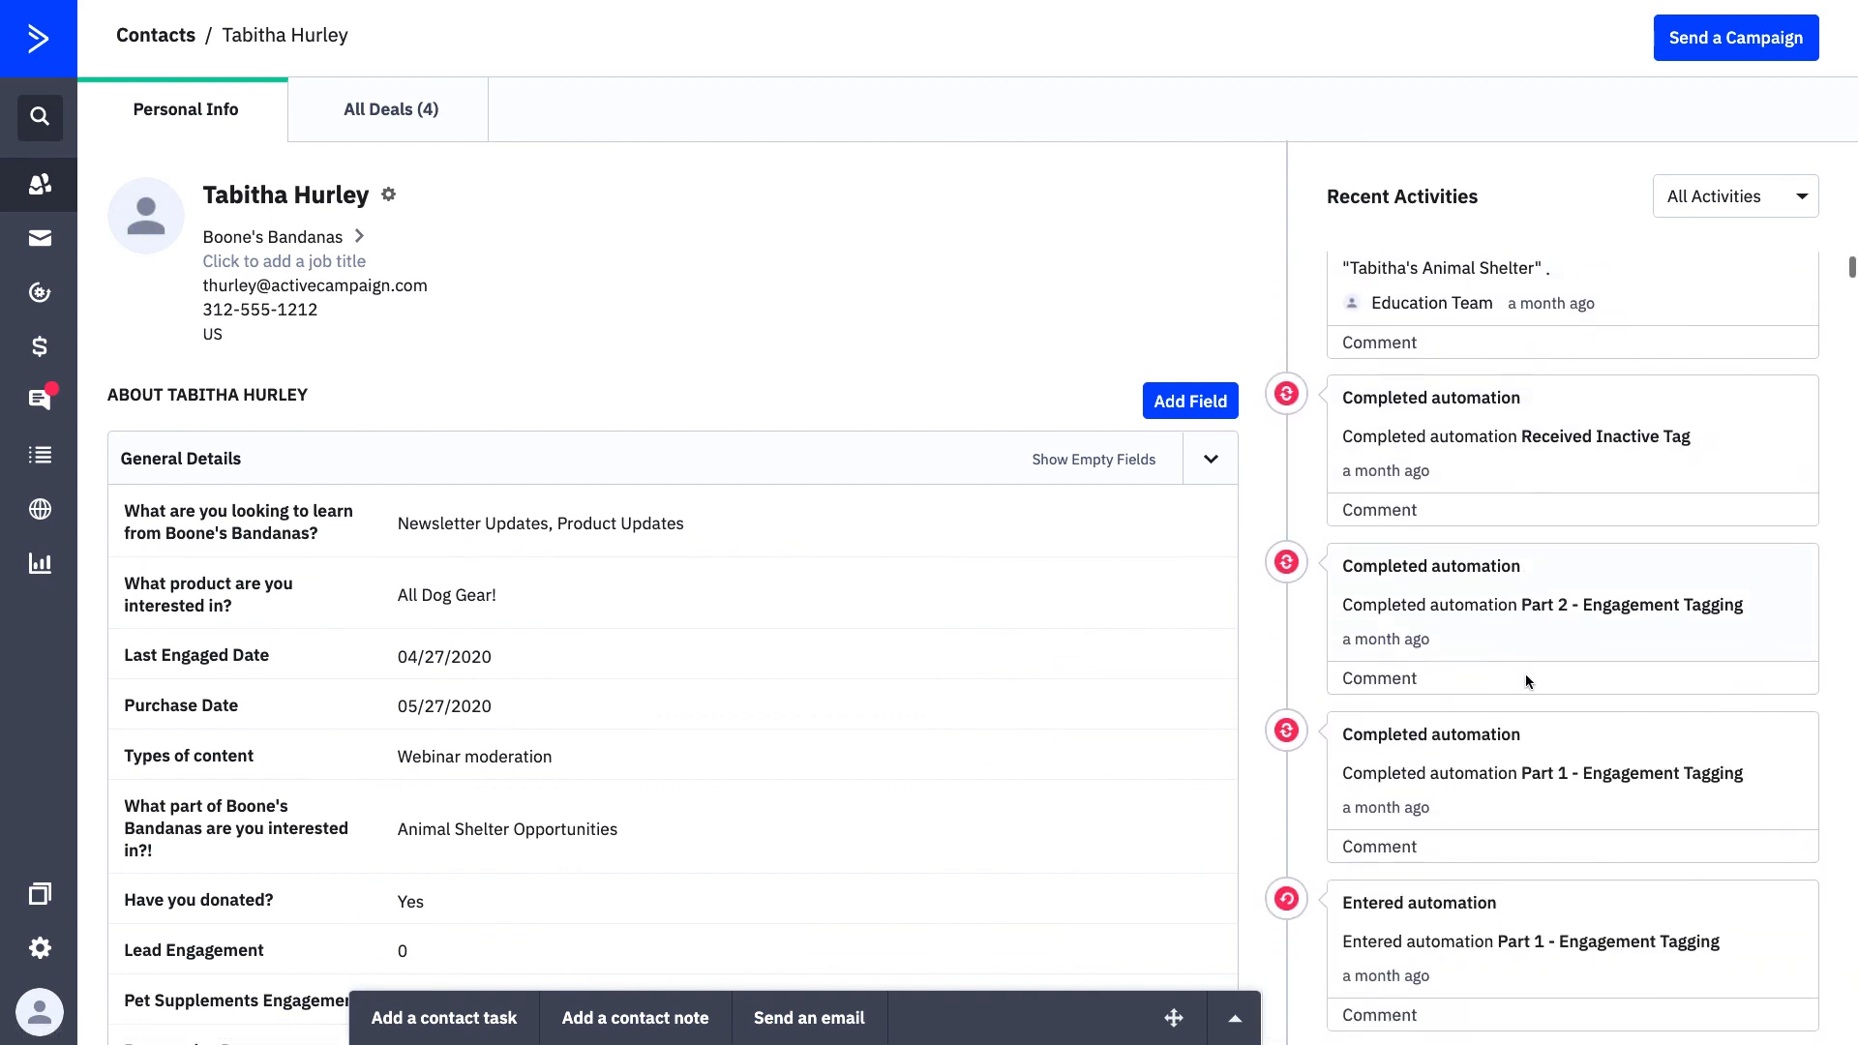
scroll(down, 3)
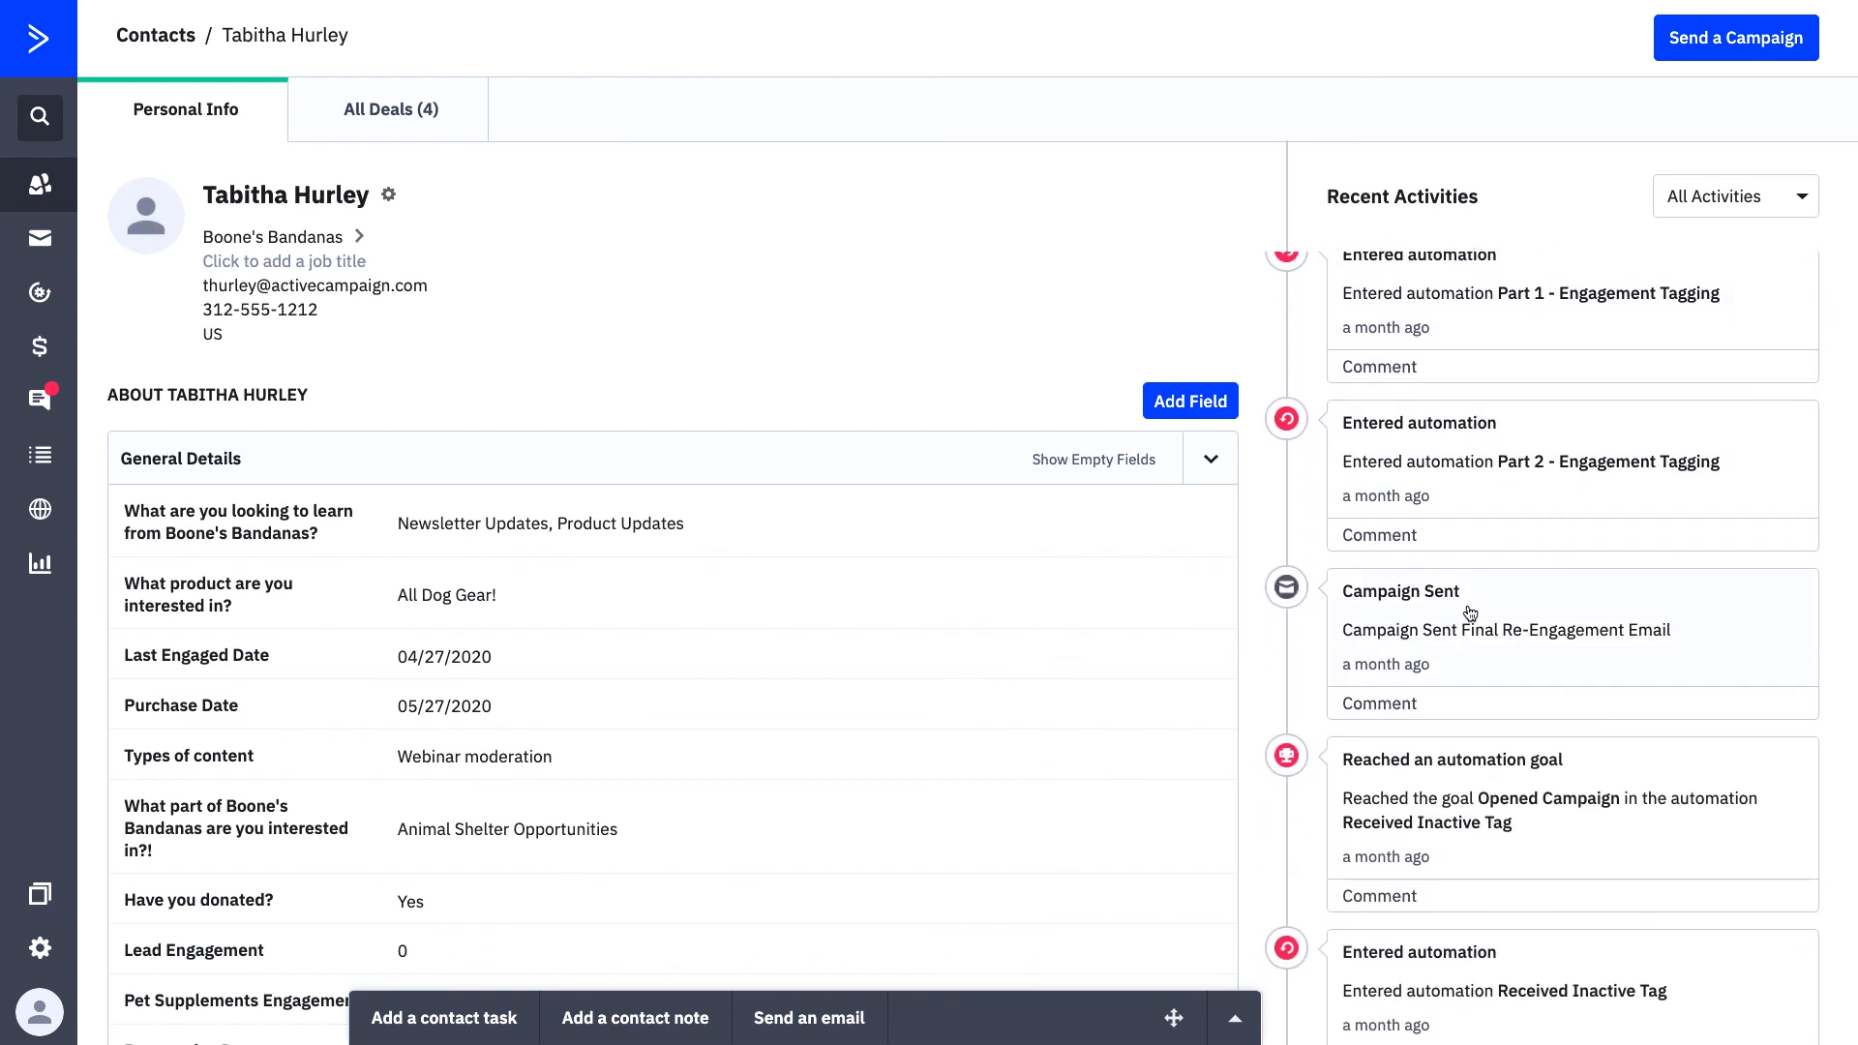
scroll(down, 3)
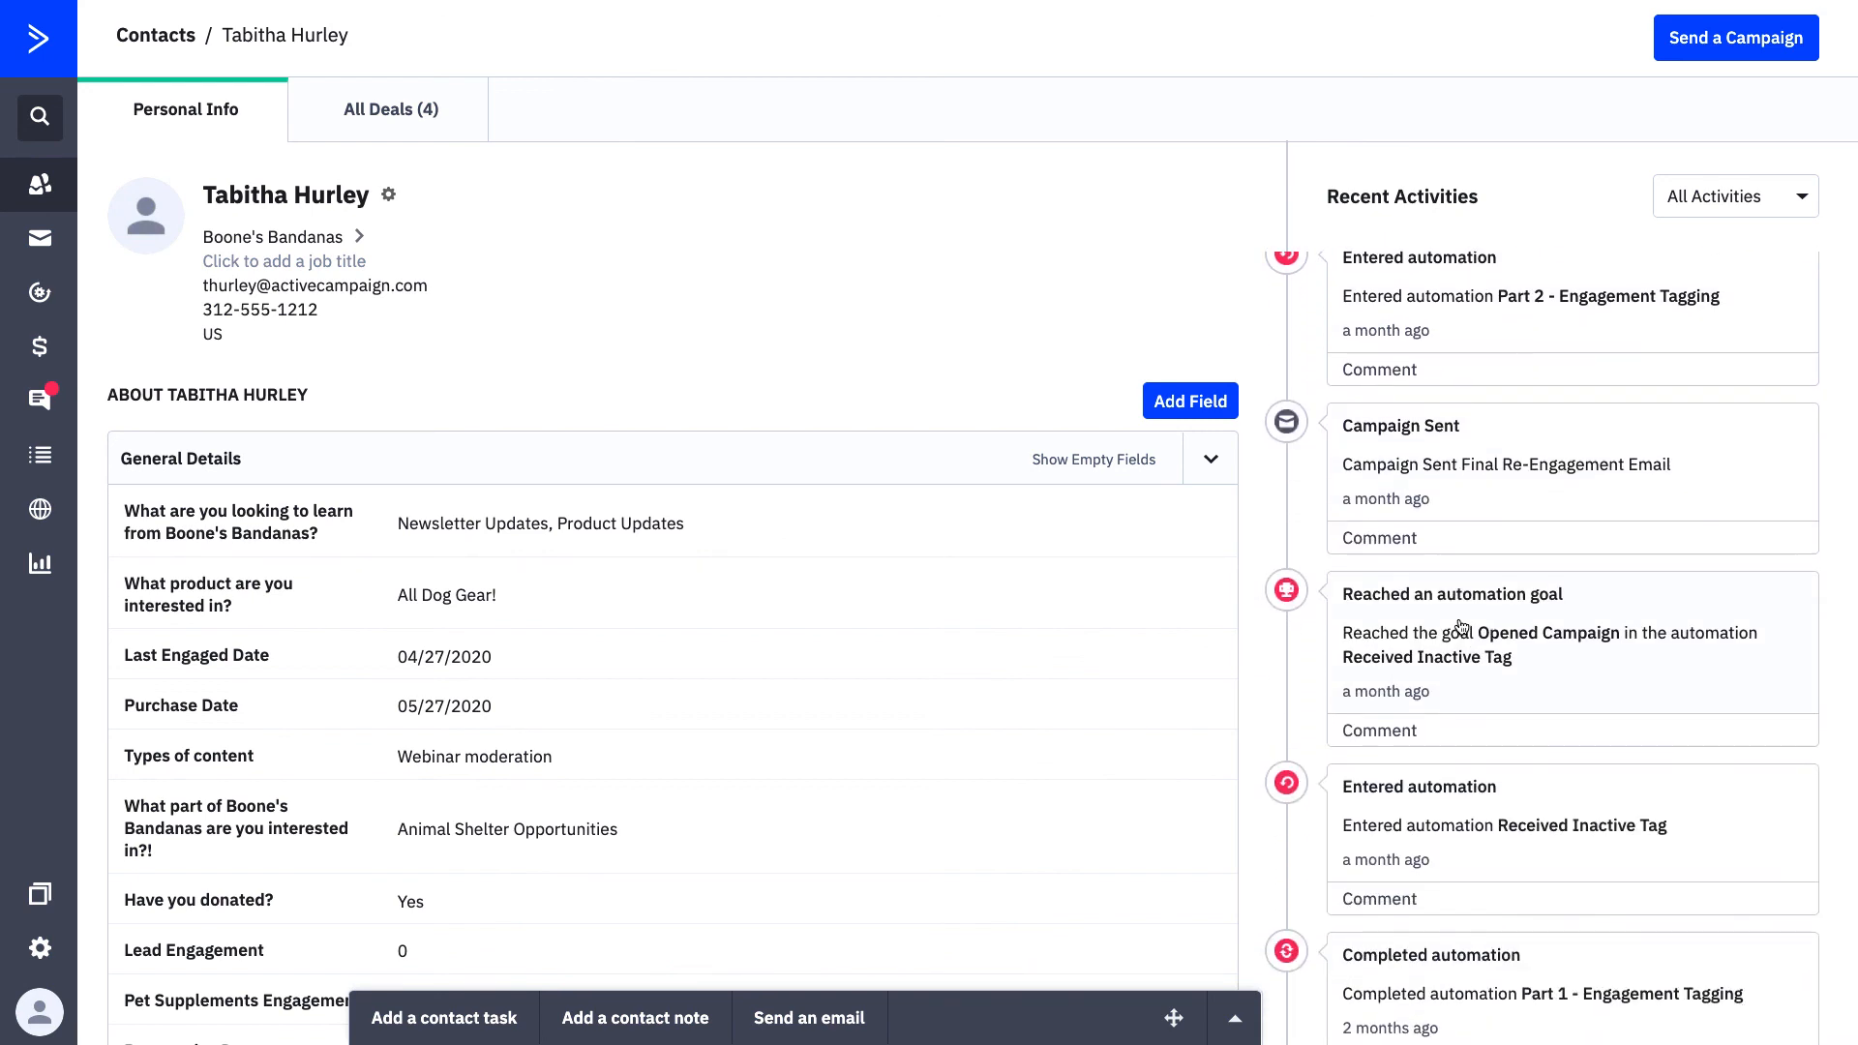
scroll(down, 3)
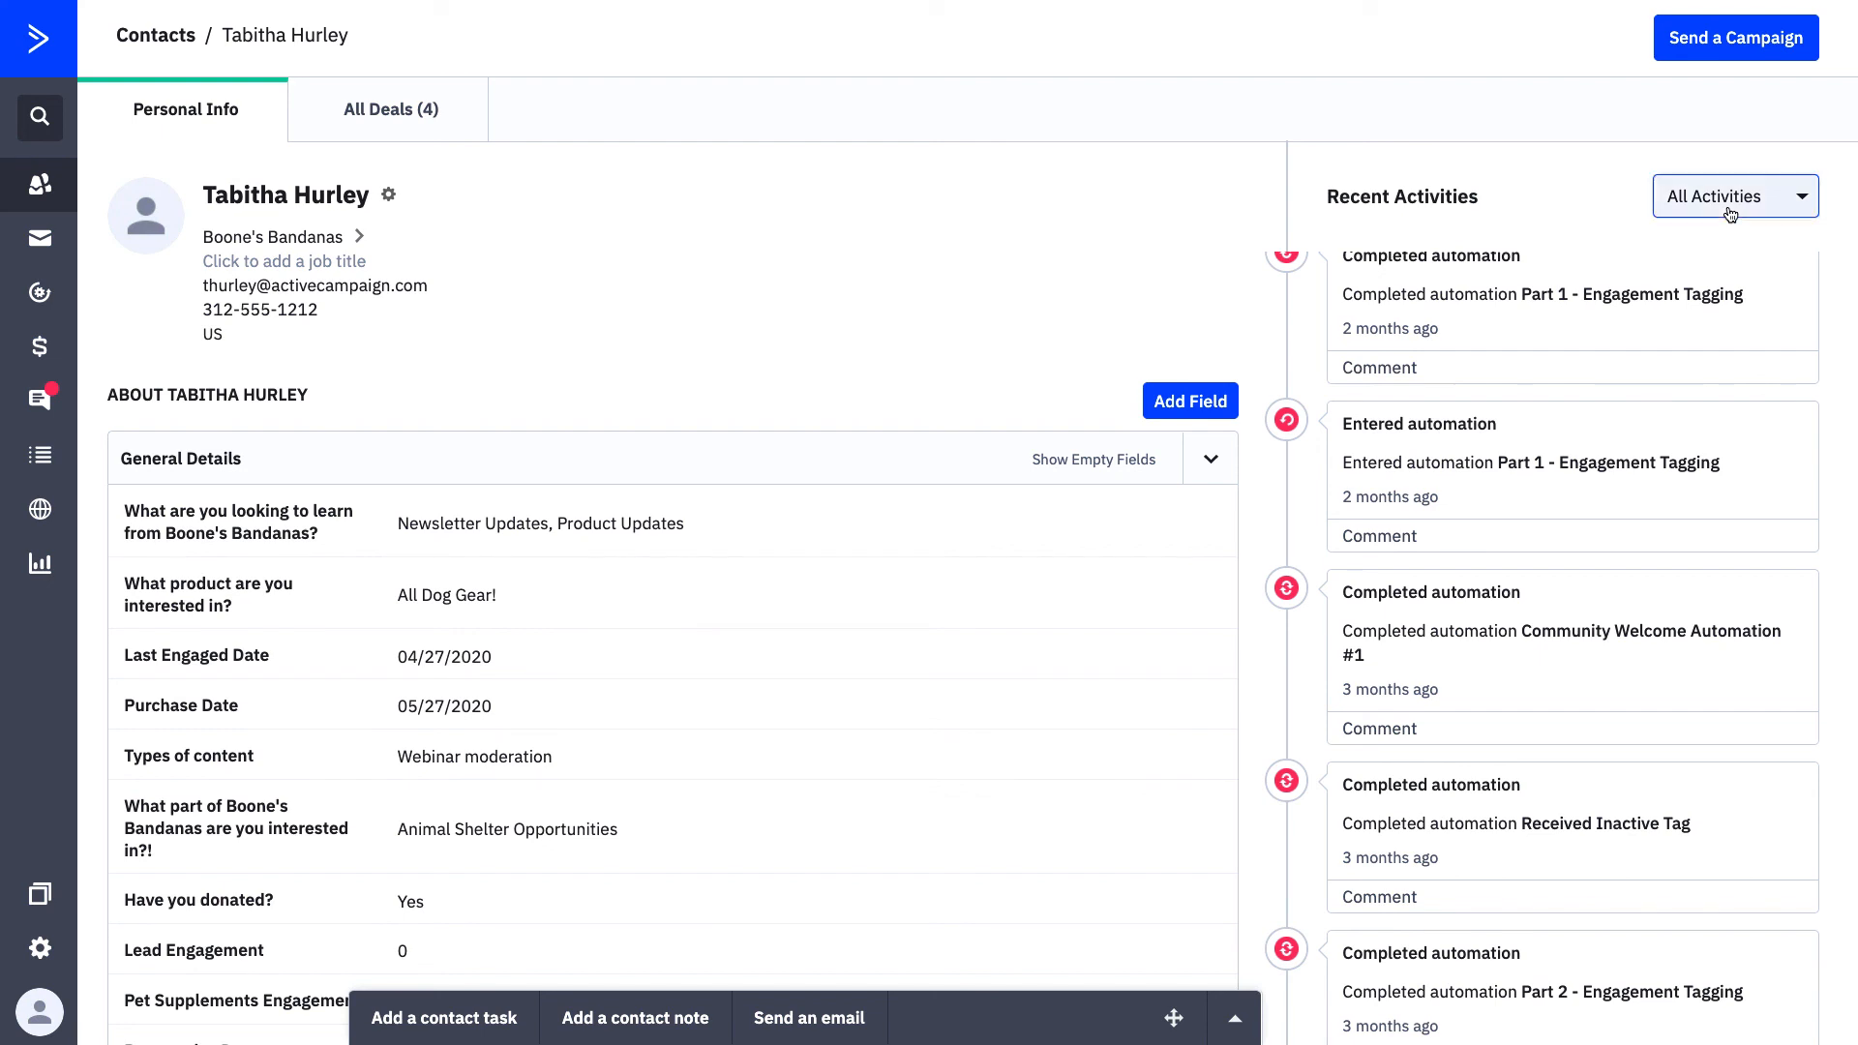
click(1735, 196)
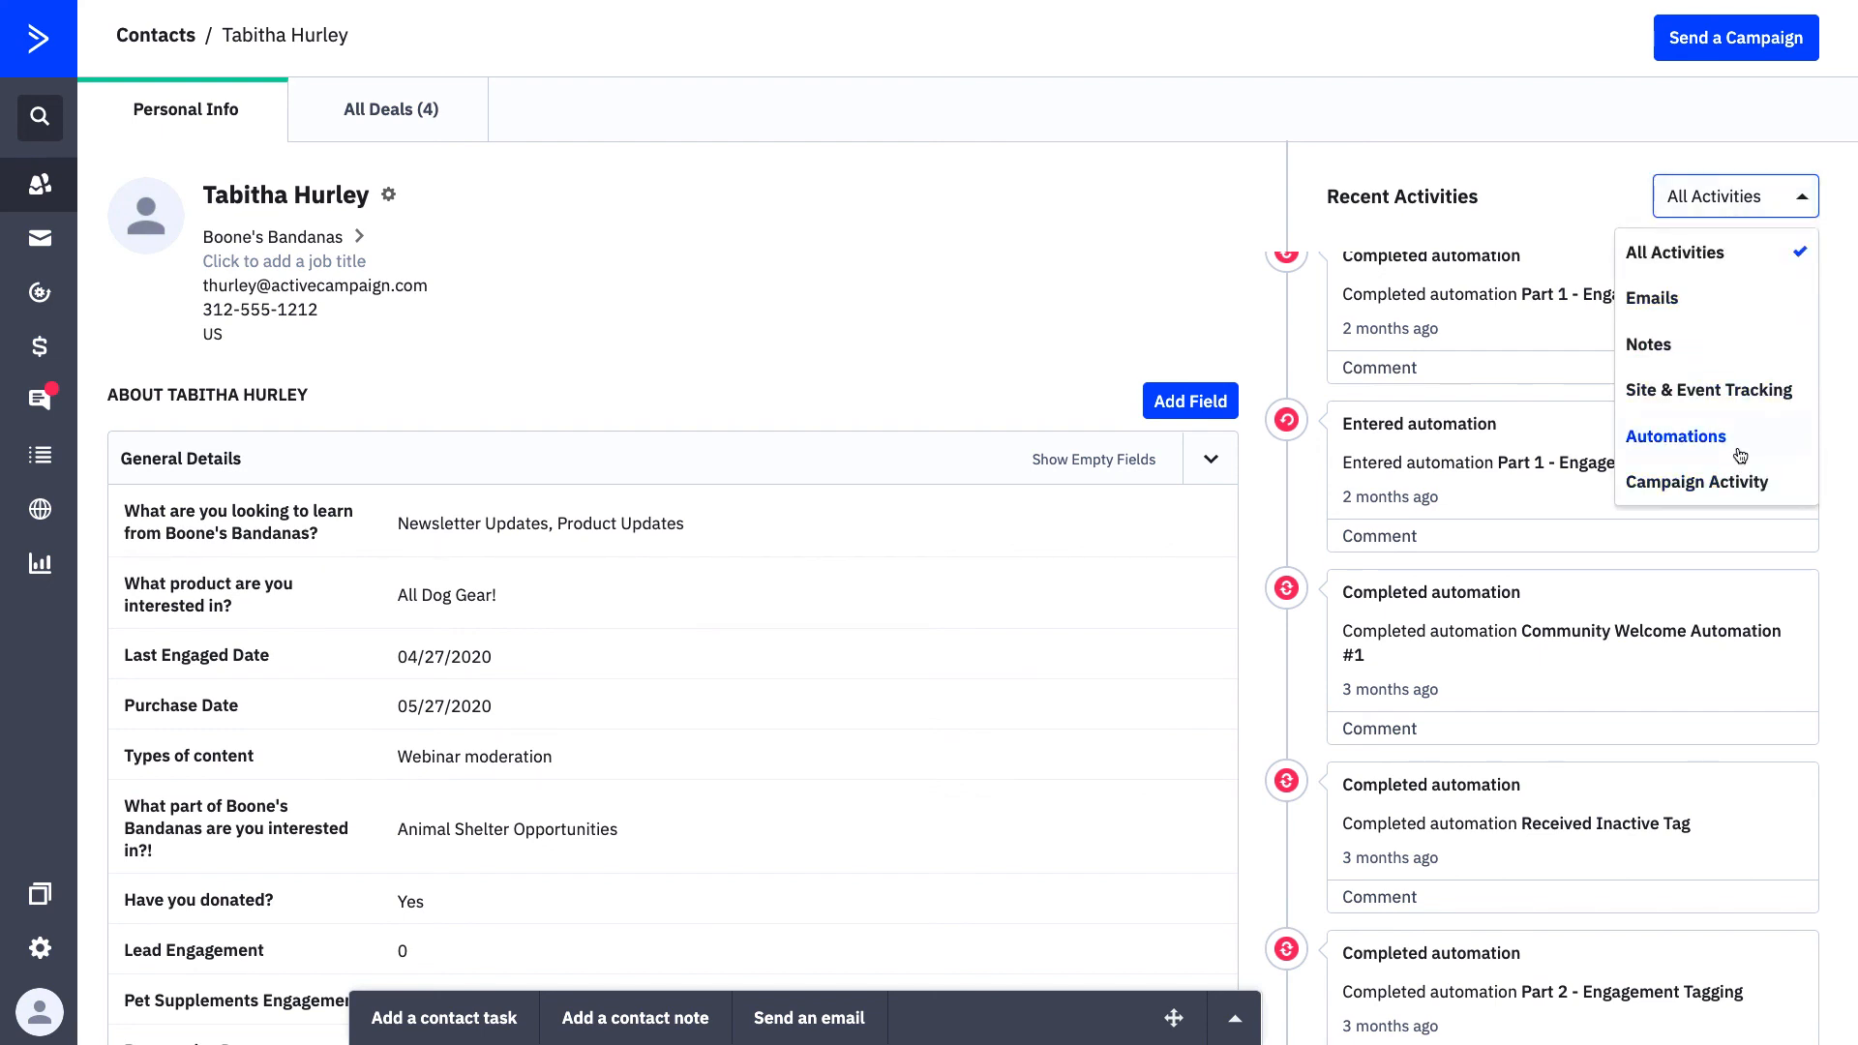
mouse_move(1747, 398)
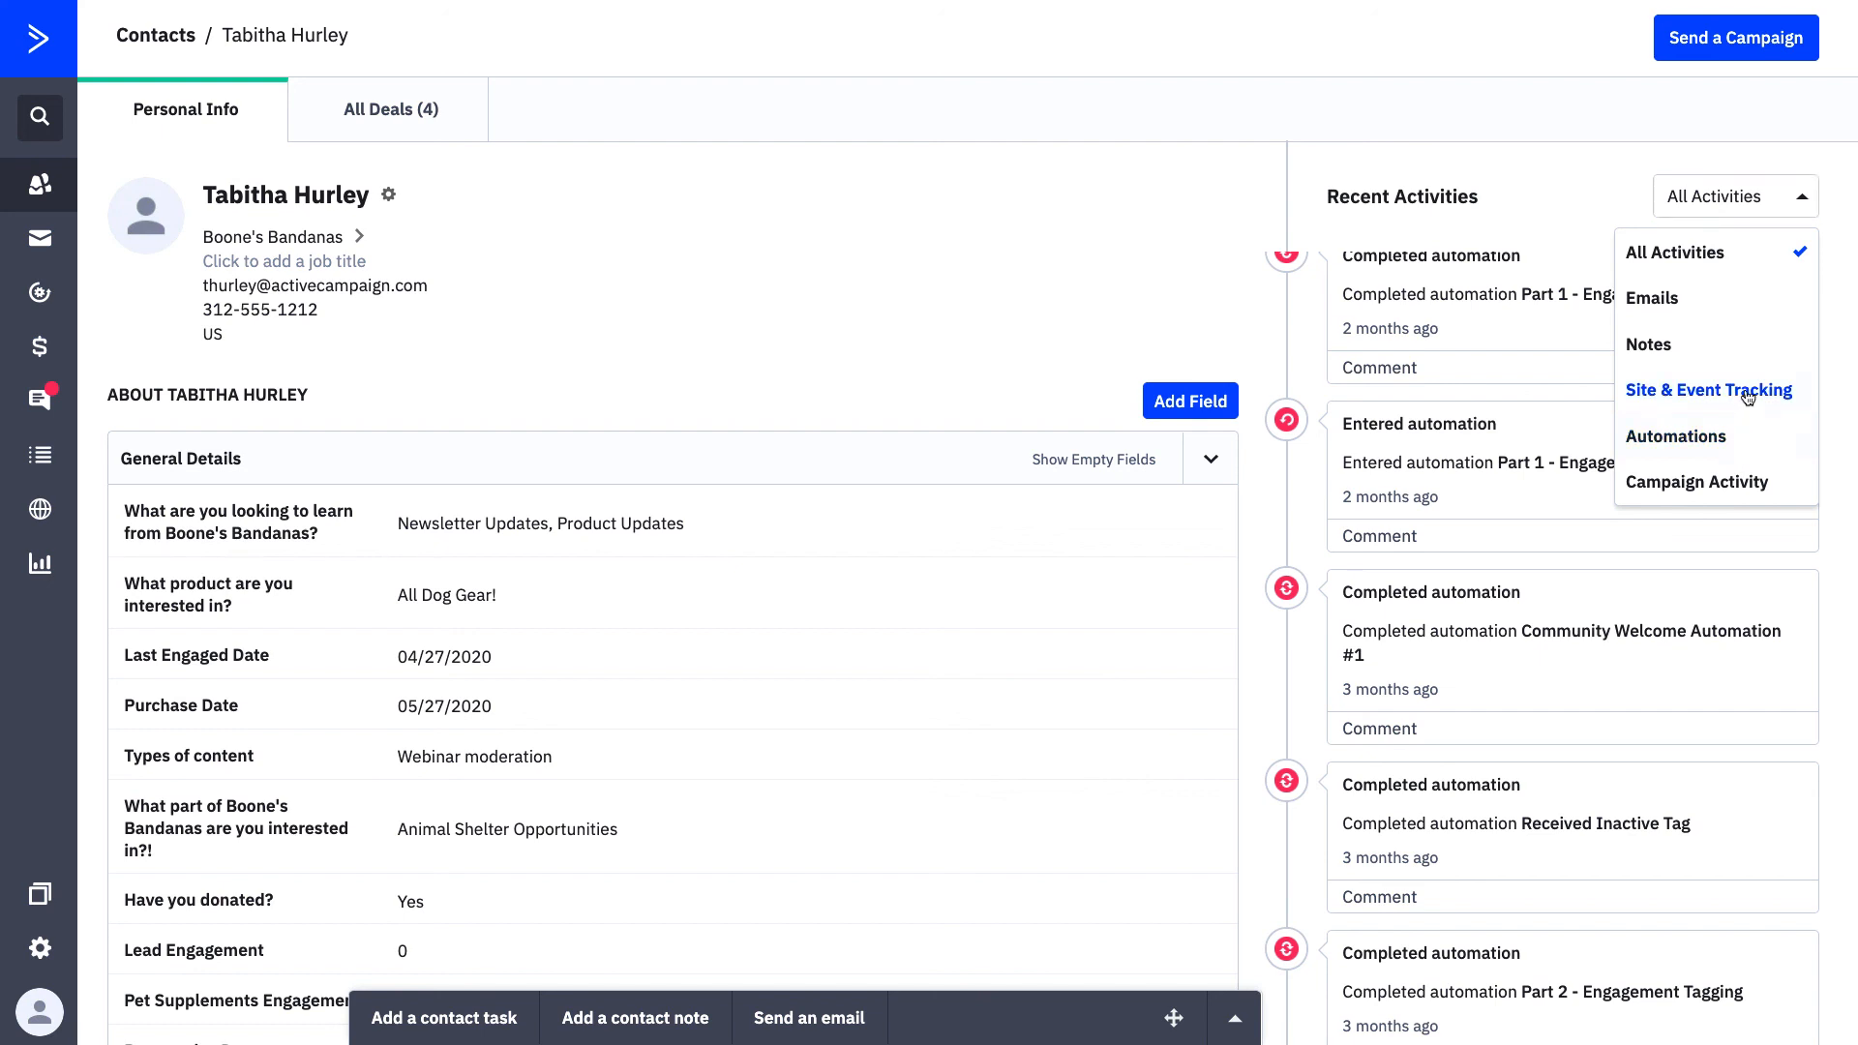
click(1709, 390)
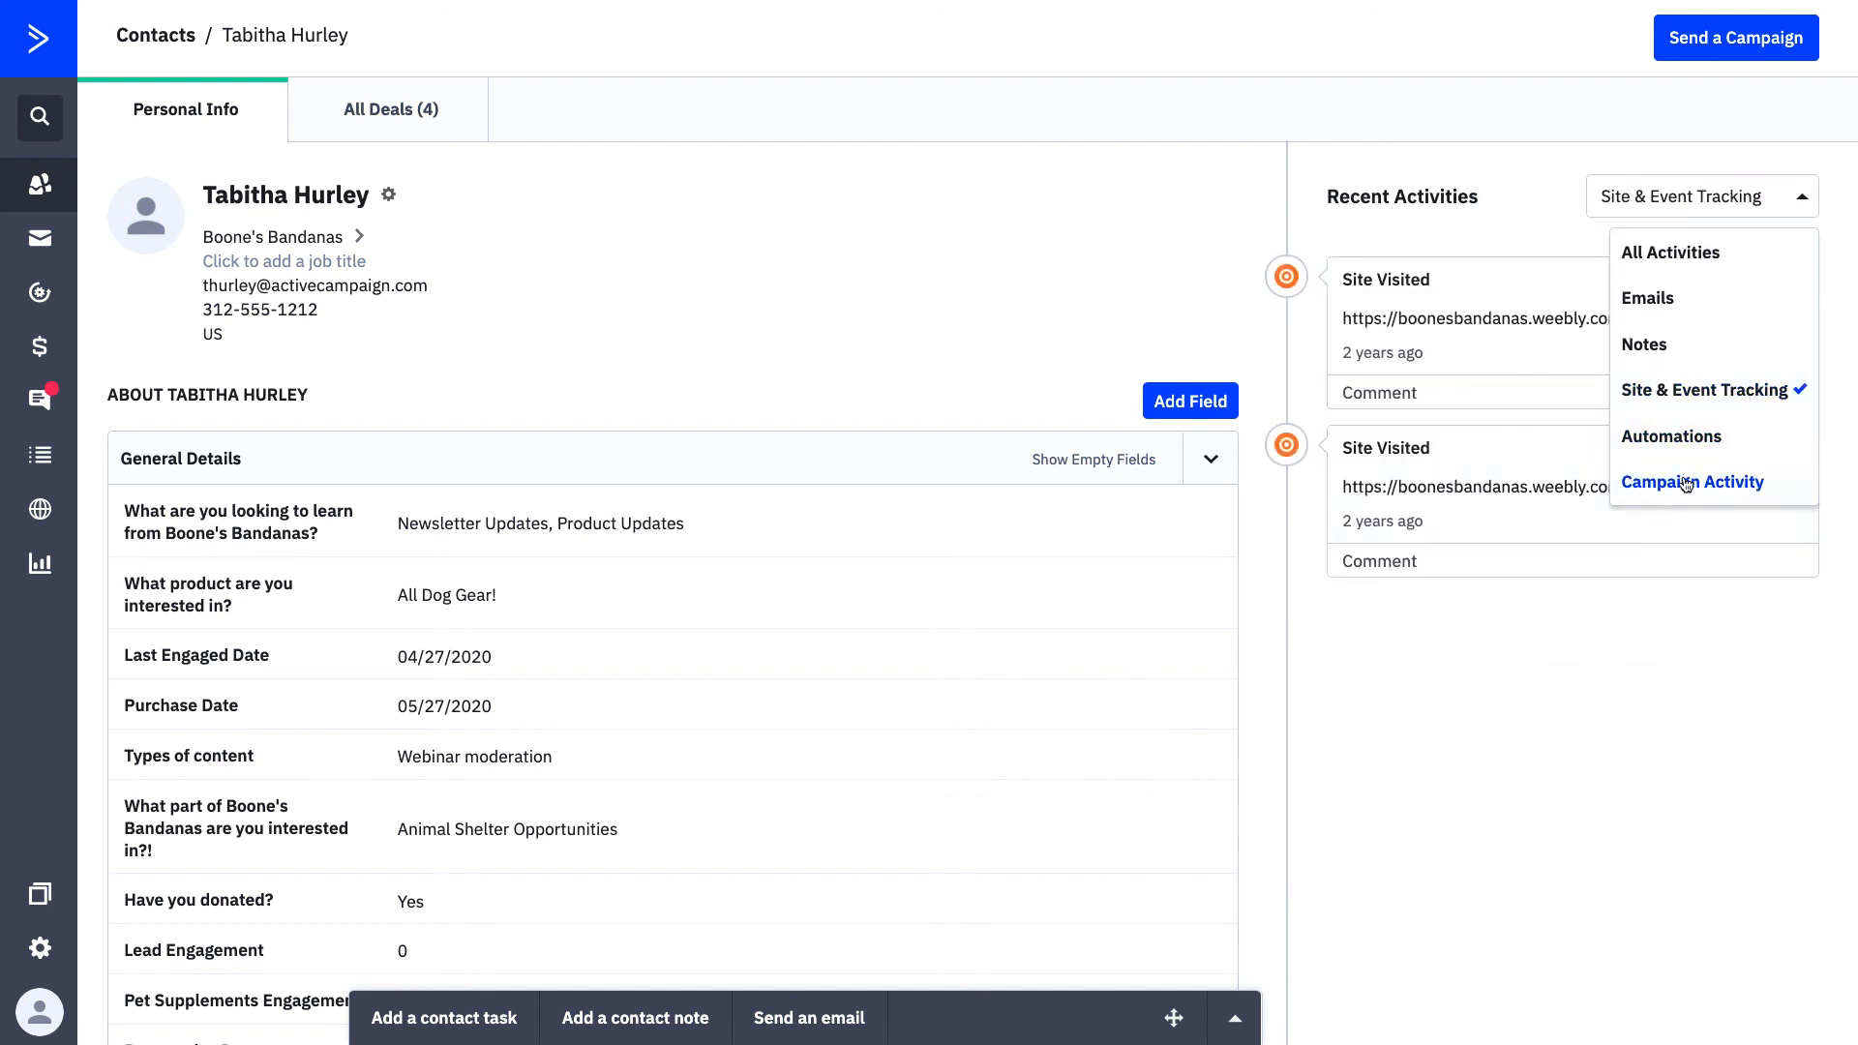
click(1692, 482)
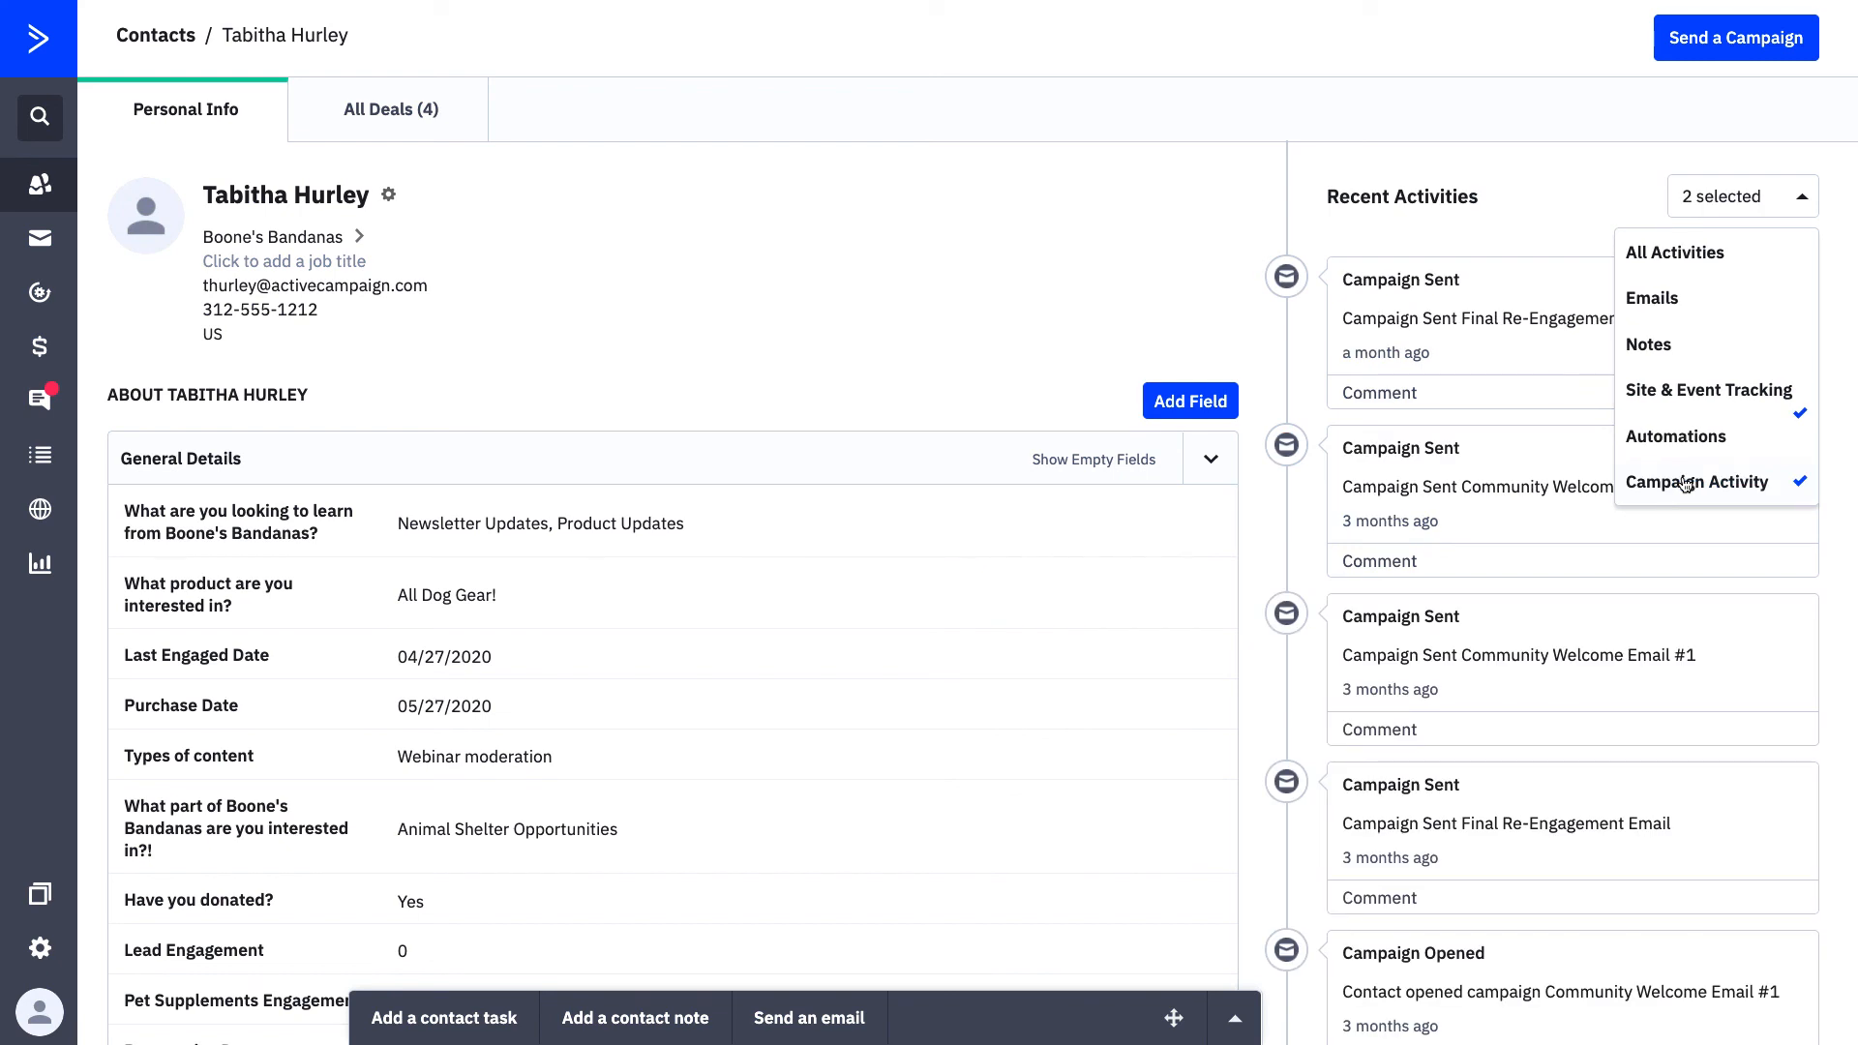
click(1674, 253)
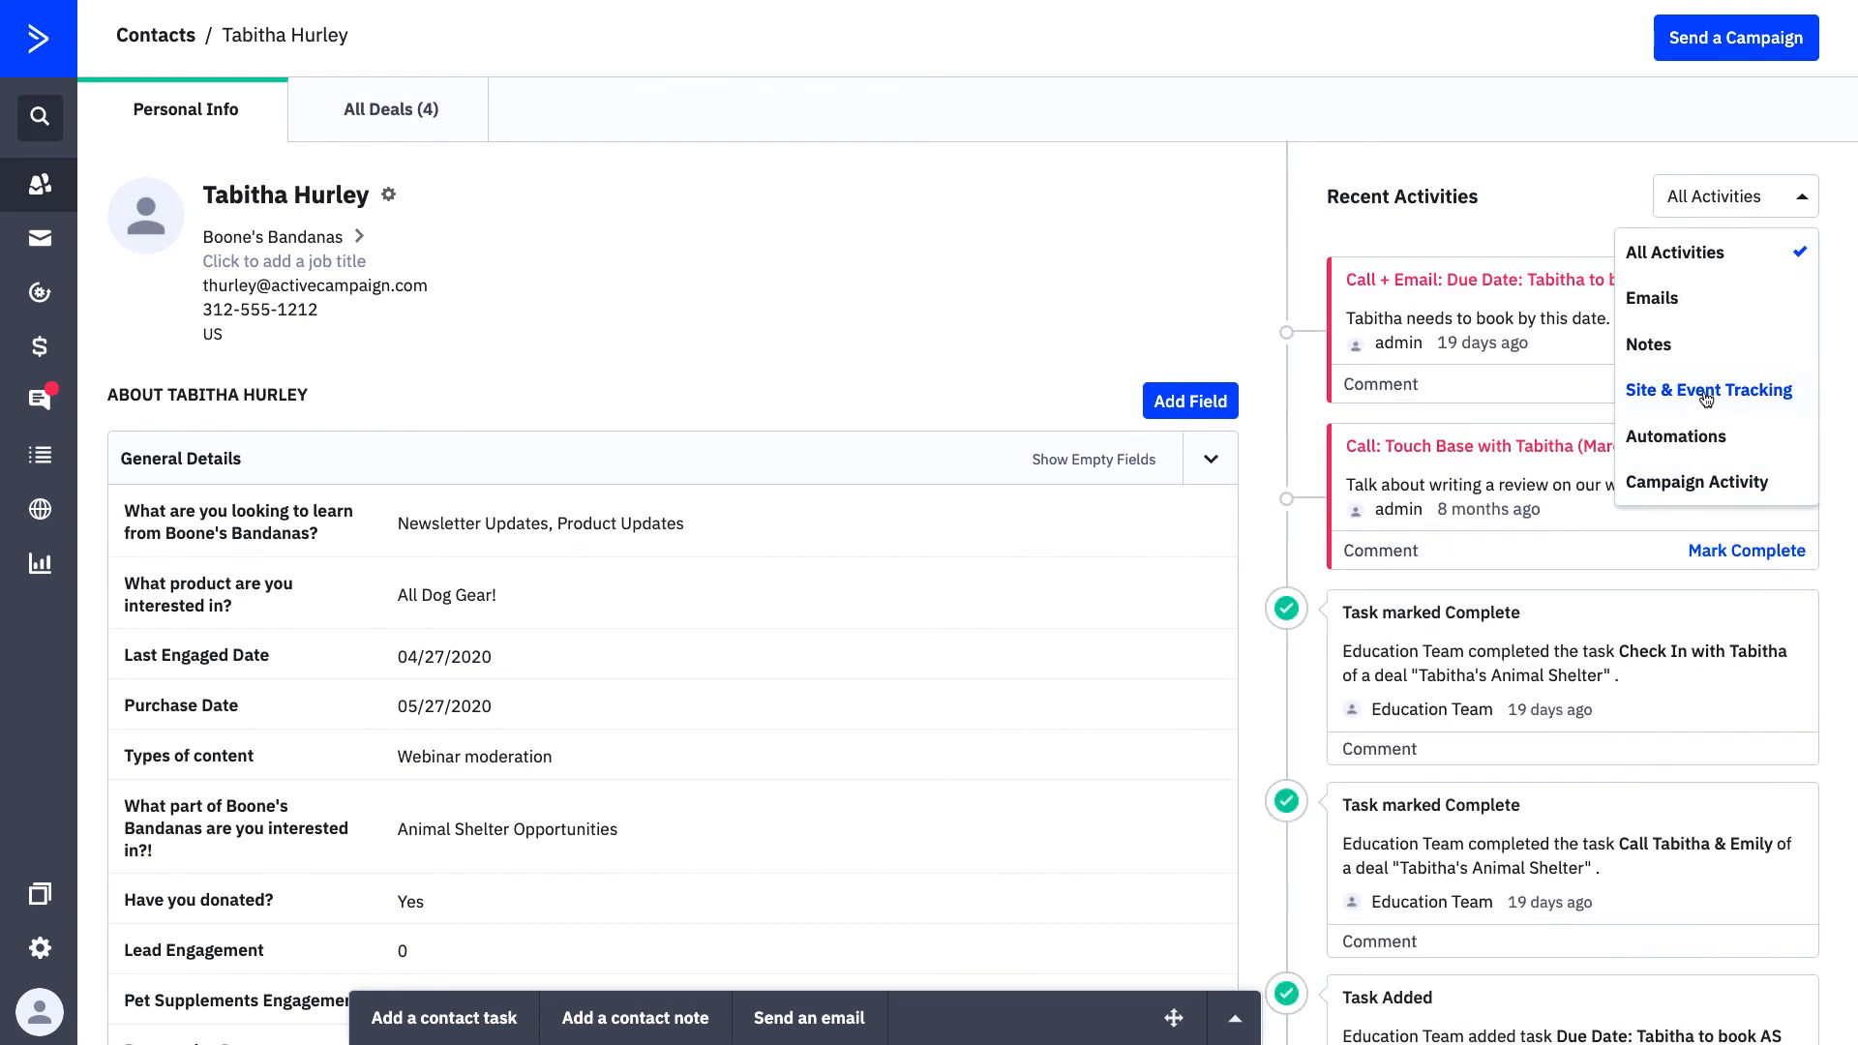